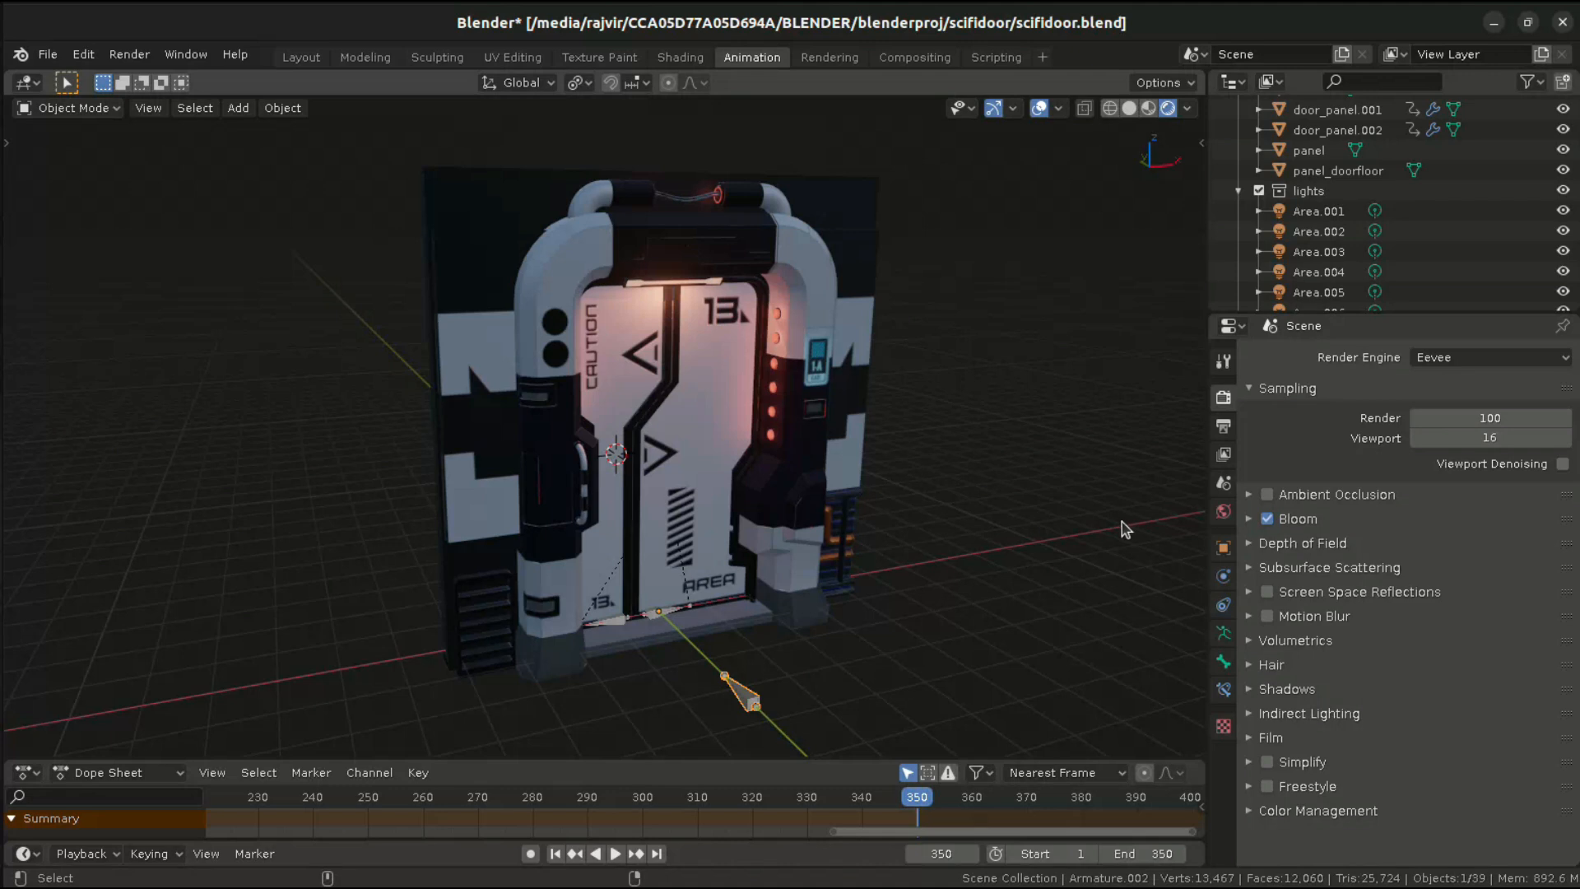
{"action": "mouse_move", "coordinate": [838, 673]}
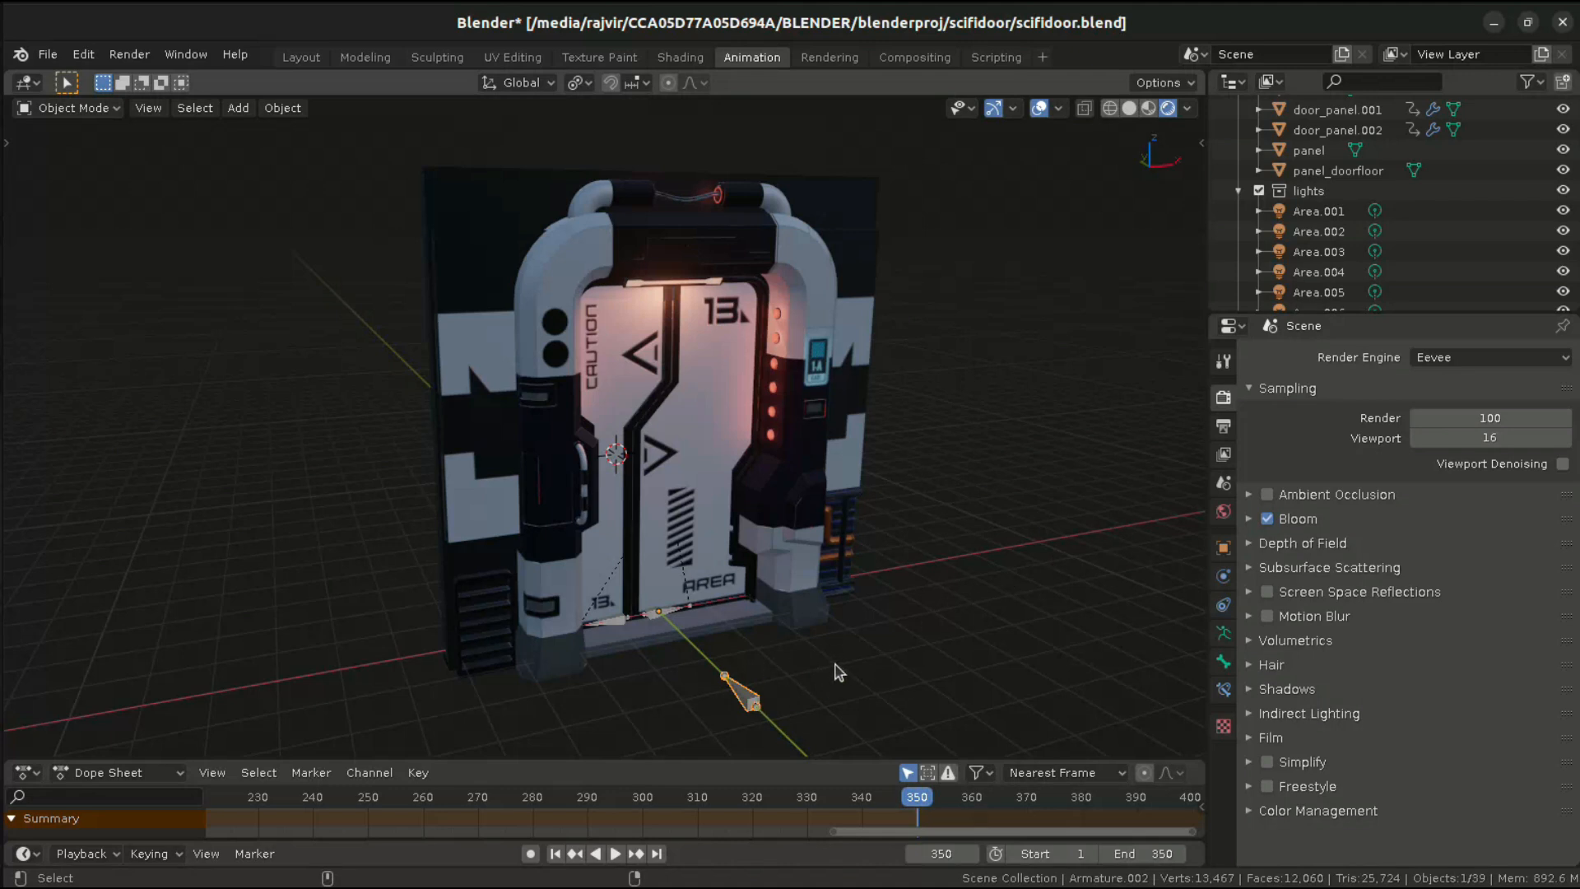
{"action": "mouse_move", "coordinate": [829, 672]}
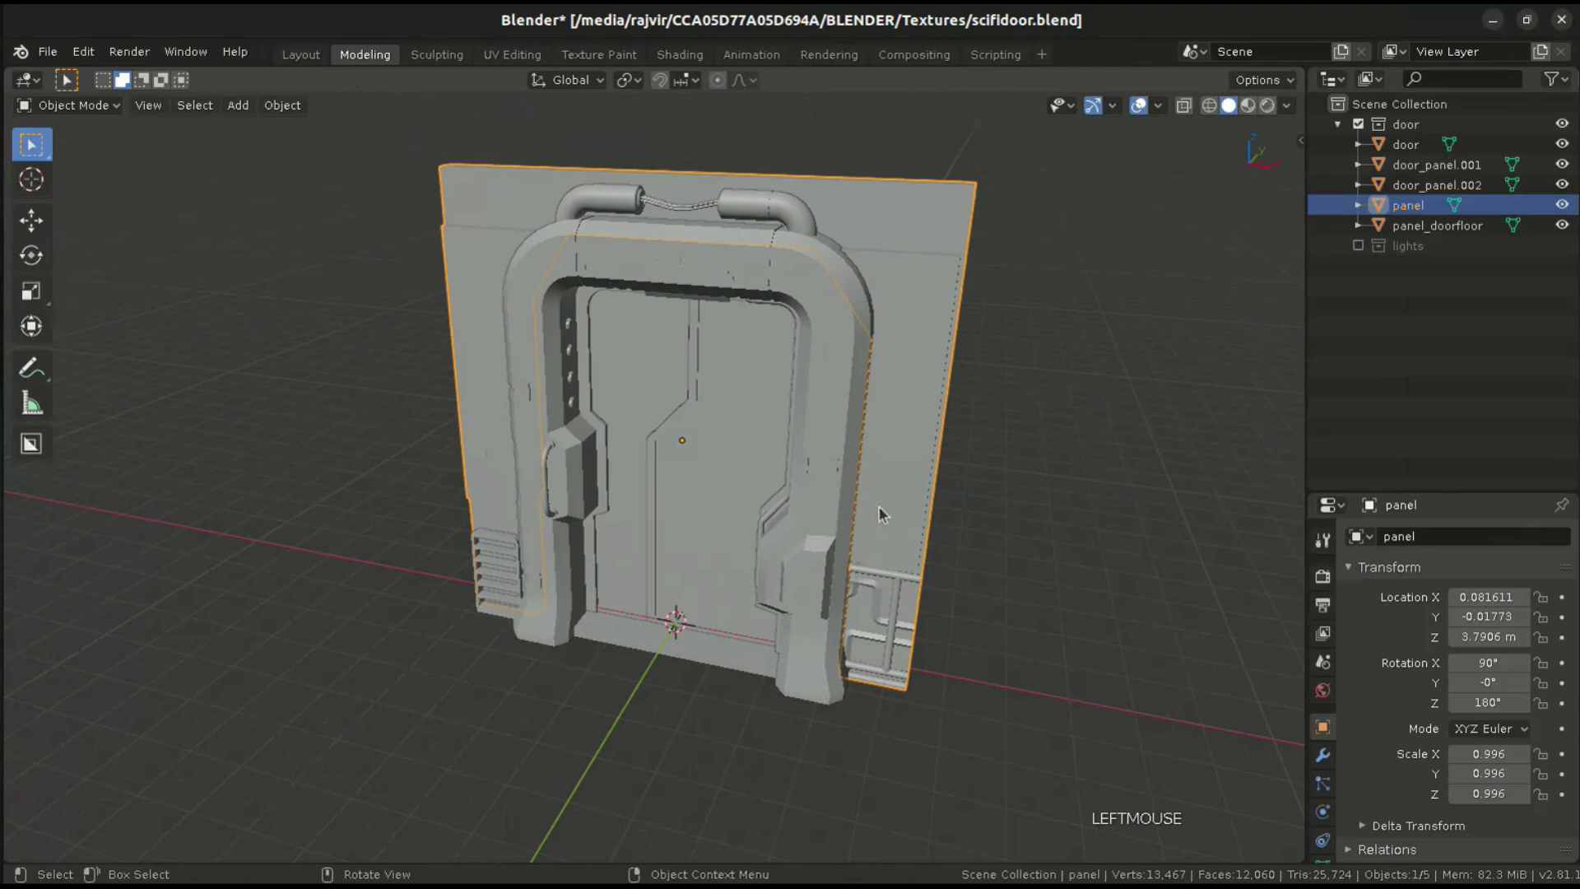
{"action": "mouse_move", "coordinate": [683, 439]}
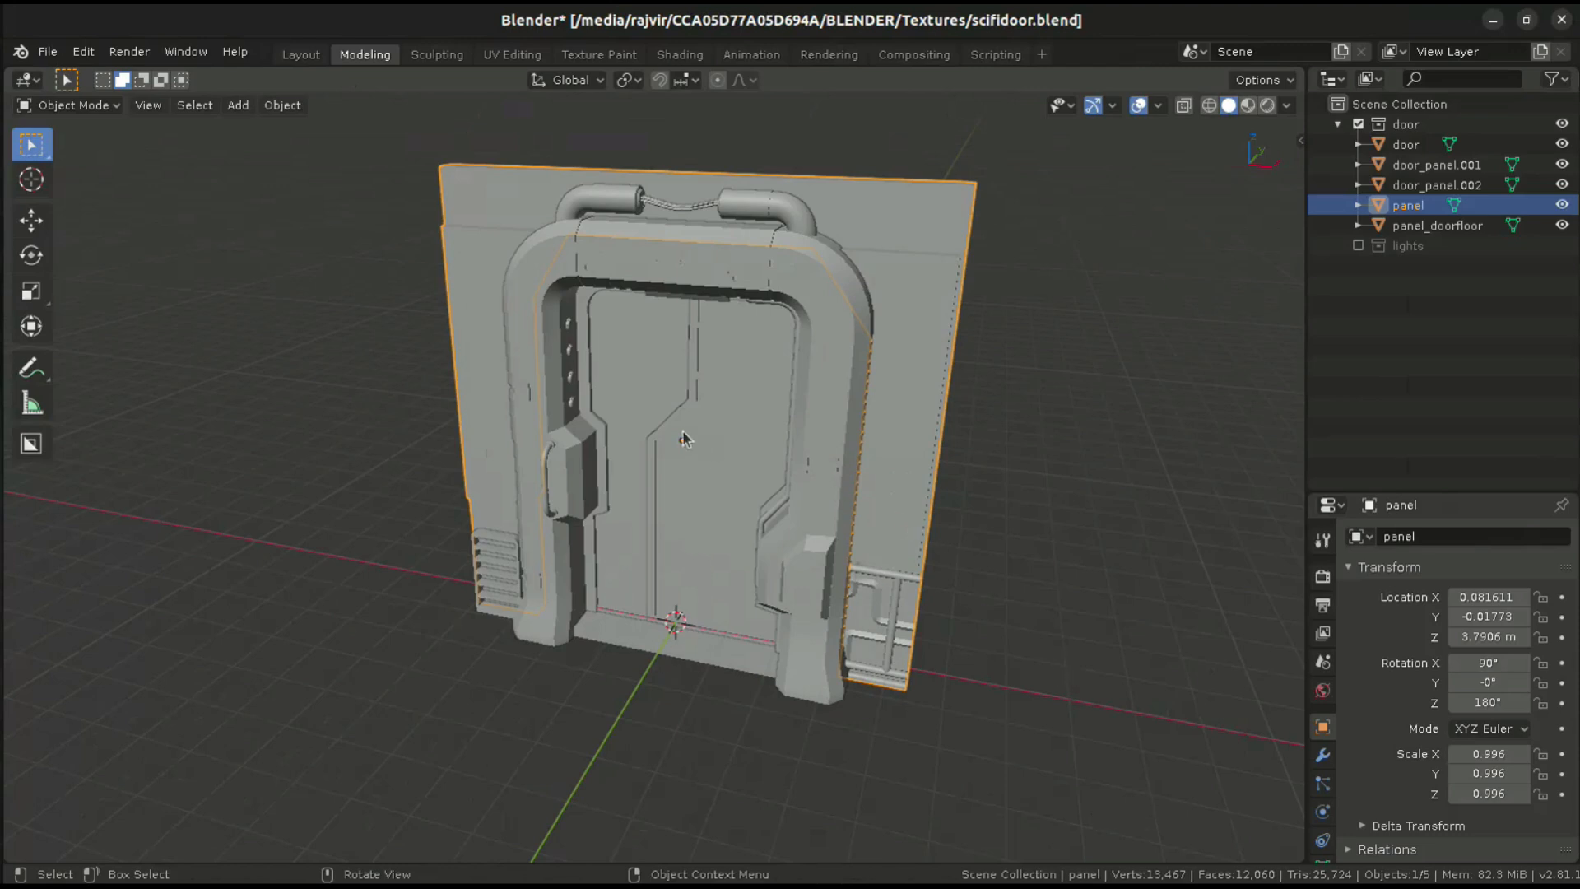
{"action": "mouse_move", "coordinate": [828, 439]}
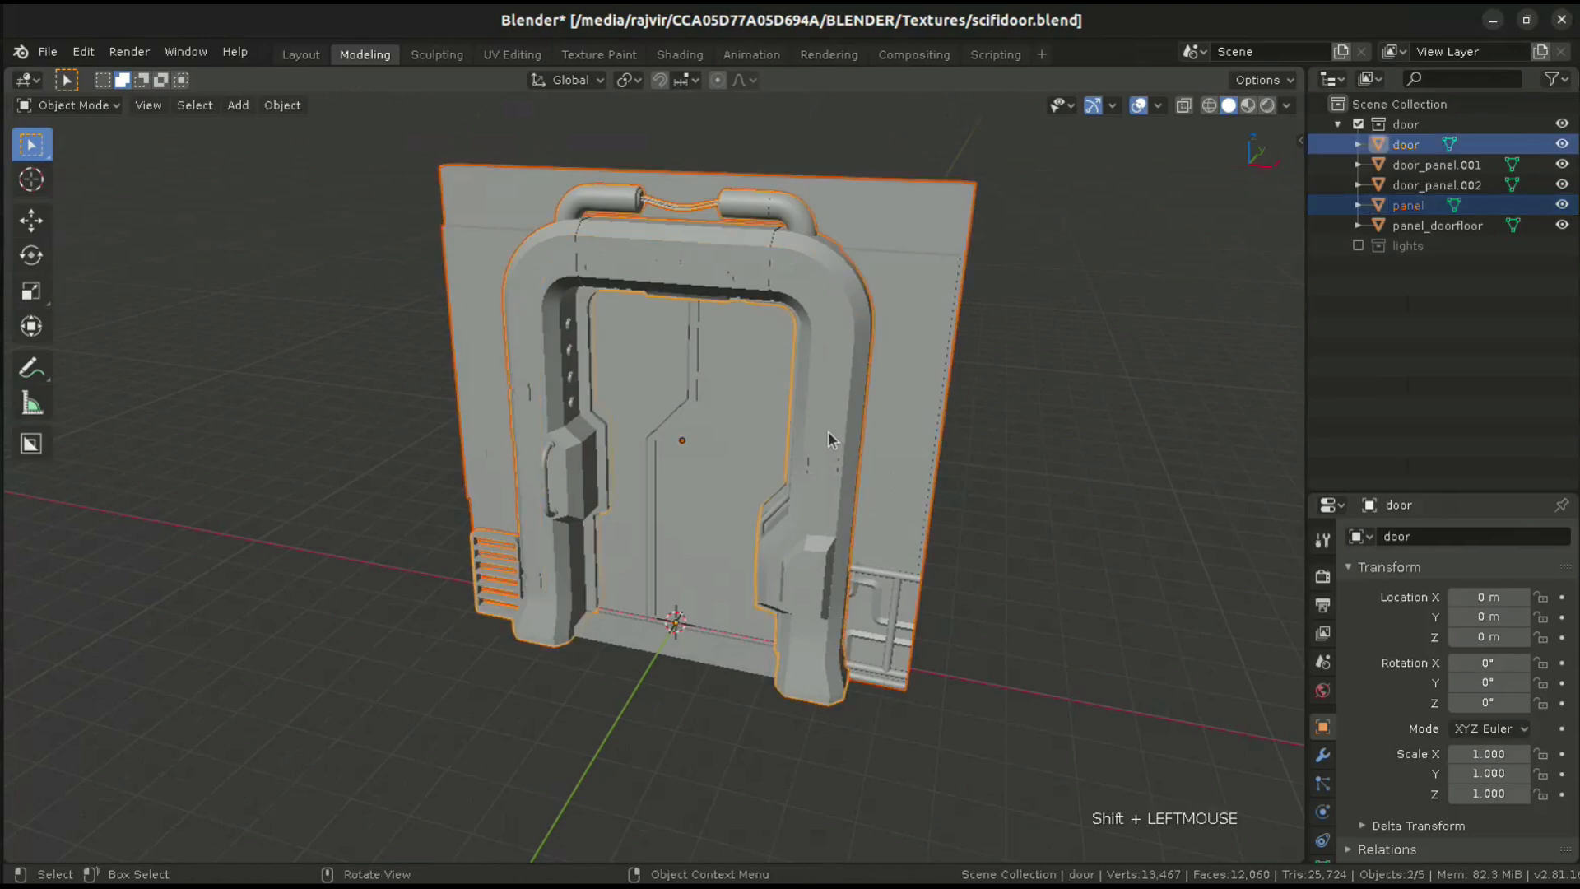
{"action": "mouse_move", "coordinate": [952, 435]}
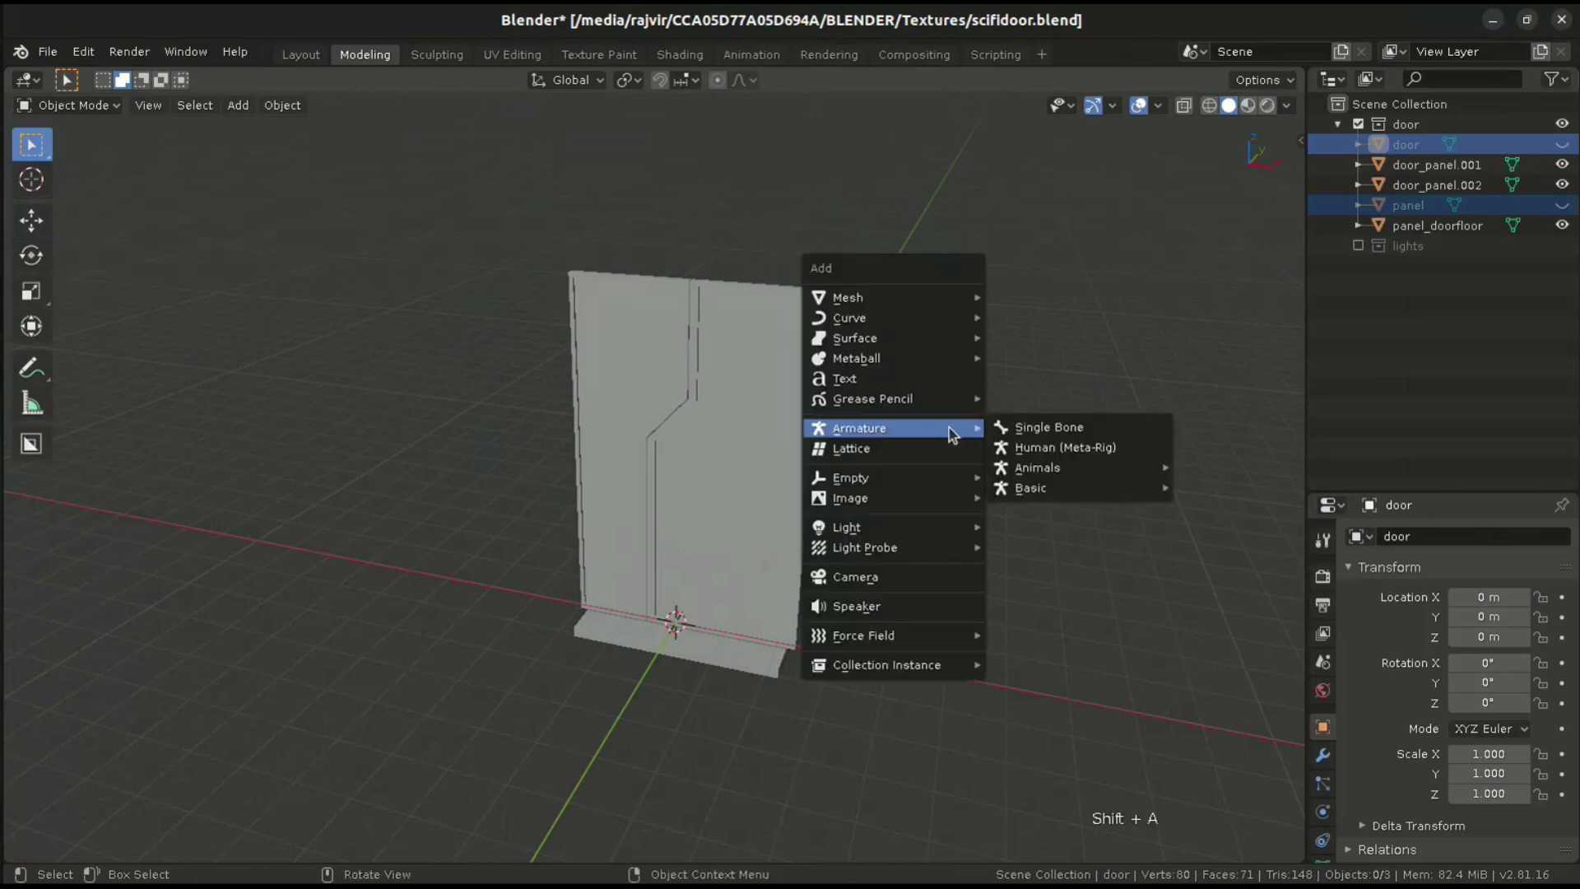
{"action": "mouse_move", "coordinate": [1048, 426]}
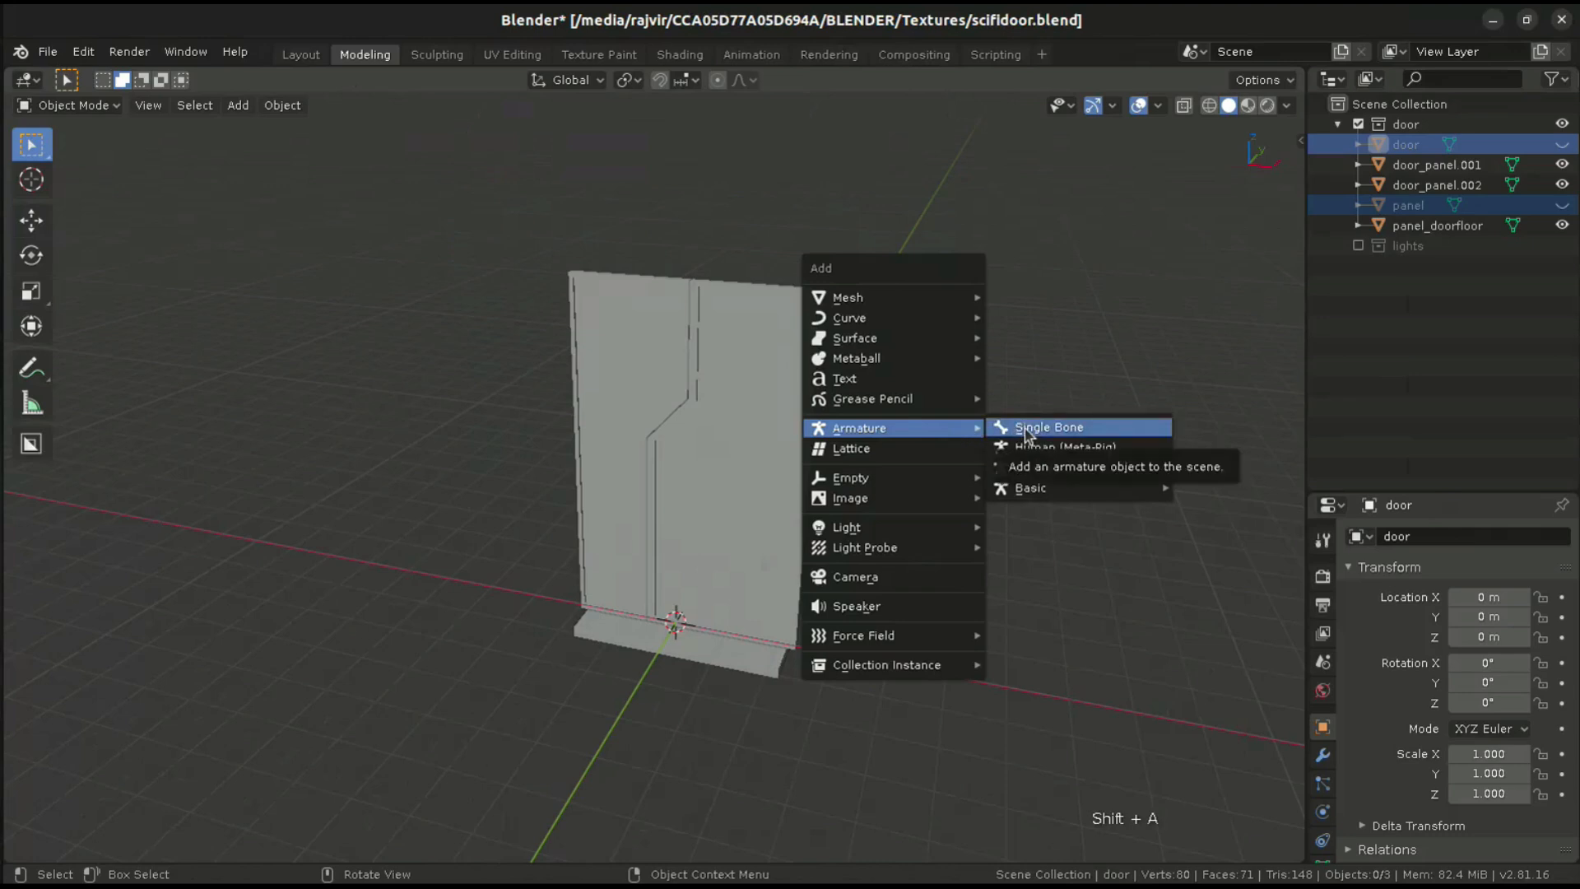
- Add a single-bone armature rotated flat, then duplicate it and turn the copy 90° on Y
{"action": "left_click", "coordinate": [1047, 427]}
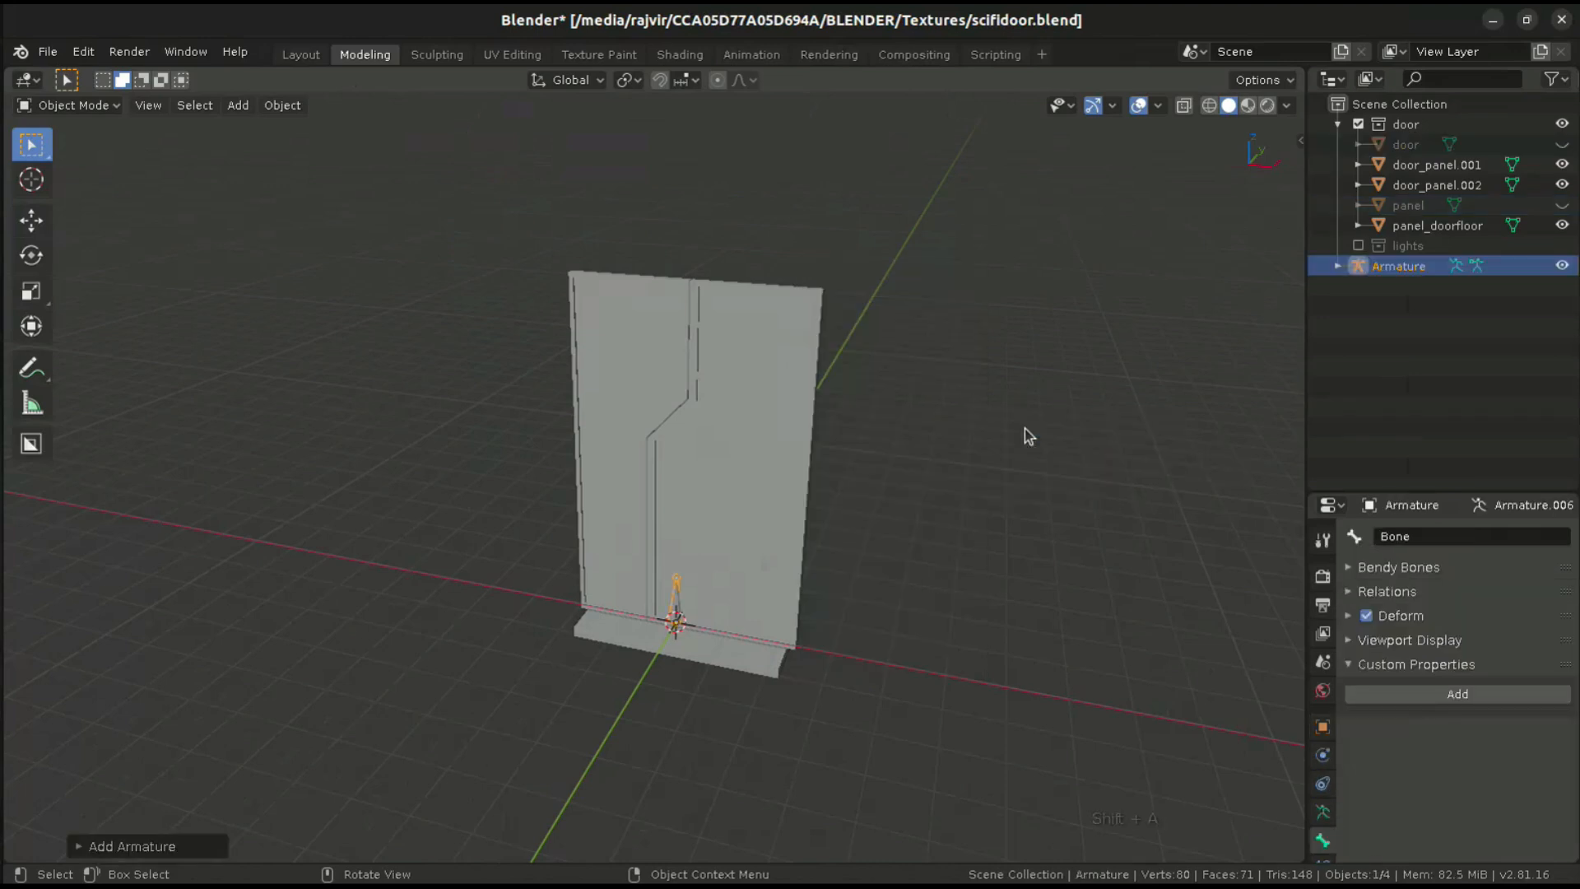
{"action": "key", "text": "r"}
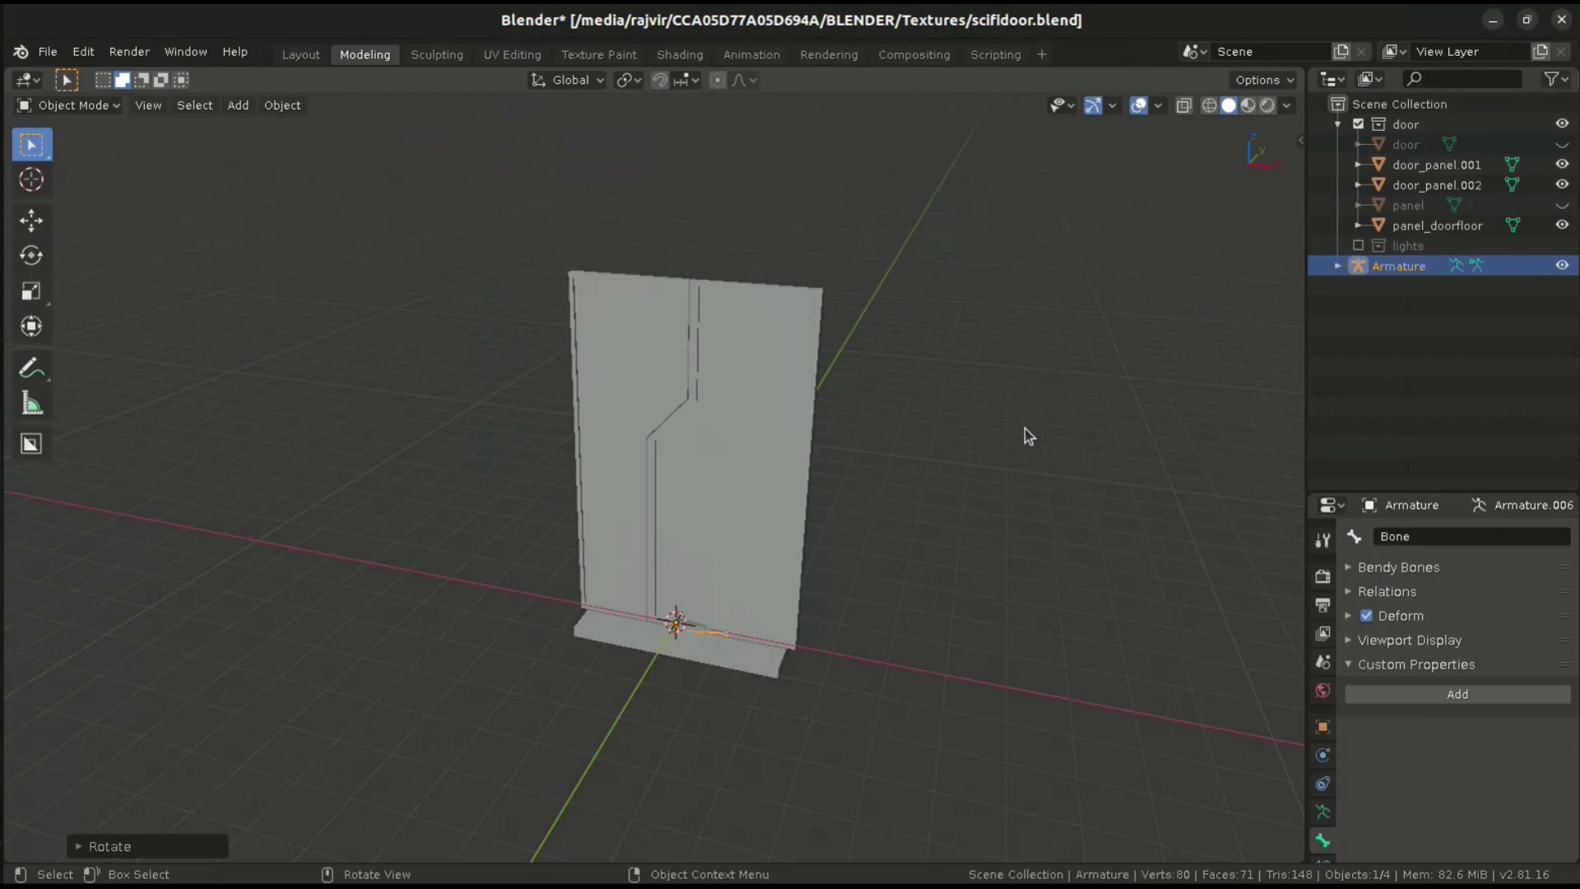
{"action": "key", "text": "shift+d"}
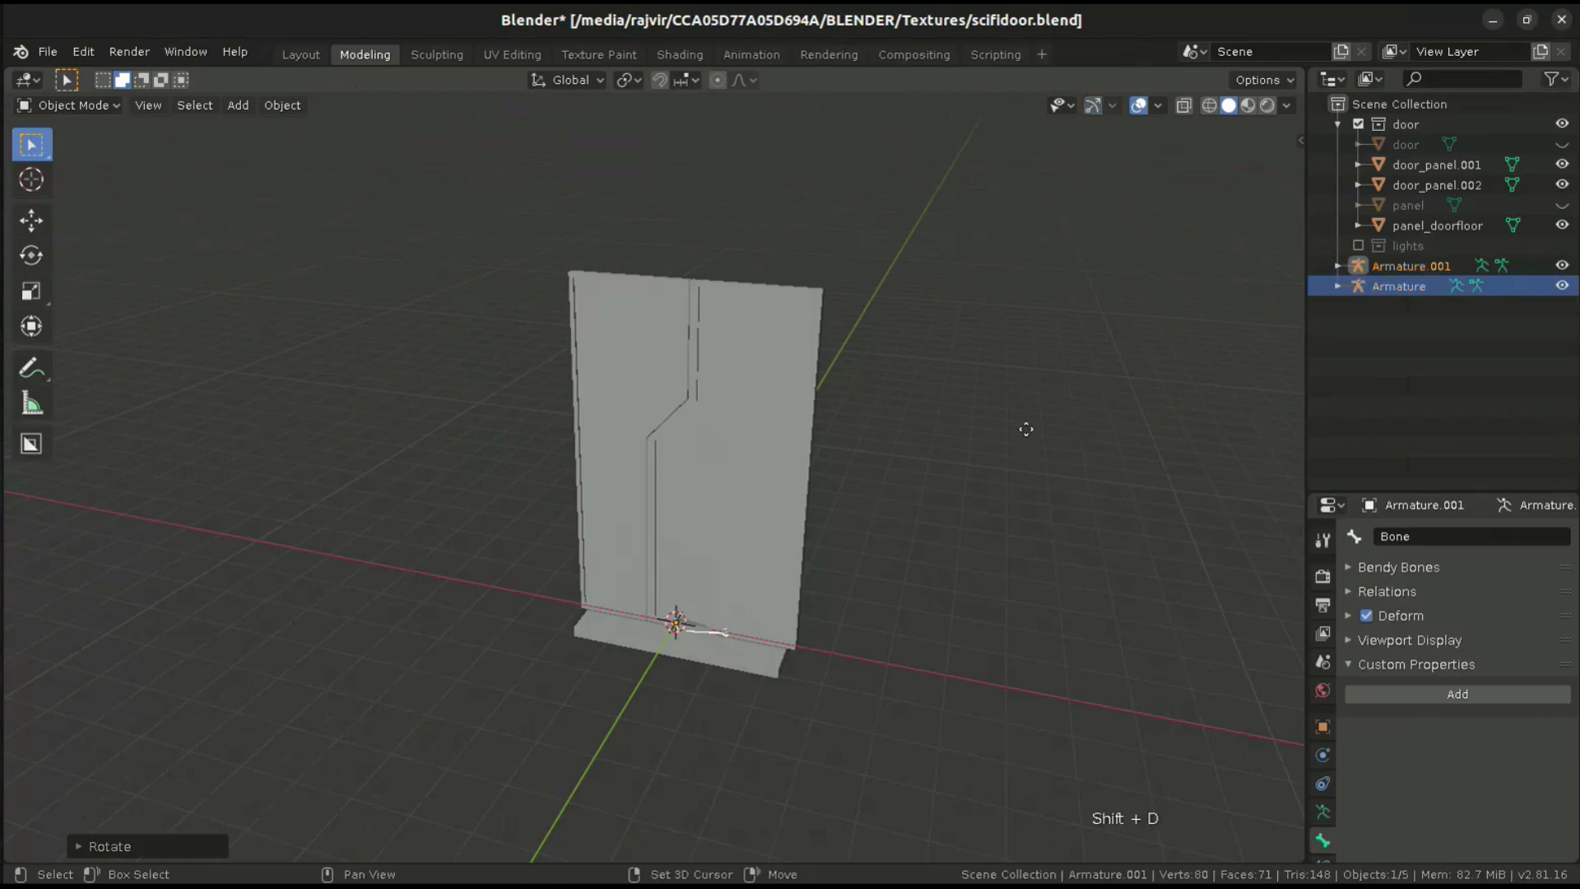
{"action": "key", "text": "Shift+D"}
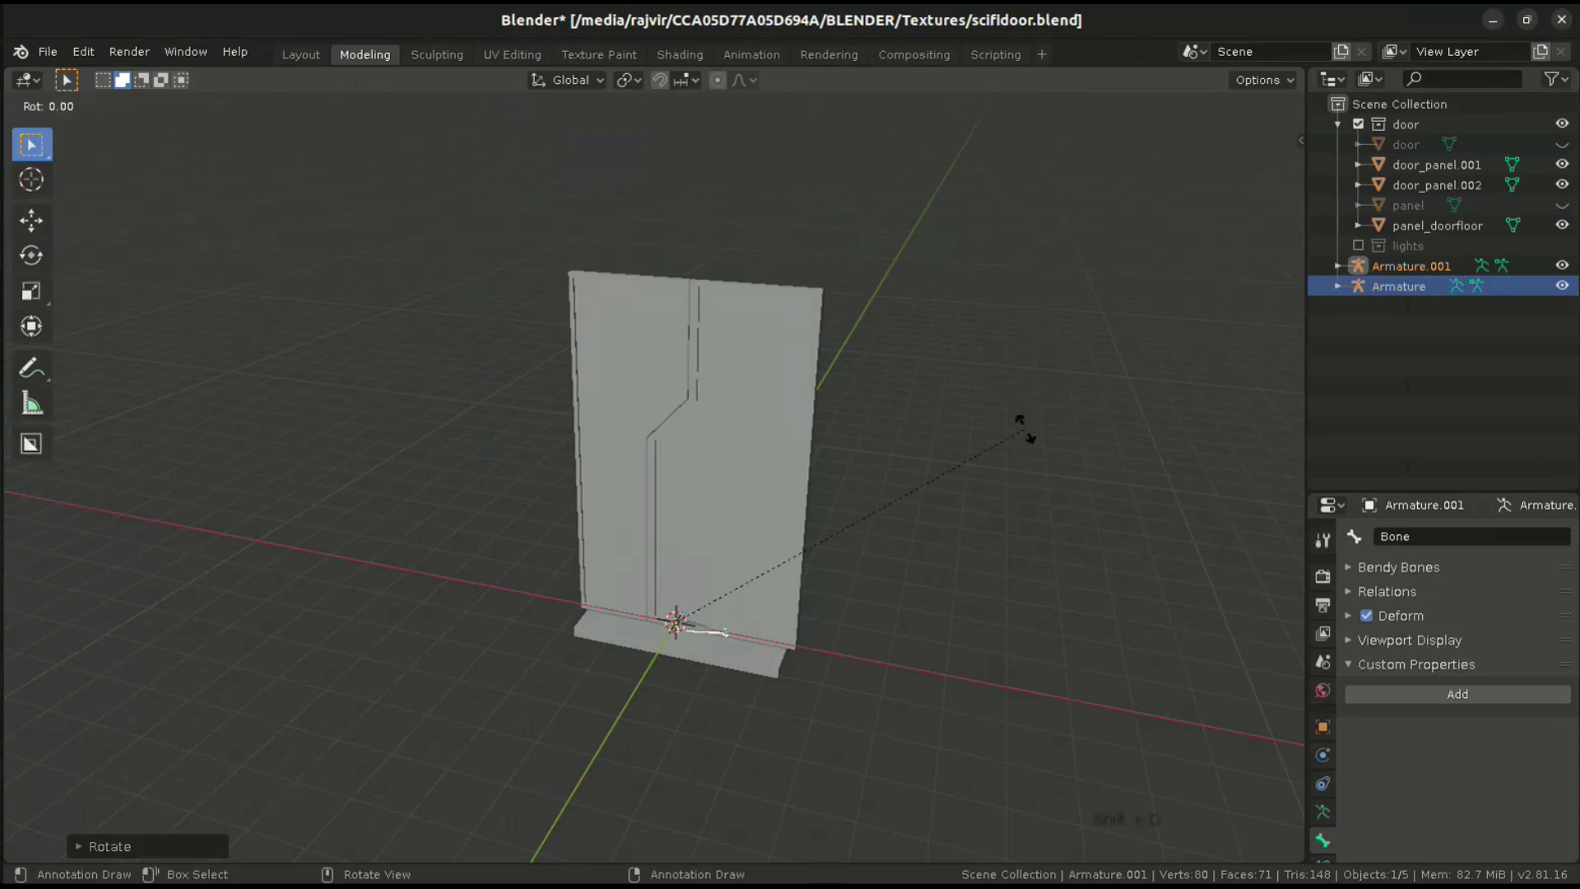
{"action": "key", "text": "y"}
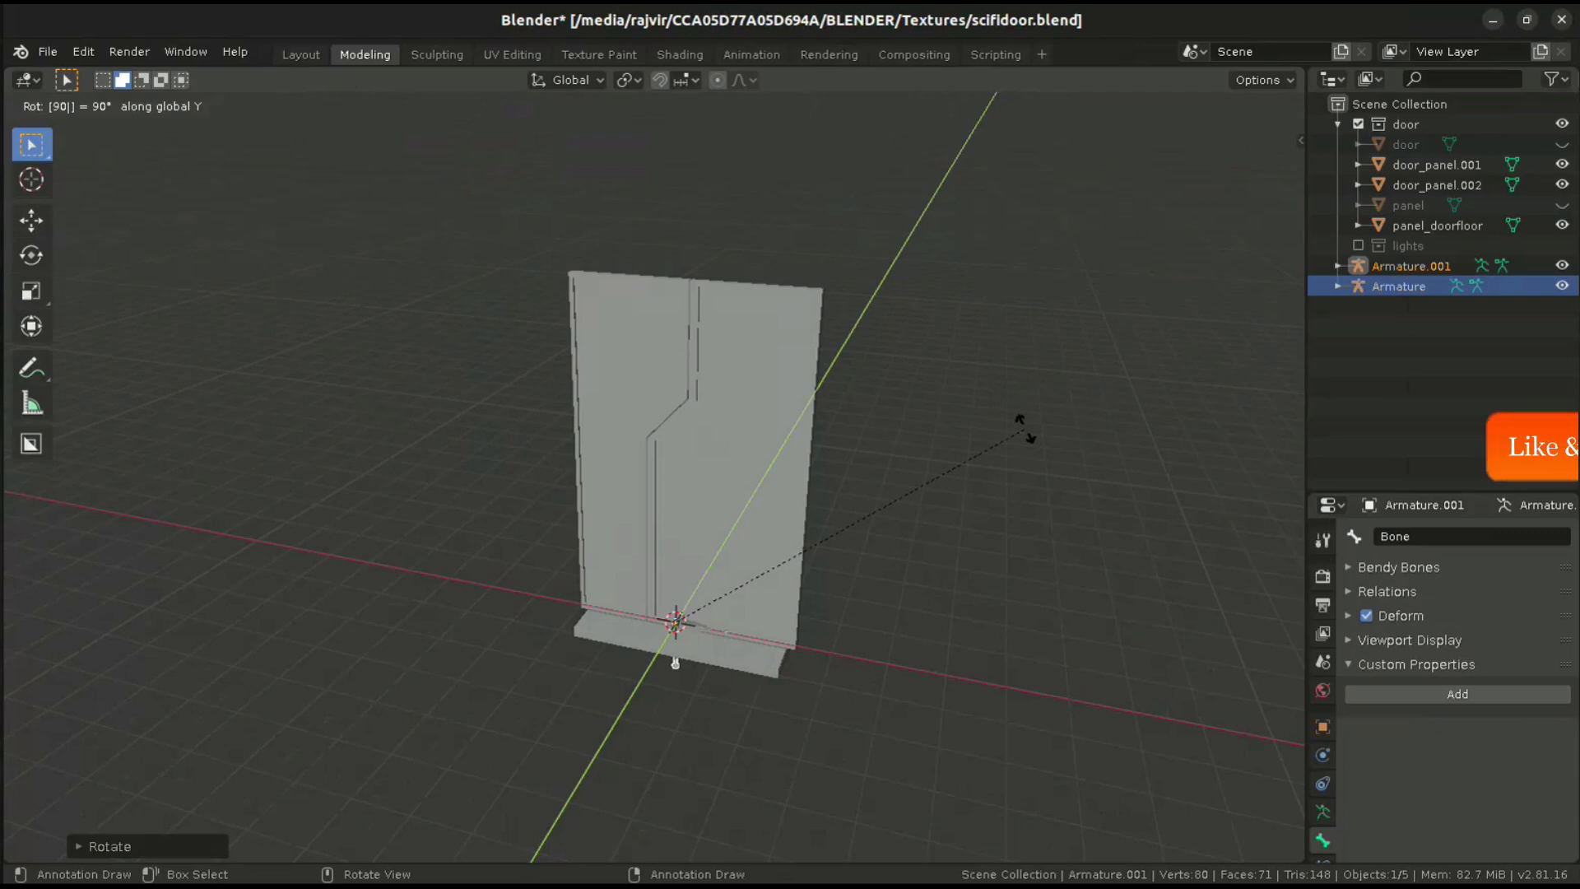
{"action": "mouse_move", "coordinate": [1023, 436]}
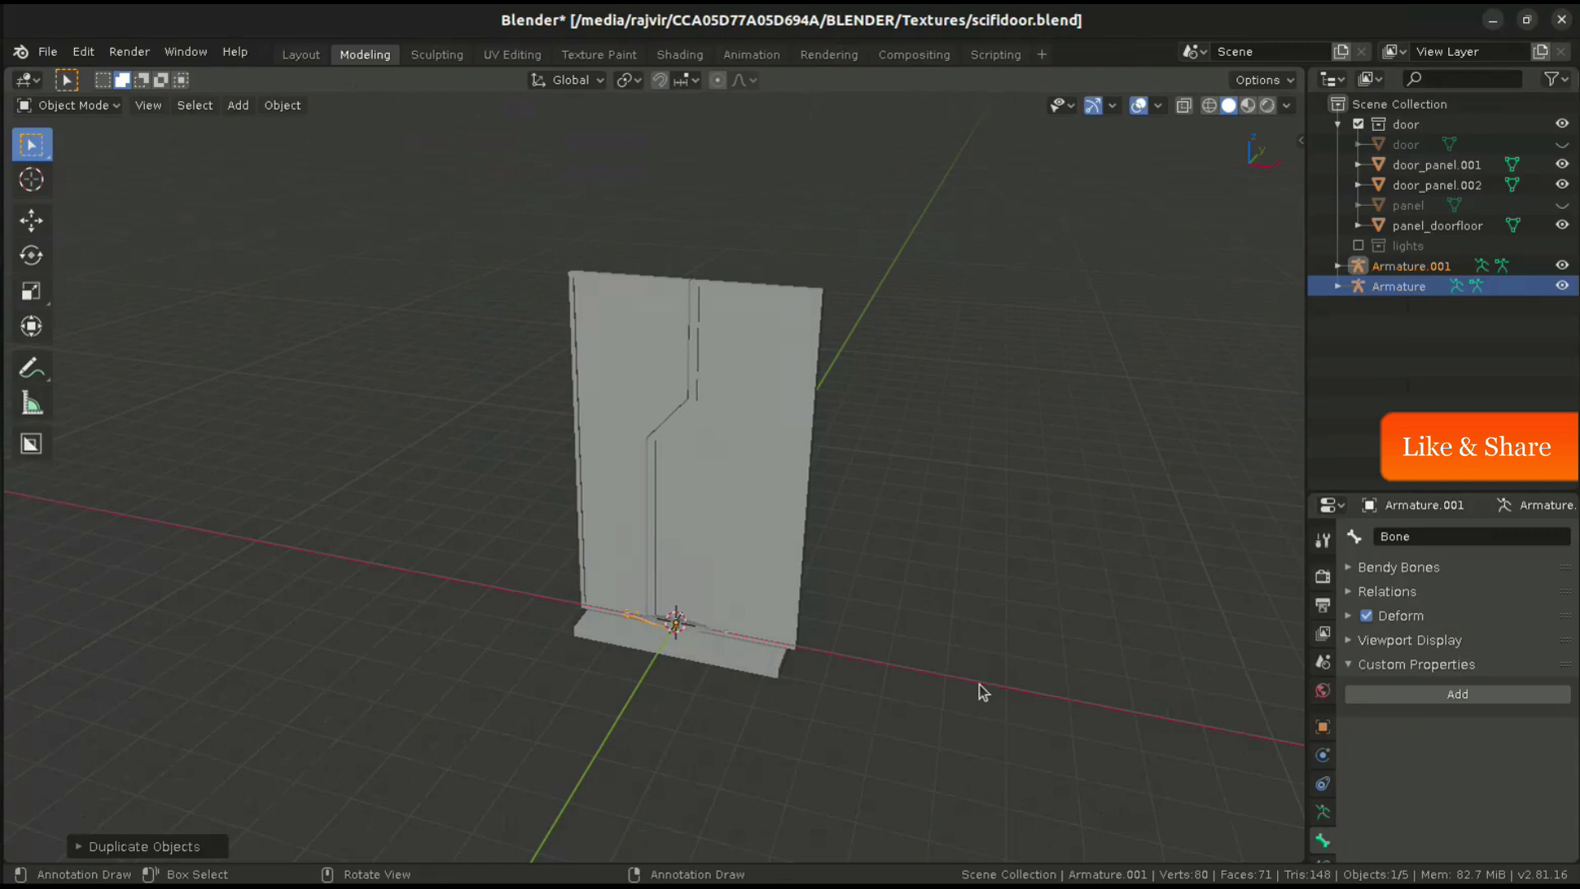
- Slide both bones along the floor to opposite sides of the door's base
{"action": "key", "text": "g"}
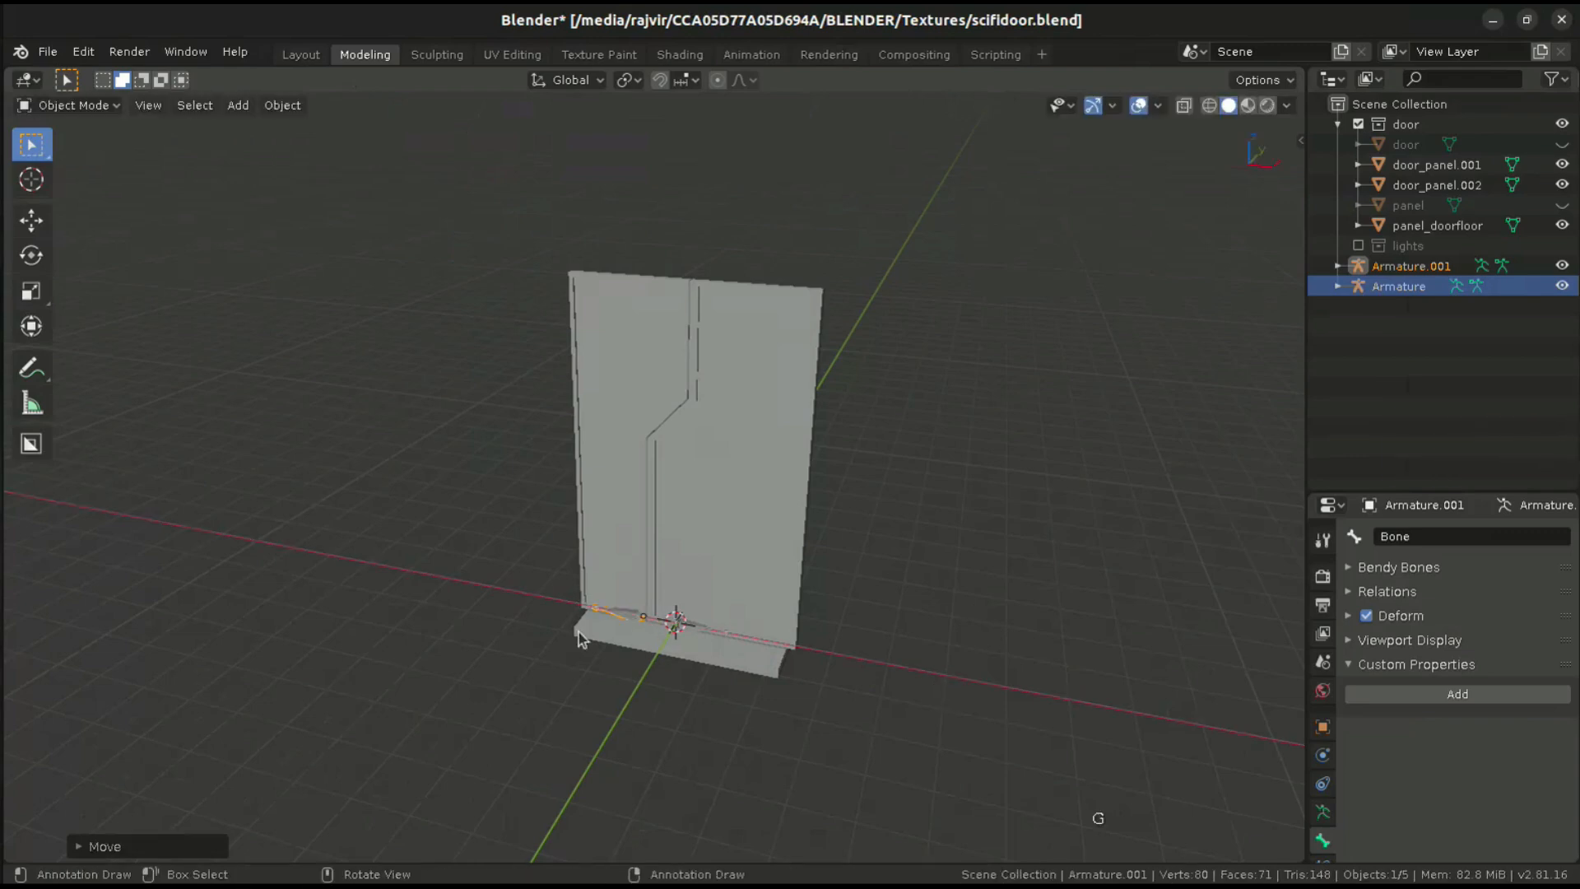
{"action": "left_click", "coordinate": [928, 682]}
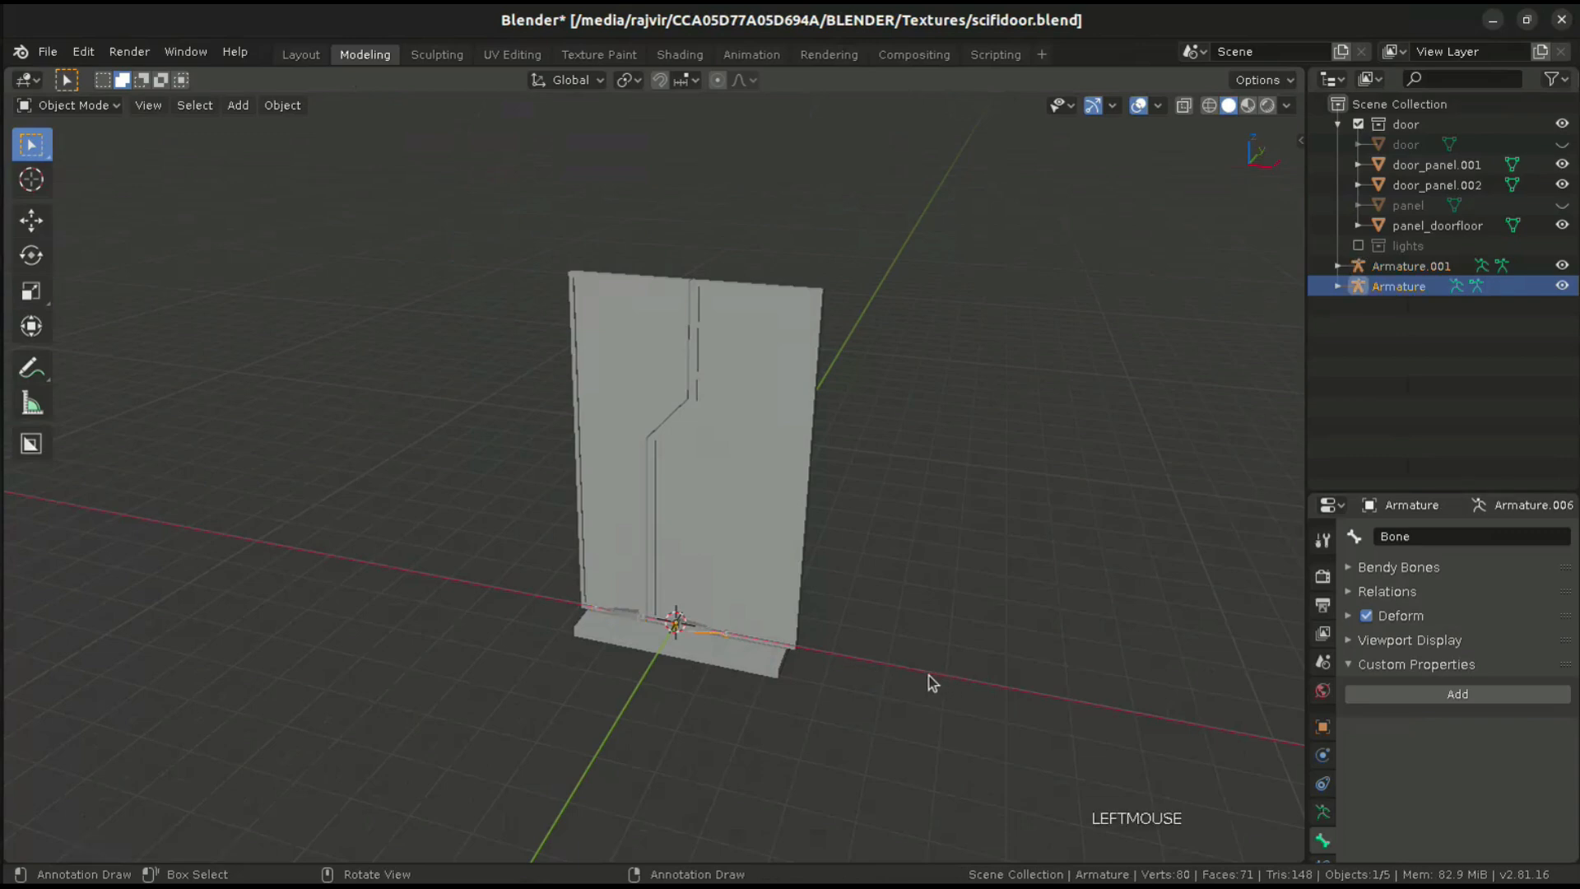
{"action": "key", "text": "g"}
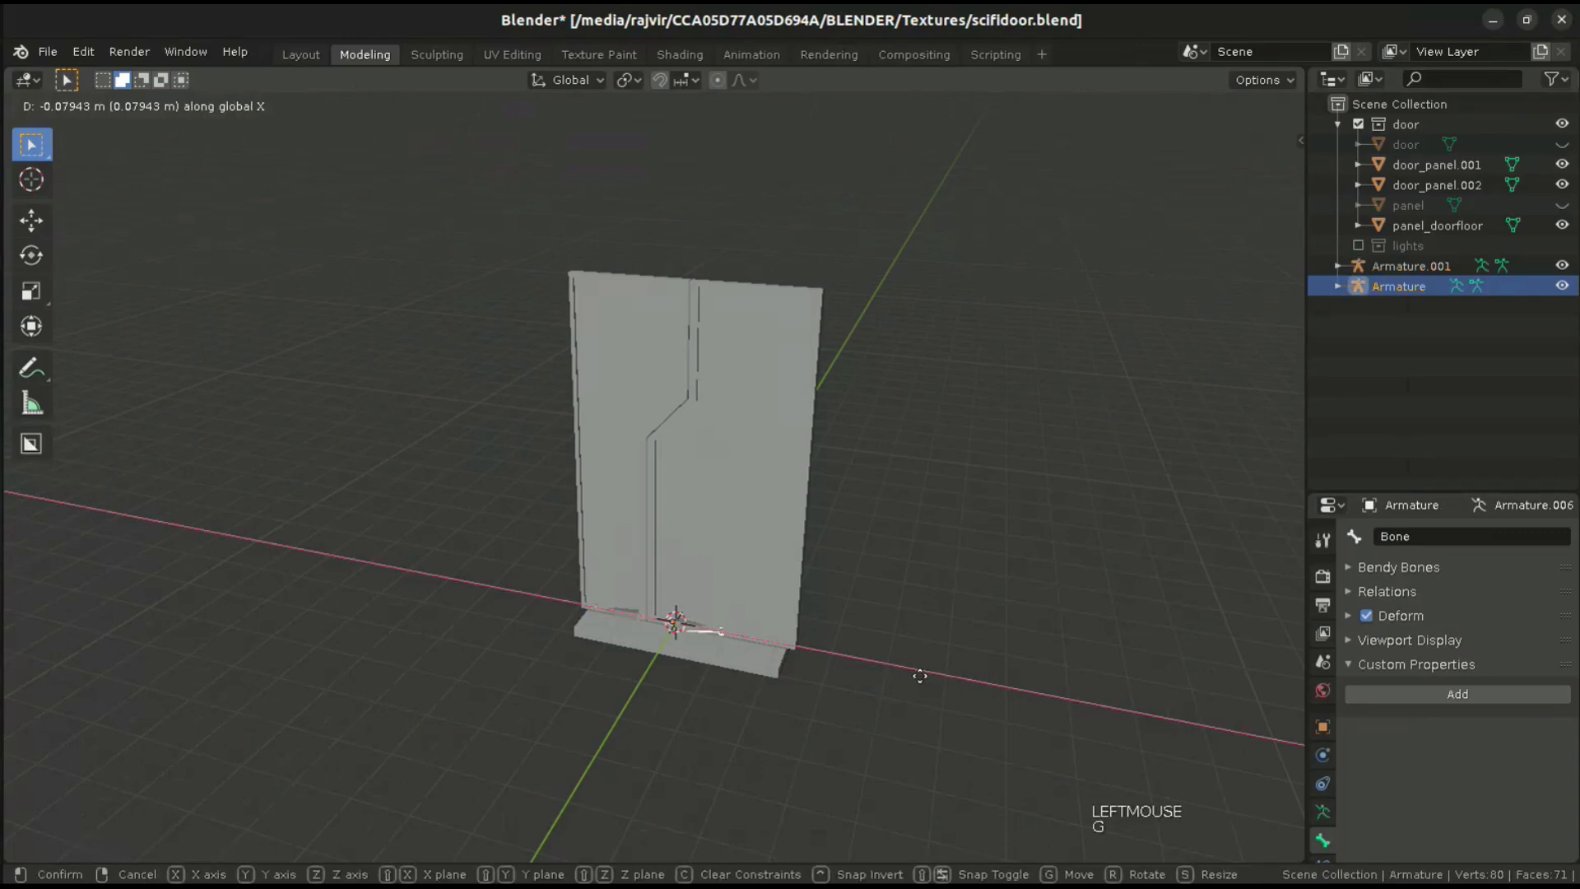
{"action": "left_click", "coordinate": [911, 681]}
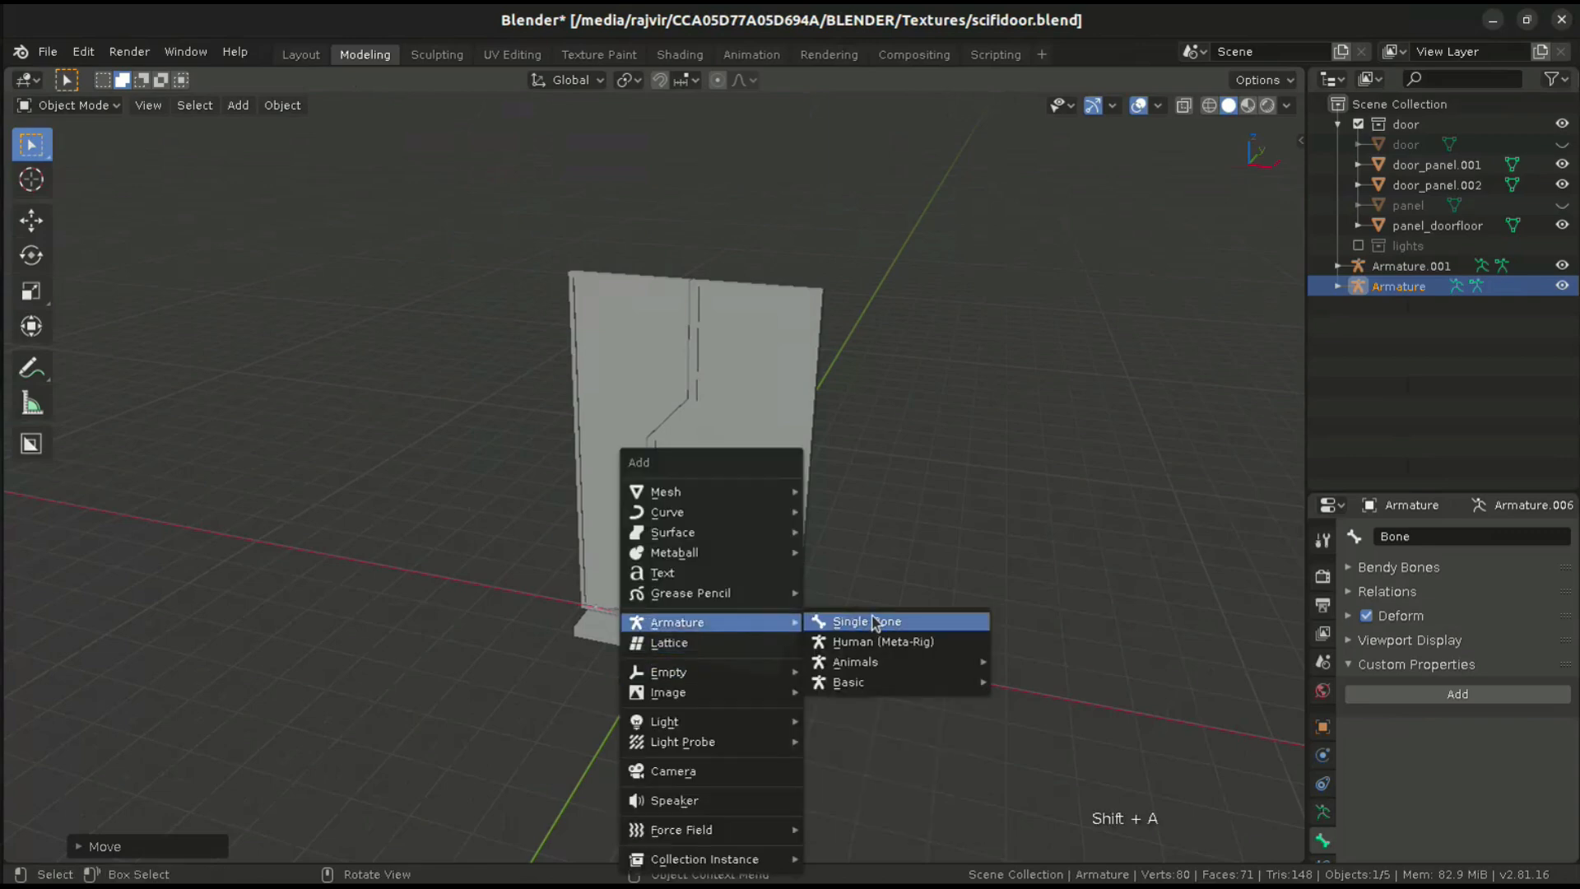
- Add a third single-bone armature at the door's base, rotate it and start moving it
{"action": "left_click", "coordinate": [865, 621]}
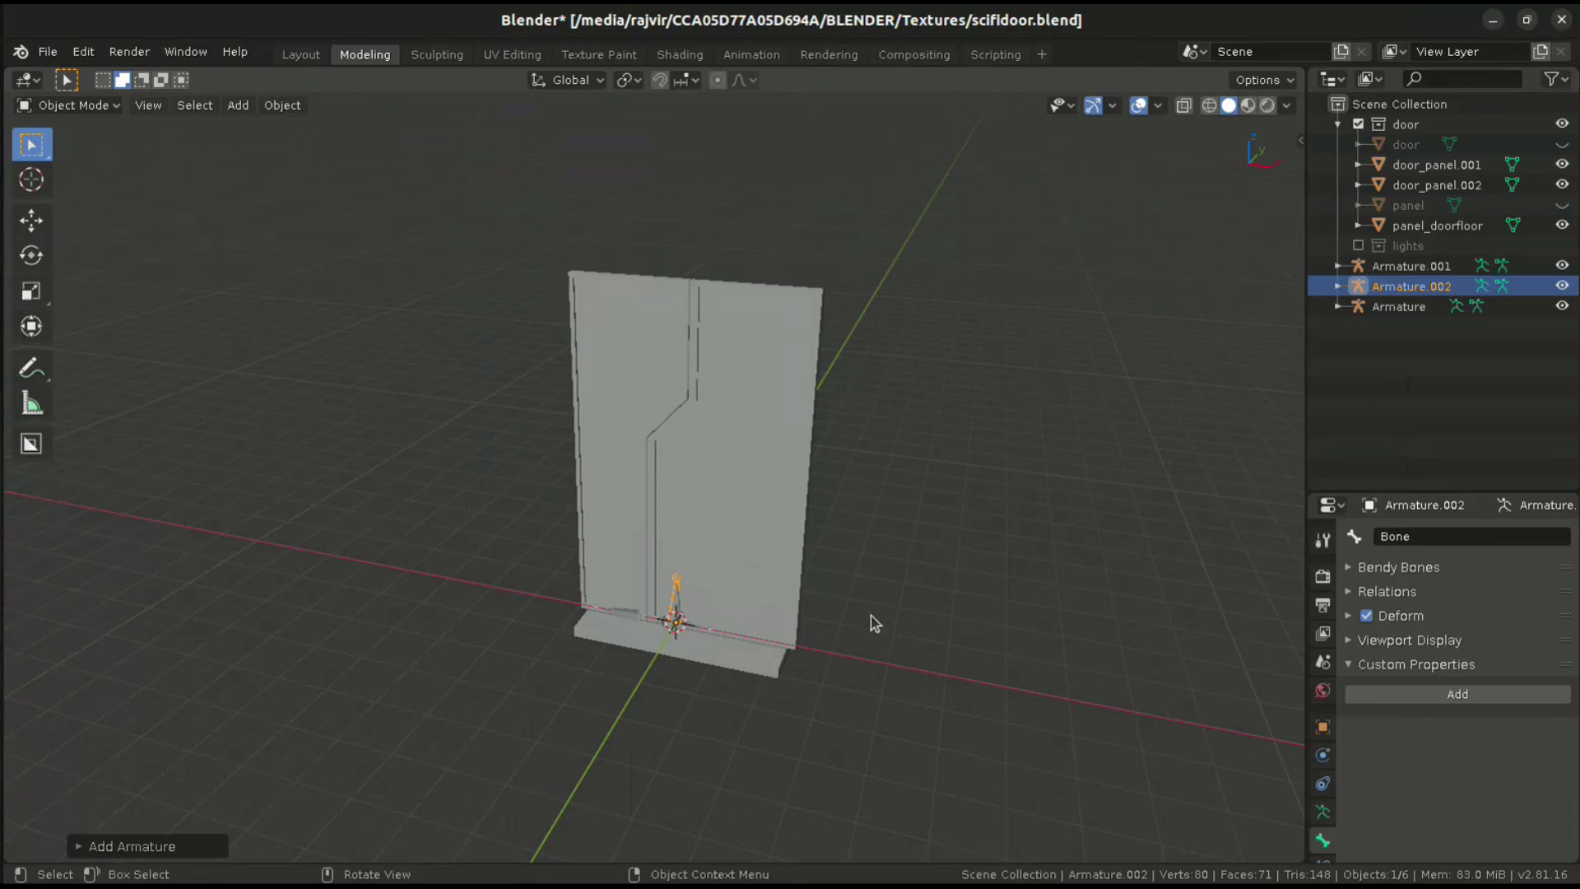
{"action": "key", "text": "r"}
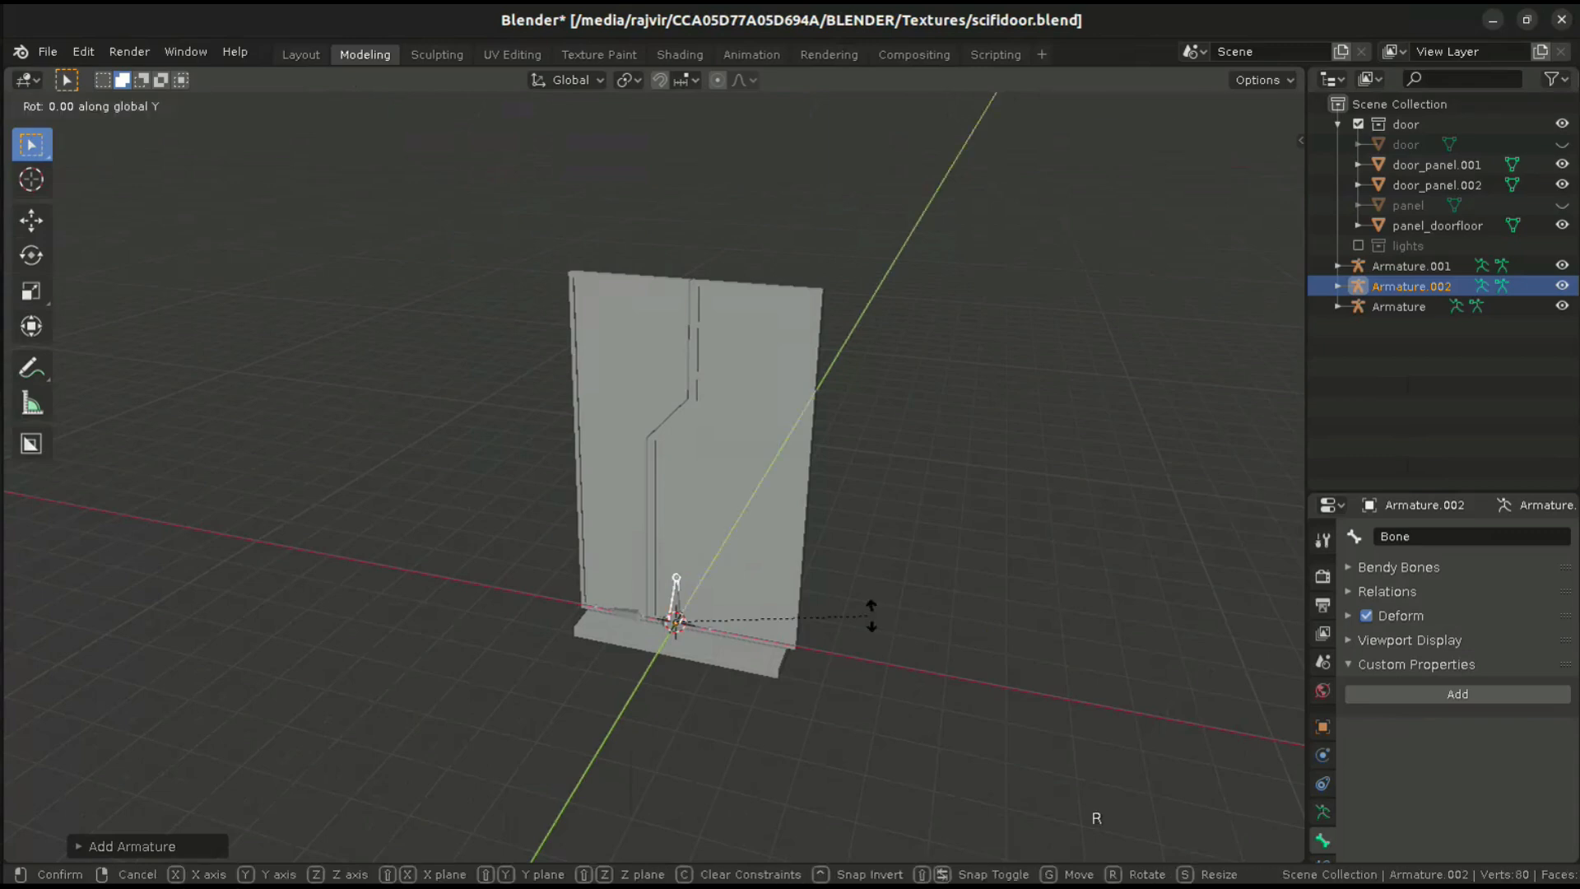
{"action": "key", "text": "x"}
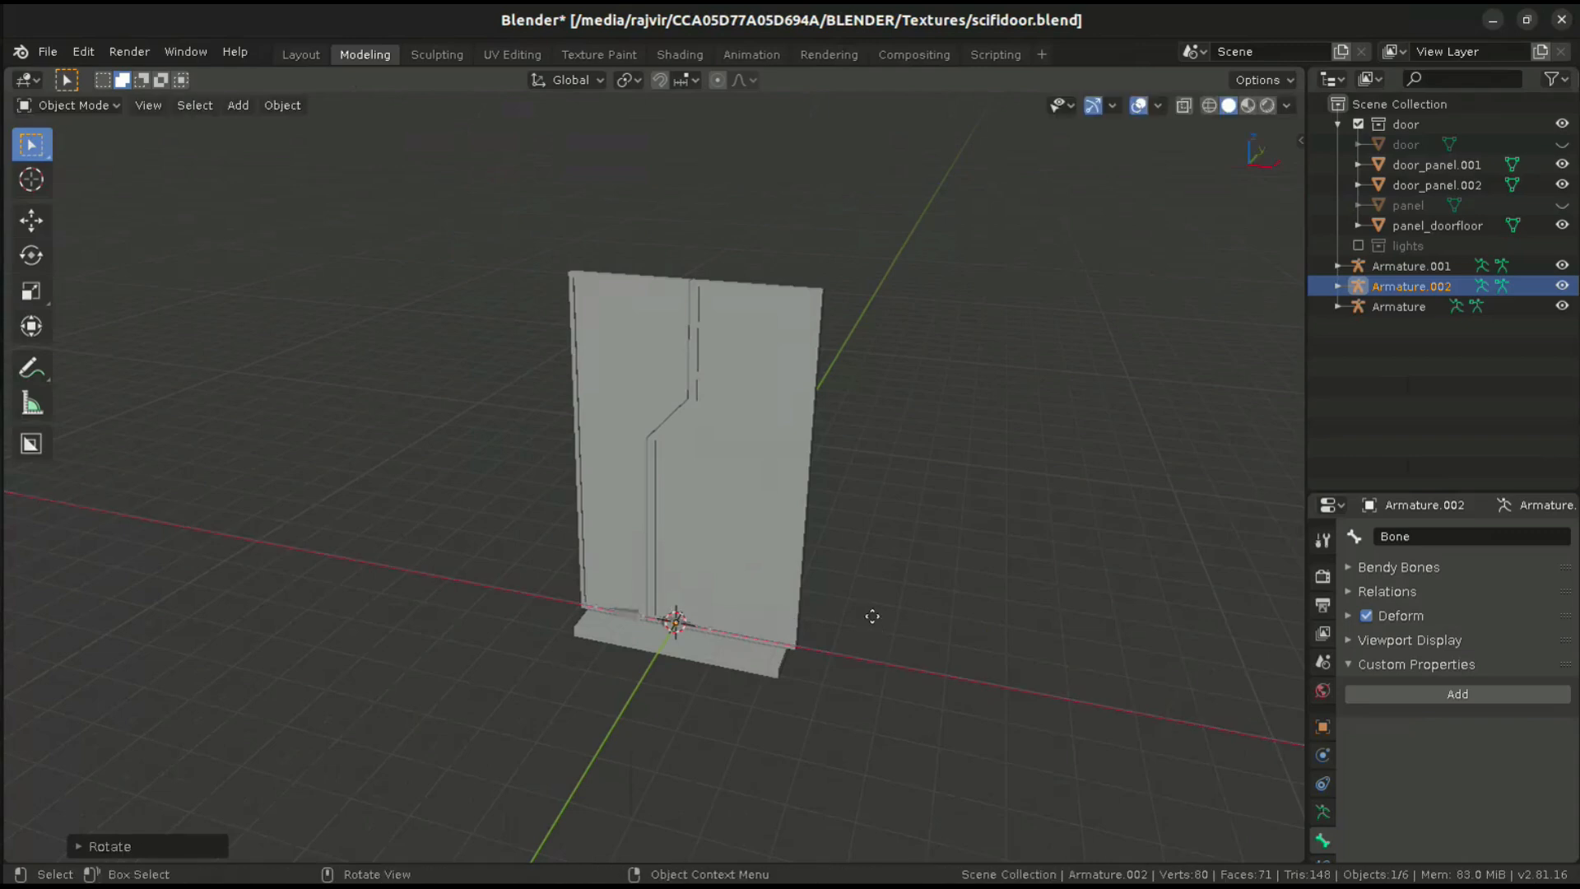
{"action": "key", "text": "g"}
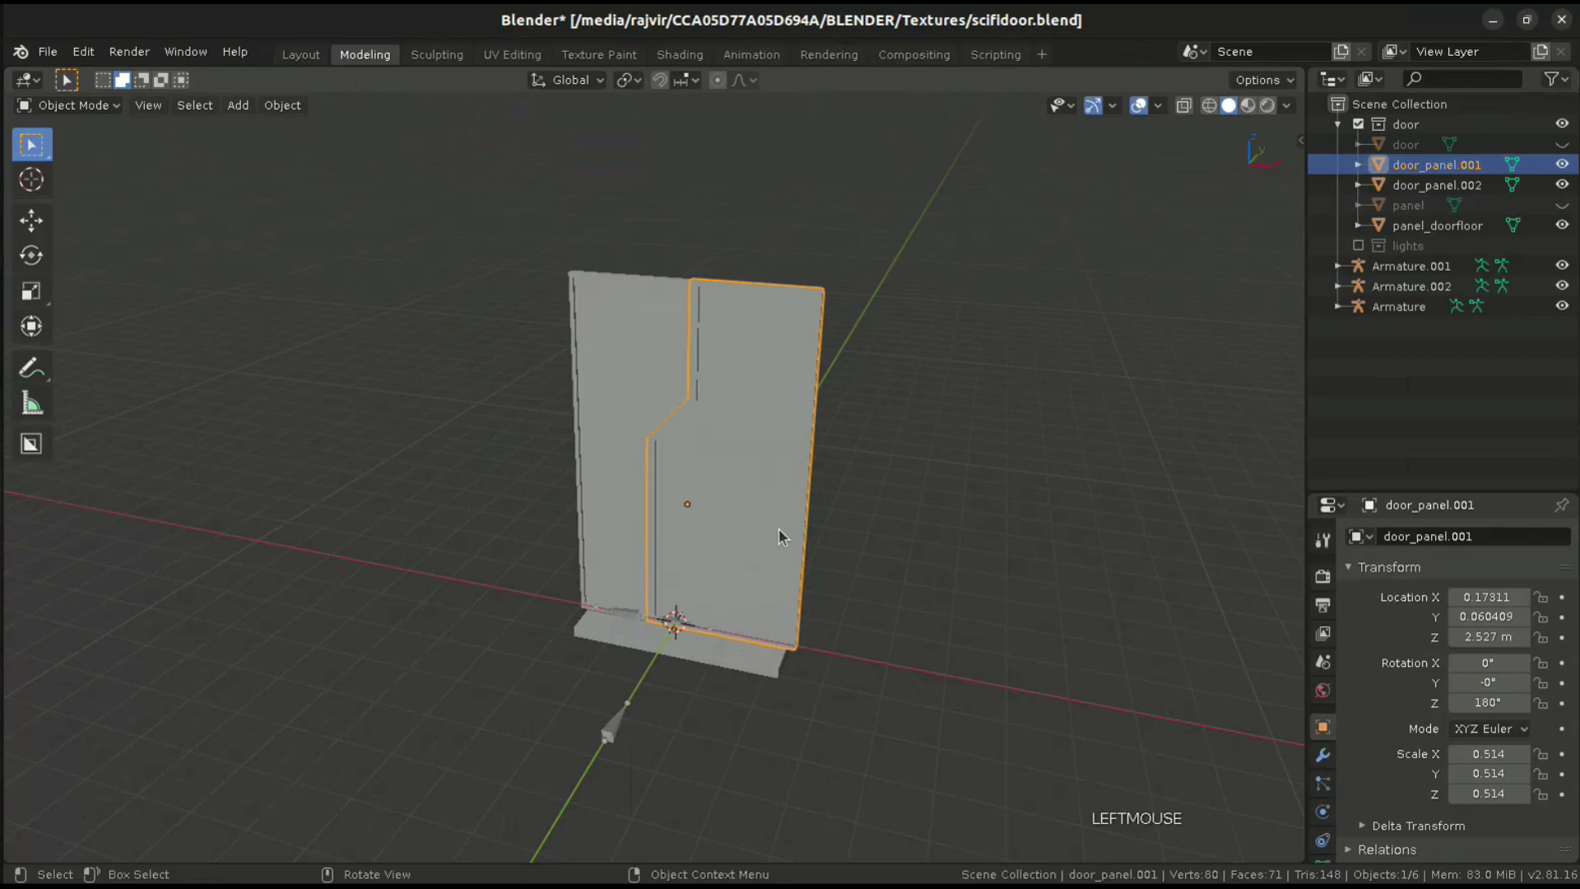
- Parent door_panel.001 to Armature's bone and door_panel.002 to Armature.001's bone
{"action": "key", "text": "ctrl+p"}
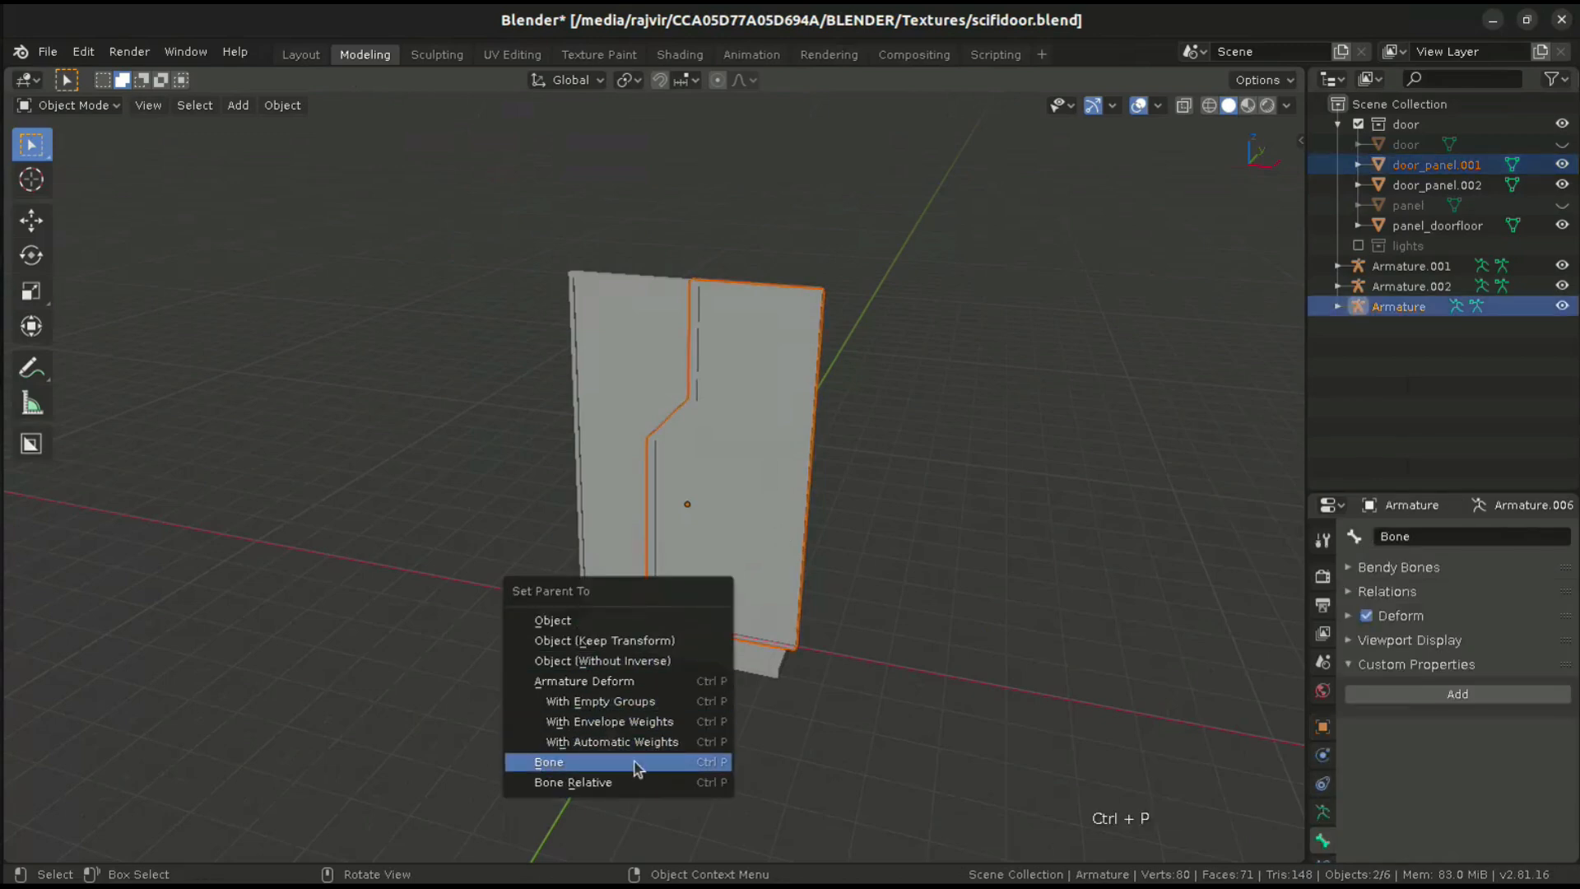
{"action": "left_click", "coordinate": [548, 763]}
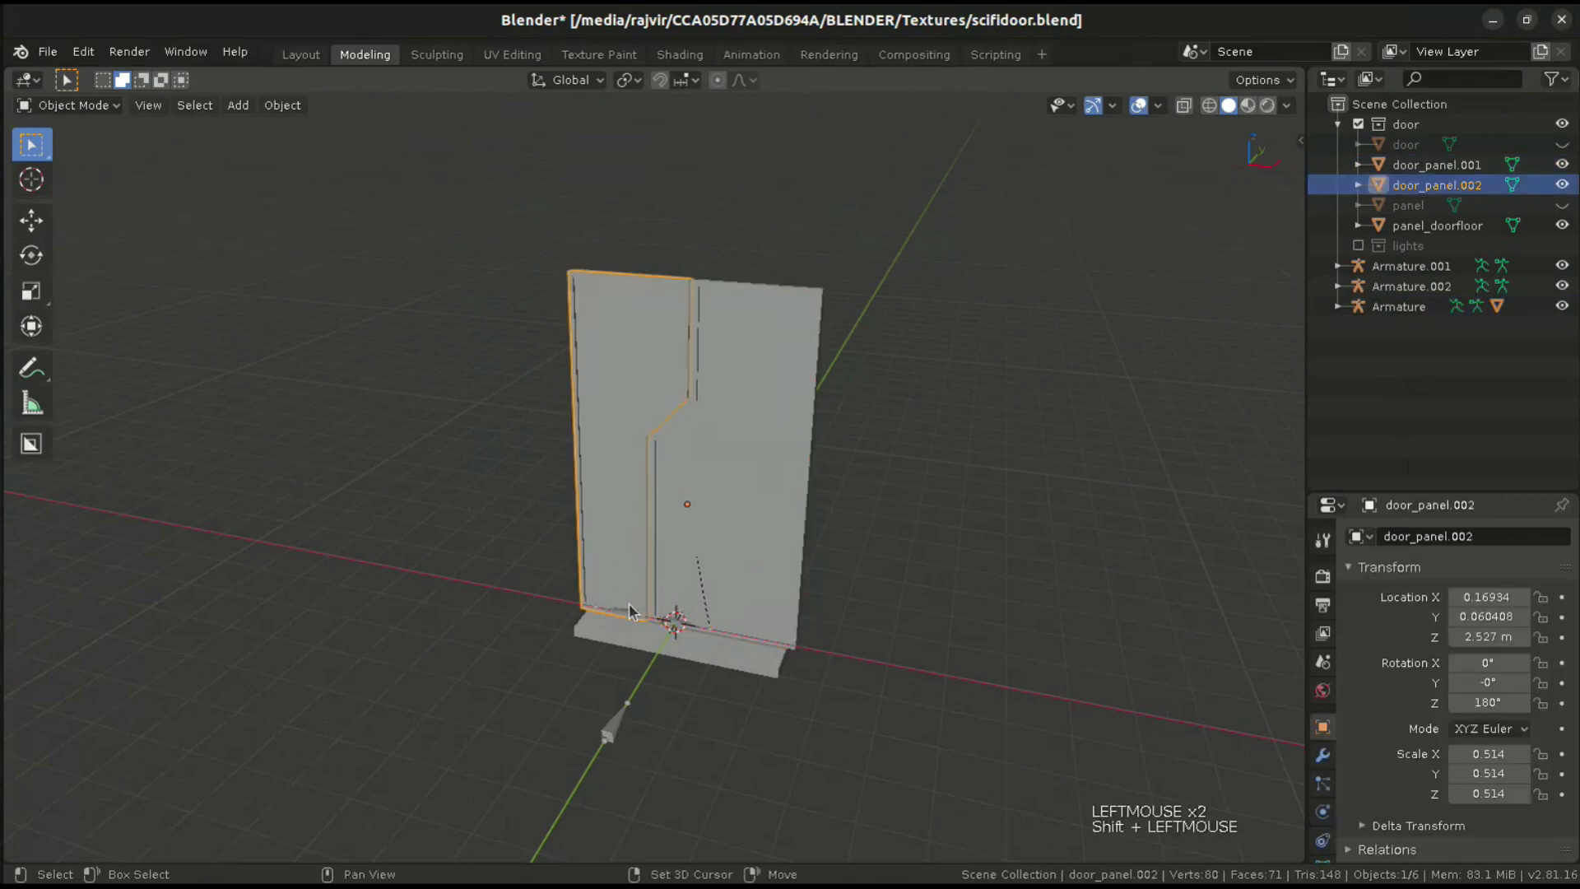
{"action": "left_click", "coordinate": [1410, 265]}
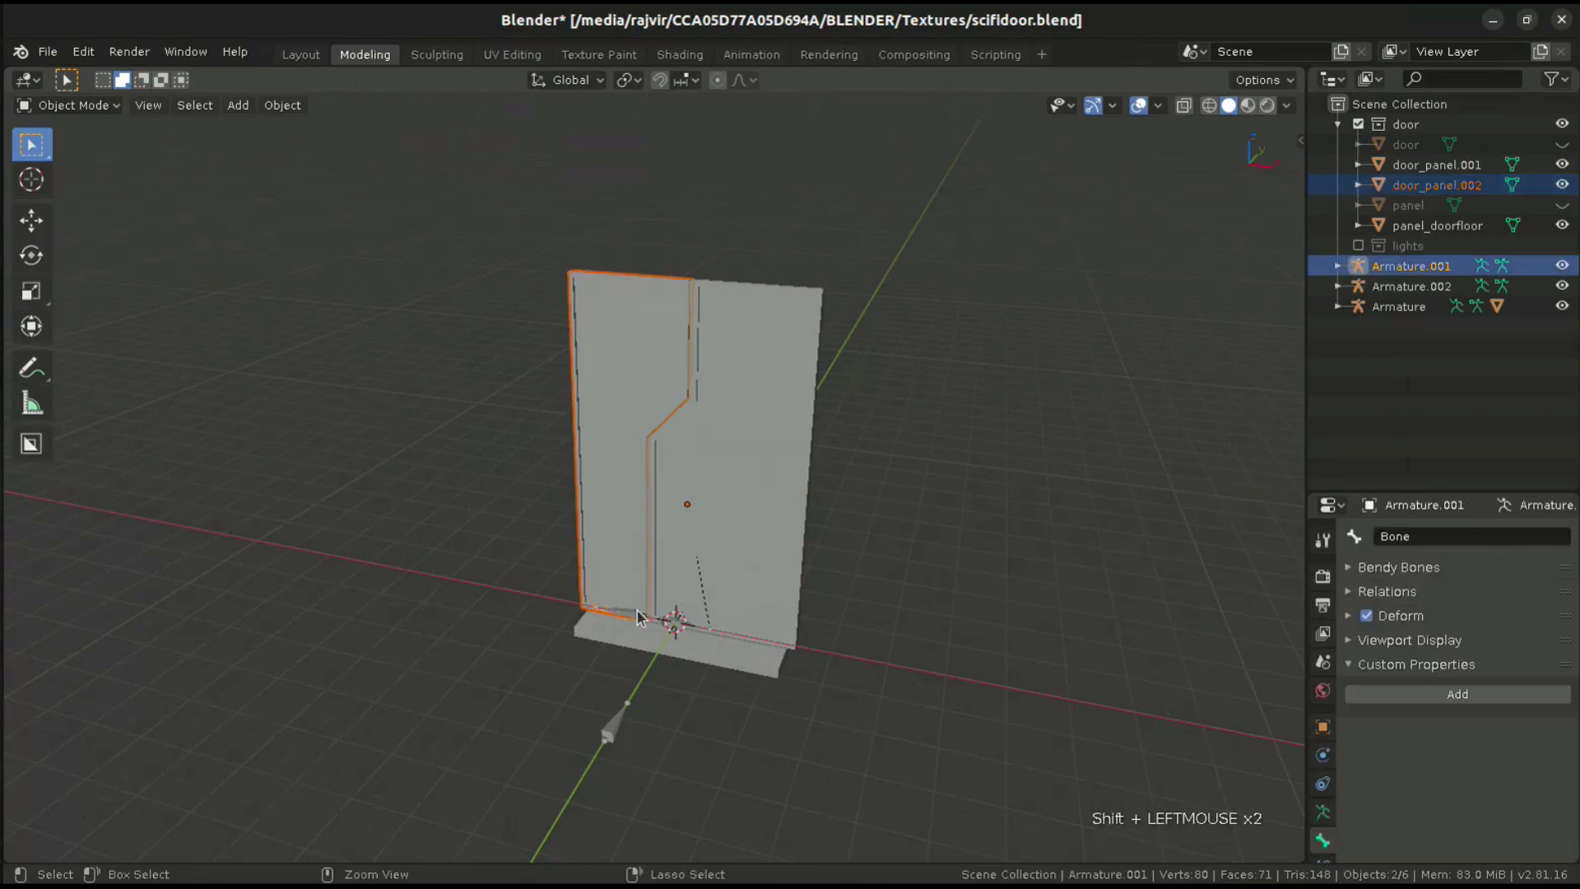
{"action": "key", "text": "ctrl+p"}
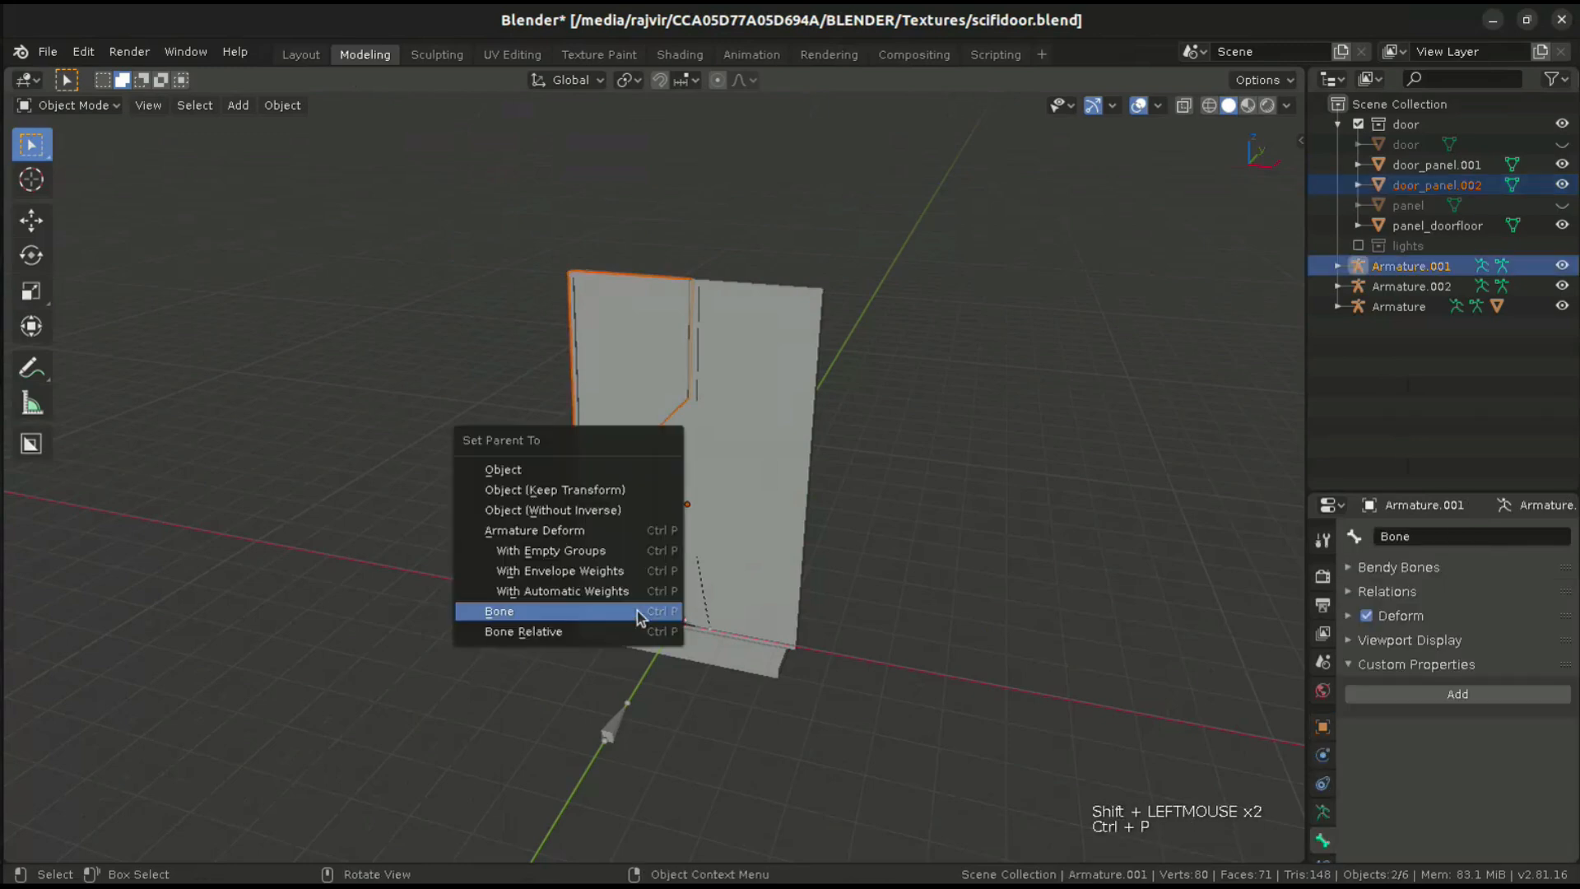
{"action": "left_click", "coordinate": [499, 611]}
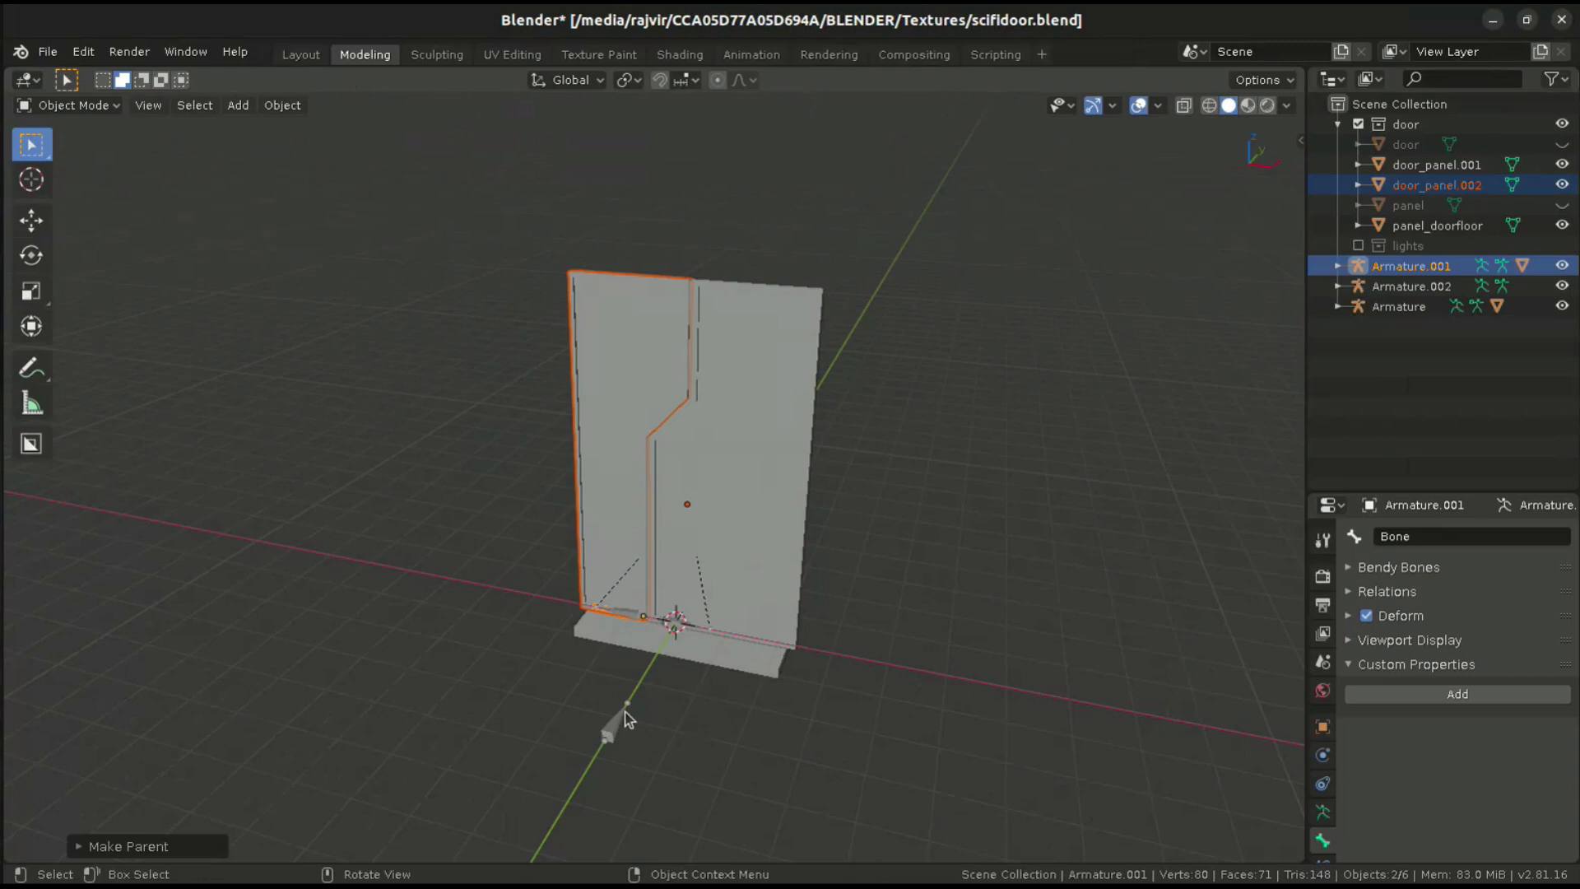
{"action": "mouse_move", "coordinate": [625, 722]}
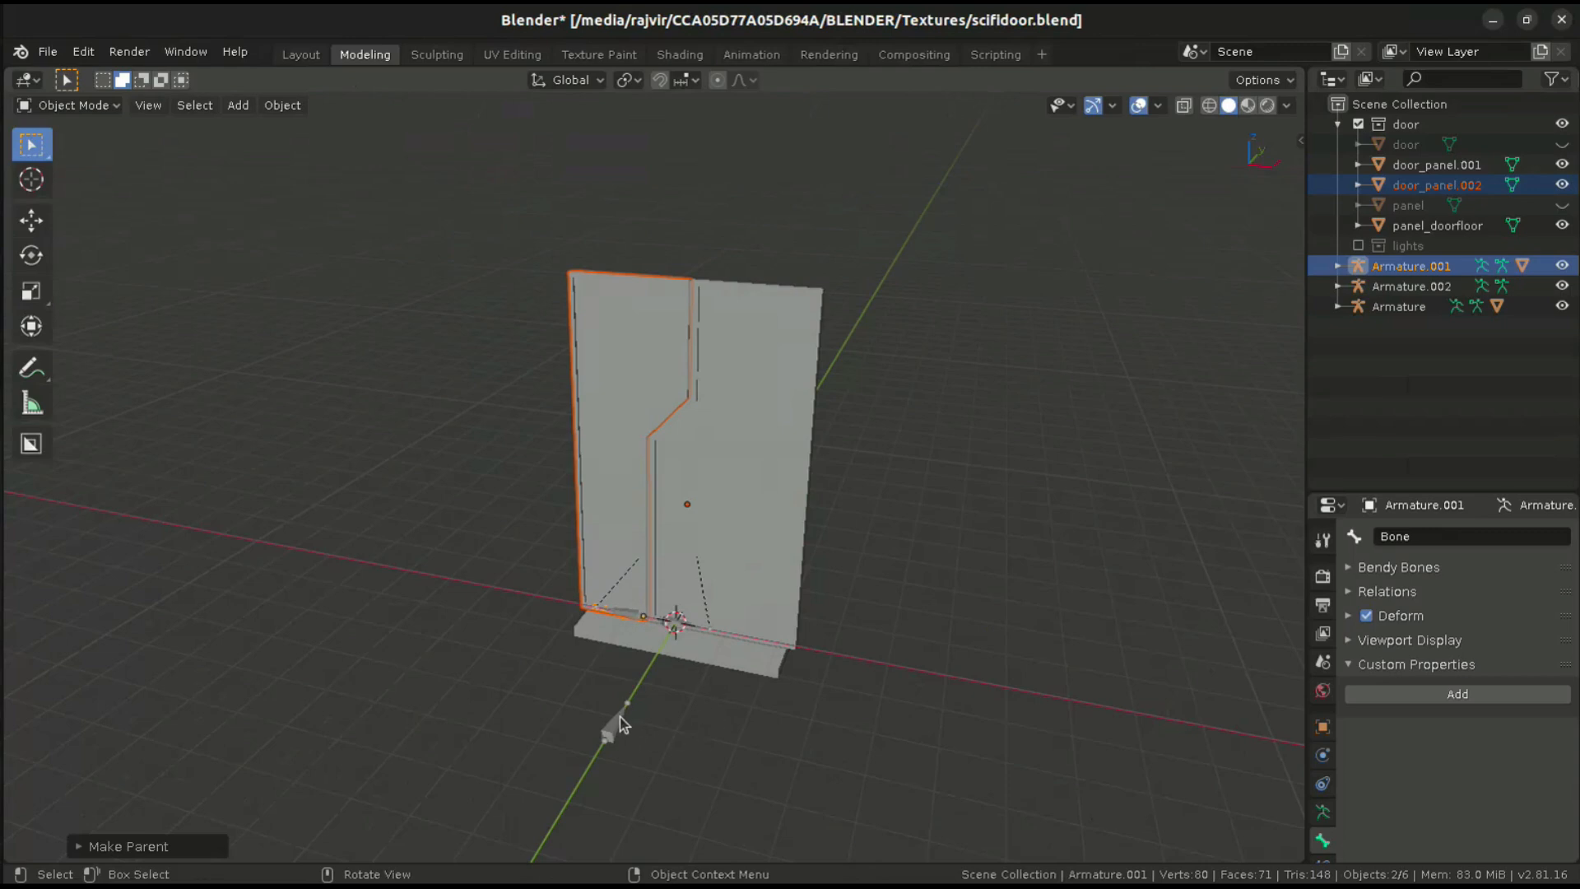
{"action": "left_click", "coordinate": [610, 721]}
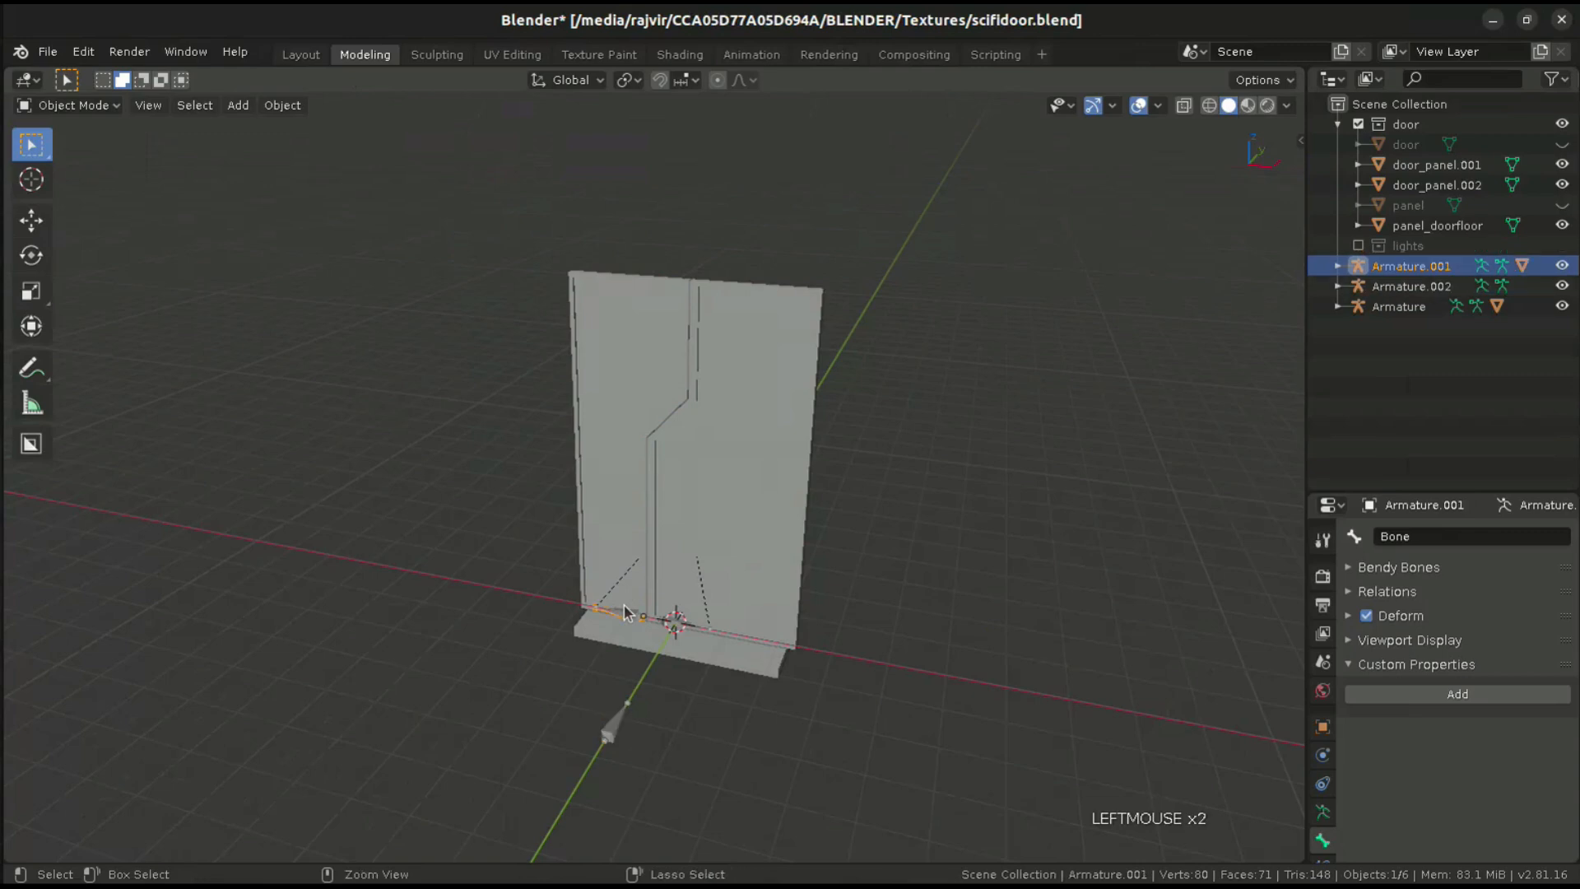
- Apply Rotation & Scale to Armature.002 and switch it into Pose Mode
{"action": "key", "text": "ctrl+a"}
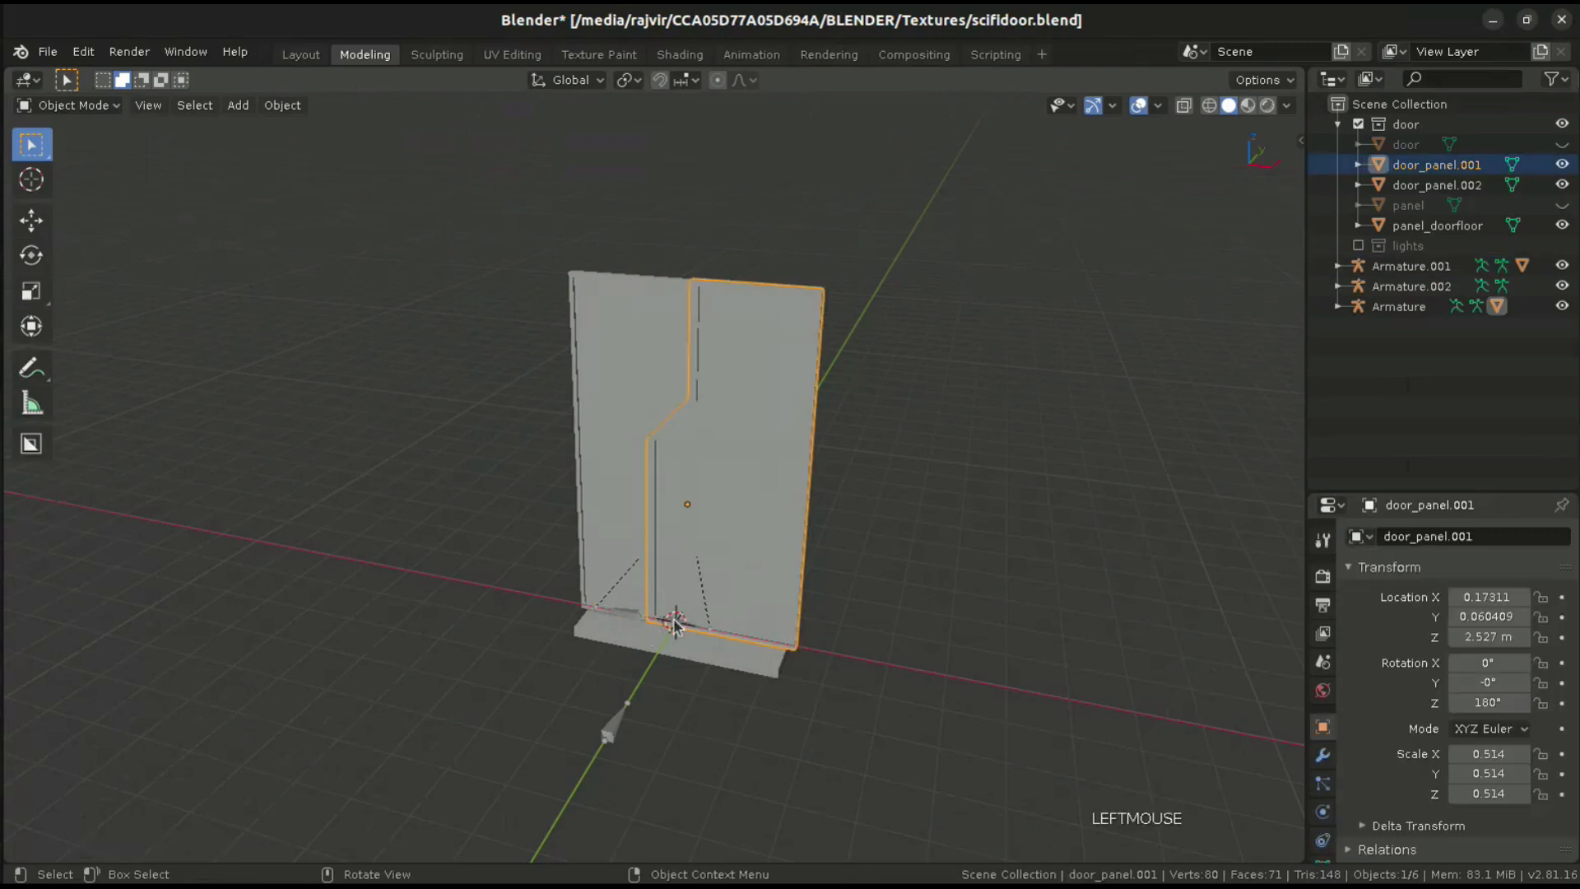
{"action": "left_click", "coordinate": [1399, 306]}
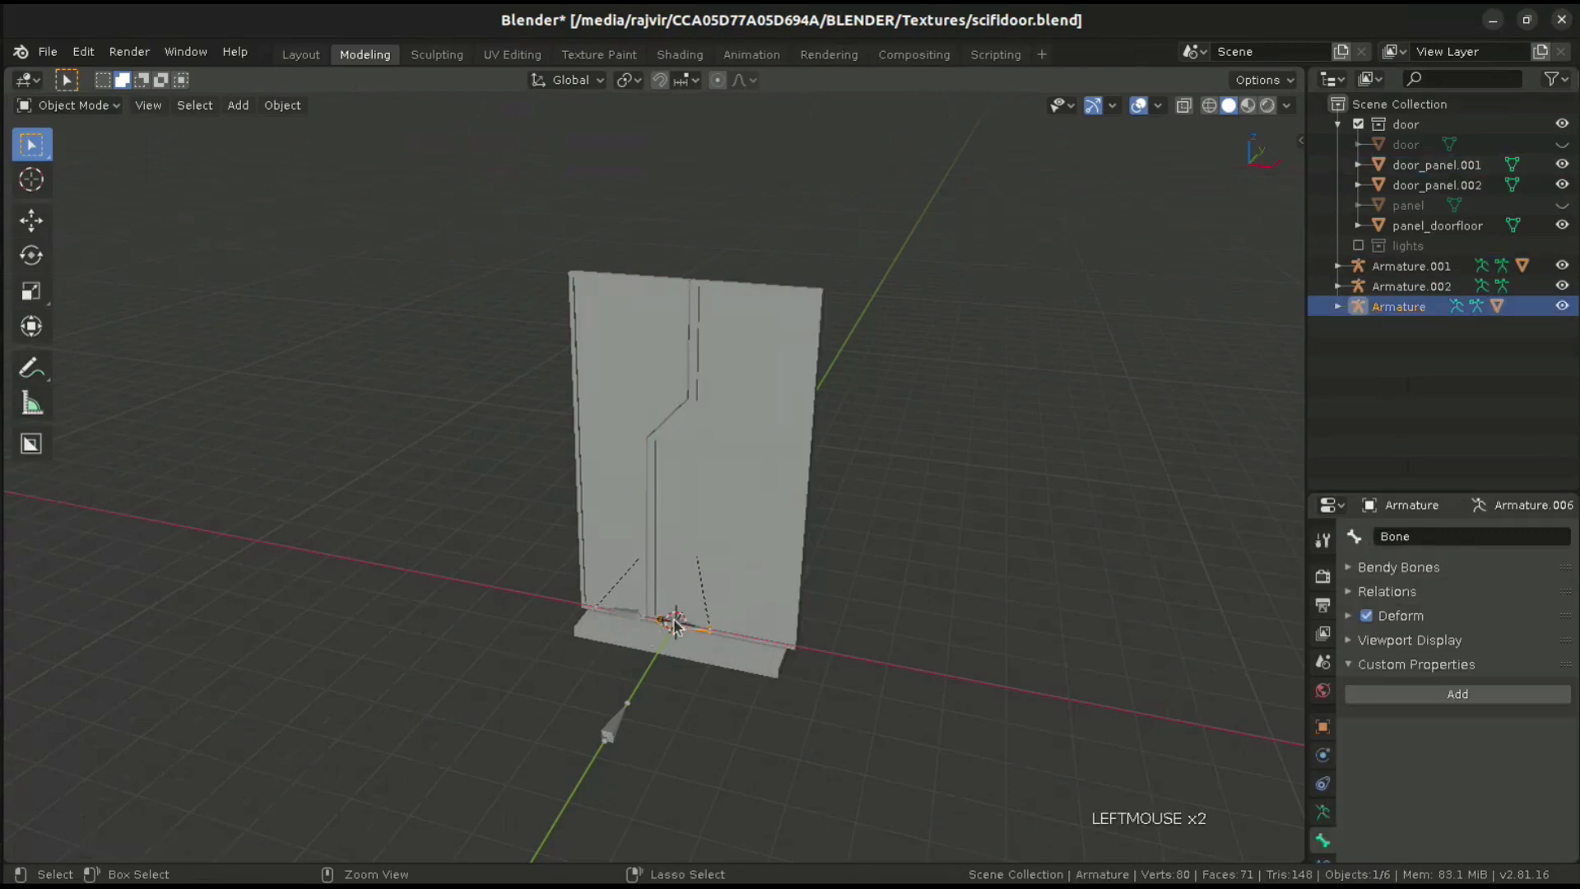
{"action": "key", "text": "ctrl+a"}
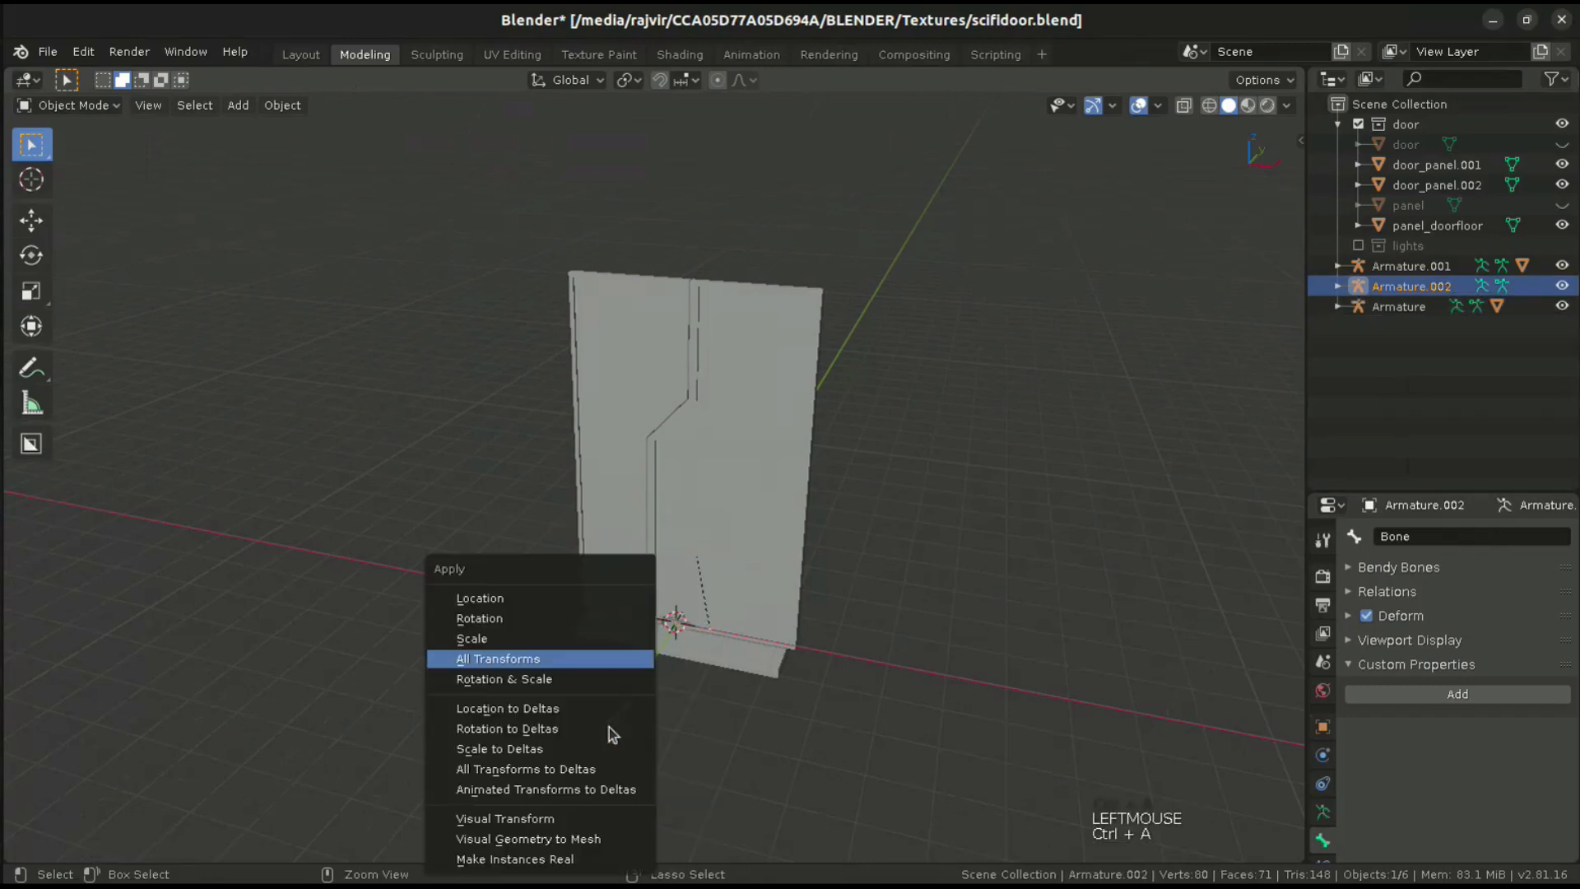
{"action": "mouse_move", "coordinate": [504, 679]}
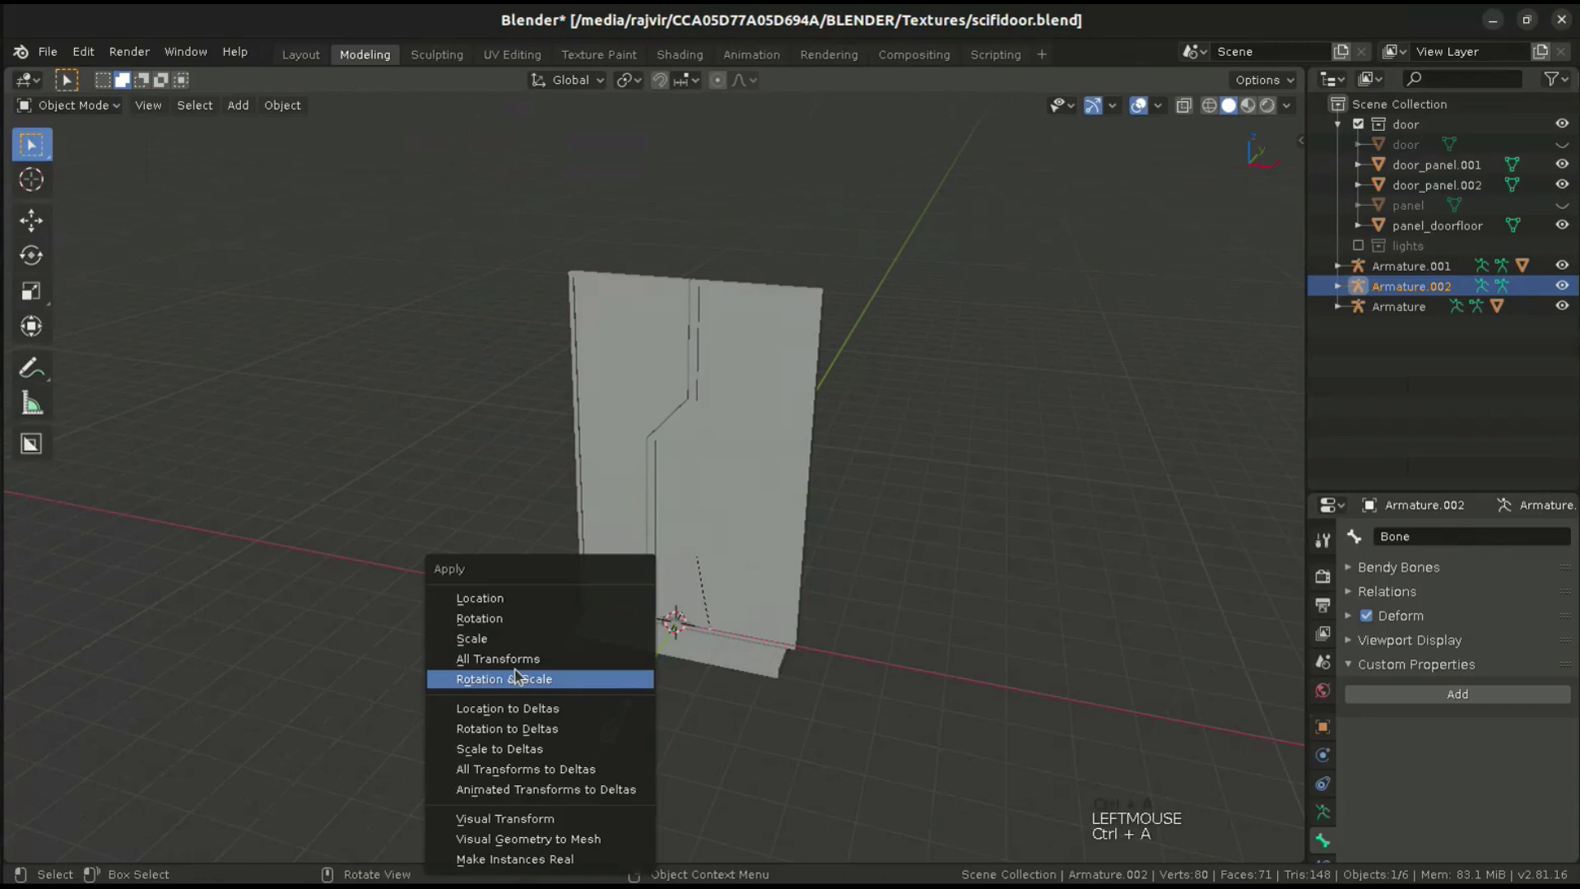
{"action": "left_click", "coordinate": [503, 679]}
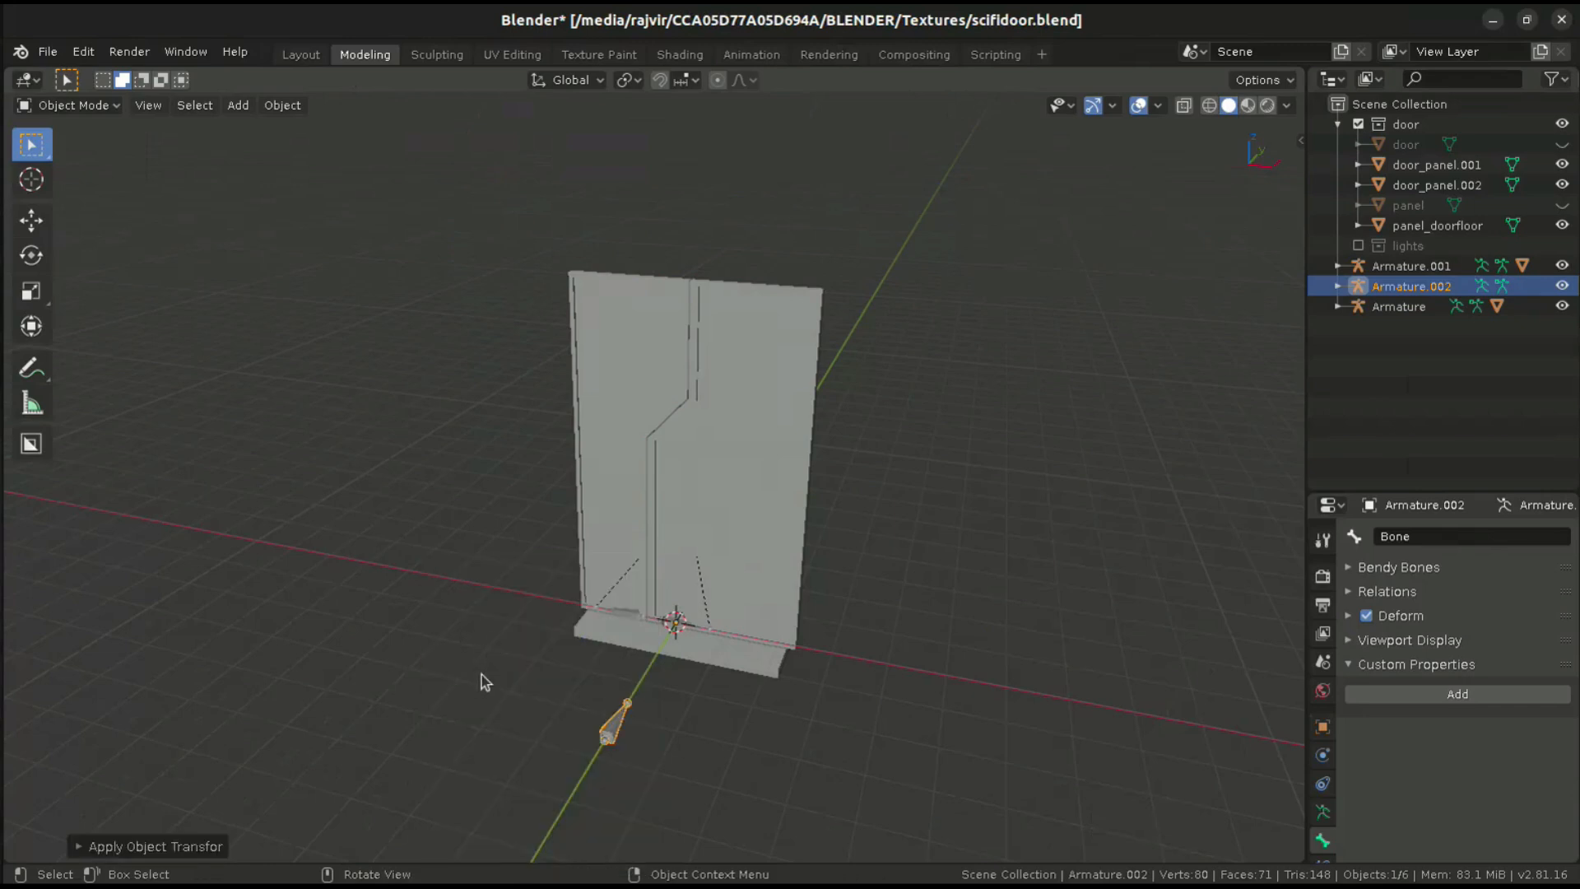
{"action": "left_click", "coordinate": [70, 105]}
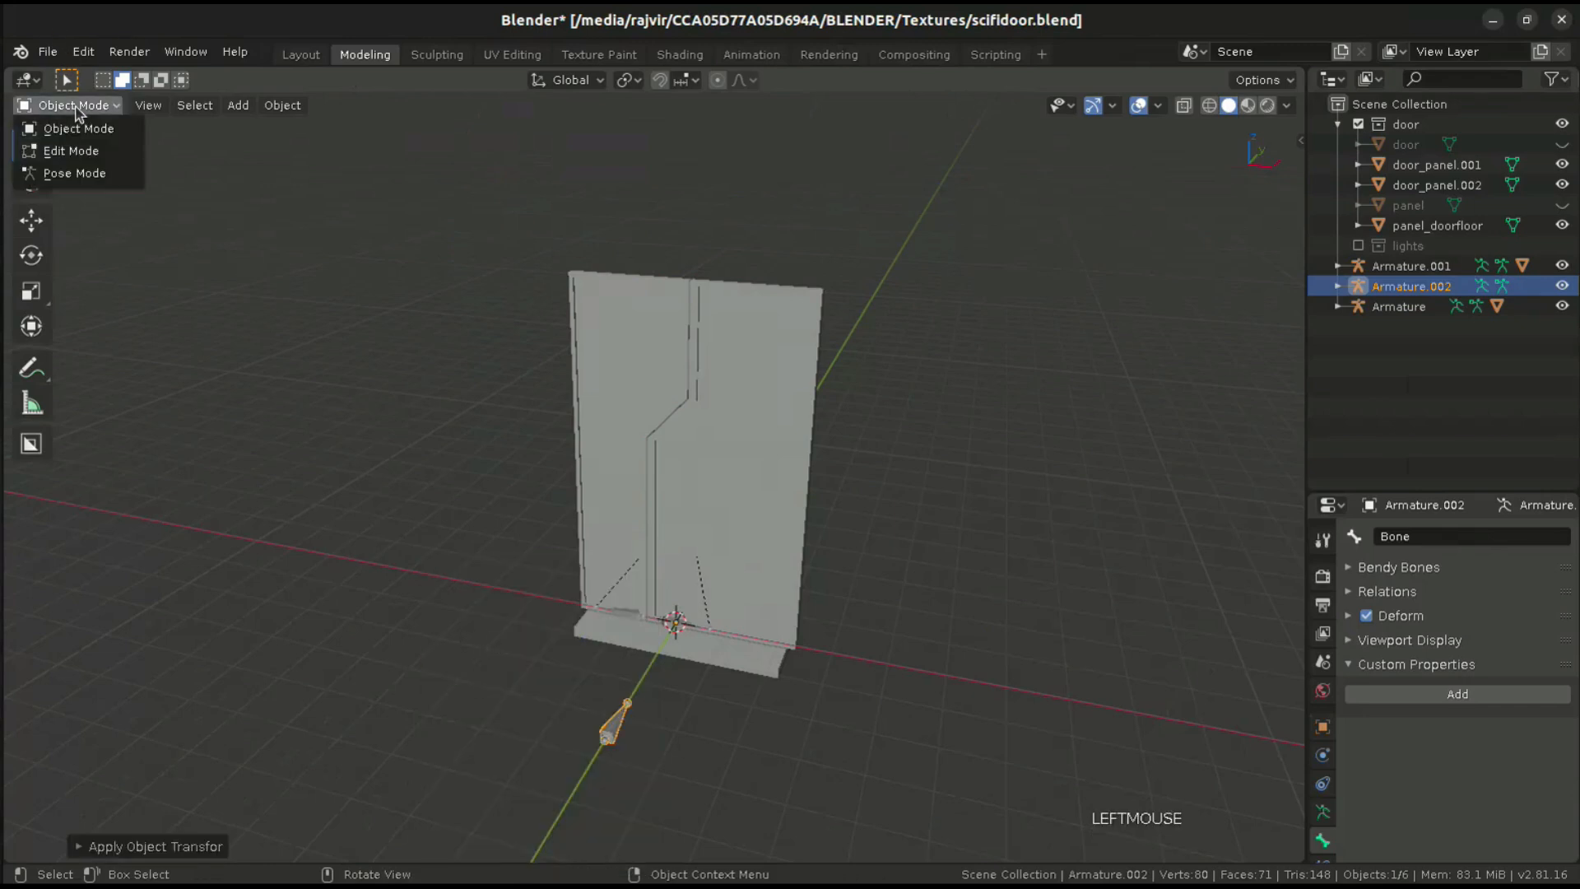
{"action": "mouse_move", "coordinate": [73, 172]}
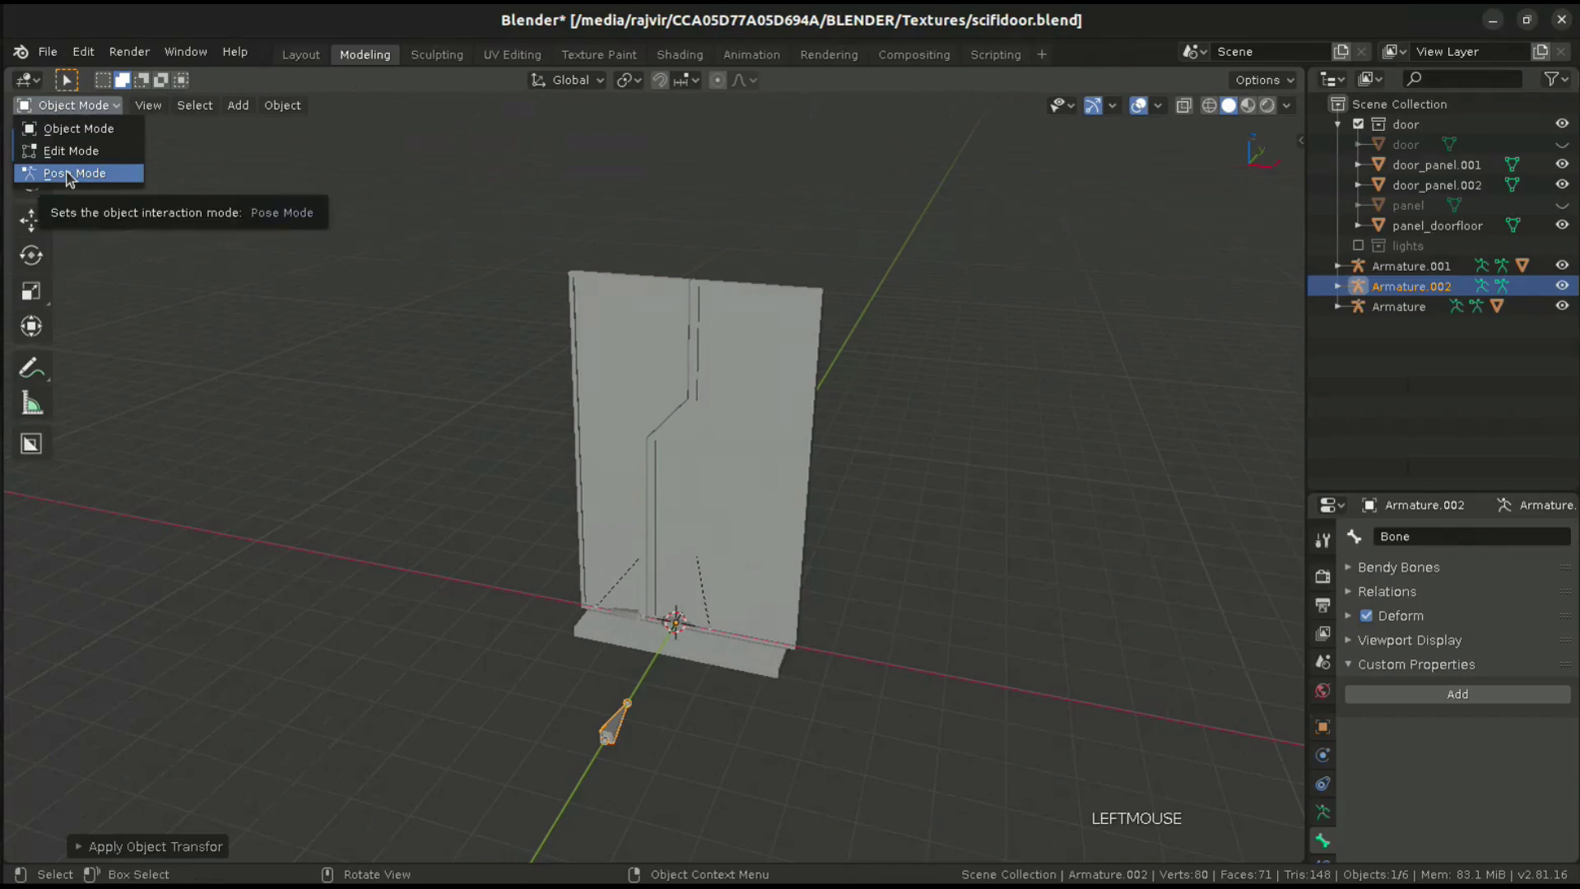
{"action": "left_click", "coordinate": [75, 172]}
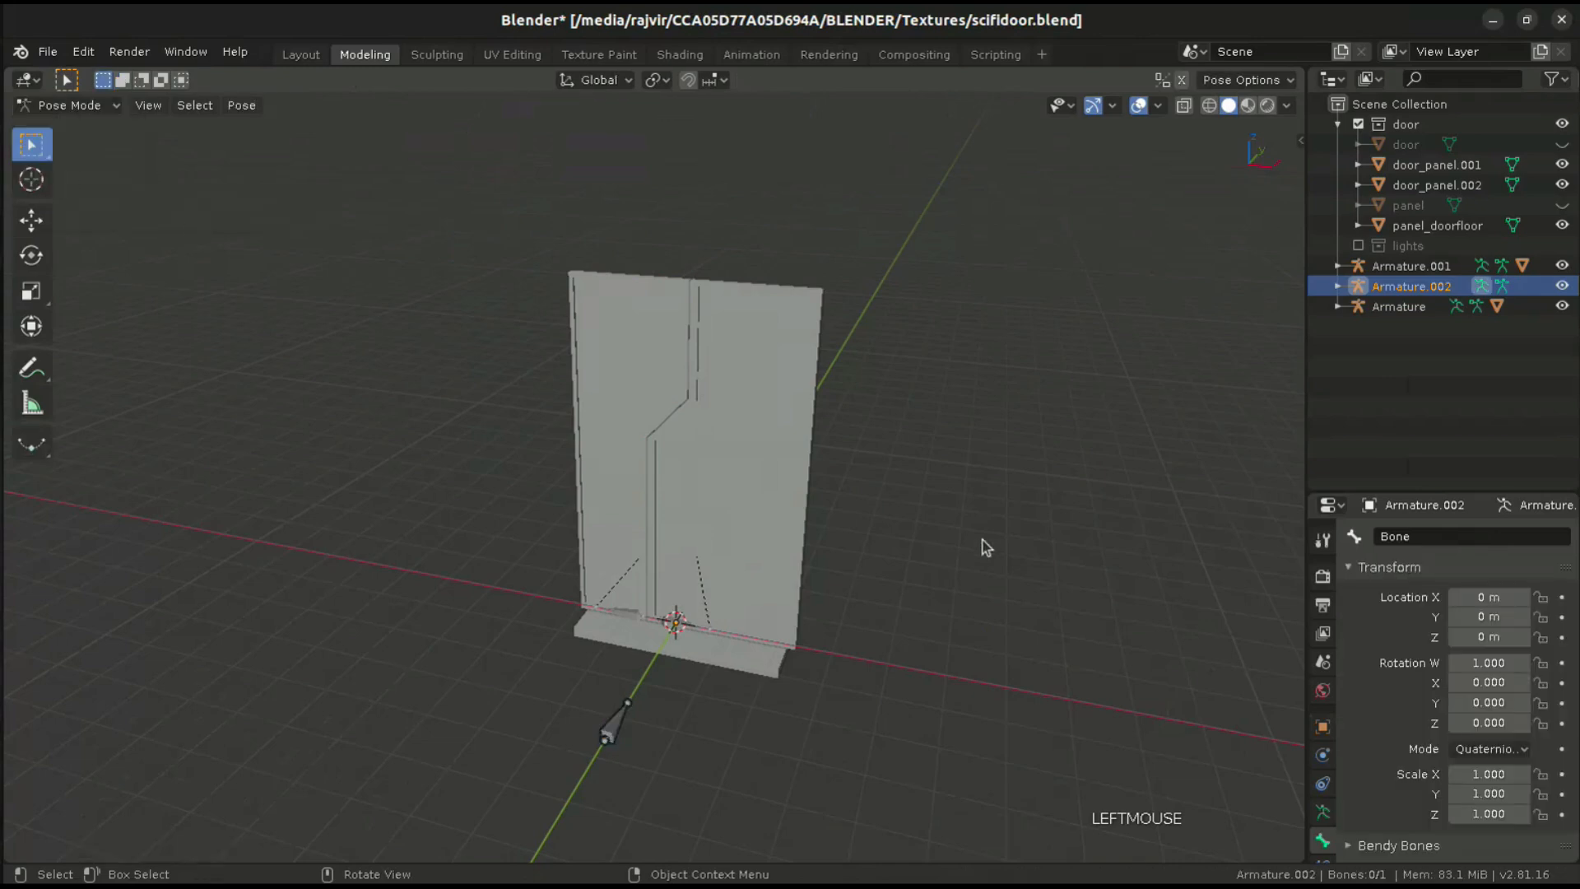
- Add a bone custom property named door_open with default 0.0 under Custom Properties
{"action": "scroll", "scroll_direction": "down", "scroll_amount": 3}
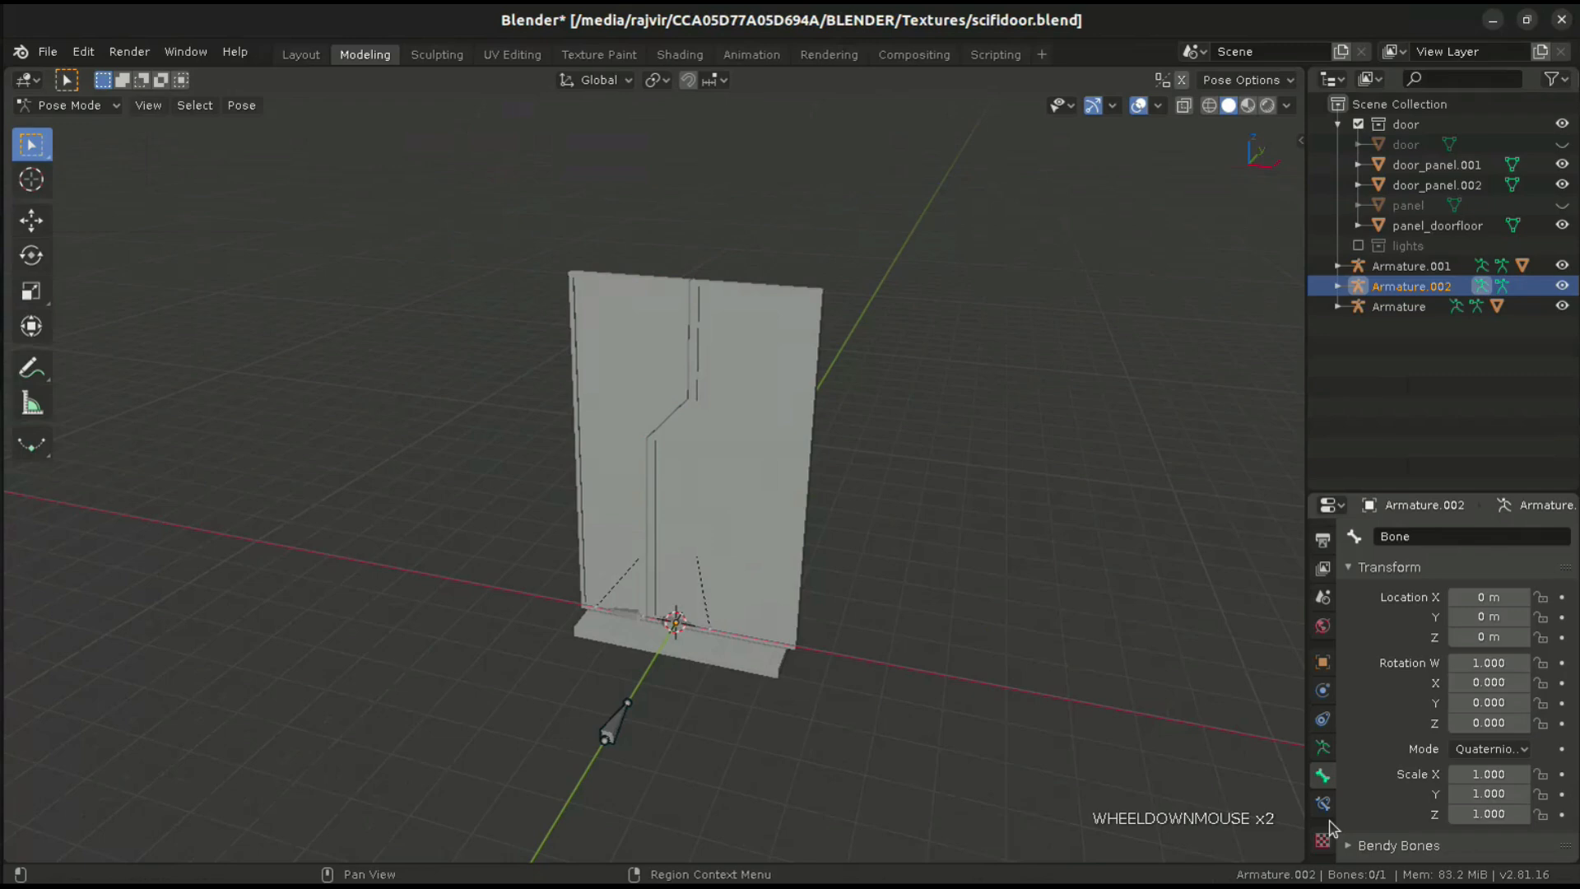
{"action": "scroll", "scroll_direction": "down", "scroll_amount": 3}
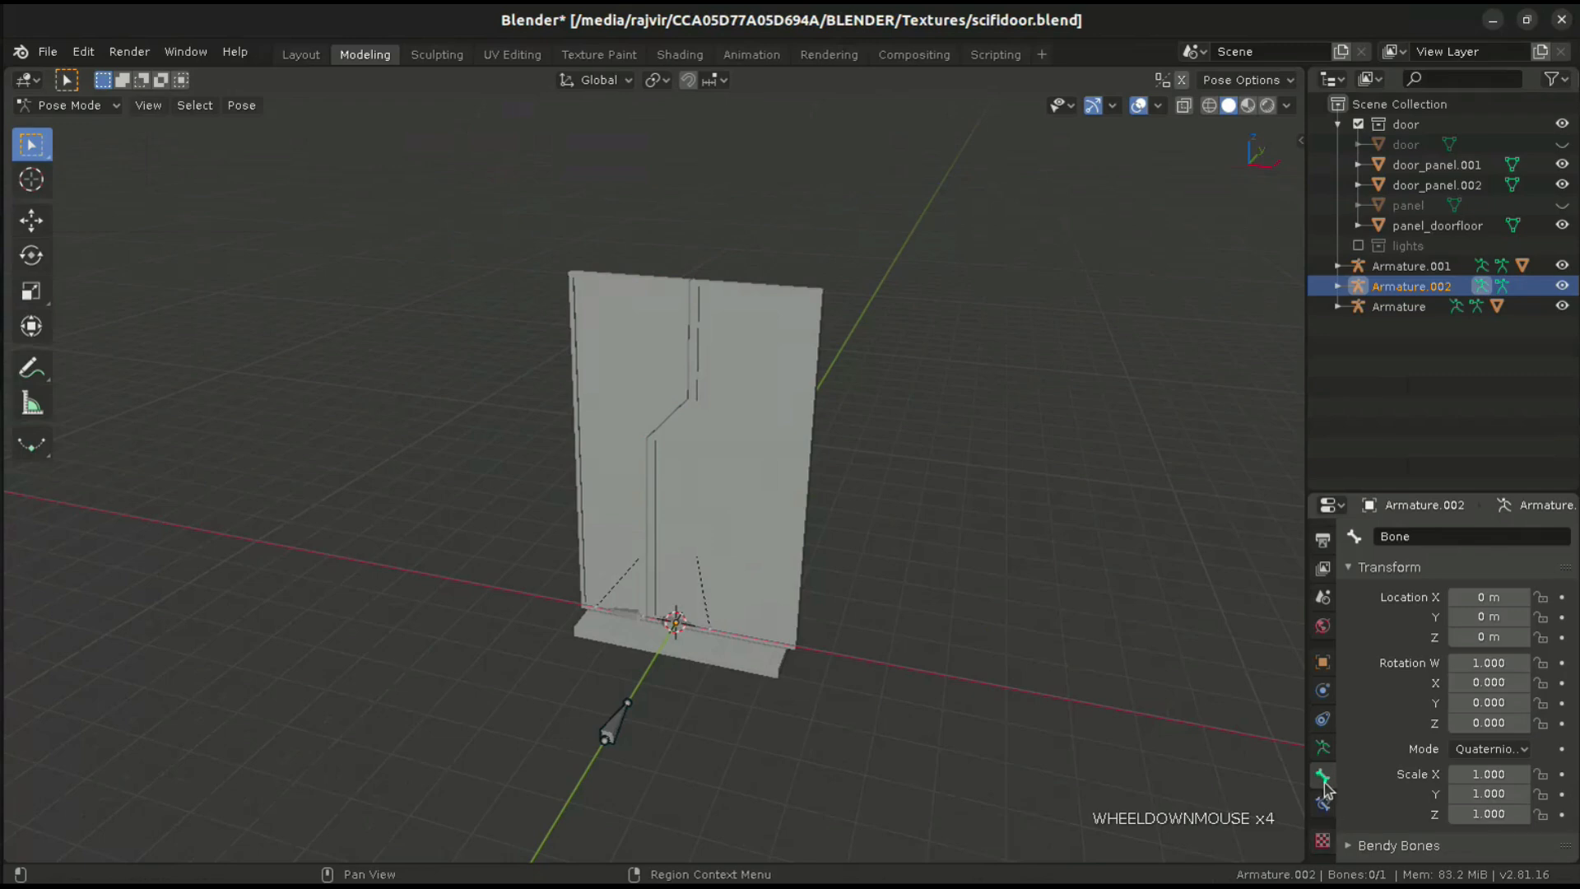
{"action": "scroll", "scroll_direction": "down", "scroll_amount": 3}
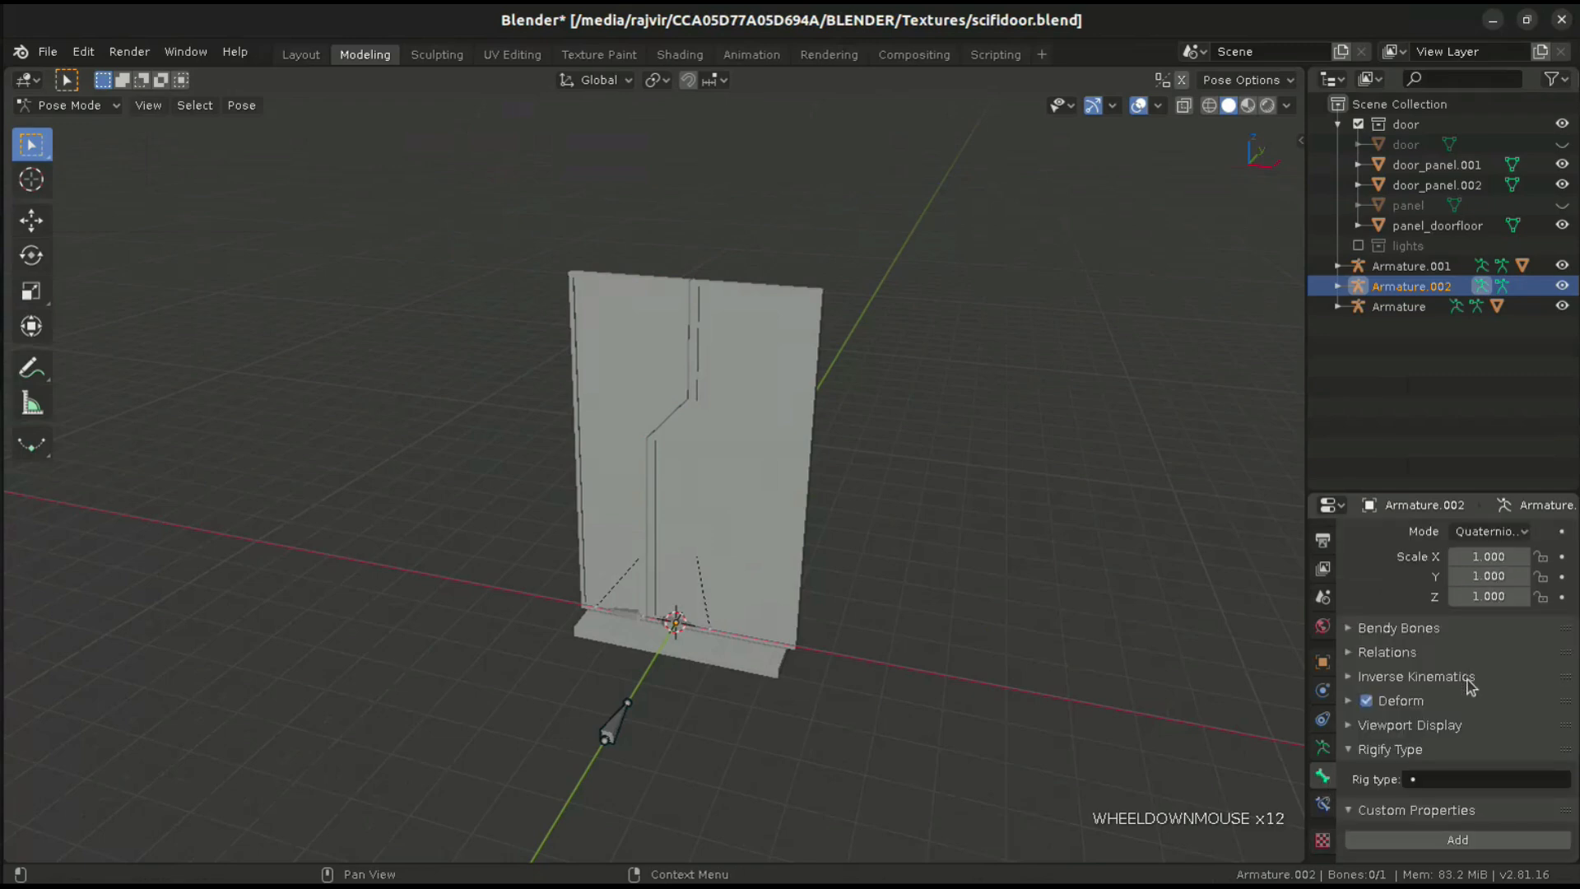
{"action": "scroll", "scroll_direction": "down", "scroll_amount": 3}
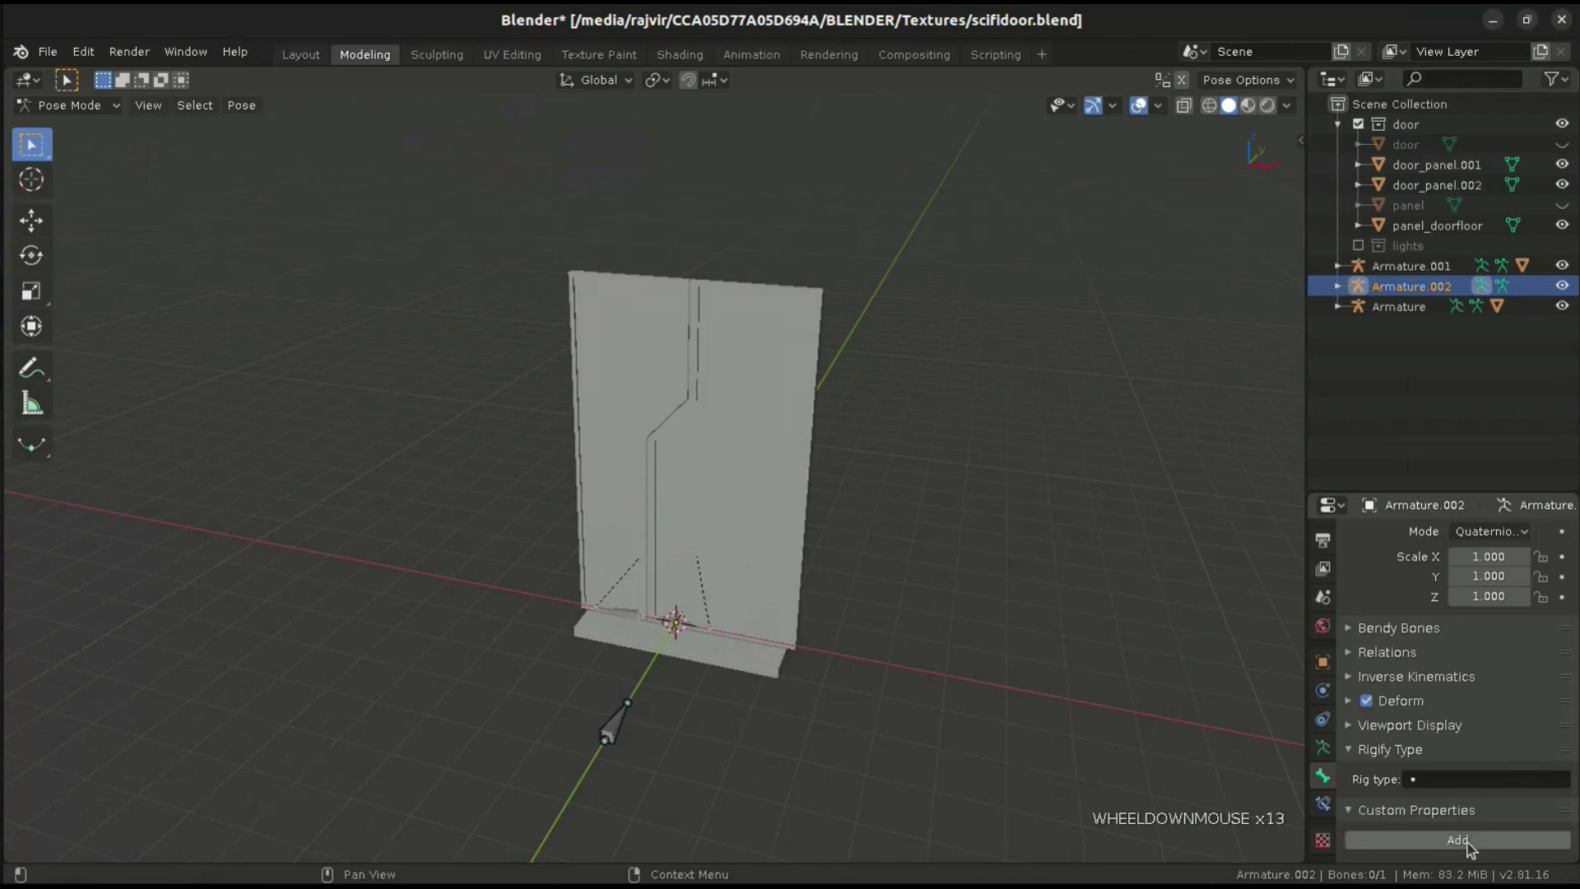
{"action": "left_click", "coordinate": [1458, 840]}
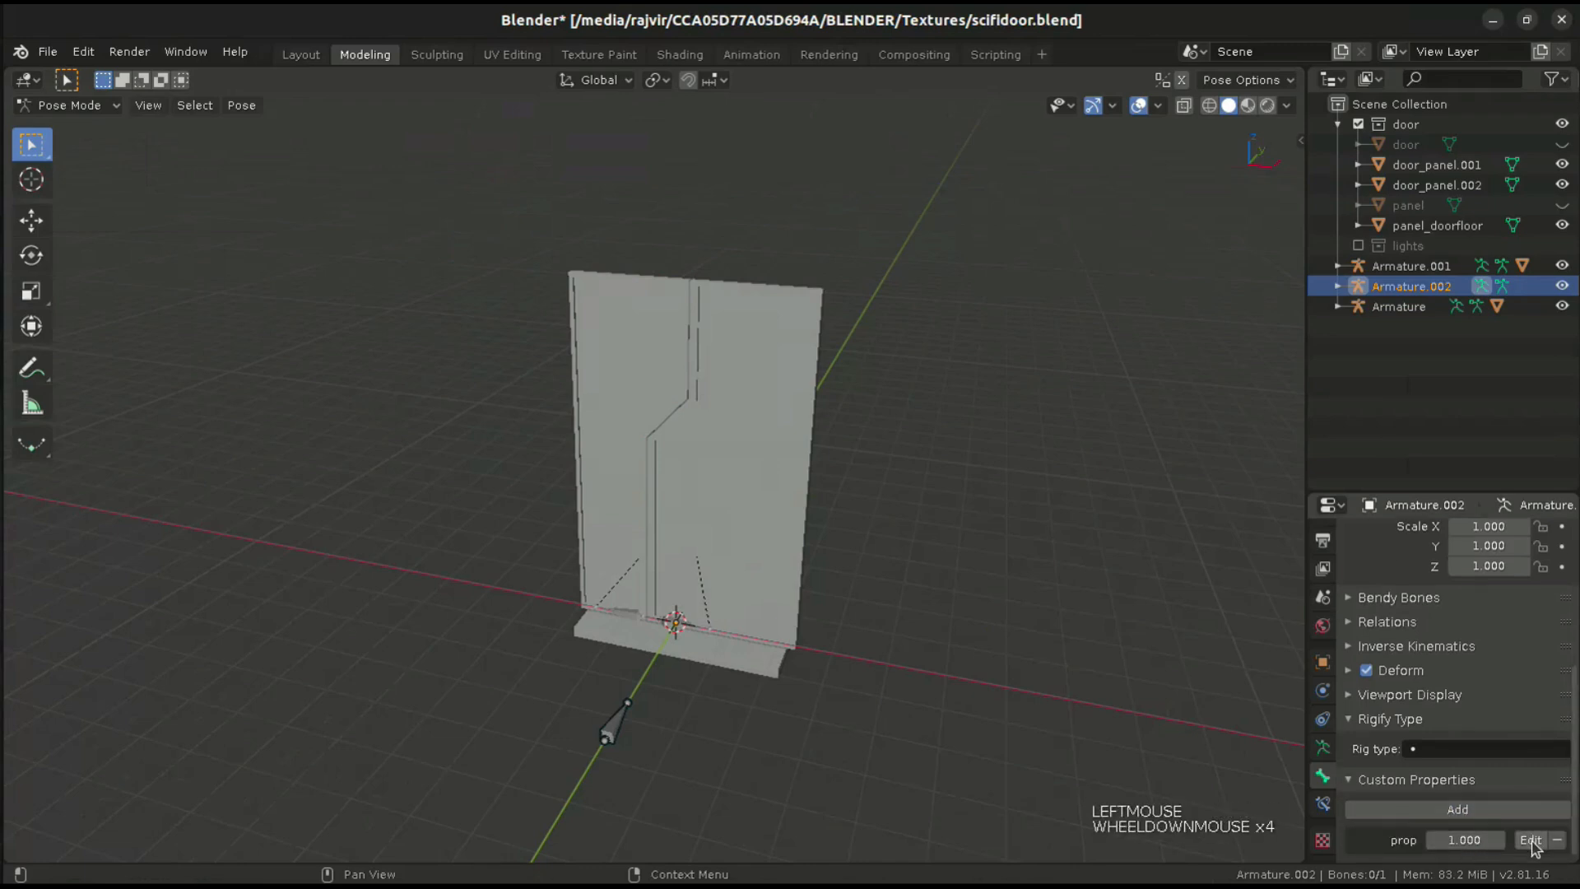
{"action": "left_click", "coordinate": [1531, 839]}
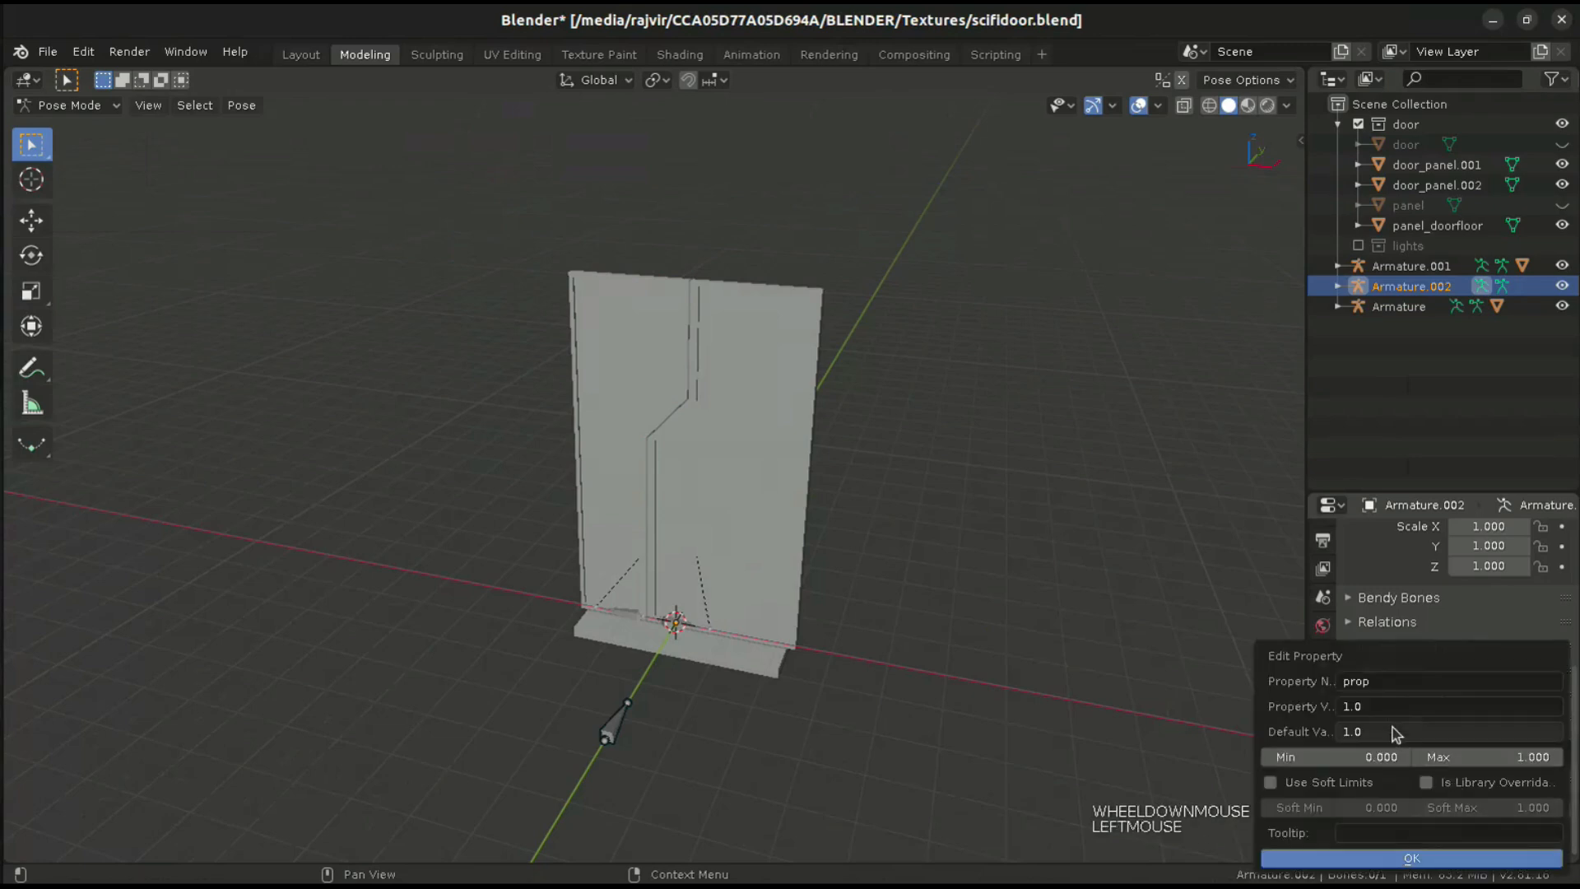
{"action": "left_click", "coordinate": [1451, 681]}
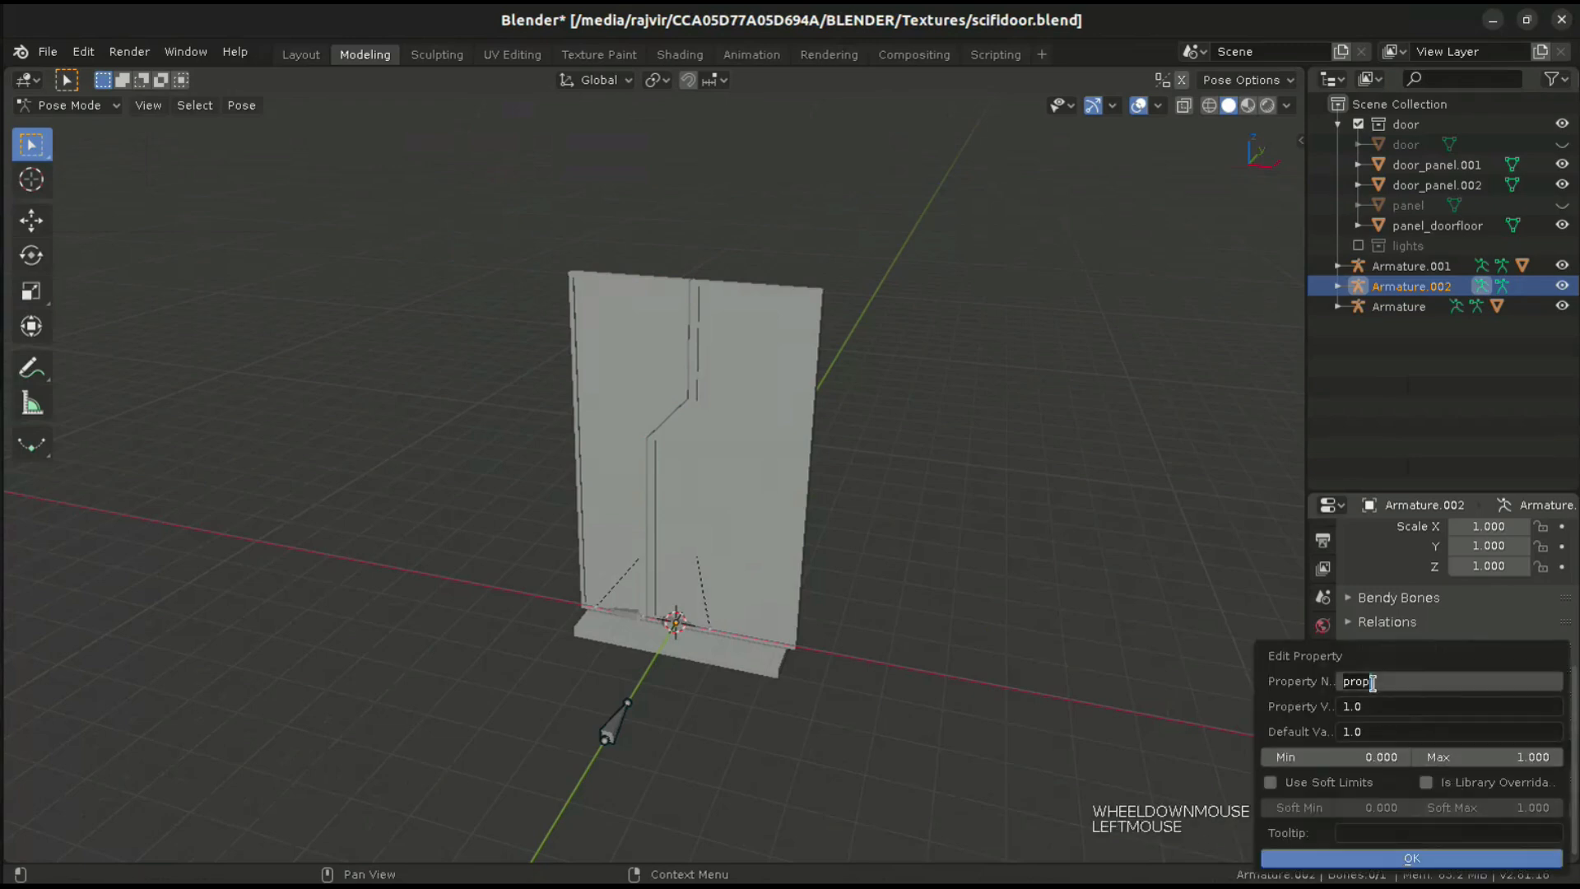
{"action": "type", "text": "door"}
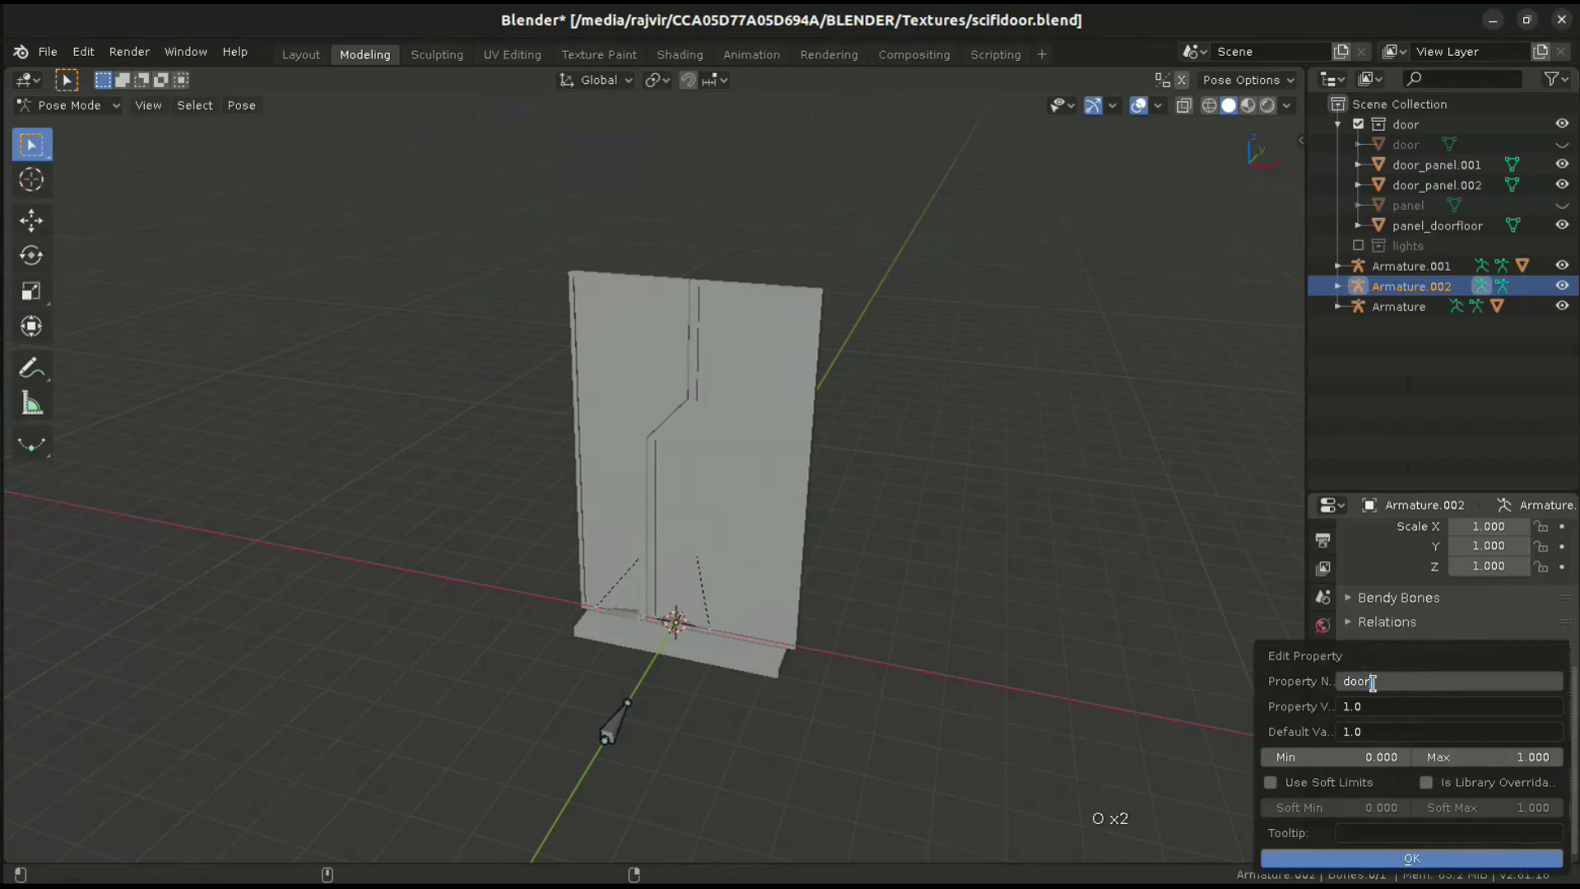
{"action": "type", "text": "_open"}
{"action": "left_click", "coordinate": [1451, 731]}
{"action": "type", "text": "0"}
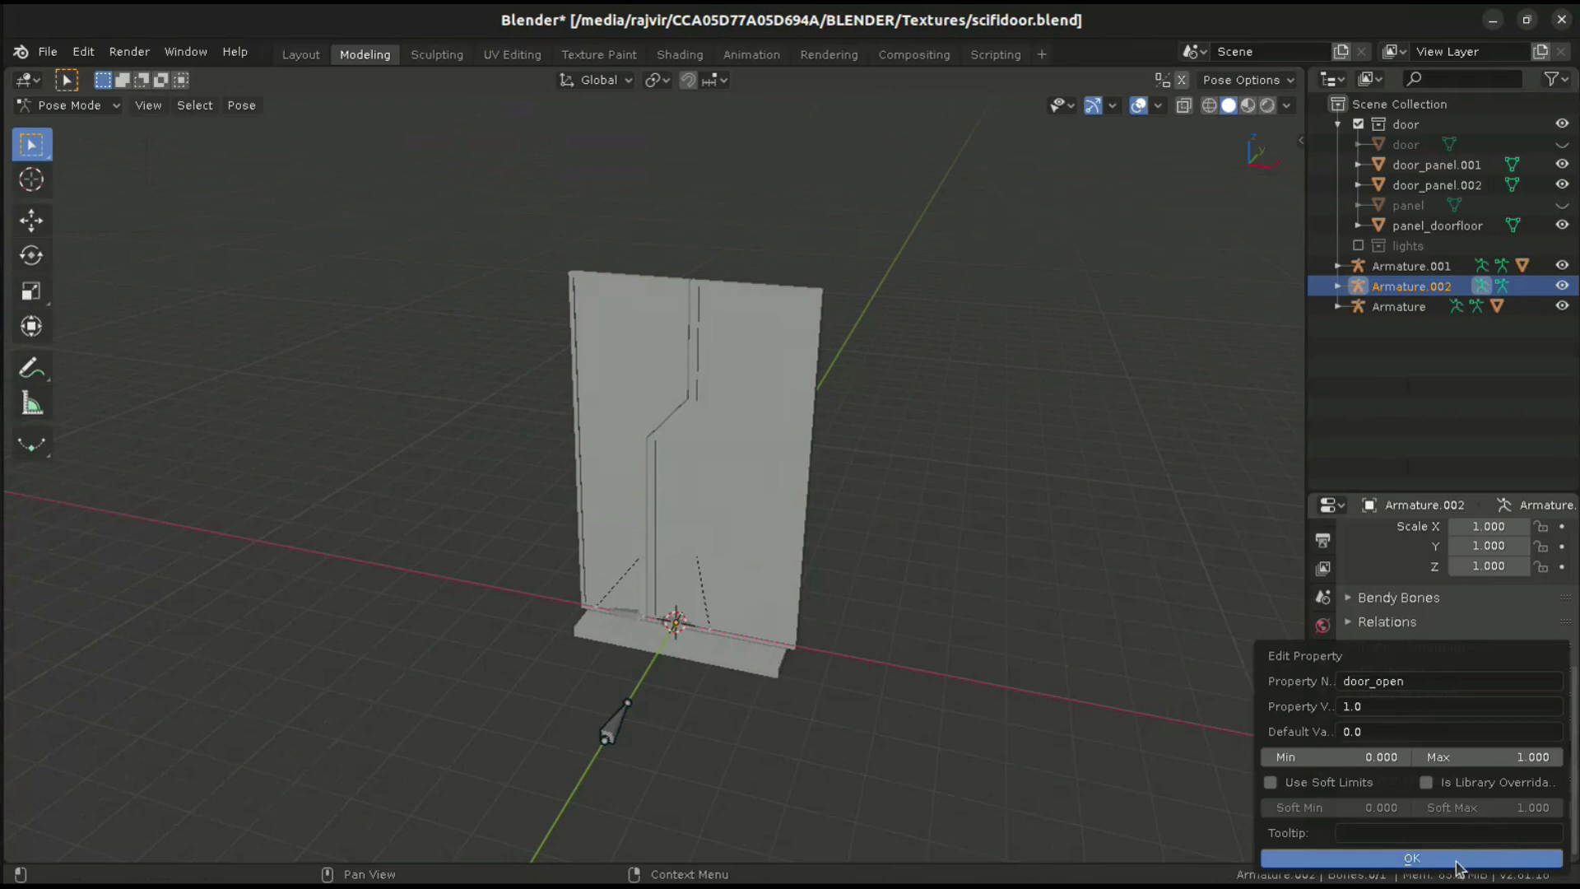
{"action": "left_click", "coordinate": [1411, 858]}
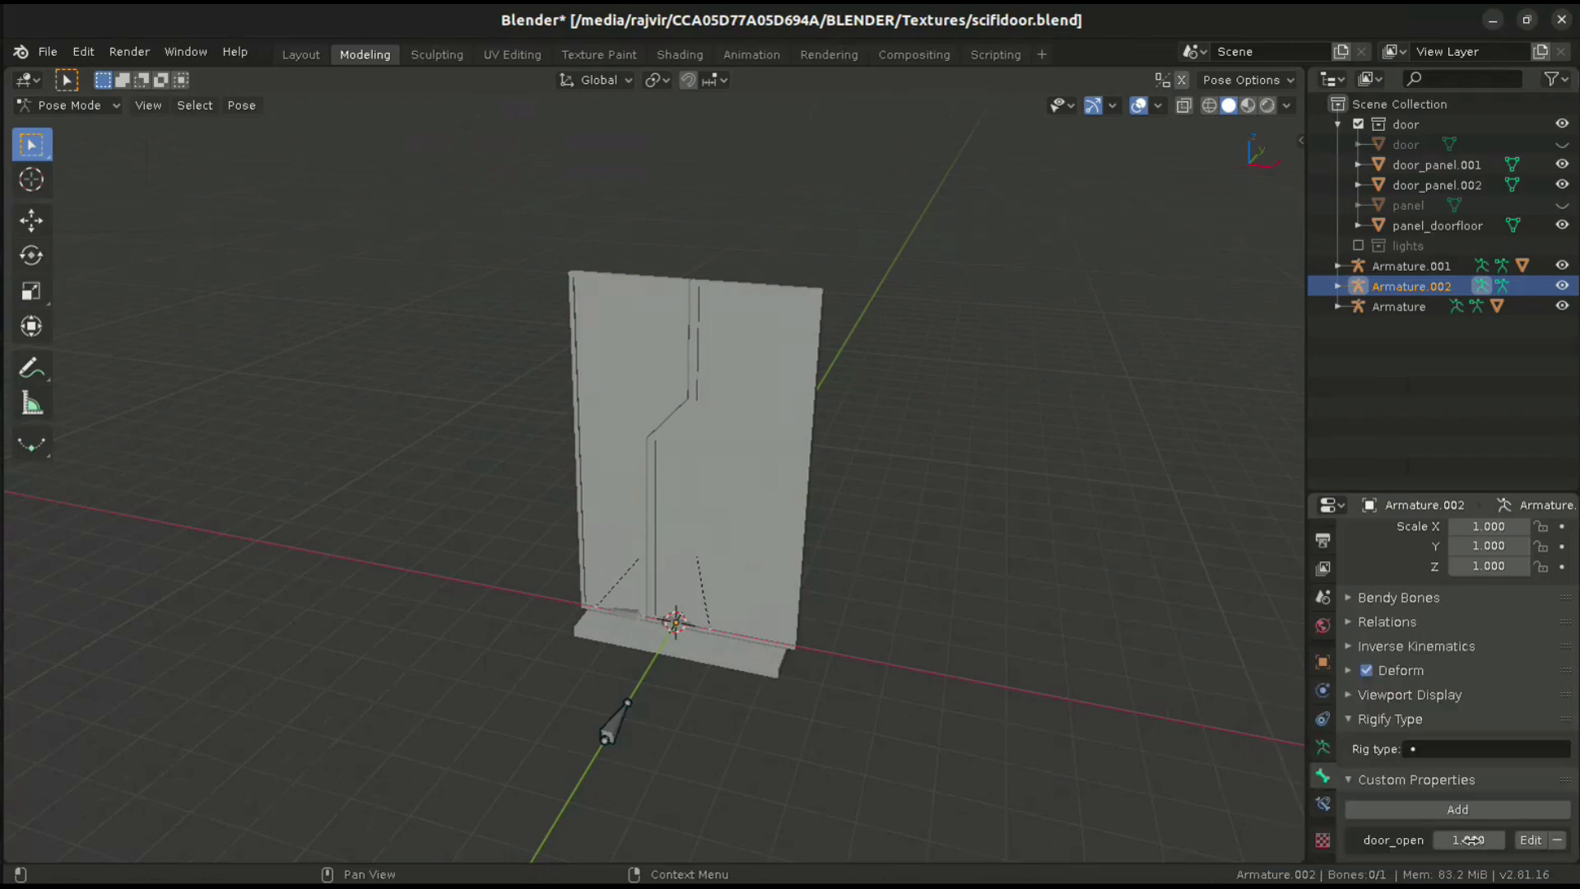
{"action": "right_click", "coordinate": [1468, 840]}
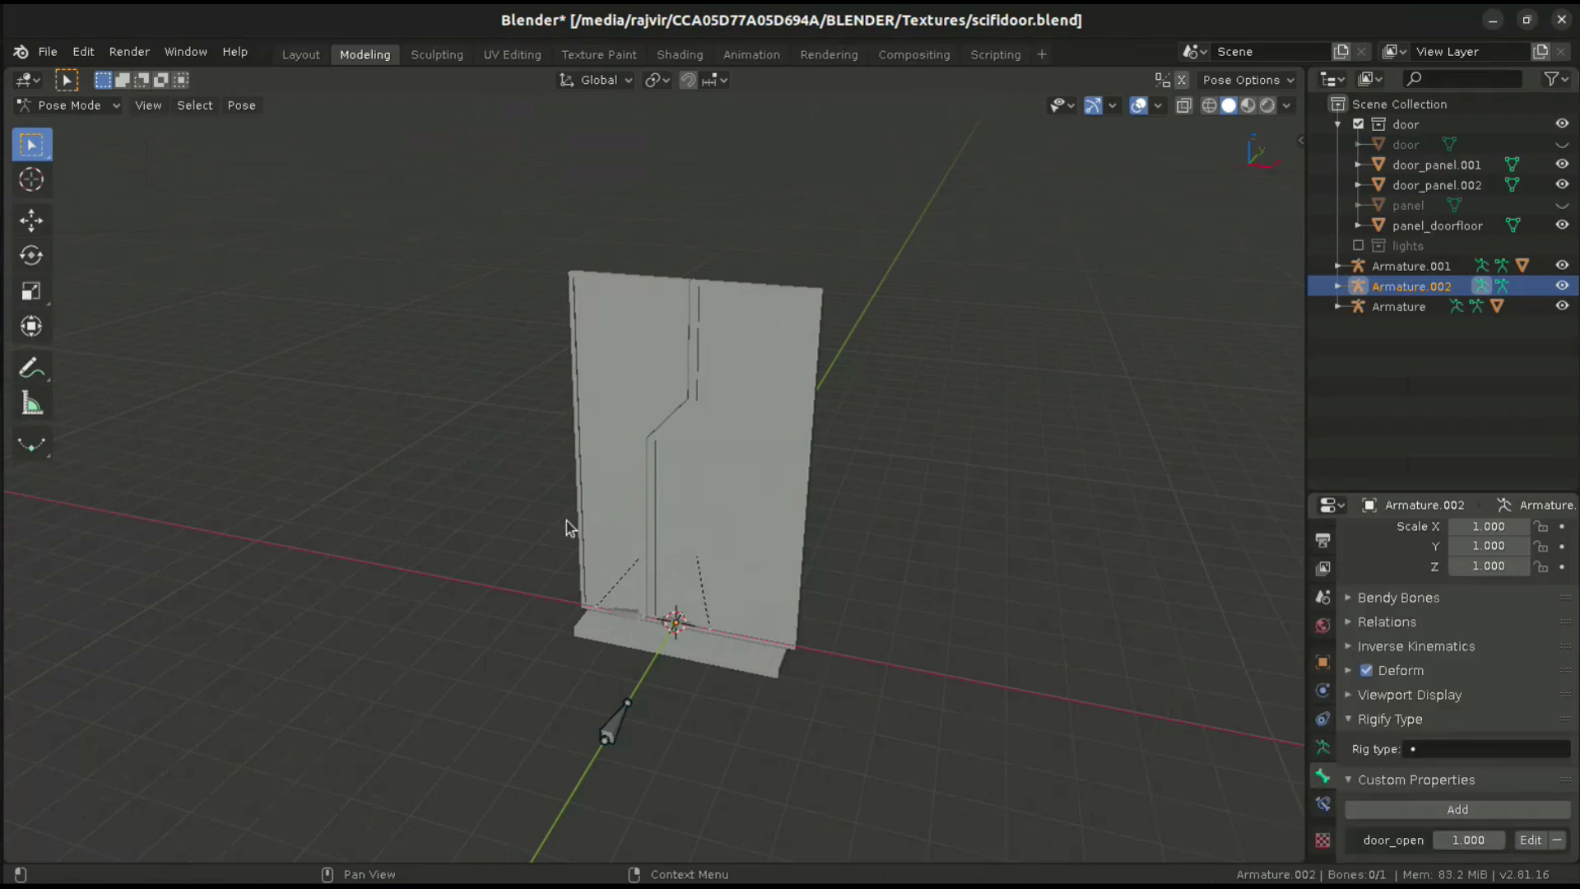
- Return to Object Mode, select Armature, and add a driver on its Location X
{"action": "left_click", "coordinate": [68, 105]}
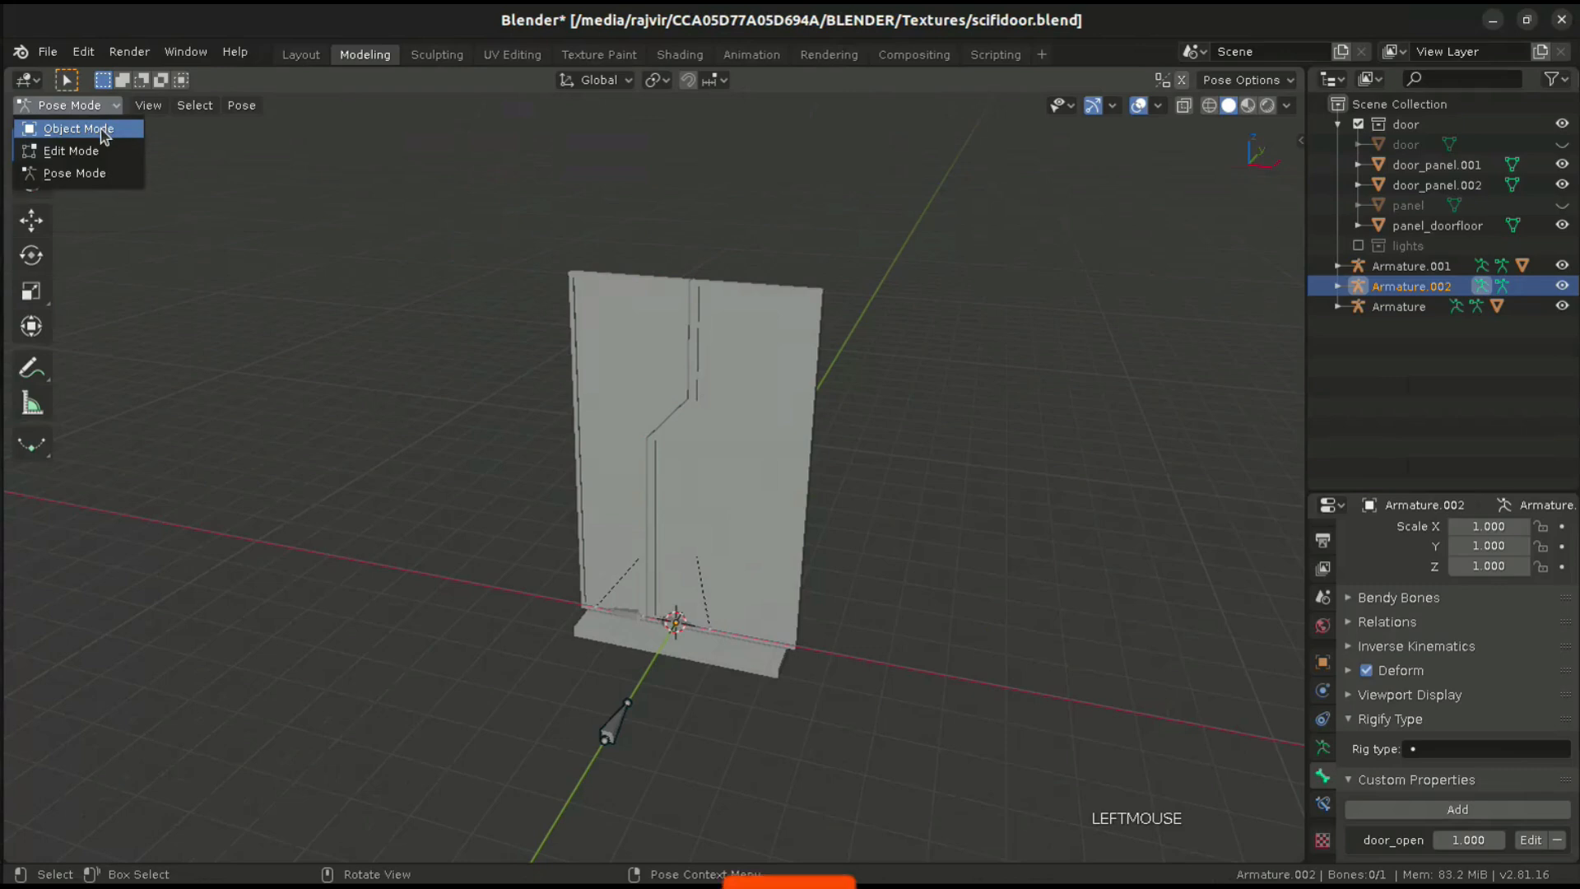
{"action": "left_click", "coordinate": [78, 128]}
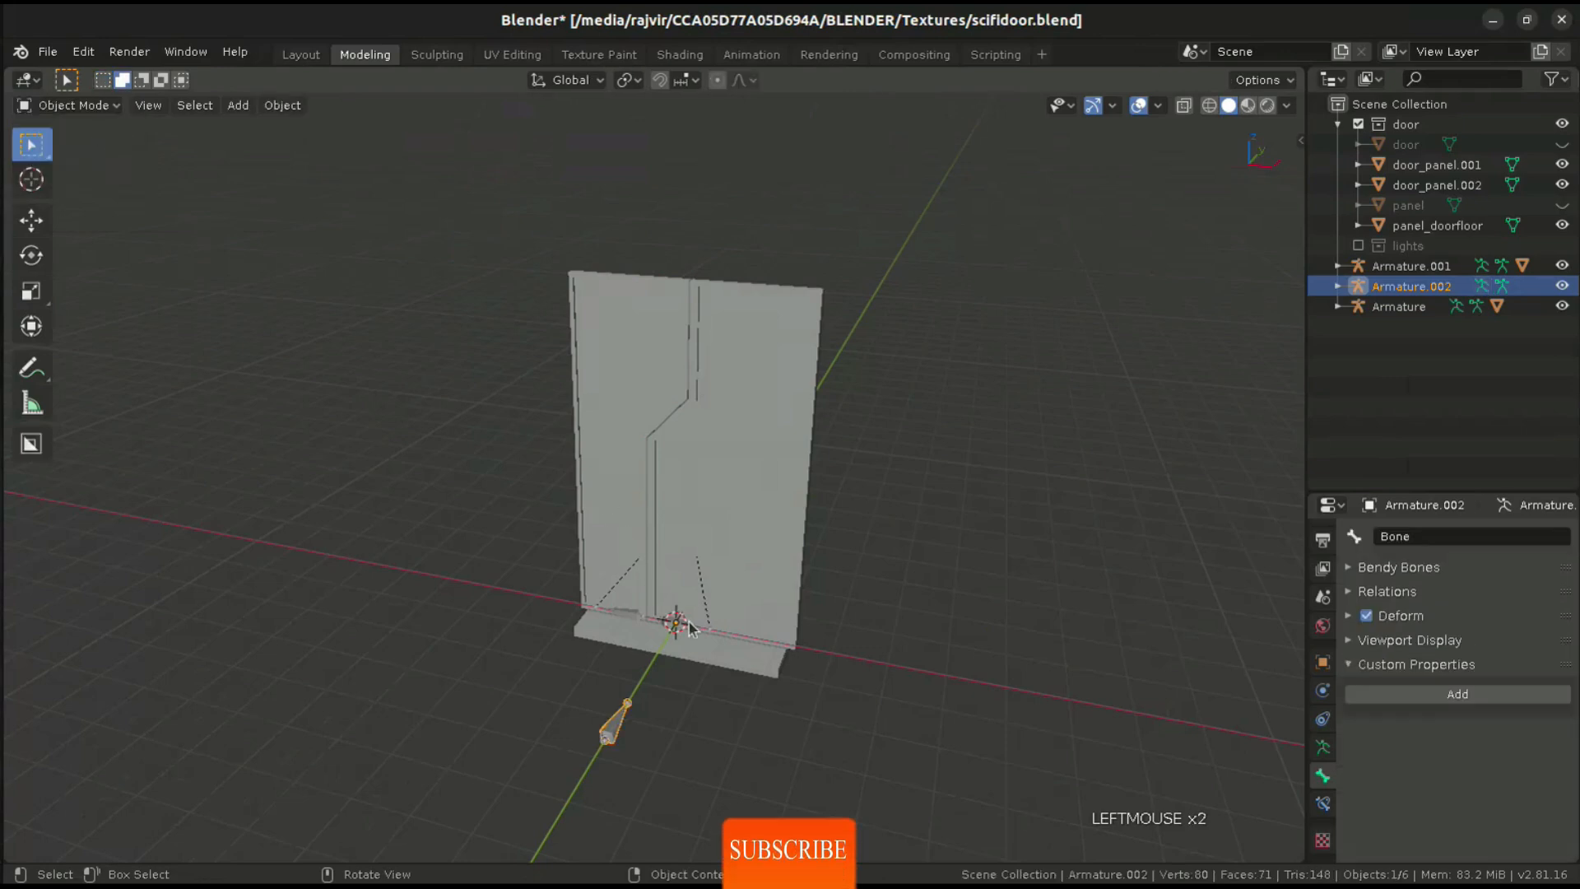
{"action": "left_click", "coordinate": [1404, 305]}
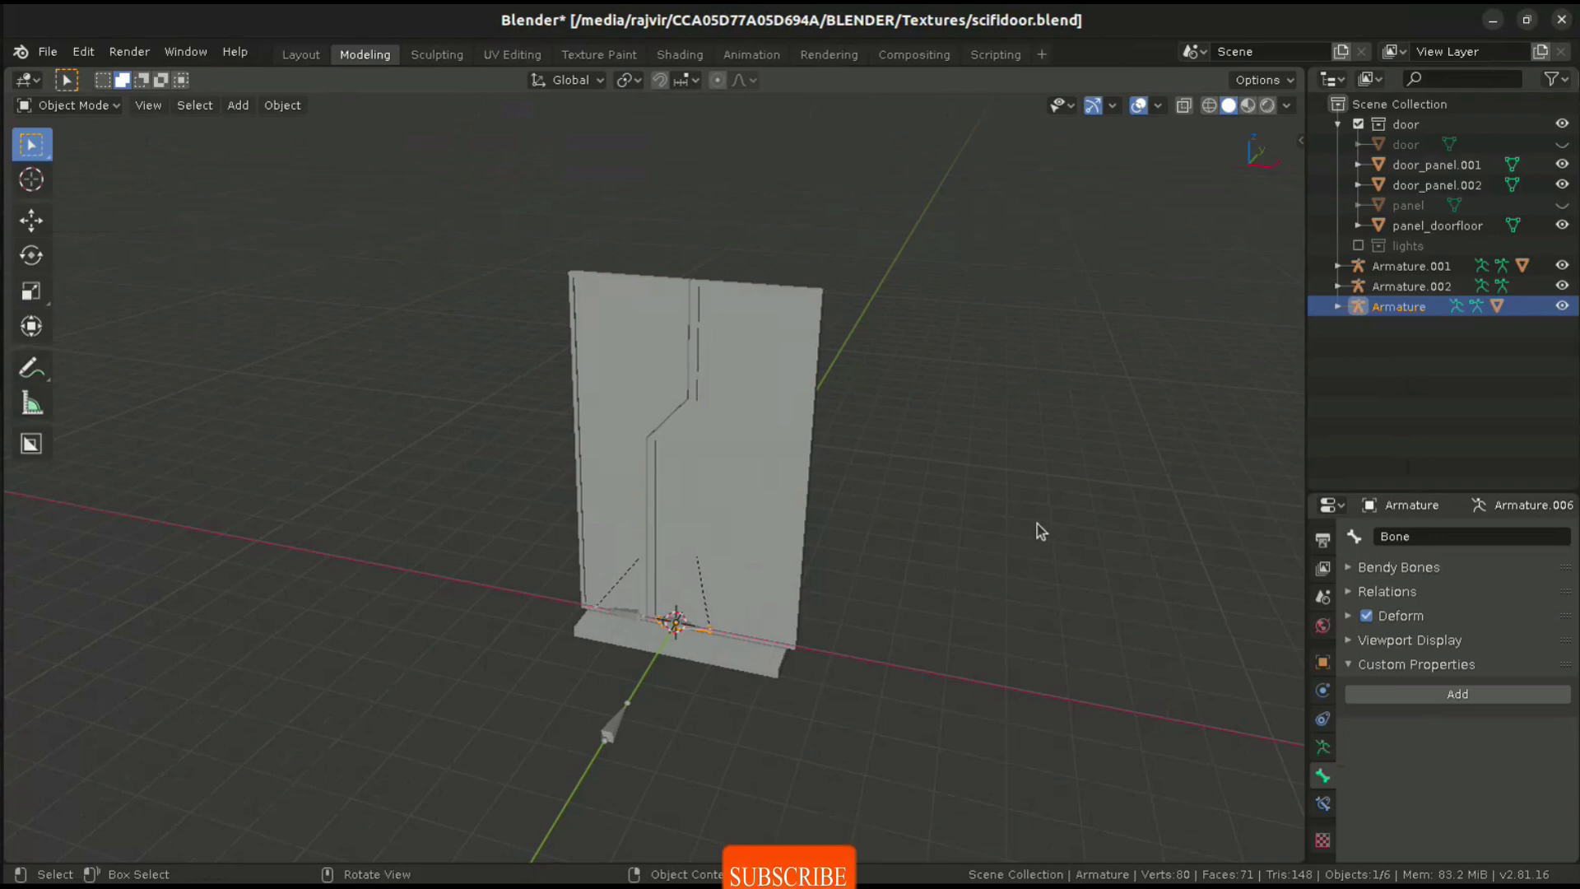
{"action": "key", "text": "n"}
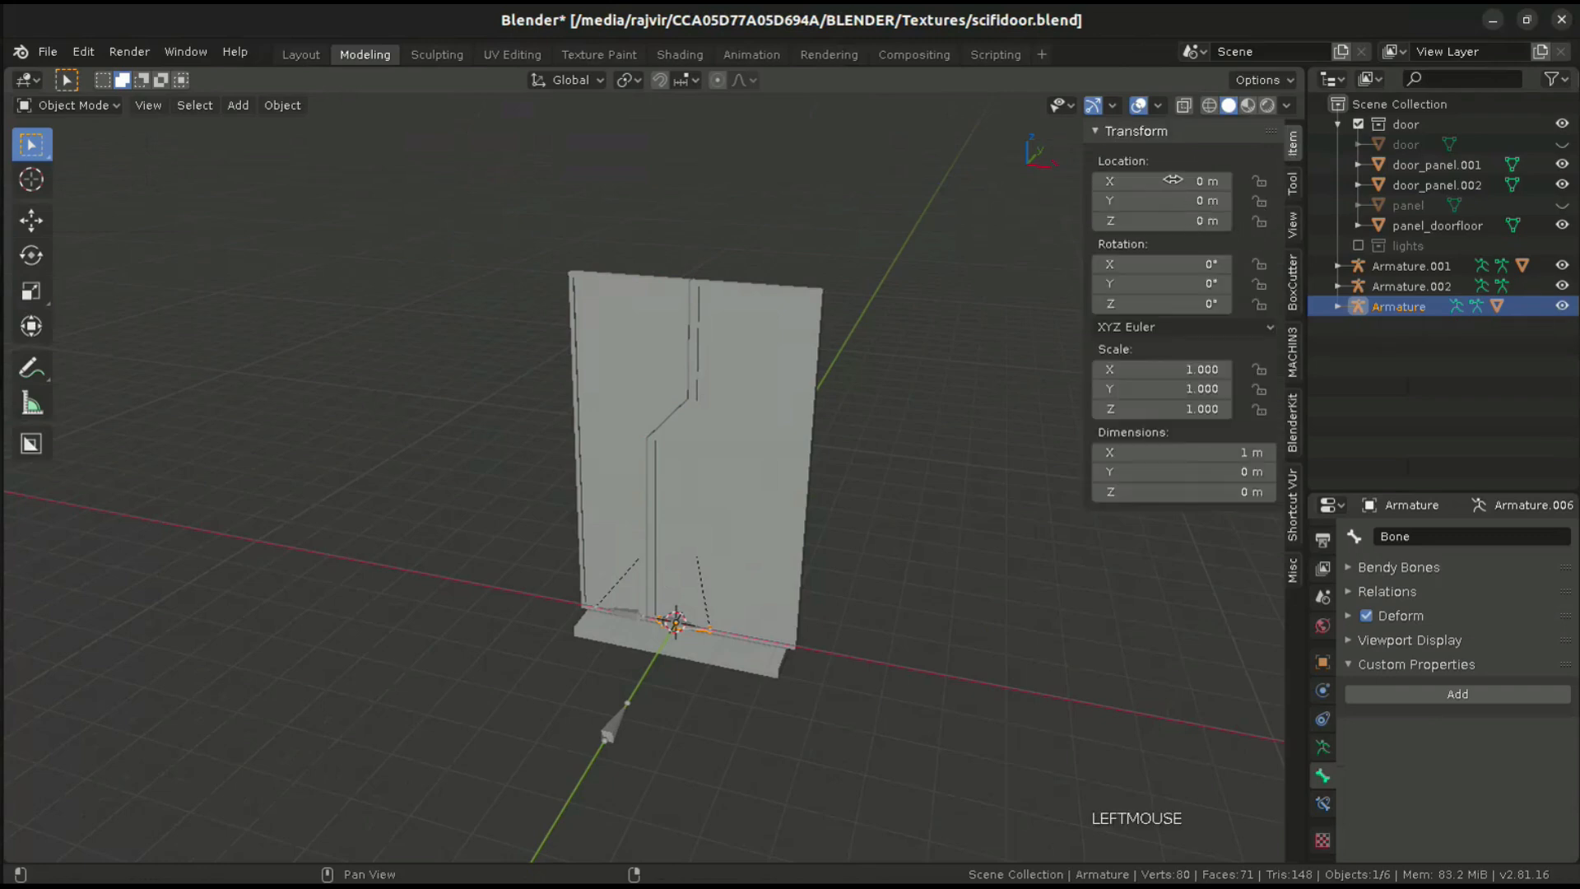
{"action": "left_click", "coordinate": [1162, 180]}
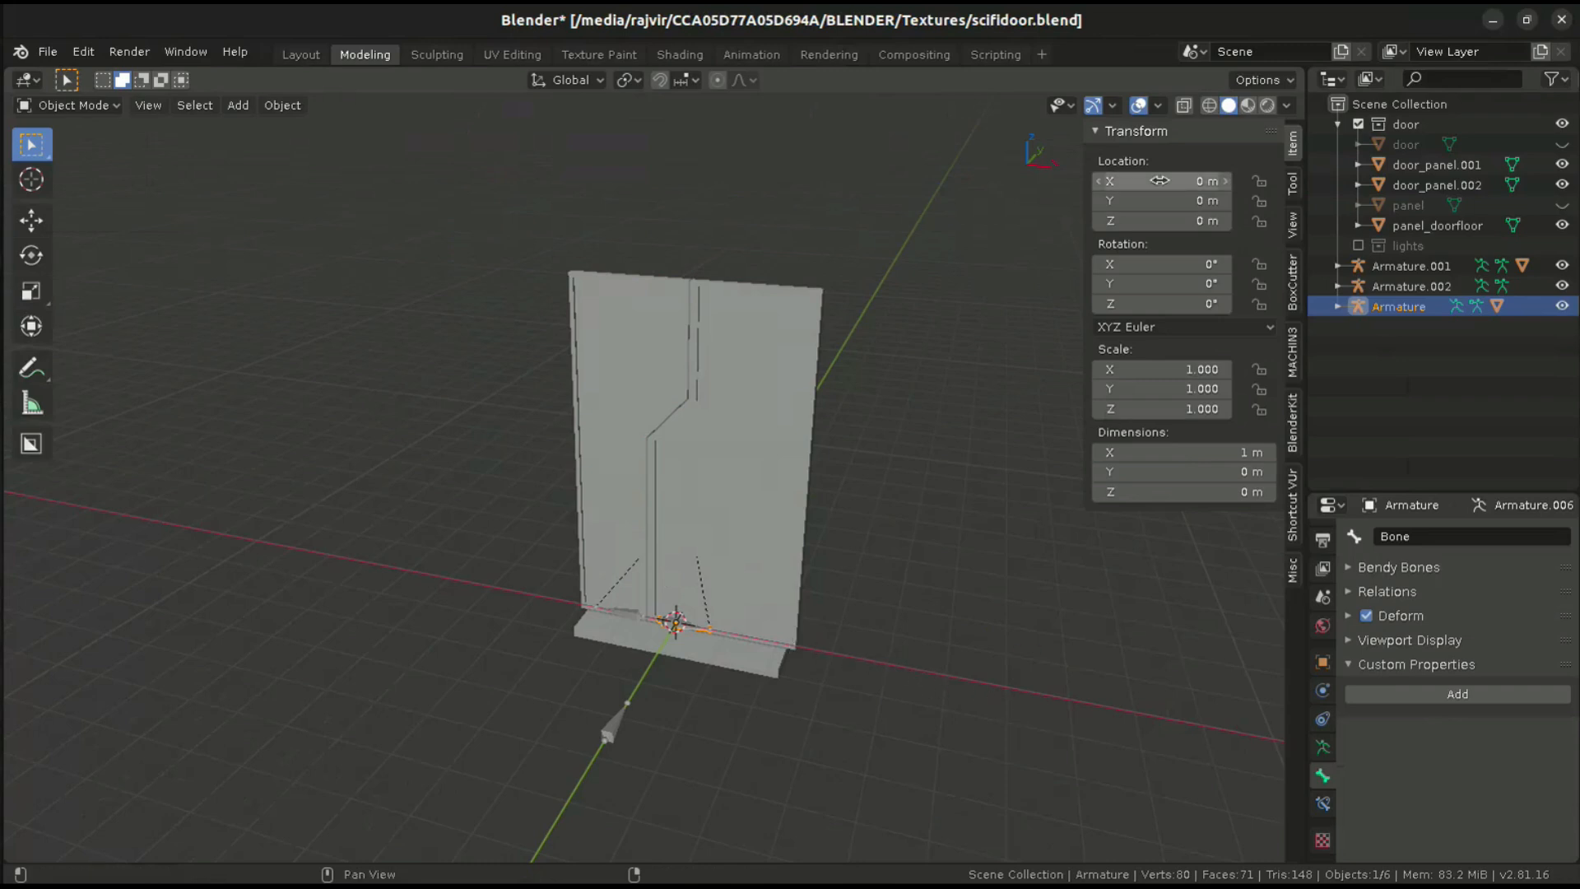
{"action": "right_click", "coordinate": [1159, 180]}
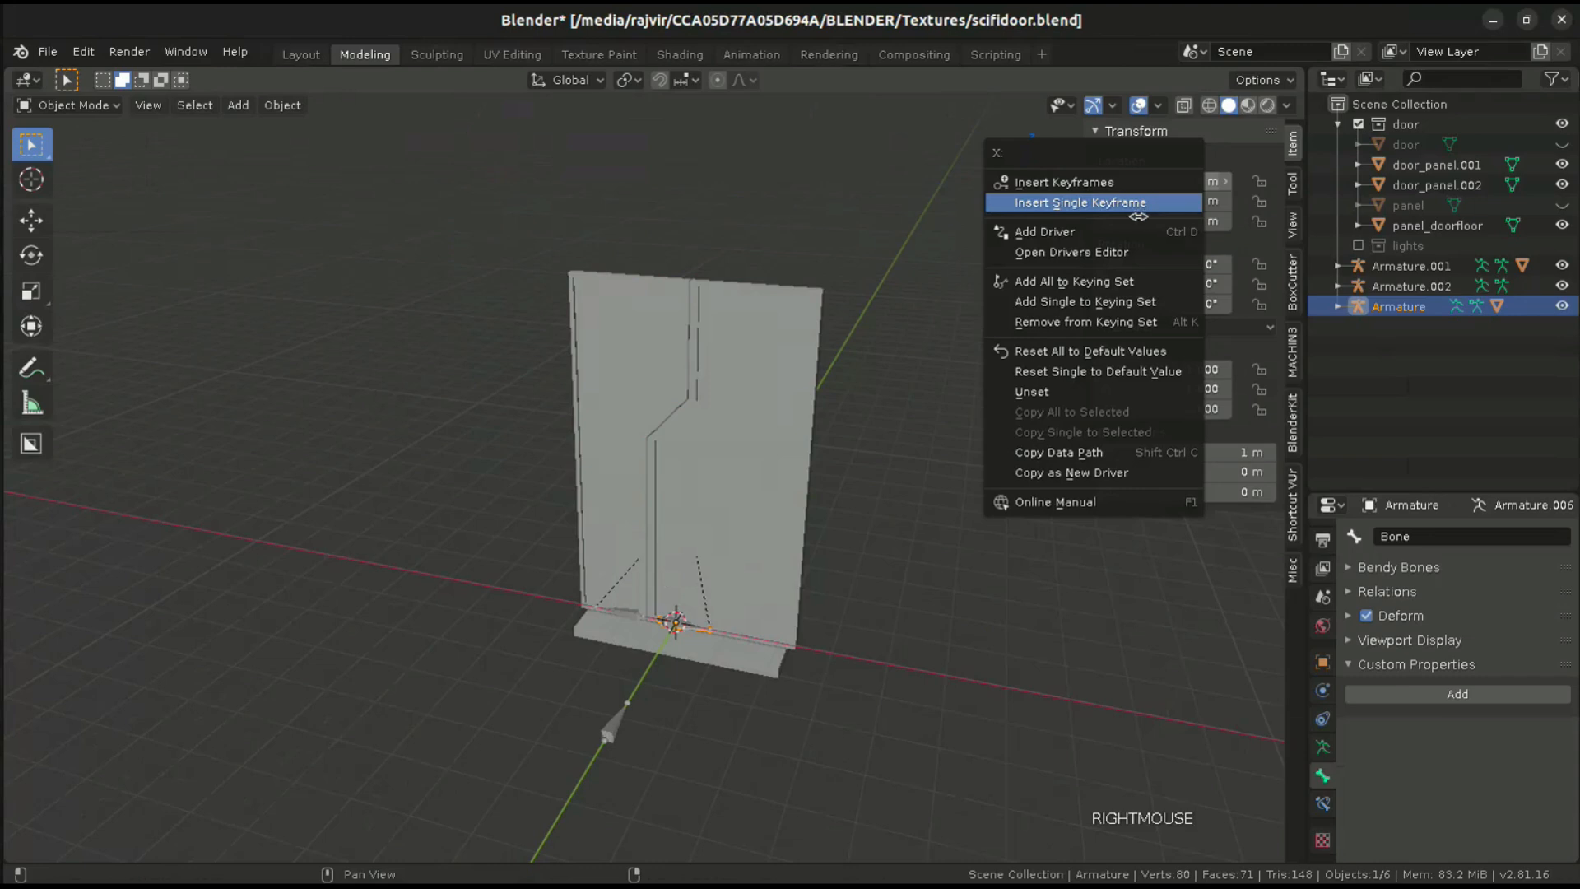
{"action": "left_click", "coordinate": [1045, 230]}
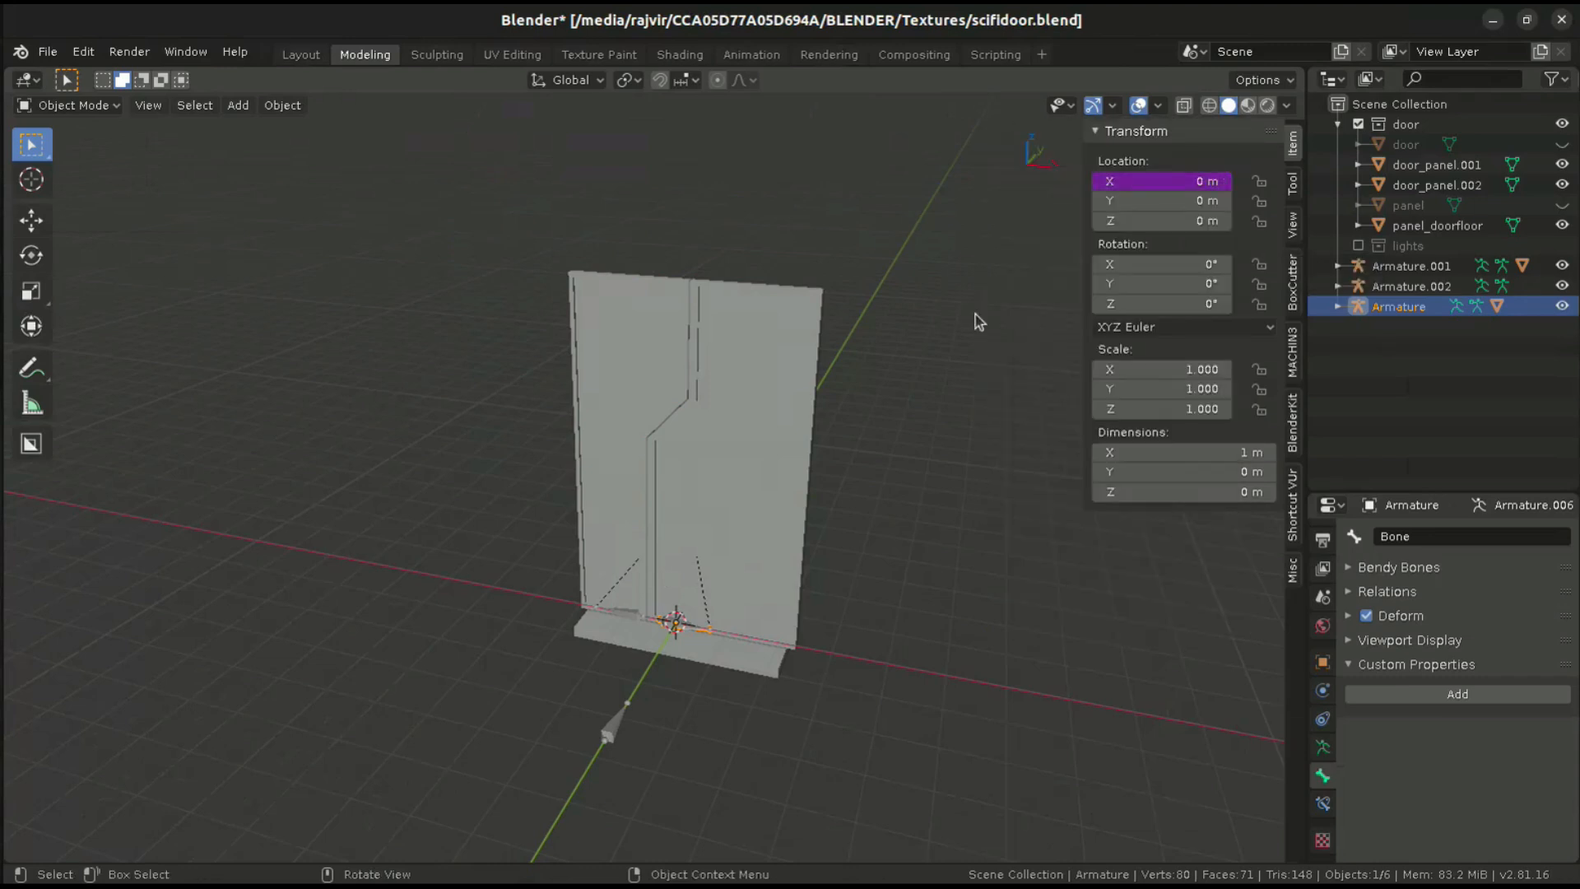
{"action": "mouse_move", "coordinate": [50, 837]}
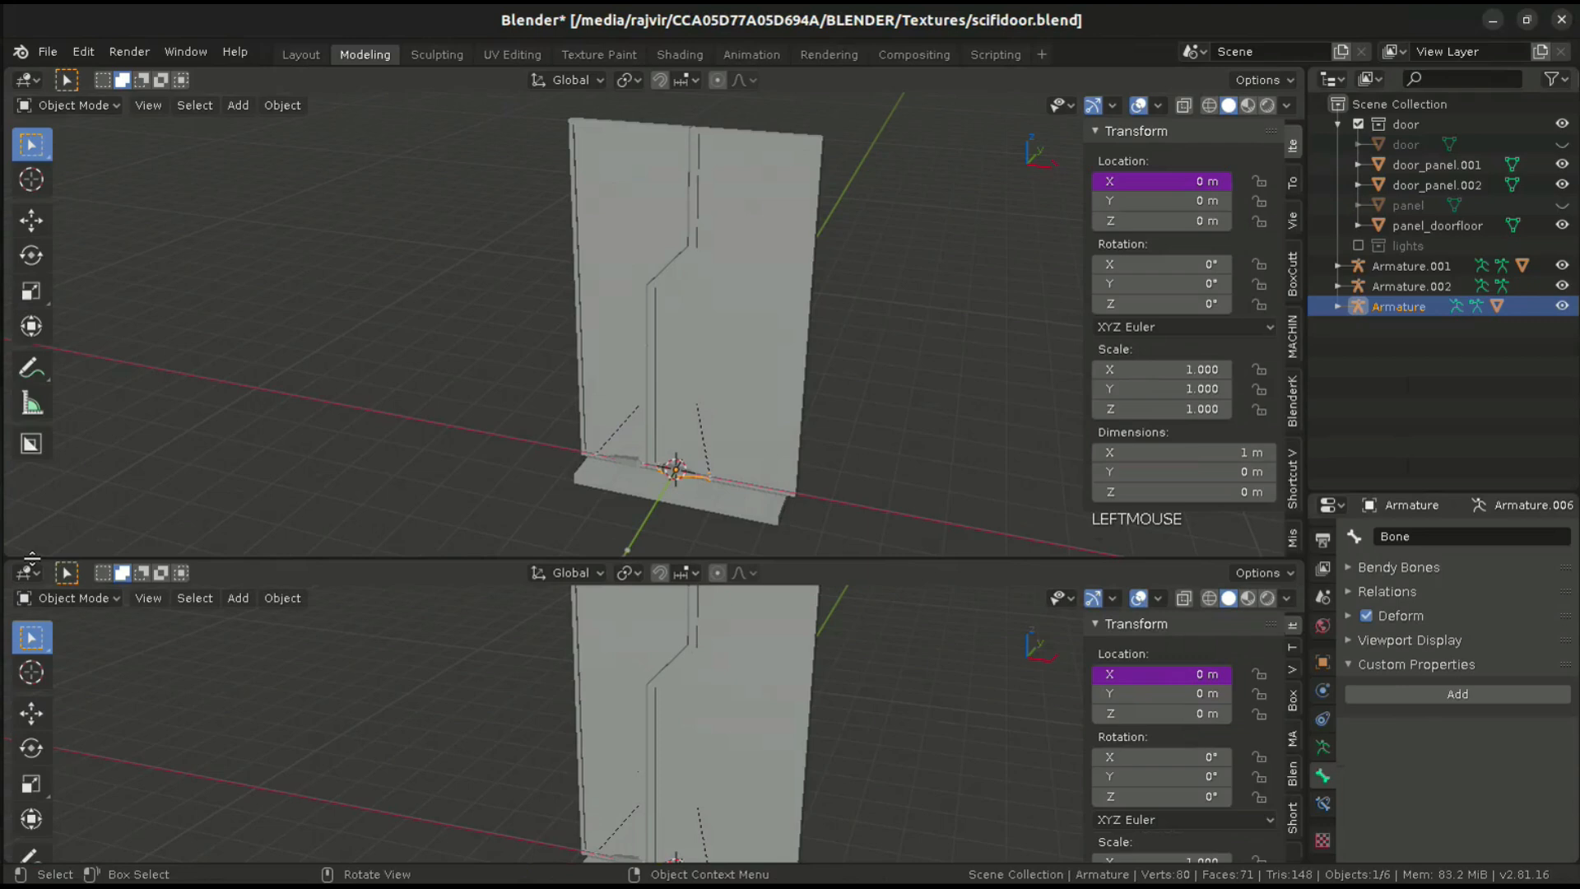
- In the Drivers editor, set the variable to Single Property reading Armature.002's bone door_open
{"action": "left_click", "coordinate": [26, 573]}
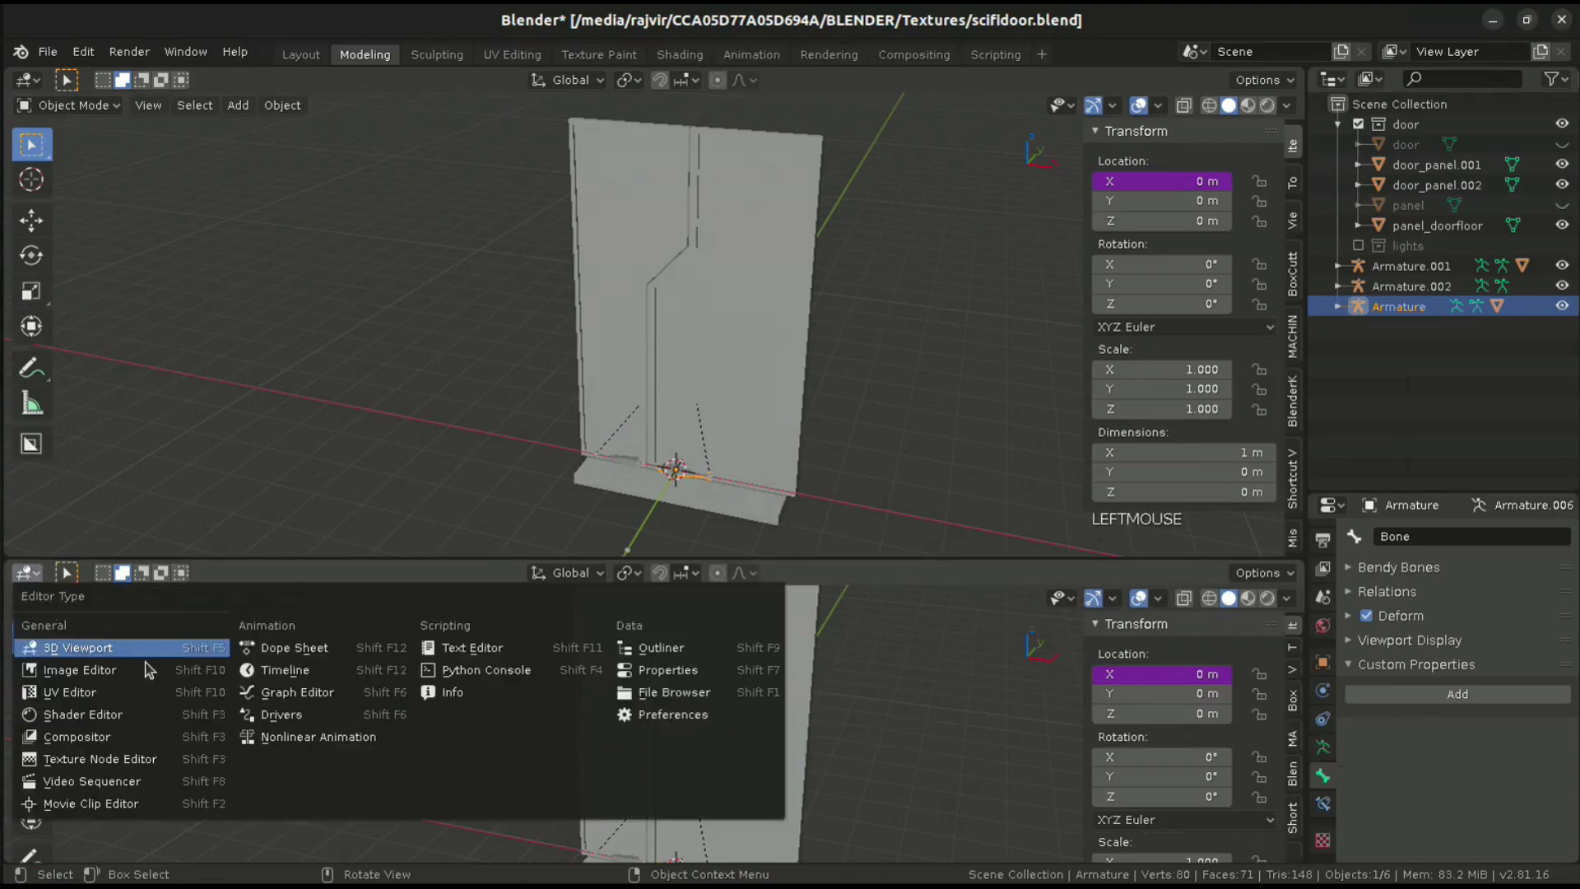
{"action": "left_click", "coordinate": [281, 714]}
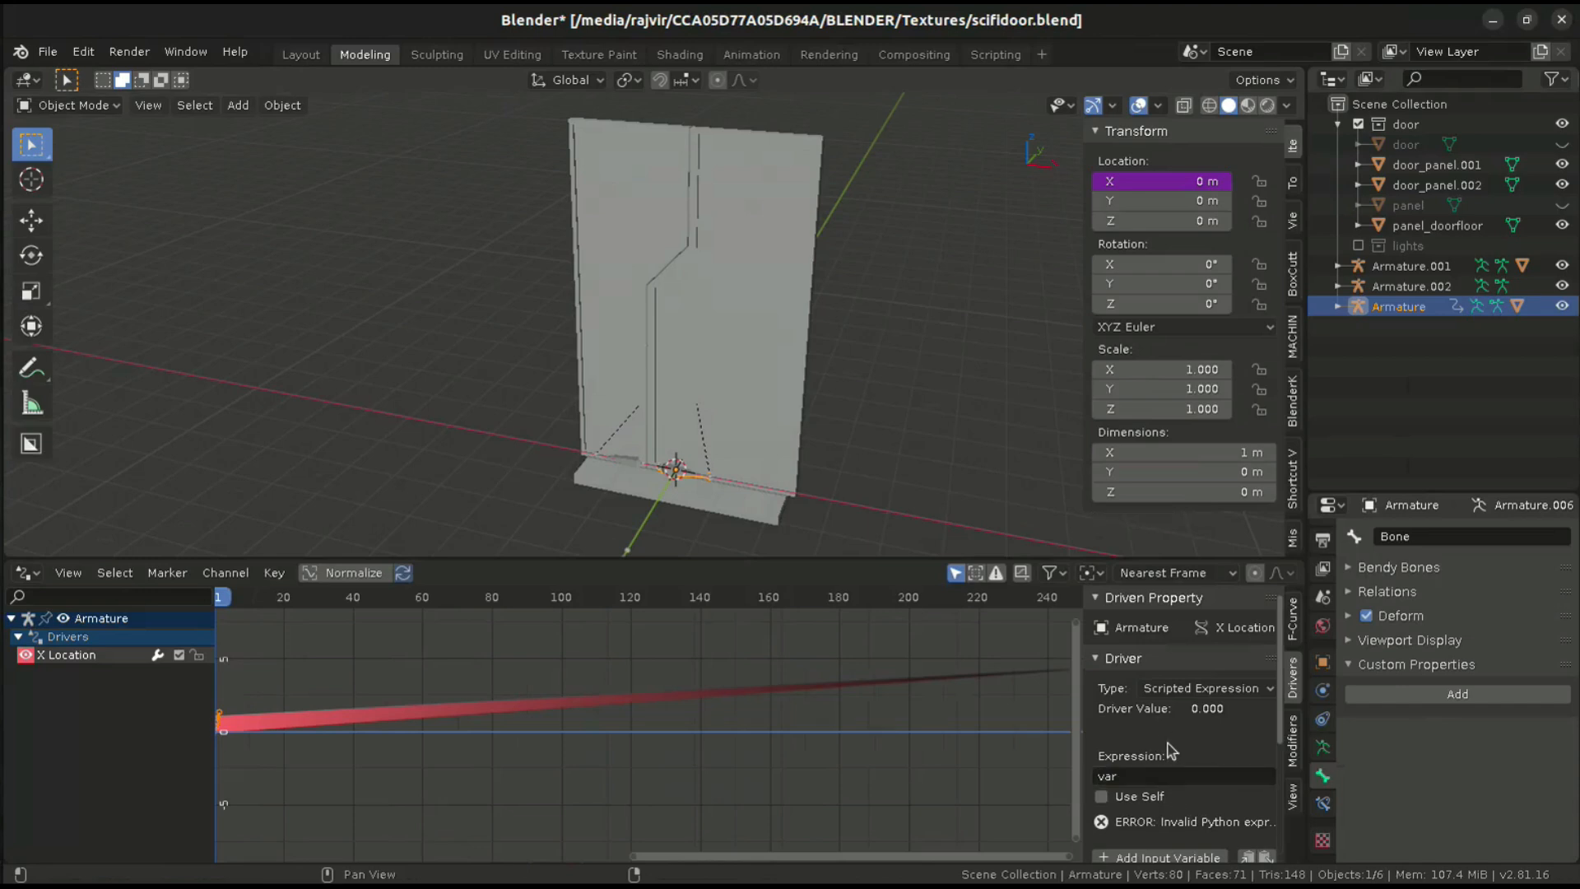
{"action": "scroll", "scroll_direction": "down", "scroll_amount": 3}
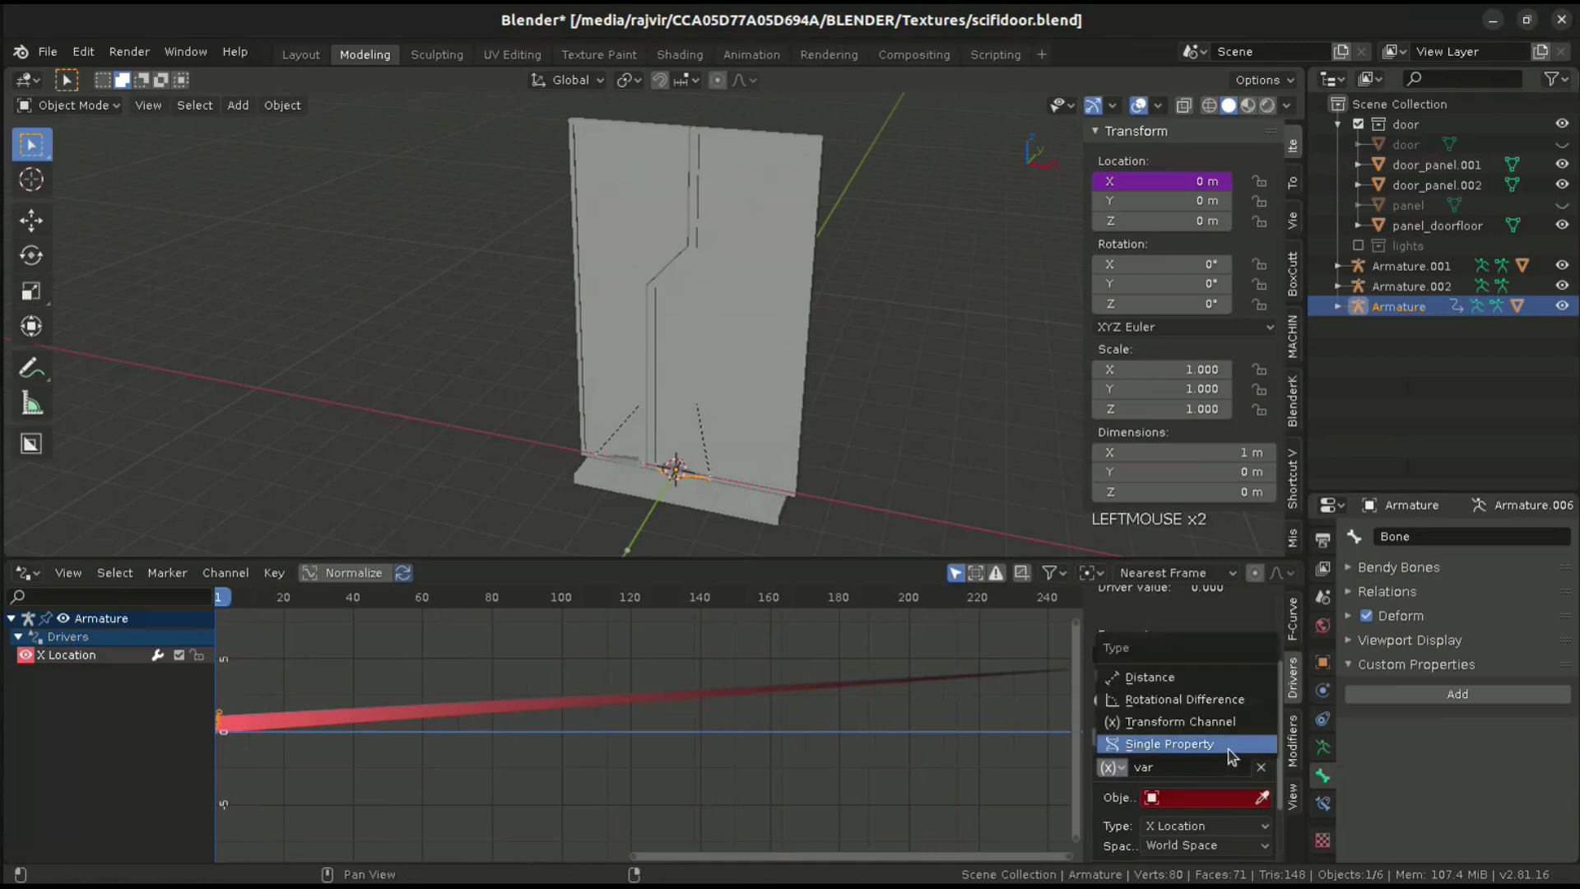
{"action": "left_click", "coordinate": [1170, 742]}
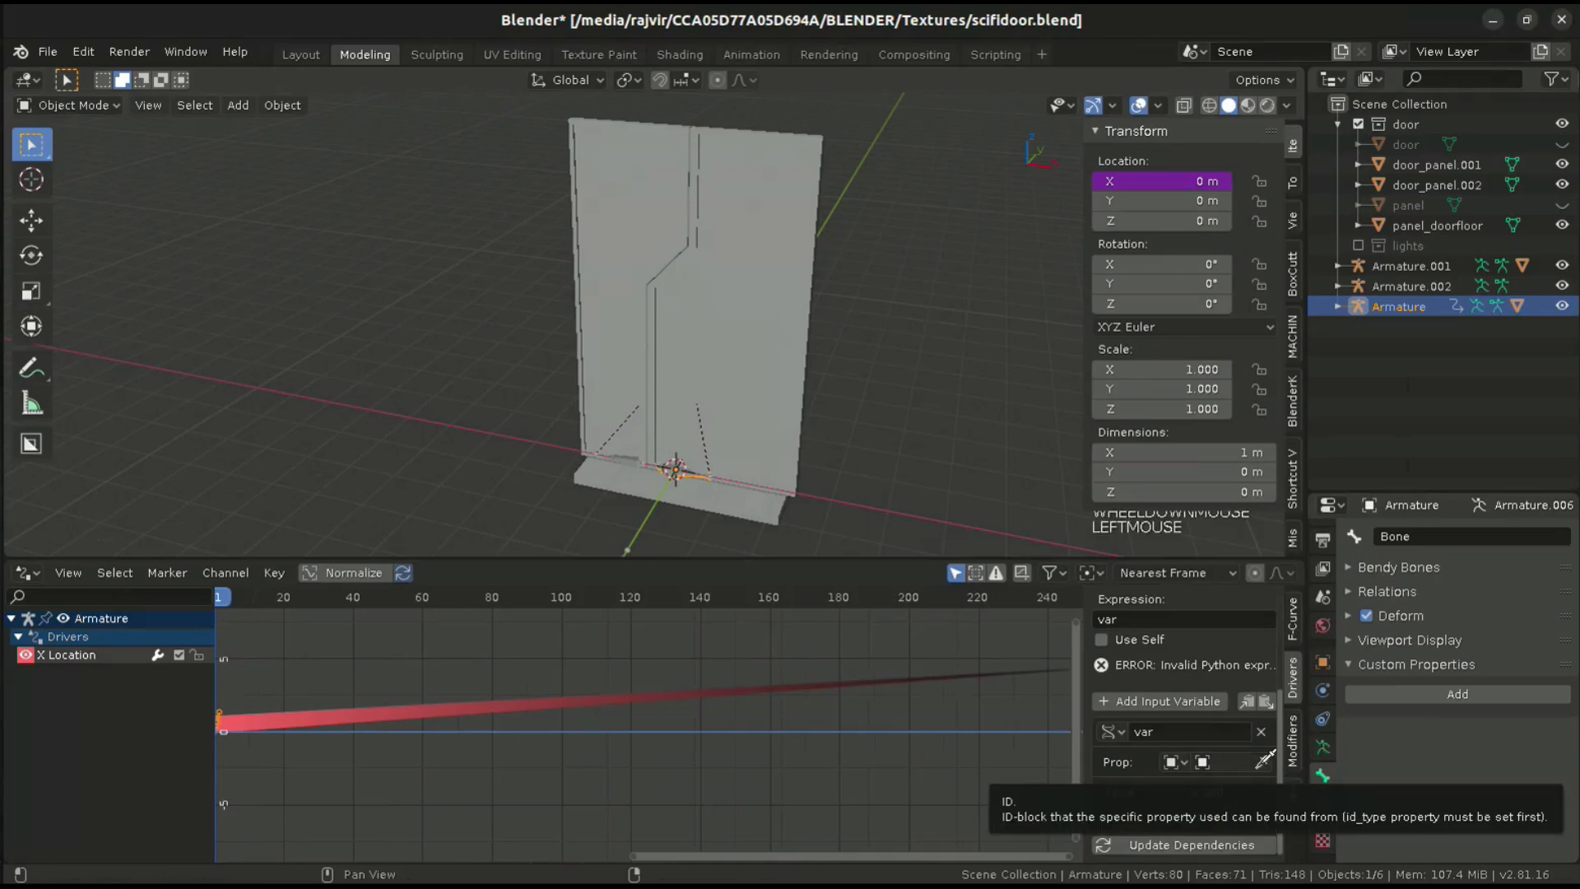
{"action": "left_click", "coordinate": [1258, 762]}
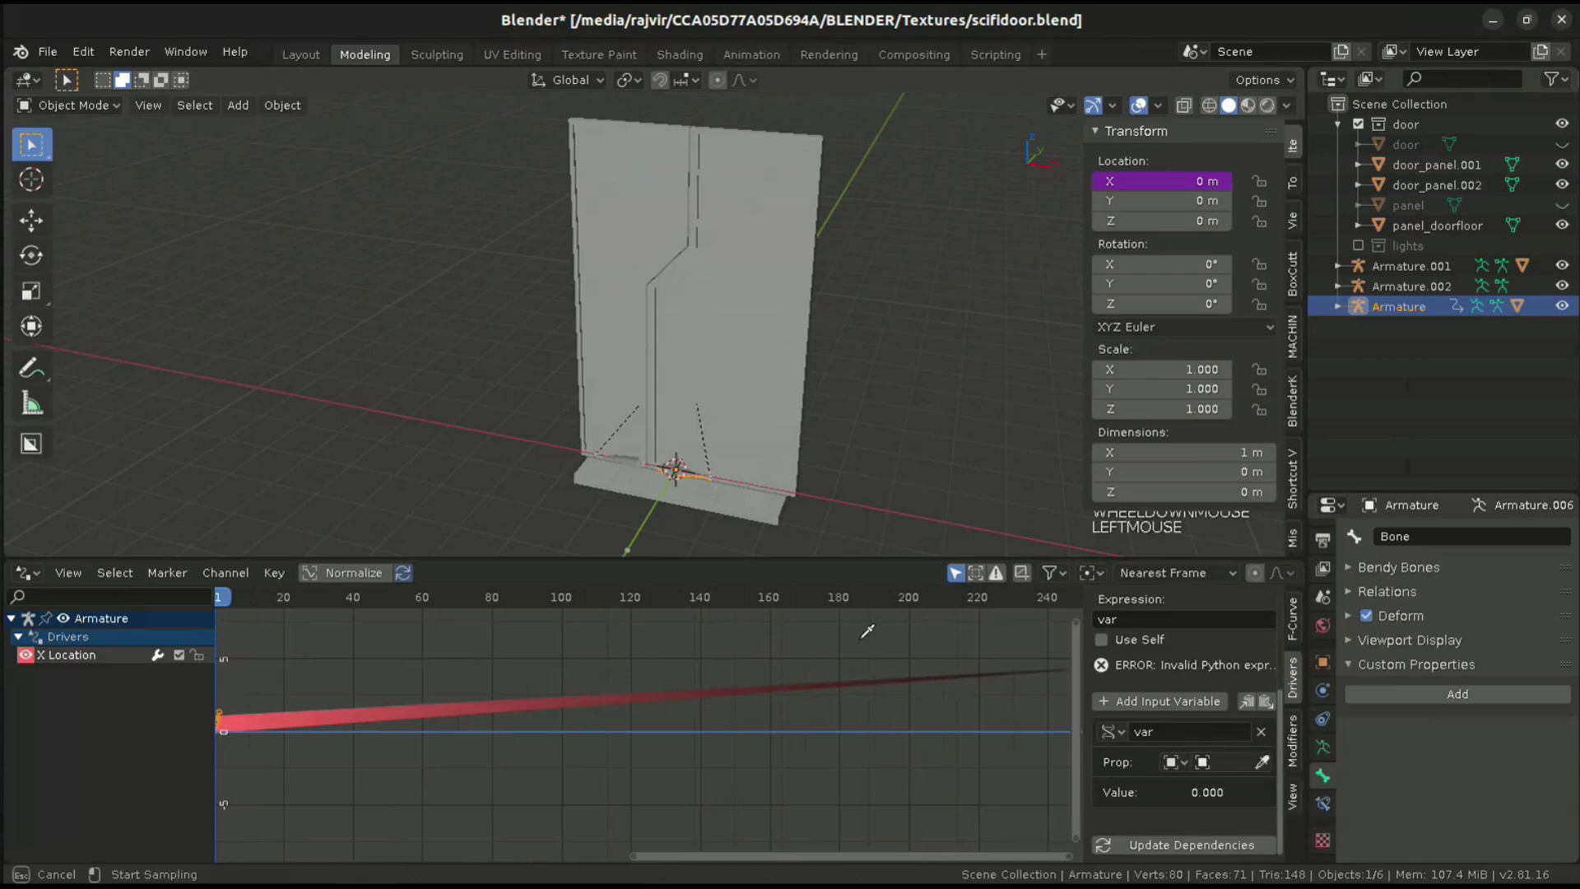
{"action": "mouse_move", "coordinate": [665, 544]}
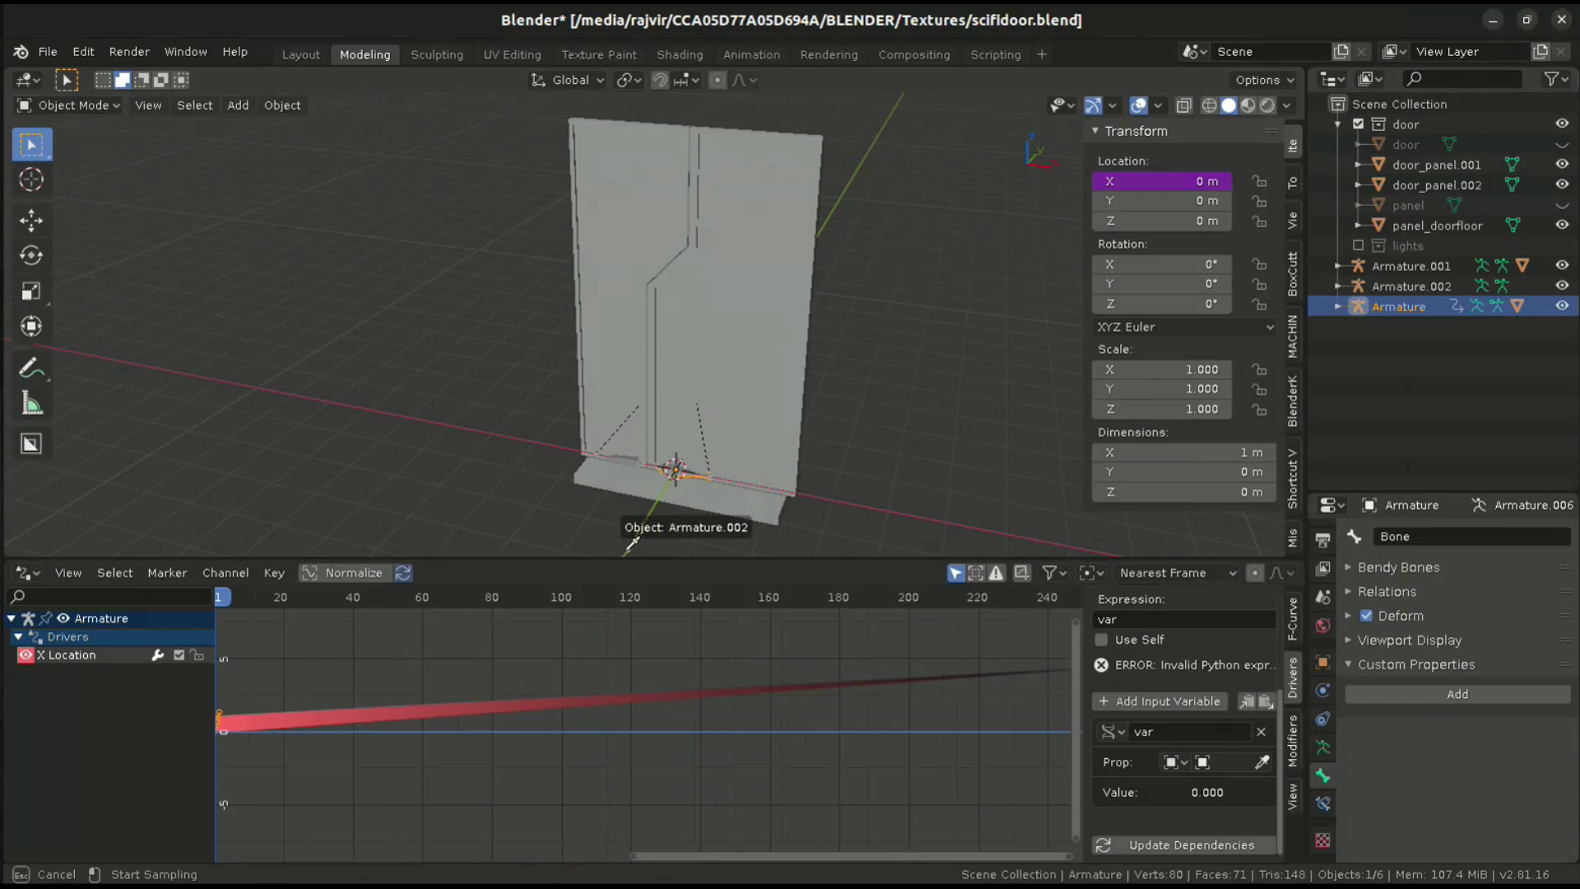
{"action": "left_click", "coordinate": [1220, 762]}
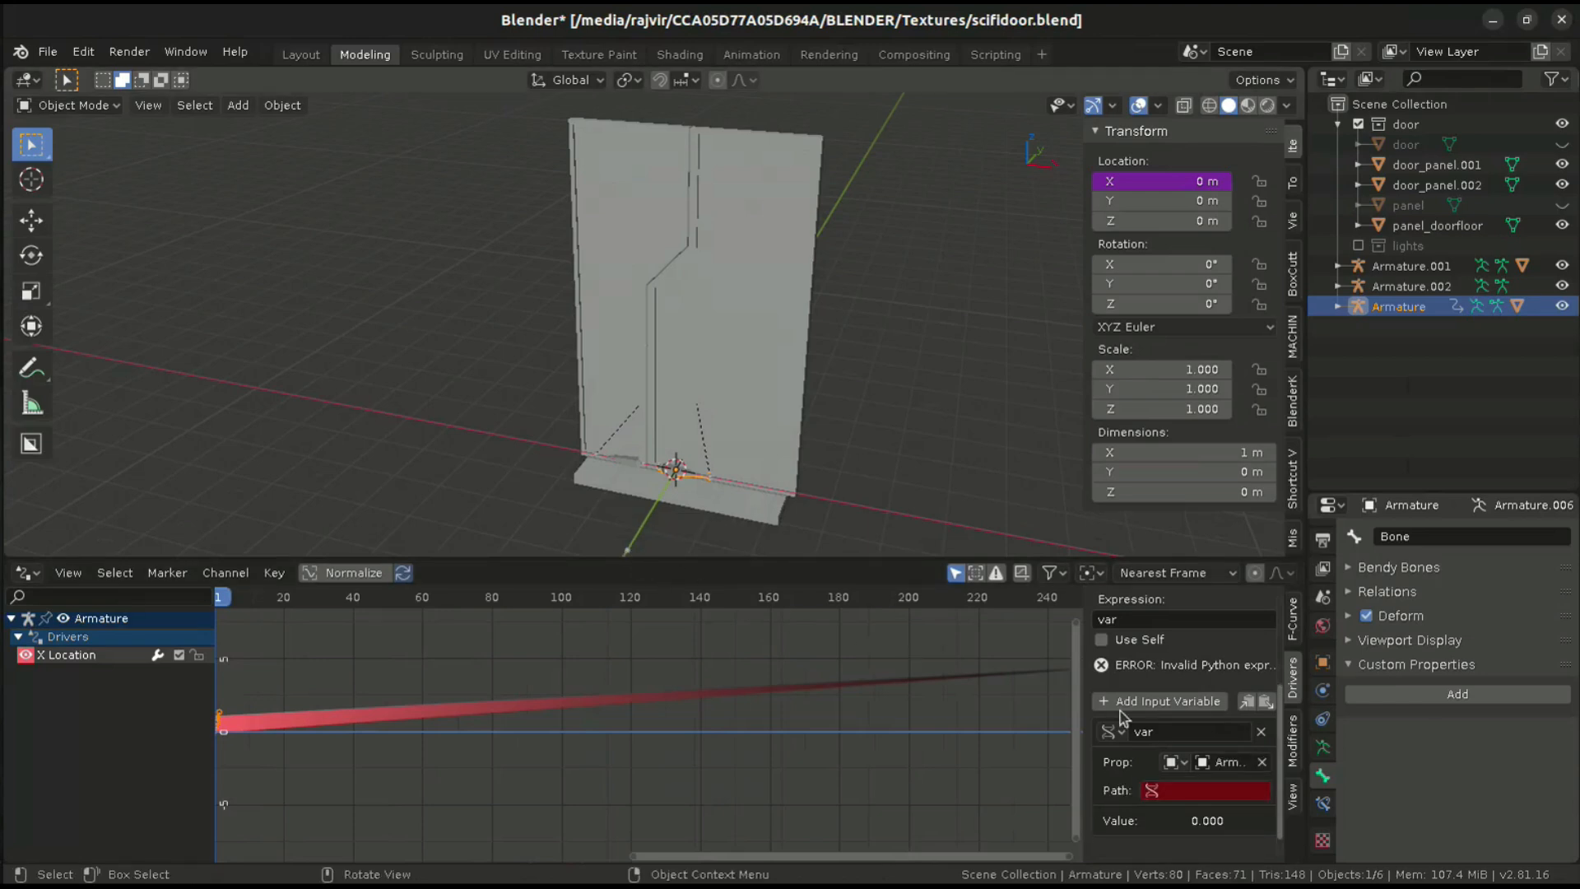
{"action": "left_click", "coordinate": [1203, 790]}
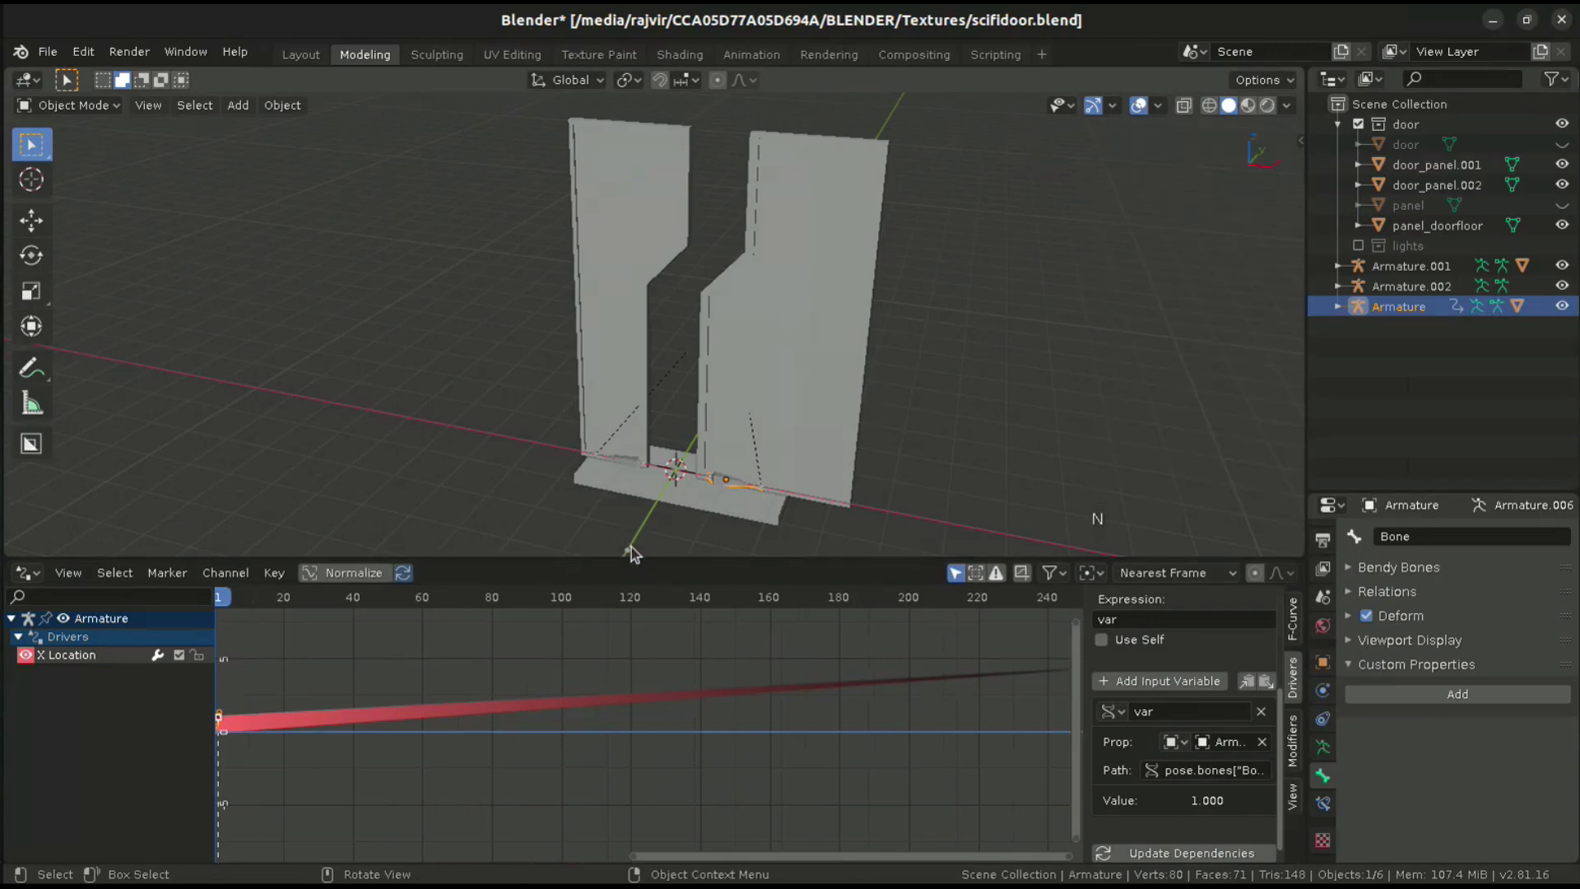
- Select Armature.002 and scroll its Bone properties to show door_open at 1.000
{"action": "left_click", "coordinate": [1411, 286]}
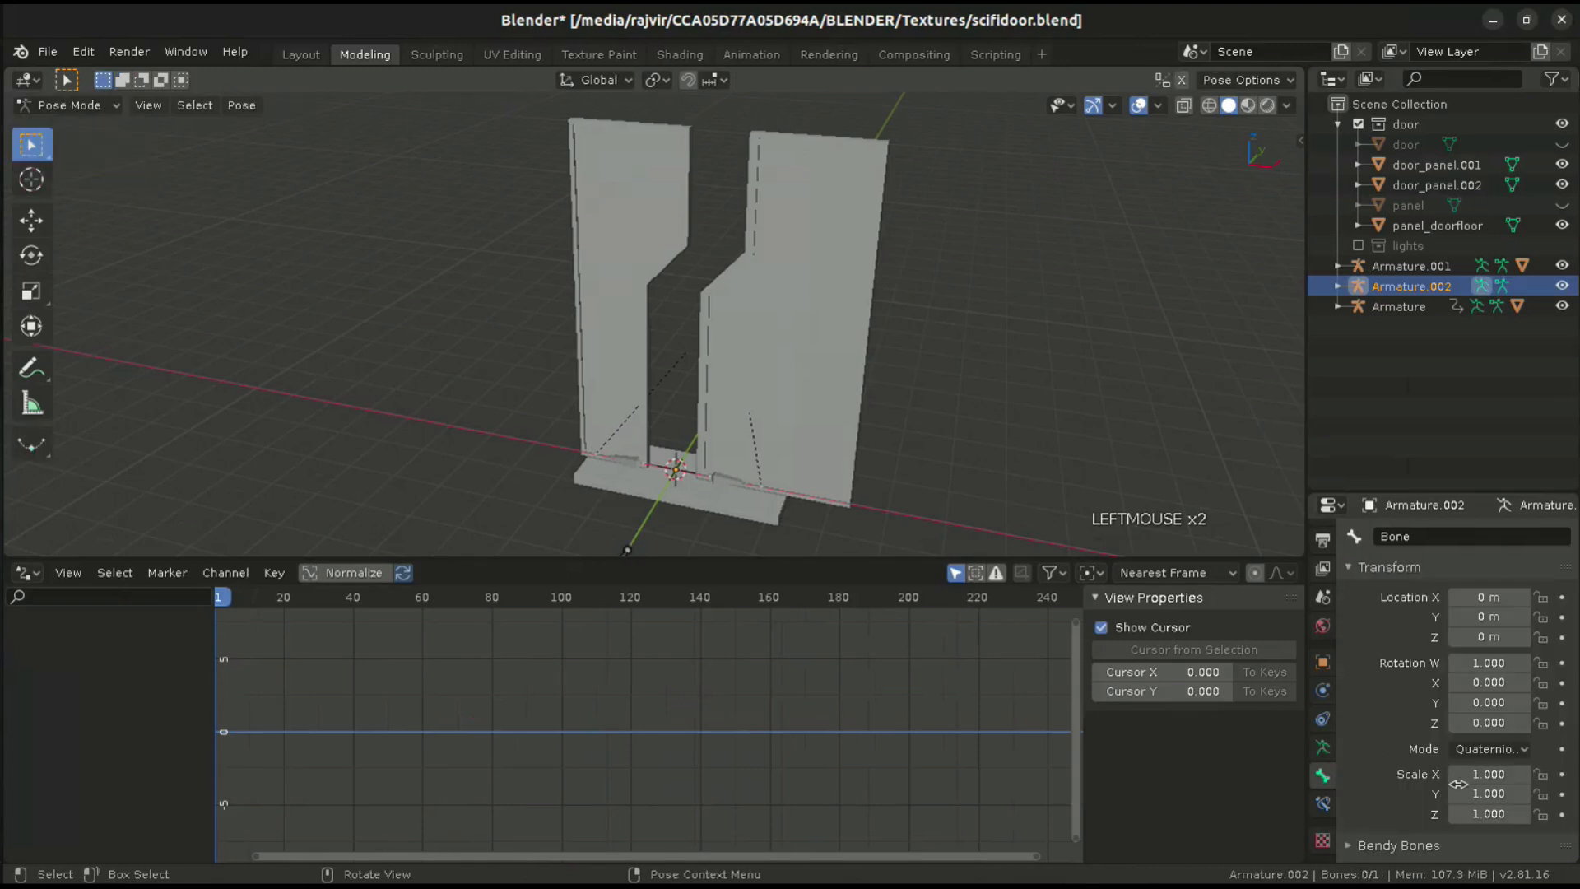
{"action": "scroll", "scroll_direction": "down", "scroll_amount": 3}
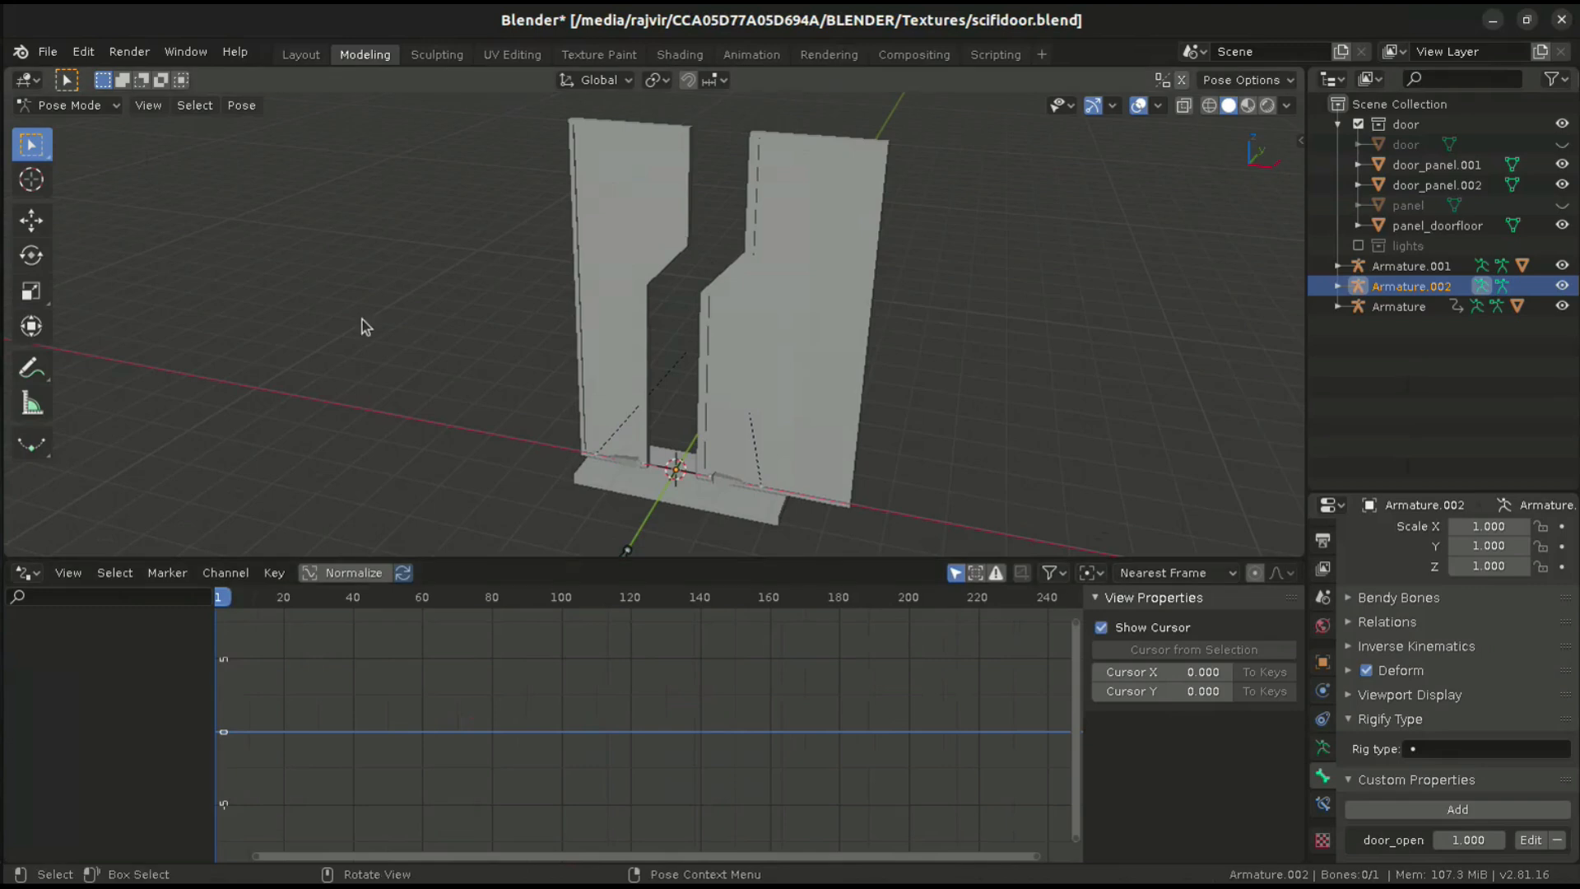
{"action": "left_click", "coordinate": [68, 105]}
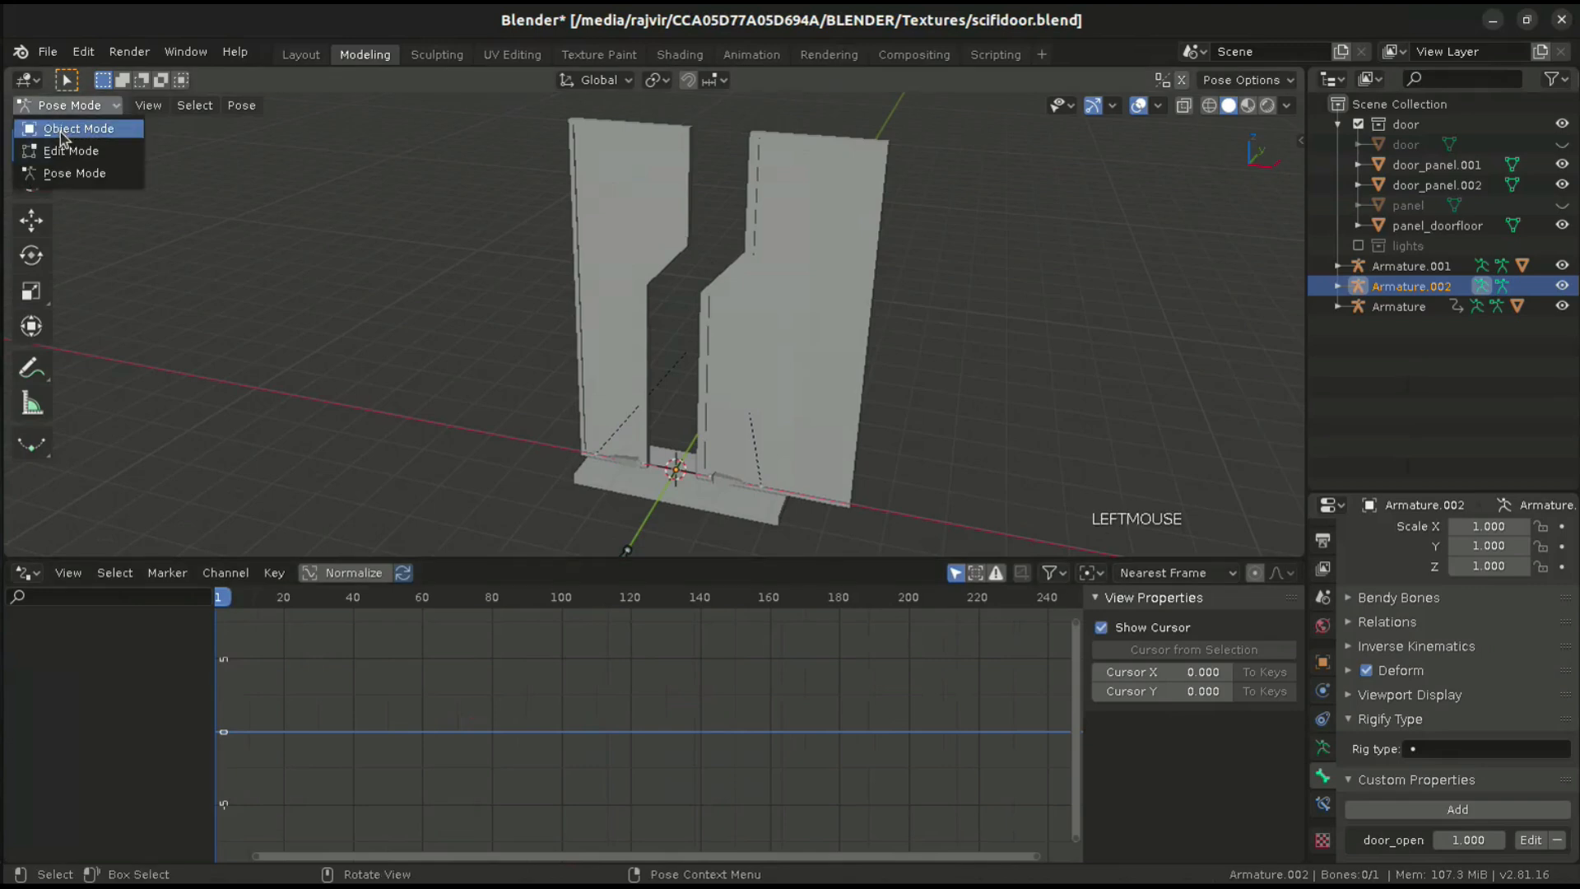
- Copy the Armature's Location X driver and paste it onto Armature.001's Location X
{"action": "left_click", "coordinate": [78, 128]}
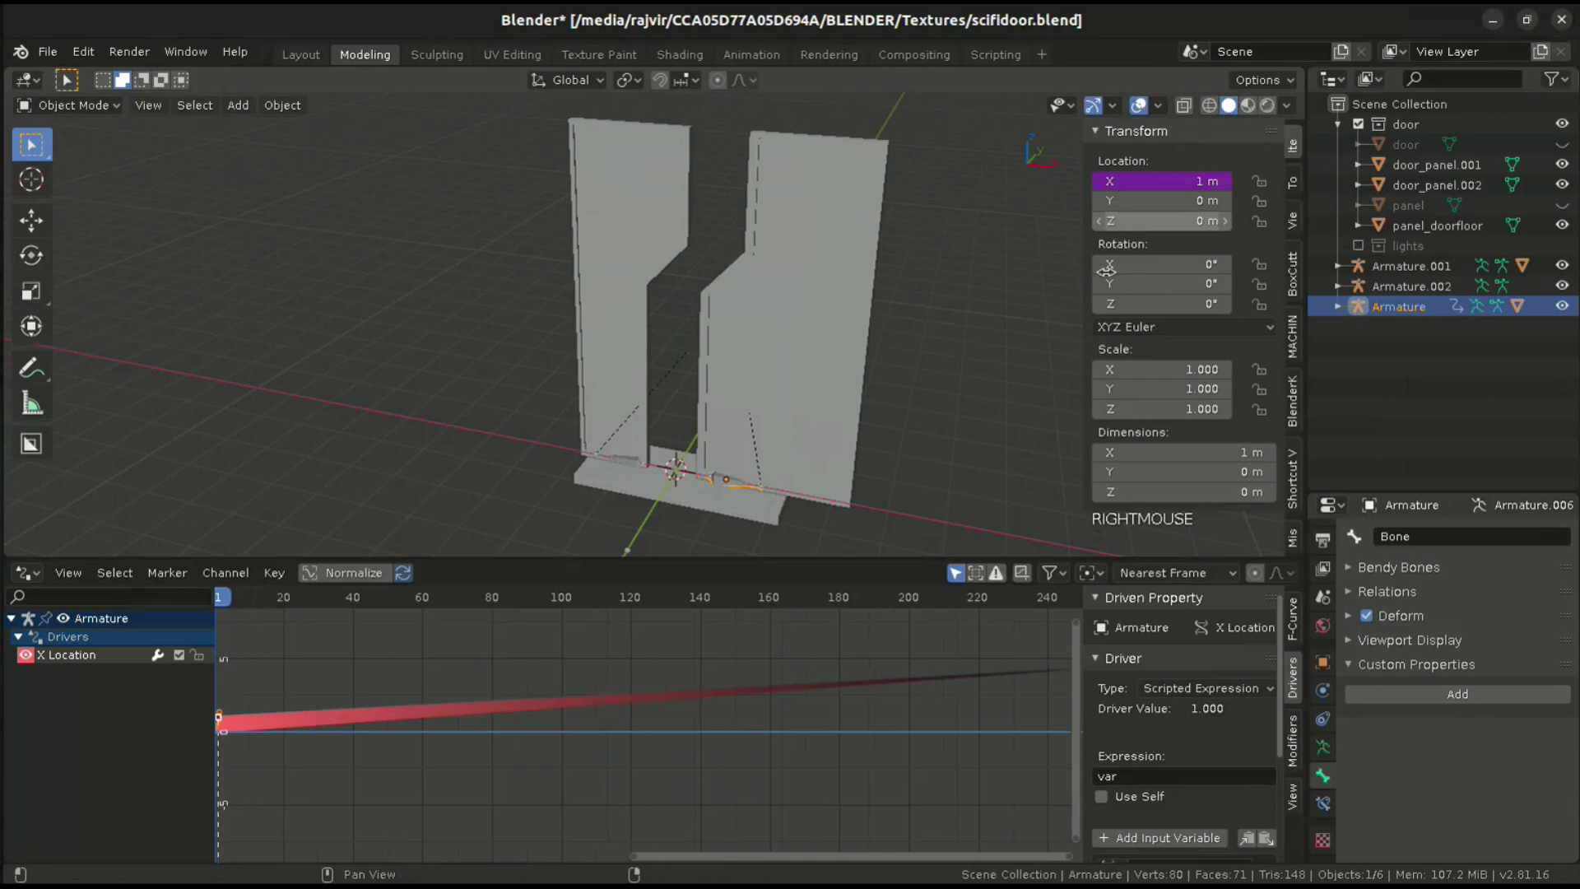
{"action": "left_click", "coordinate": [1410, 265]}
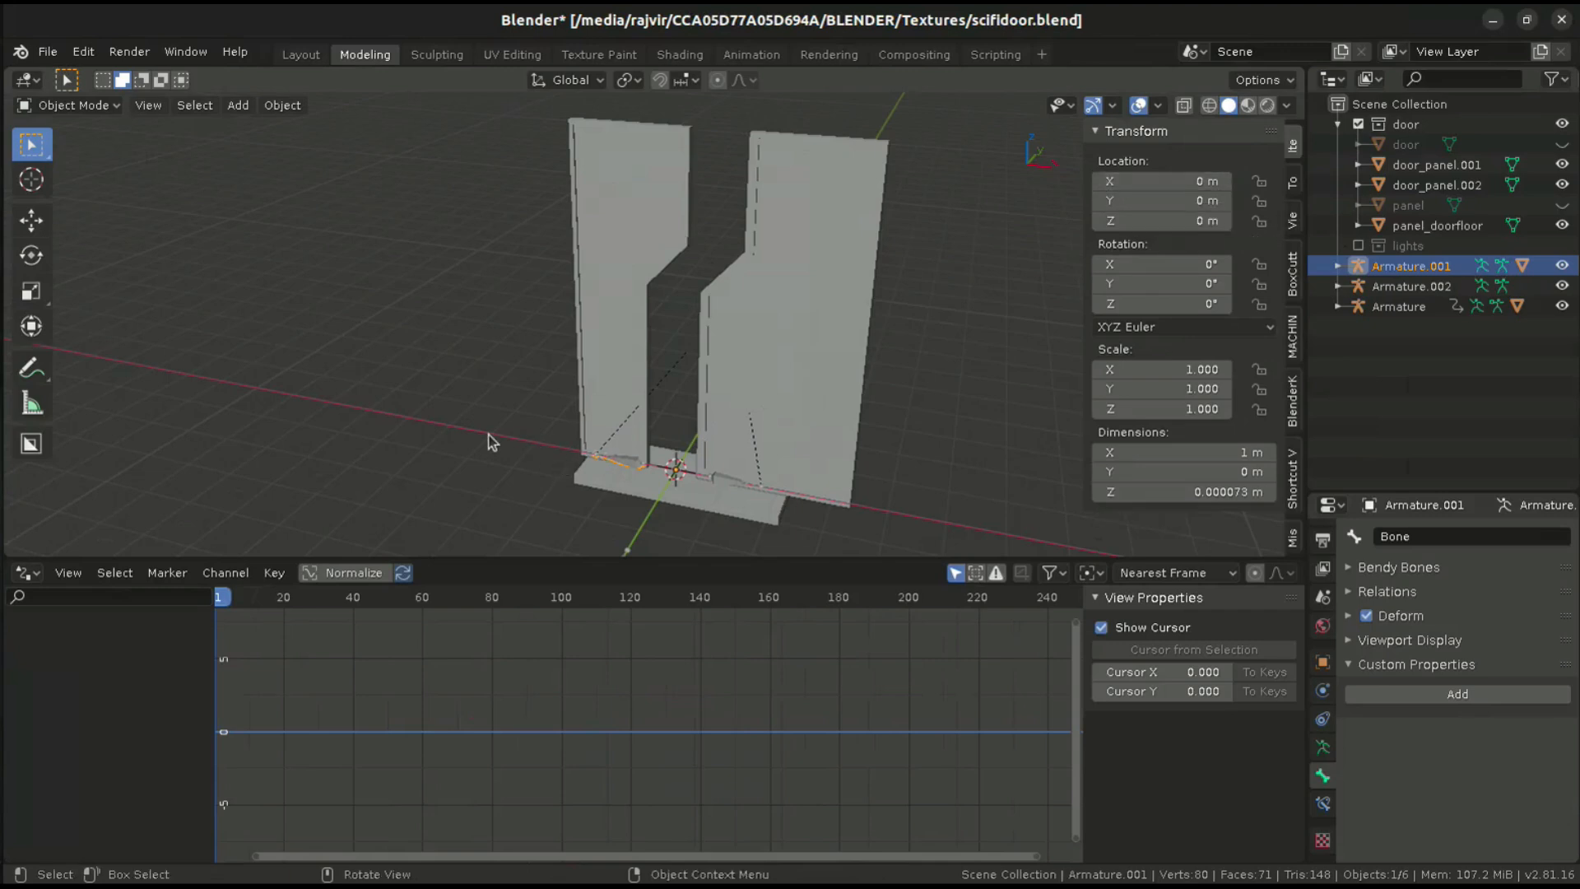
{"action": "right_click", "coordinate": [1159, 181]}
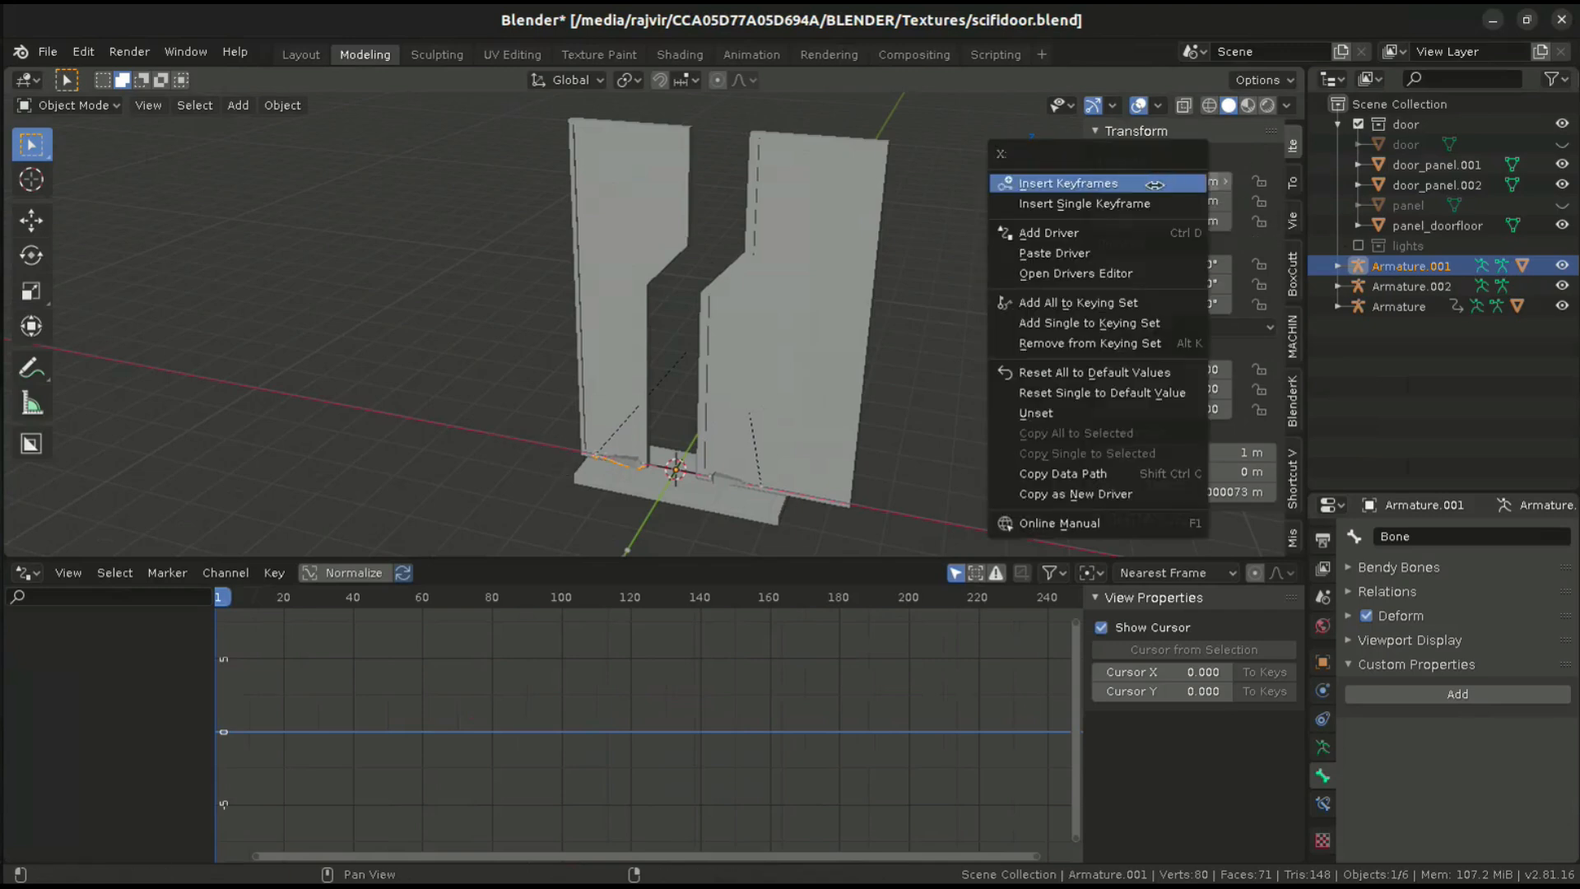
{"action": "mouse_move", "coordinate": [1054, 253]}
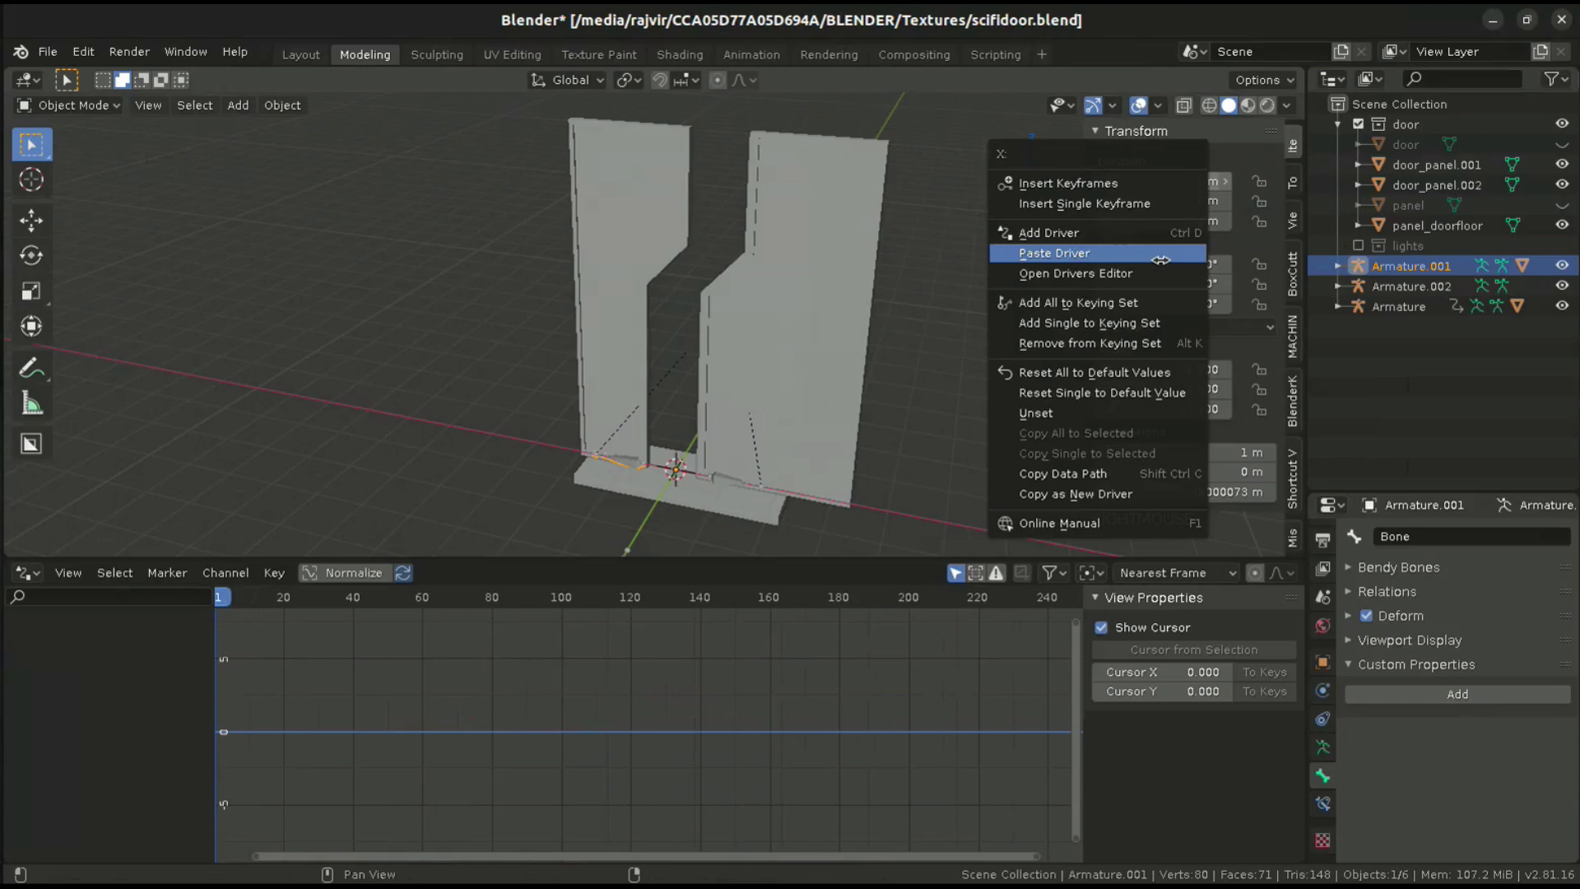
{"action": "left_click", "coordinate": [1054, 252]}
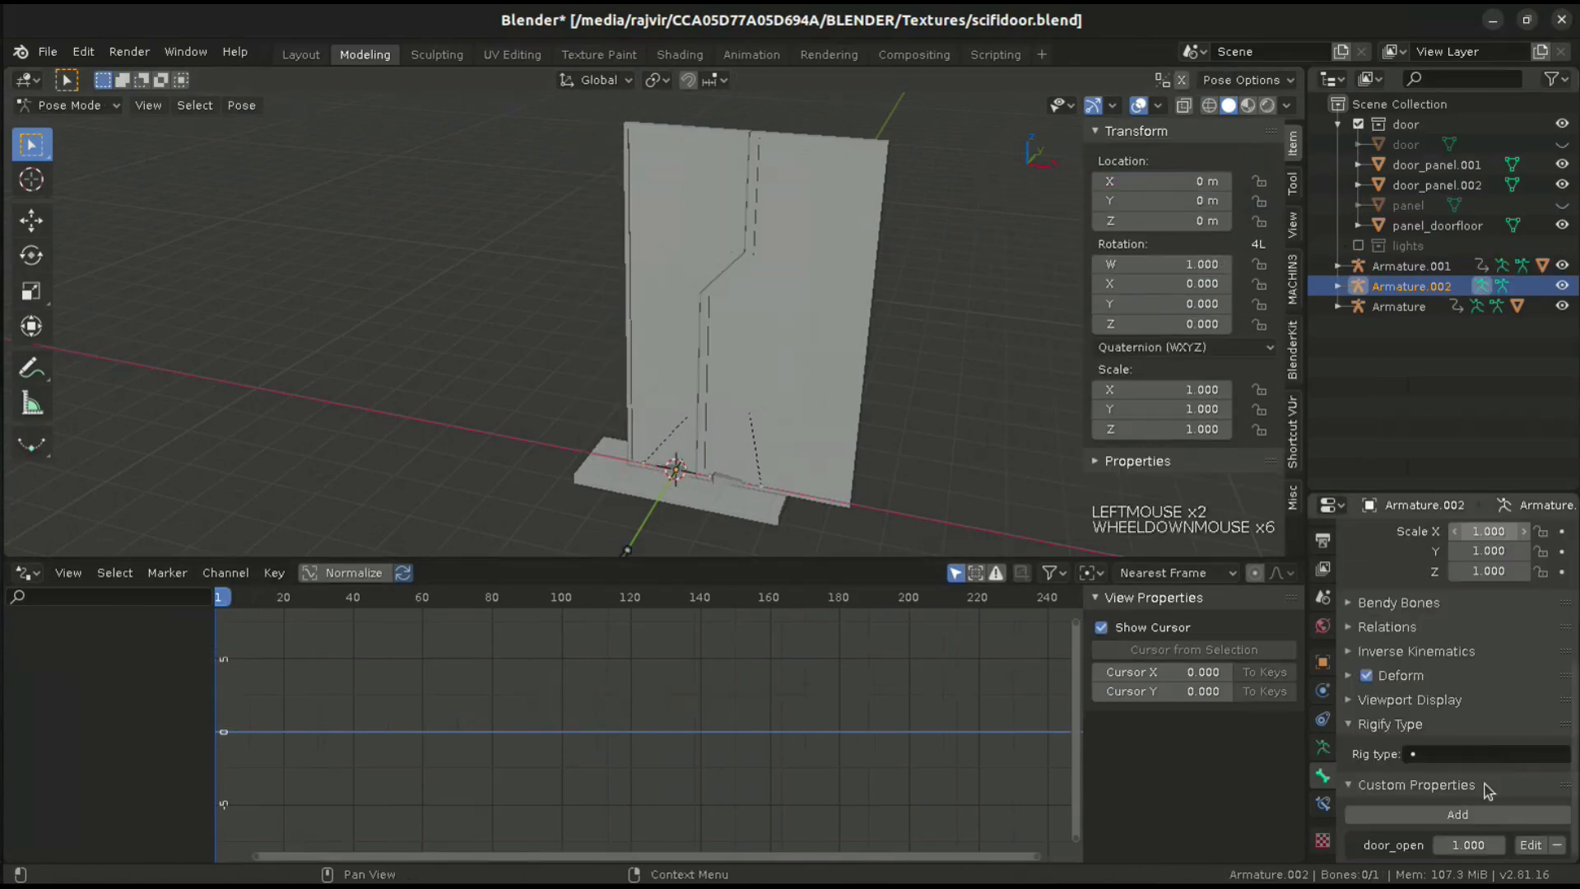
- Set door_open to 0 to close the panels, then switch to Object Mode
{"action": "scroll", "scroll_direction": "down", "scroll_amount": 3}
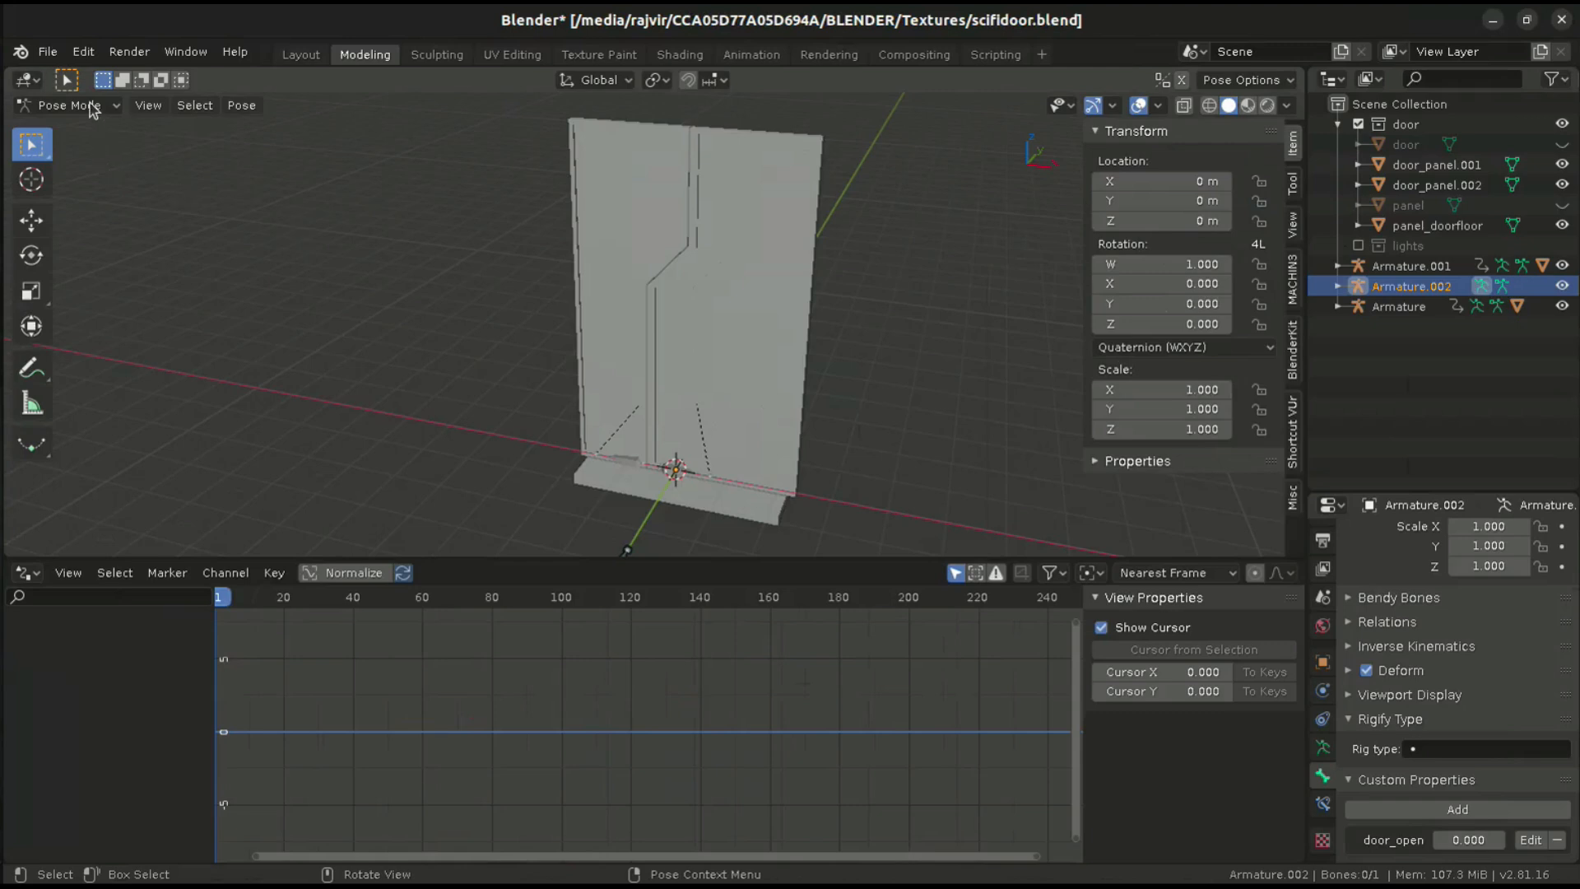
{"action": "left_click", "coordinate": [66, 105]}
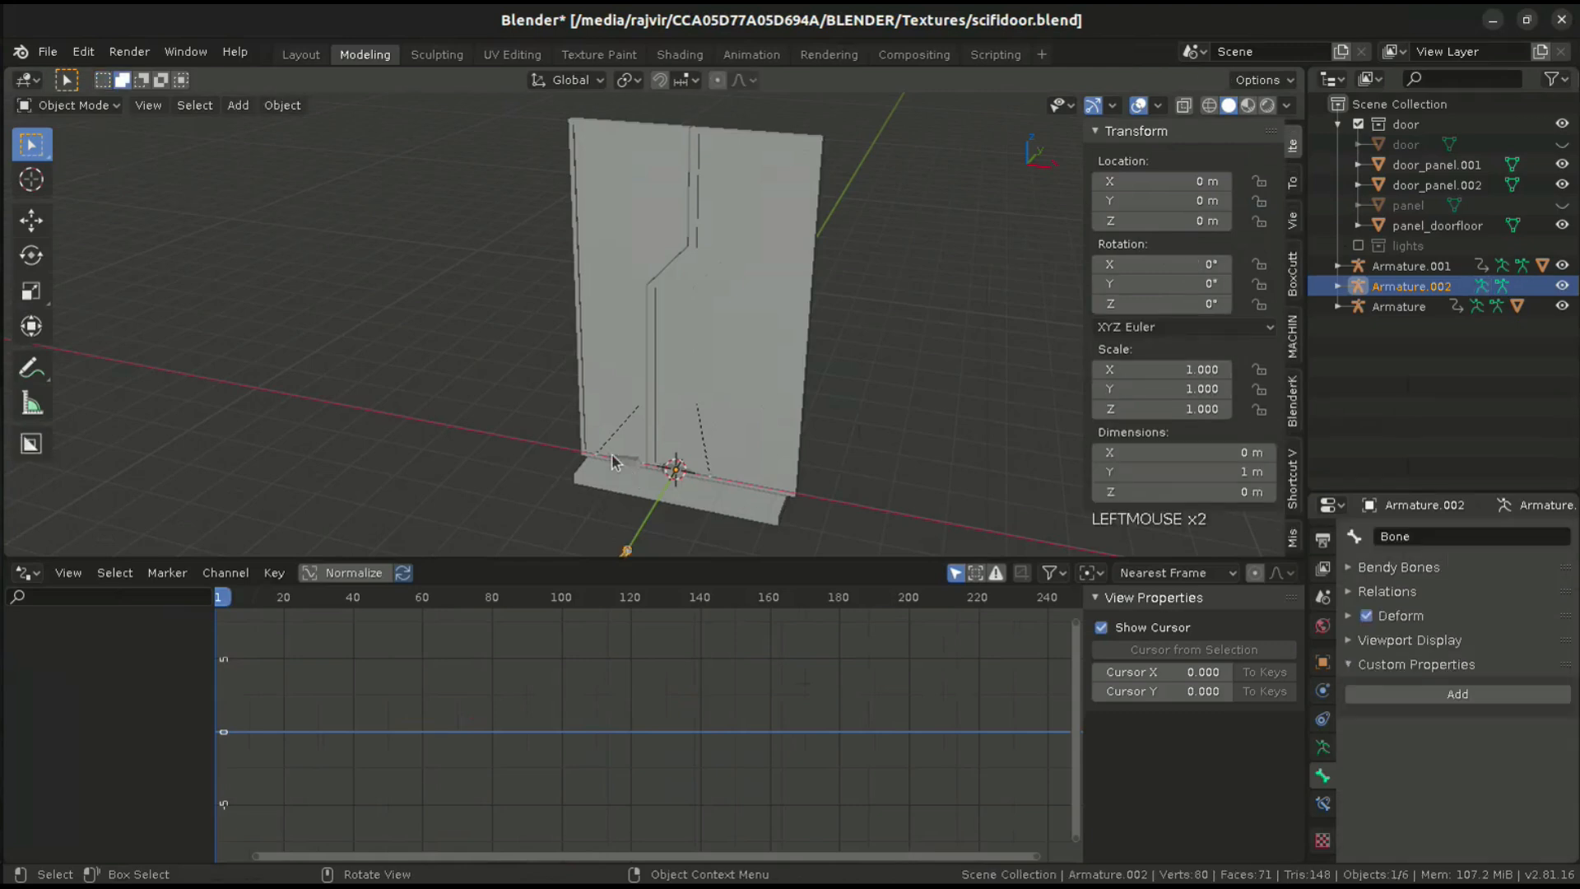
- Change Armature.001's X Location driver expression from var to -var, then reselect Armature.002
{"action": "left_click", "coordinate": [1410, 265]}
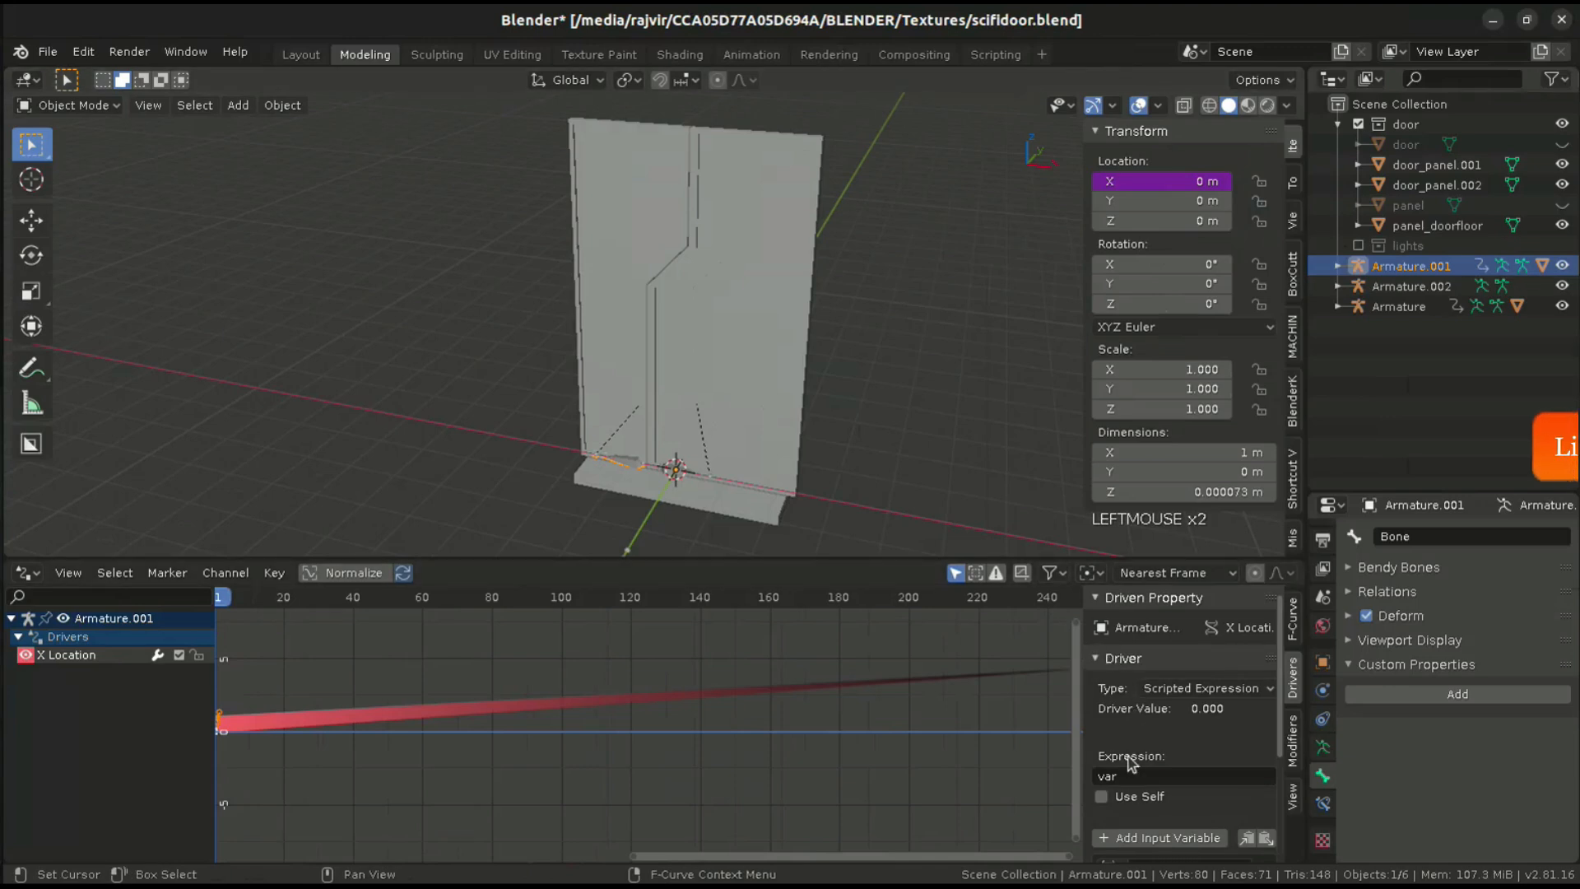
{"action": "left_click", "coordinate": [1184, 777]}
{"action": "type", "text": "-"}
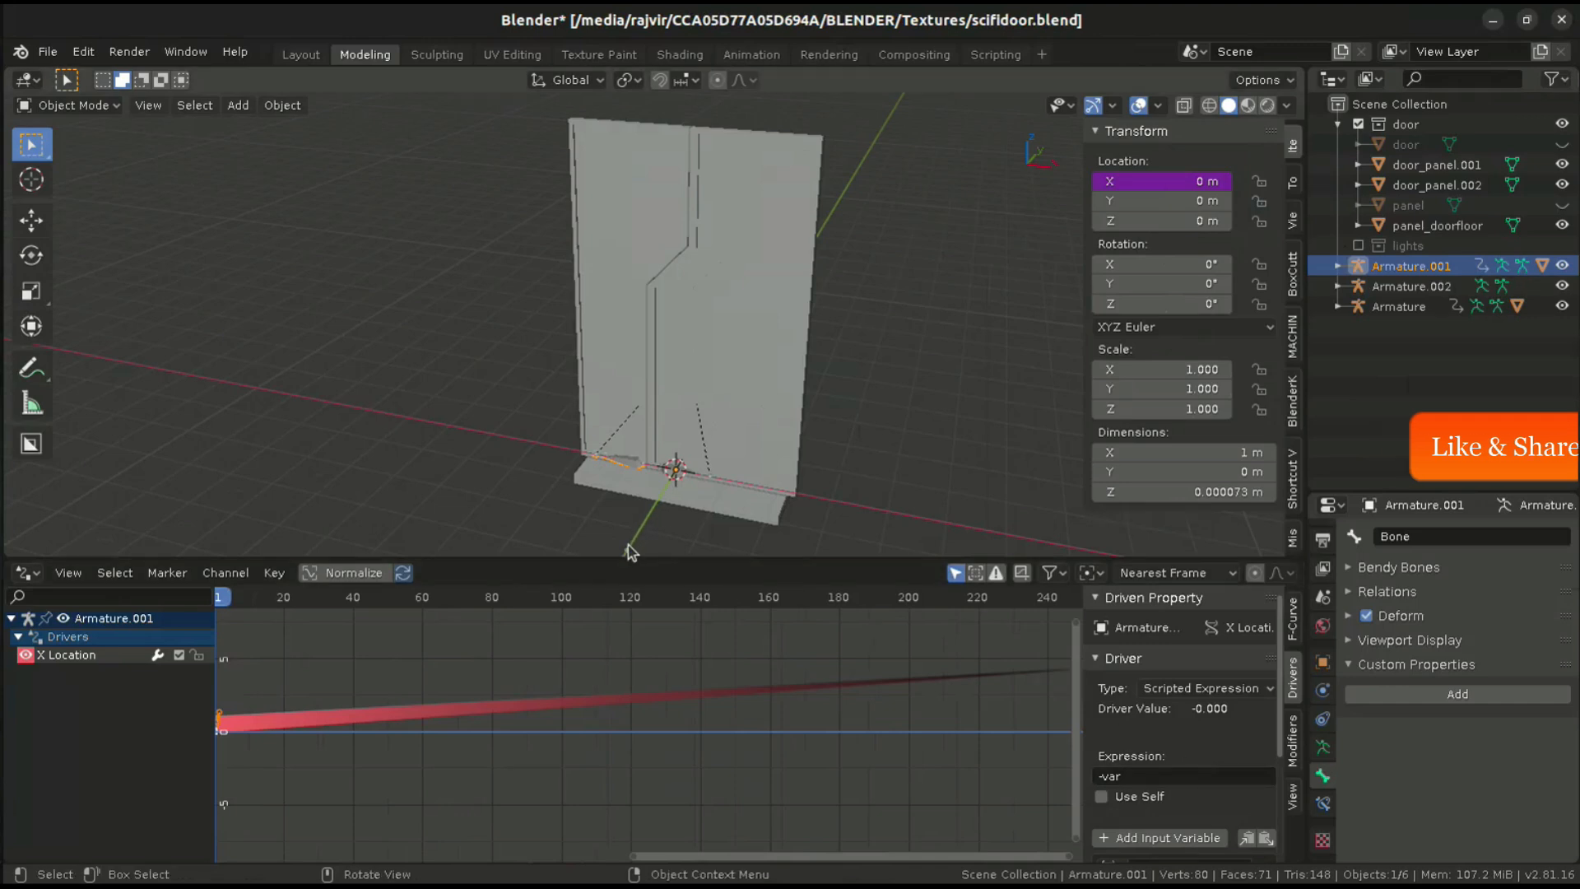
{"action": "left_click", "coordinate": [1413, 285]}
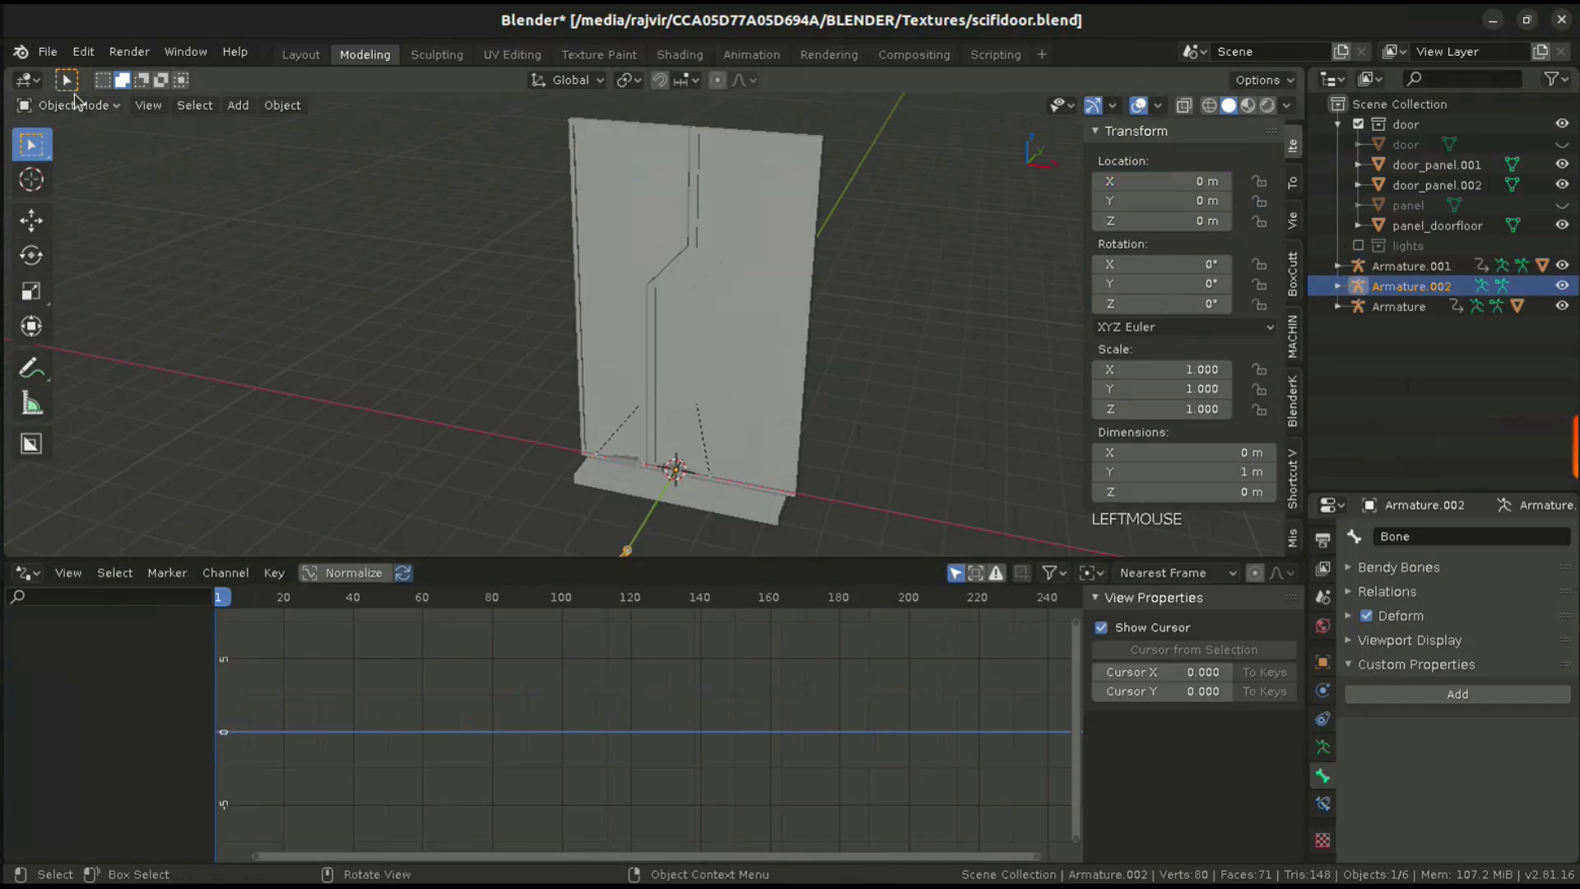
- Put Armature.002 in Pose Mode and drag door_open between 0 and 1 to test the panels
{"action": "left_click", "coordinate": [72, 105]}
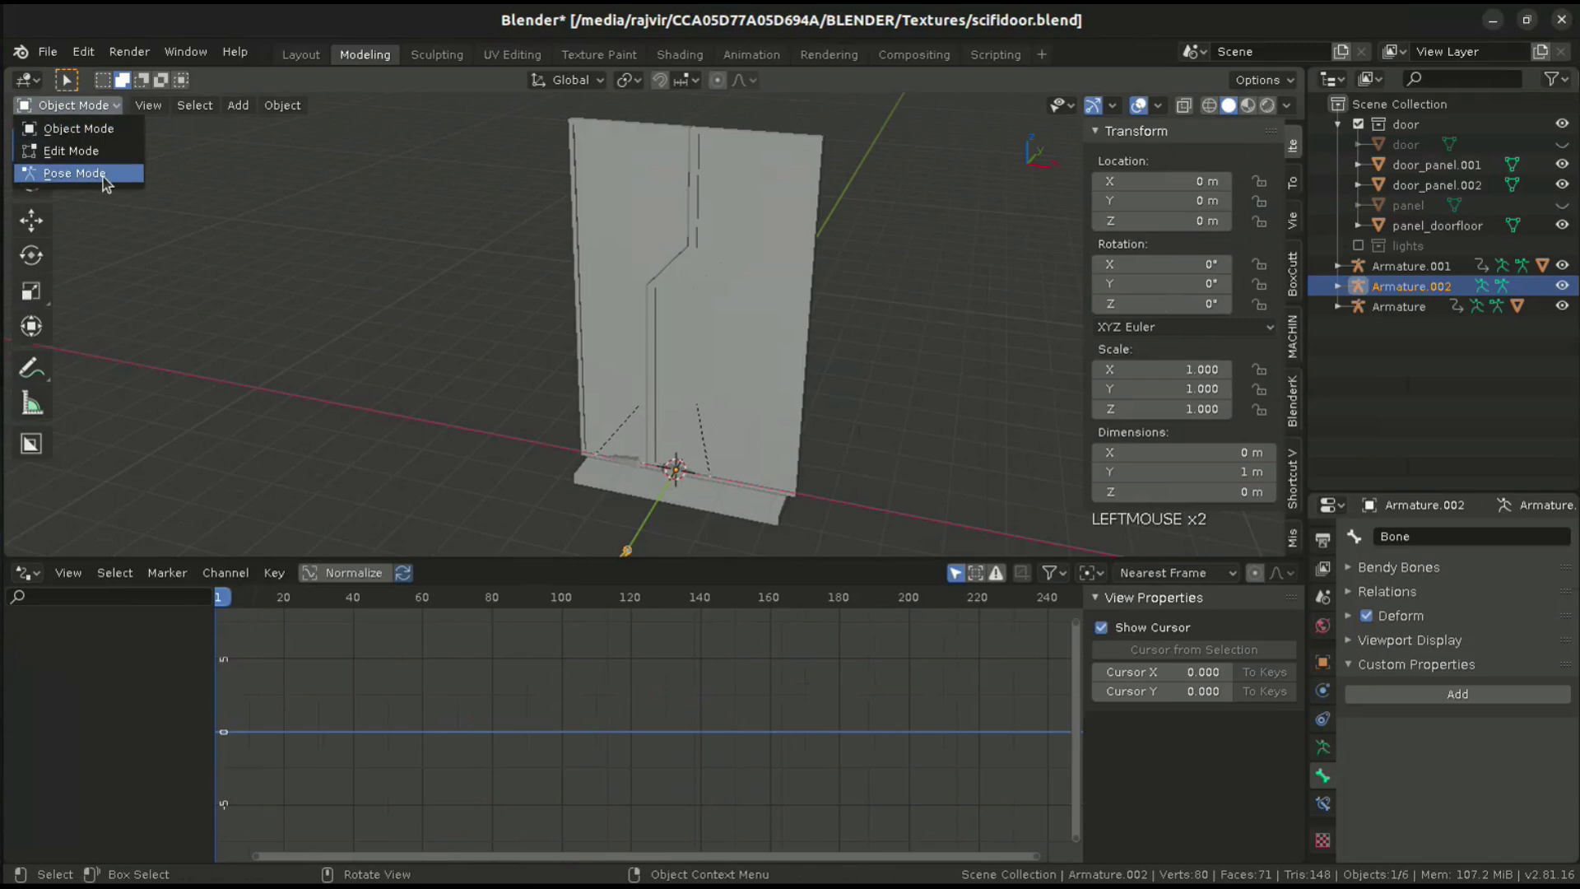
{"action": "left_click", "coordinate": [75, 172]}
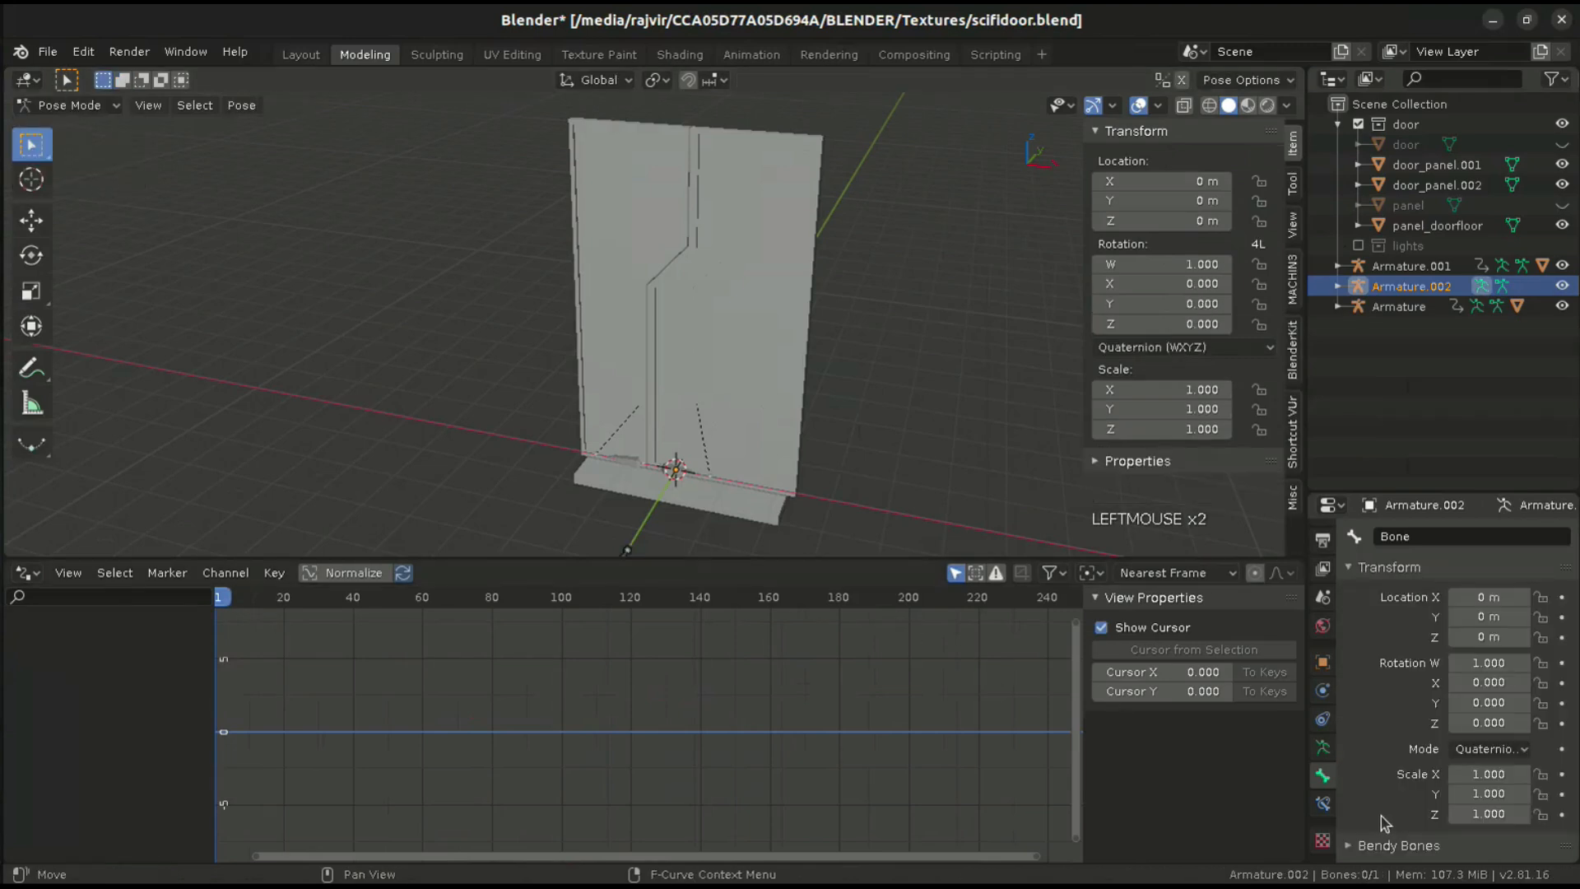
{"action": "scroll", "scroll_direction": "down", "scroll_amount": 3}
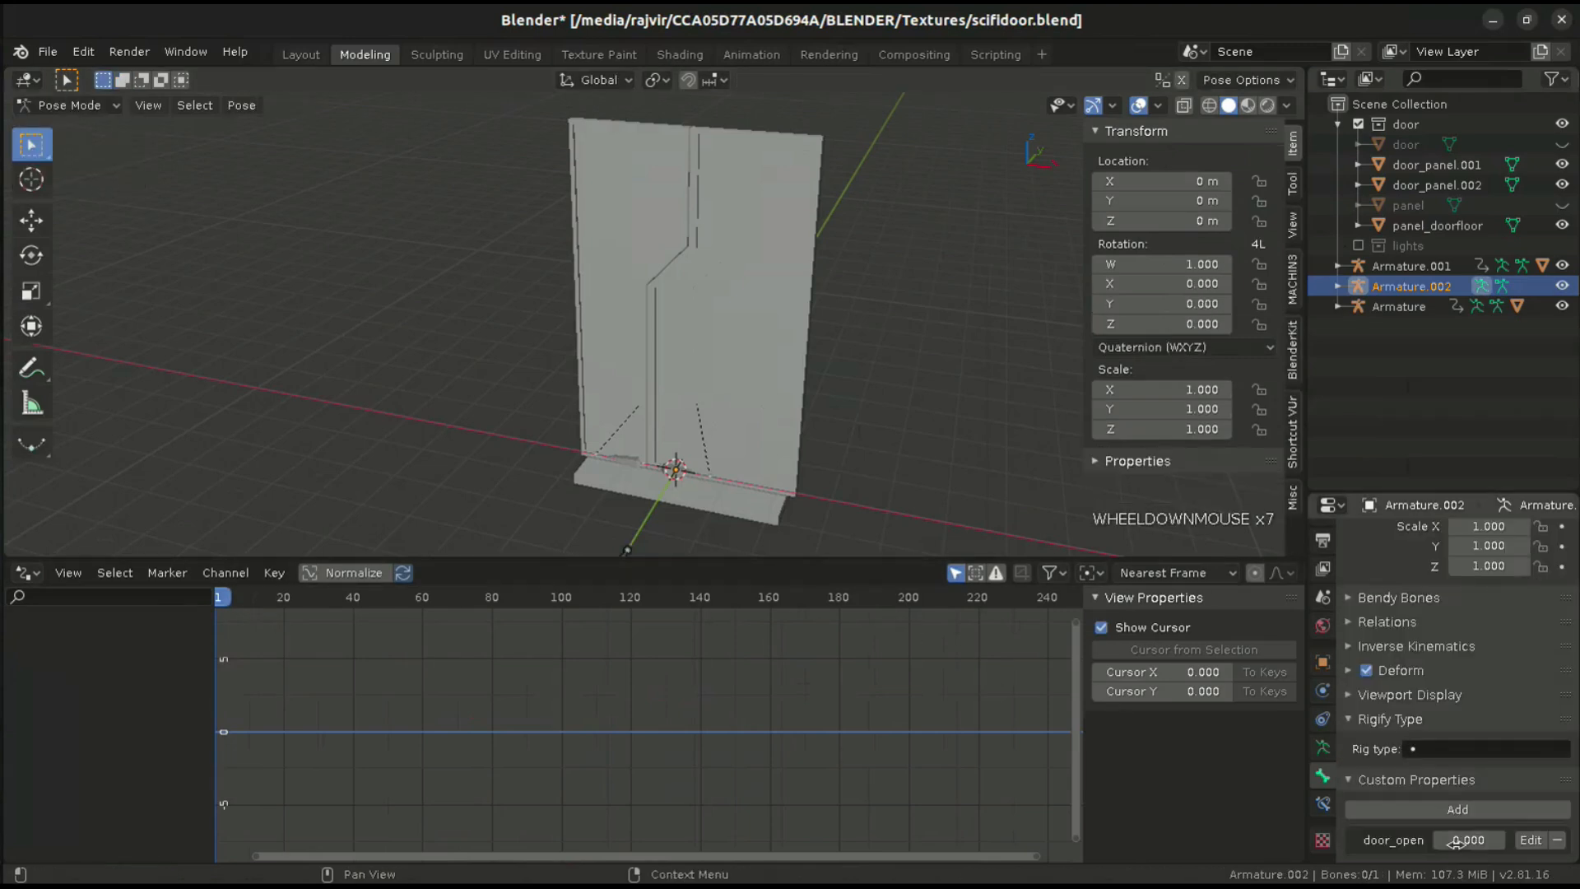
{"action": "left_click", "coordinate": [1469, 840]}
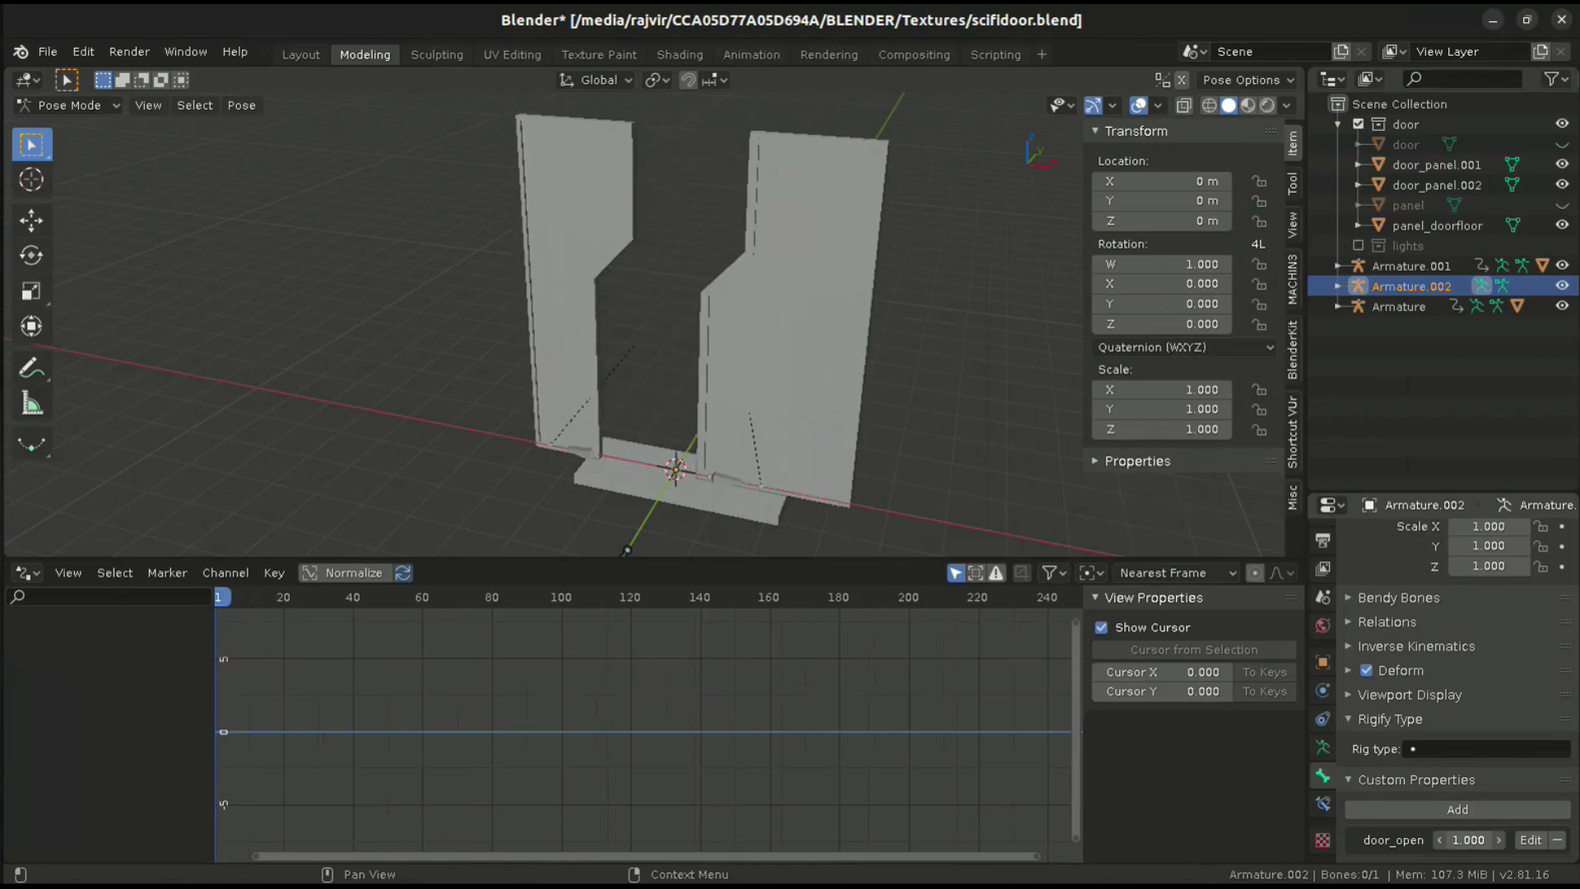
{"action": "left_click", "coordinate": [1468, 840]}
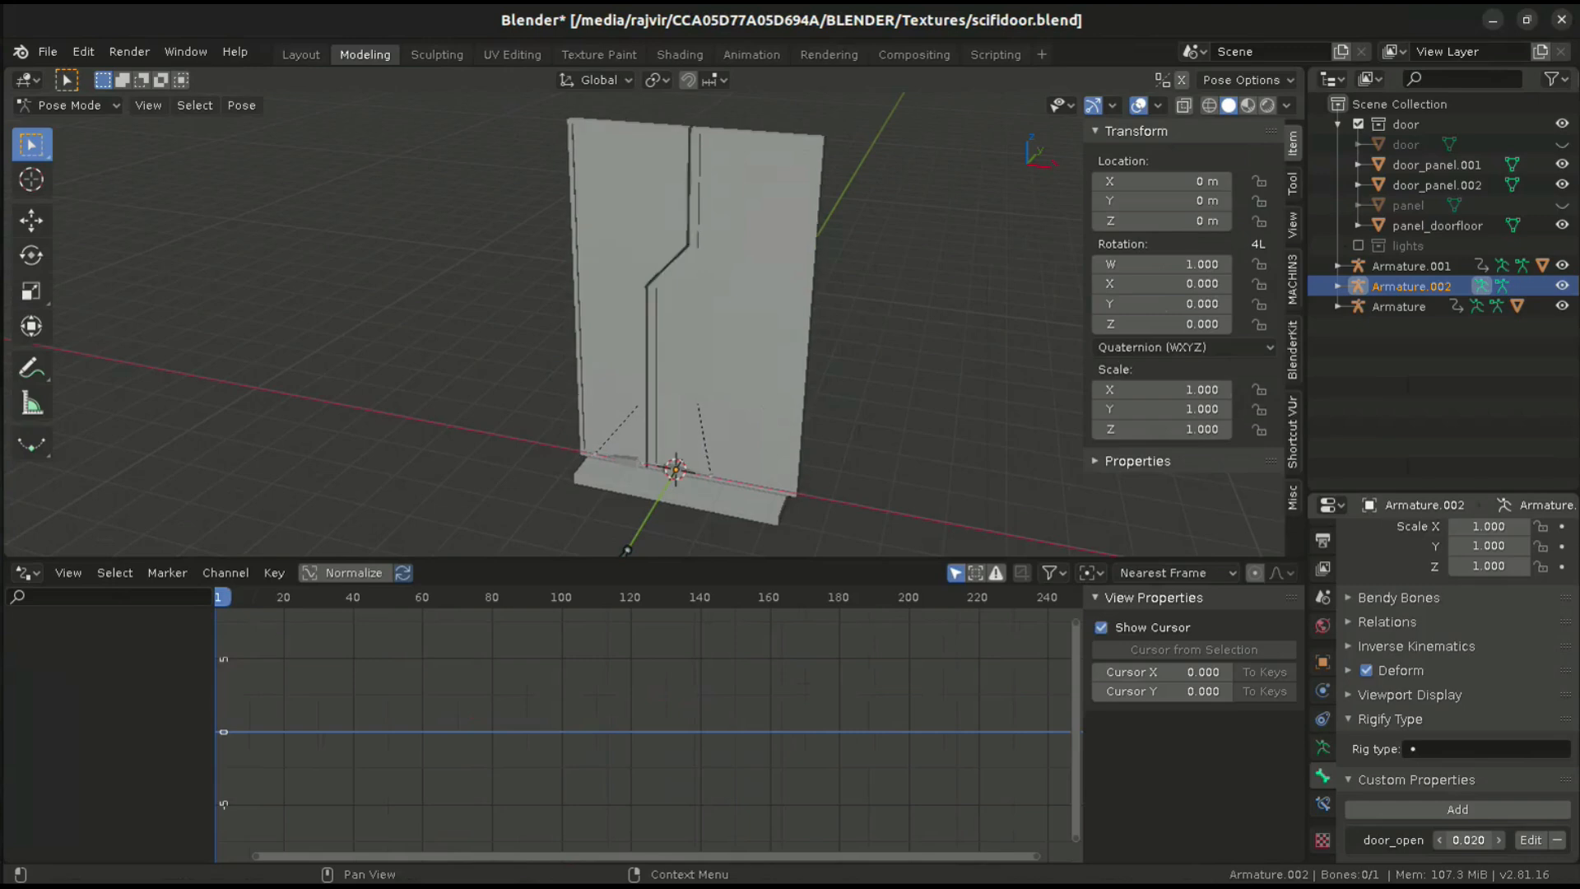
{"action": "left_click", "coordinate": [1469, 839]}
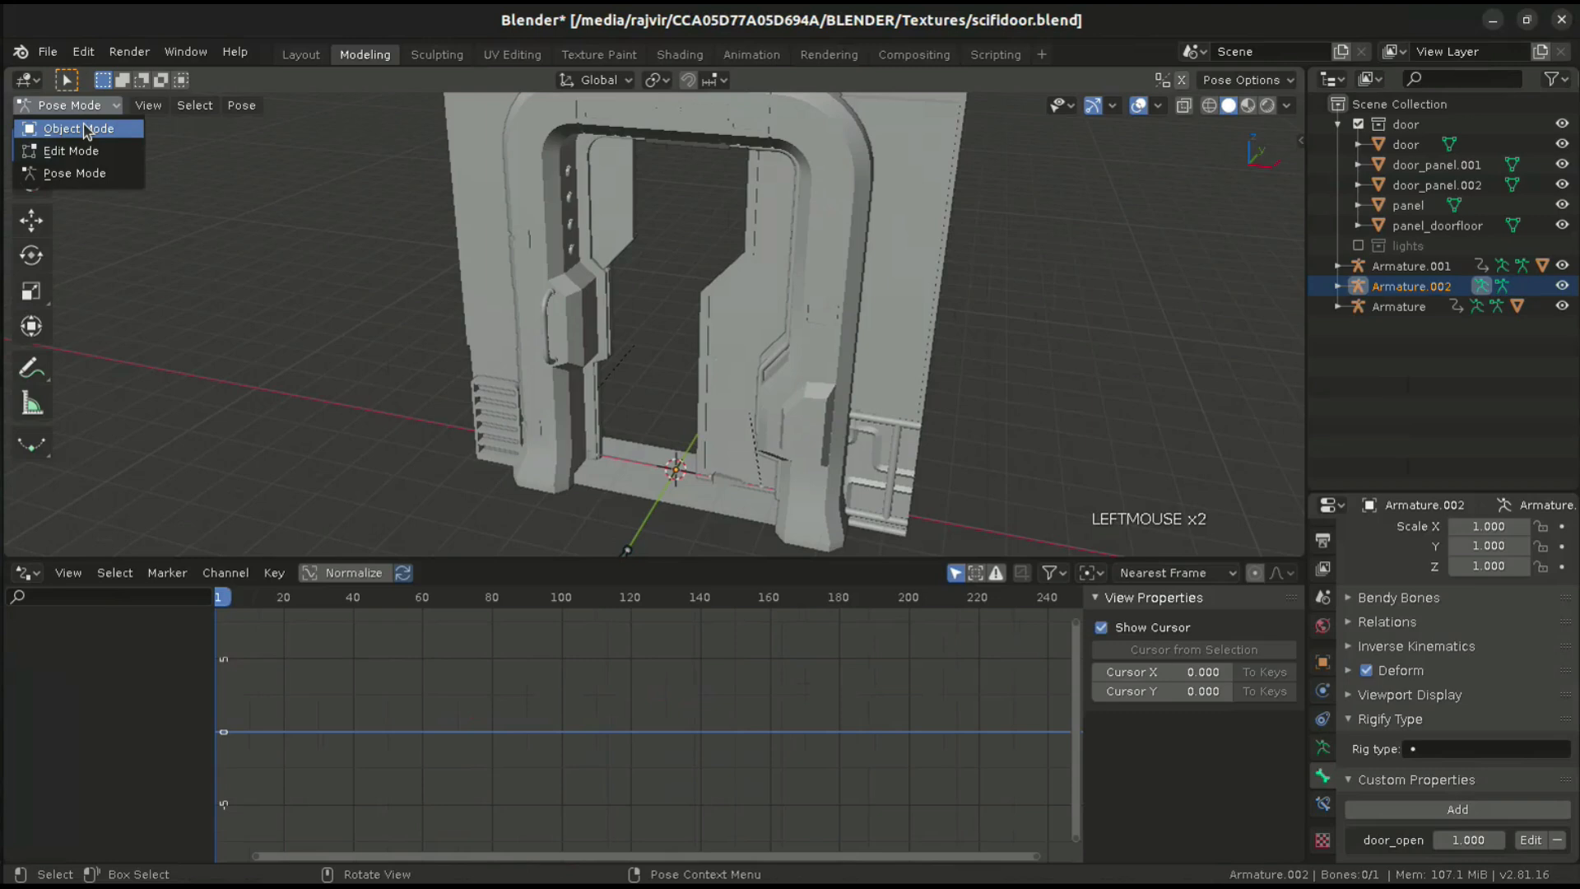
- Keep Armature.002 in Pose Mode and scroll to the bone's door_open custom property
{"action": "left_click", "coordinate": [77, 129]}
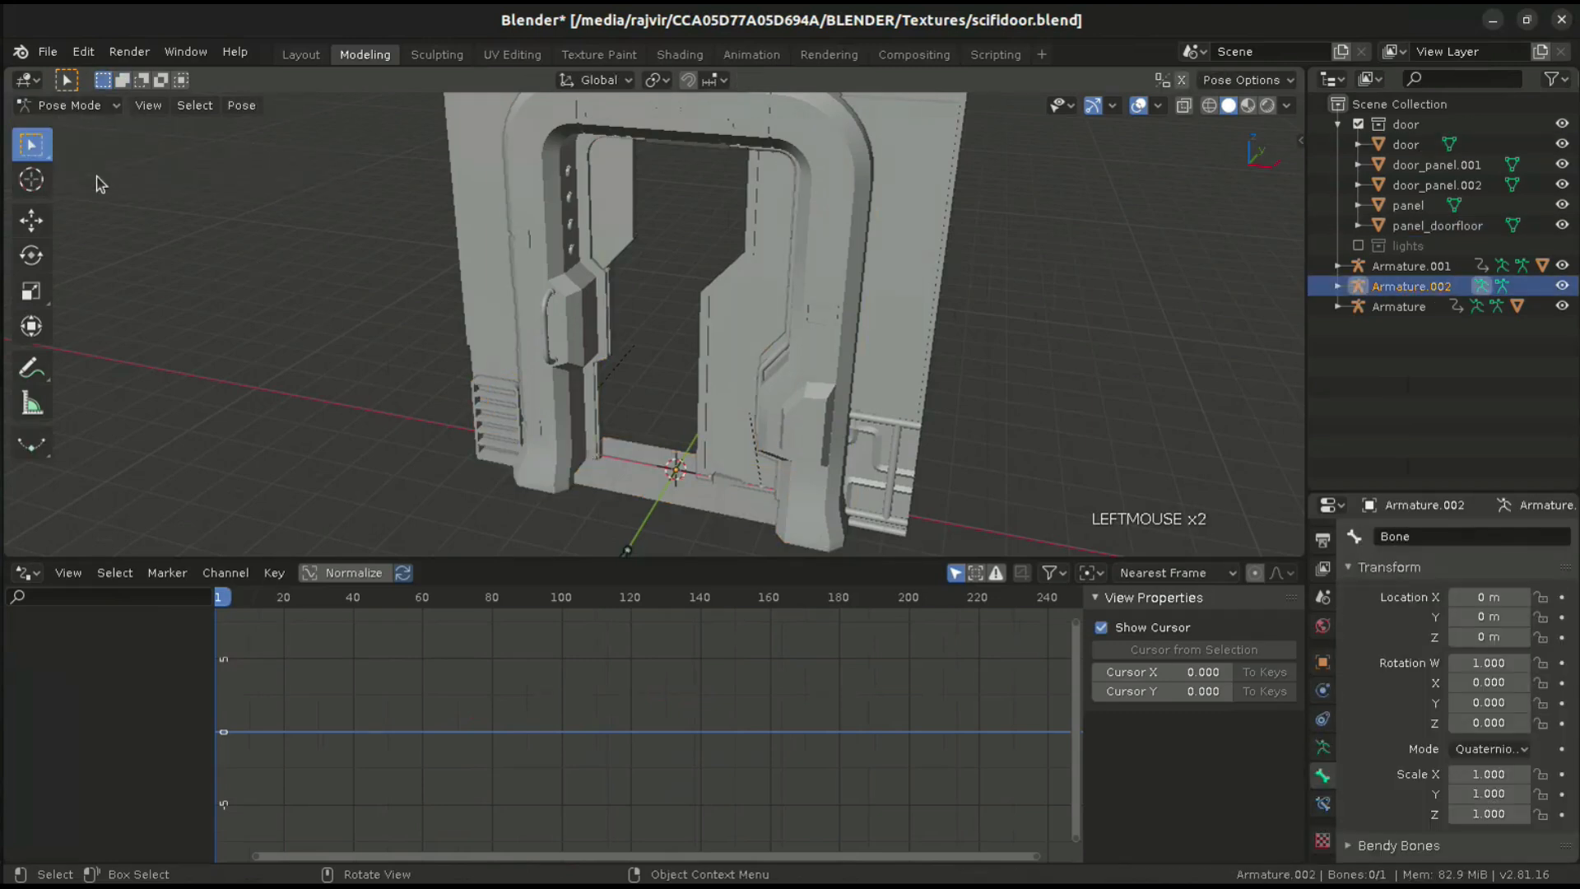
{"action": "scroll", "scroll_direction": "down", "scroll_amount": 3}
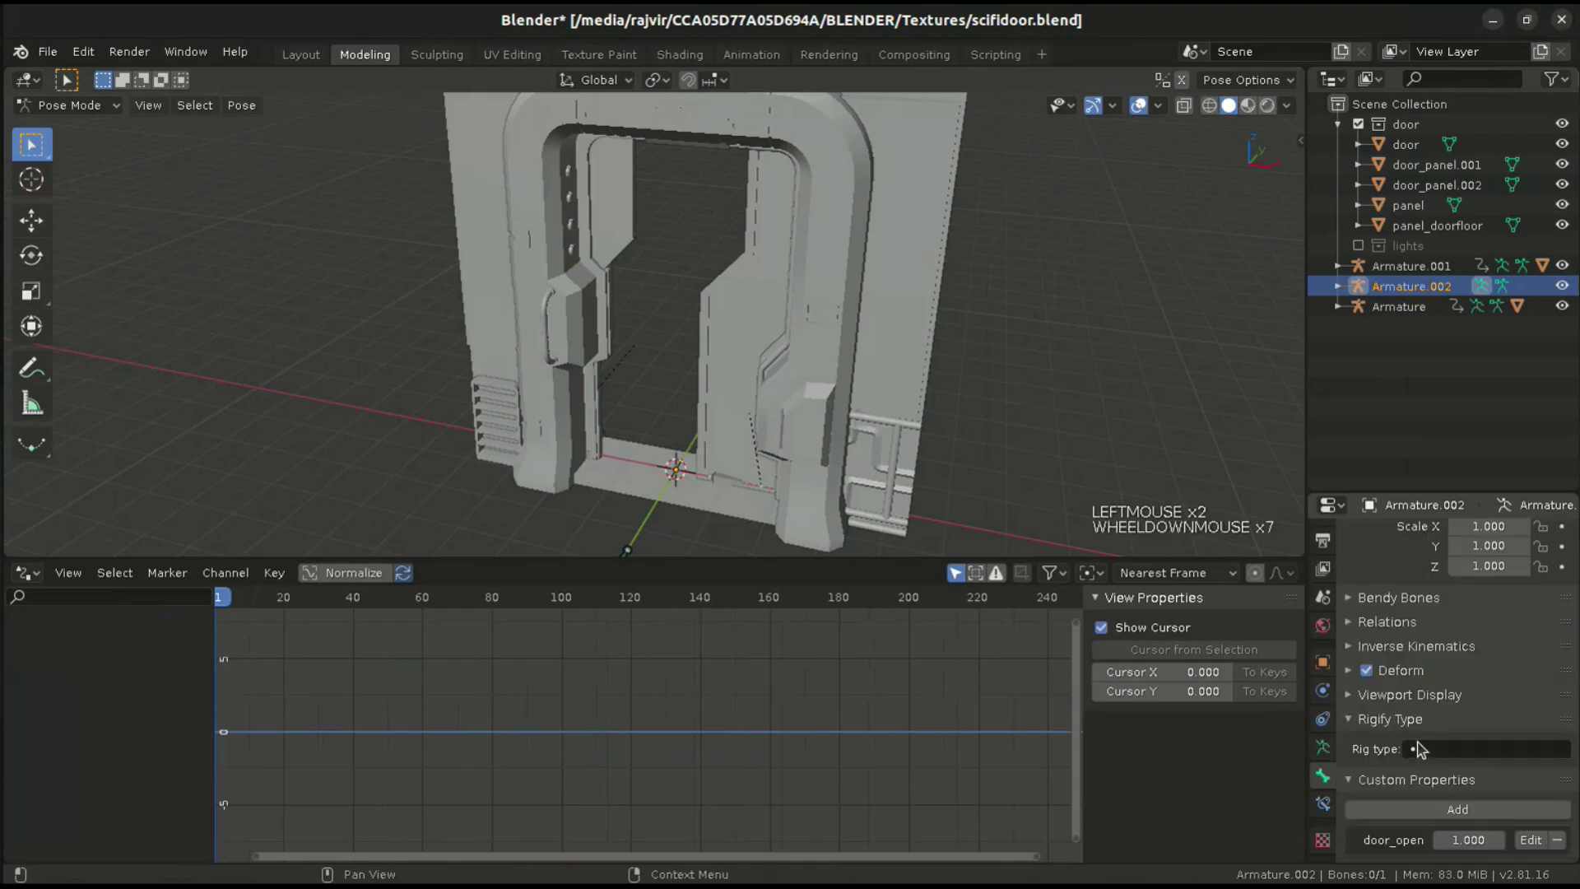
- Set door_open's maximum to 2.0 and drag its value up to 2.000
{"action": "scroll", "scroll_direction": "down", "scroll_amount": 3}
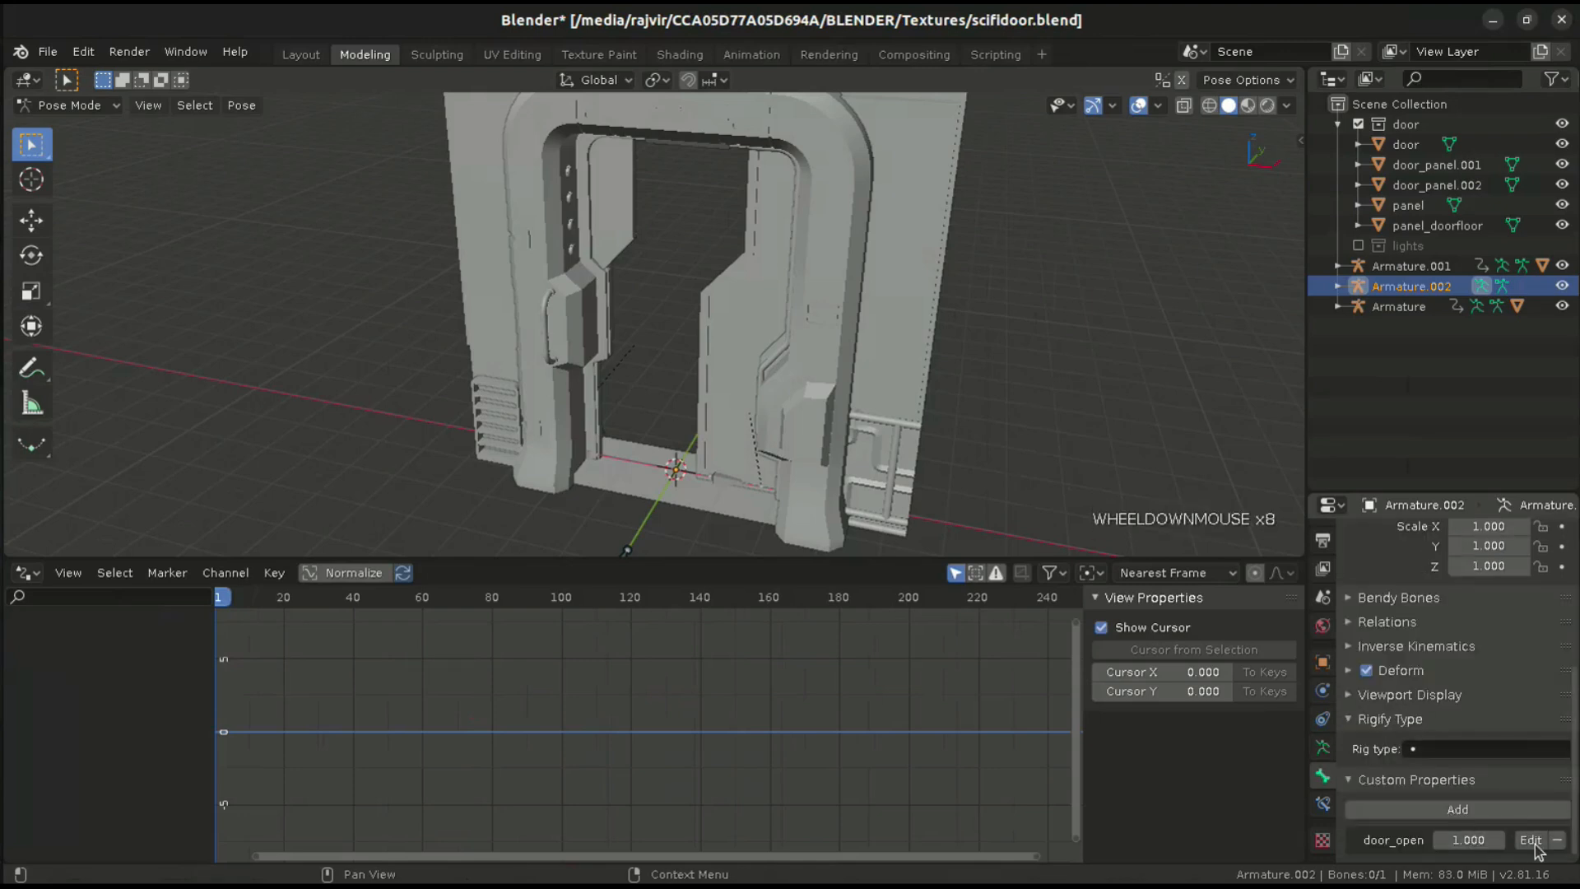
{"action": "left_click", "coordinate": [1531, 840]}
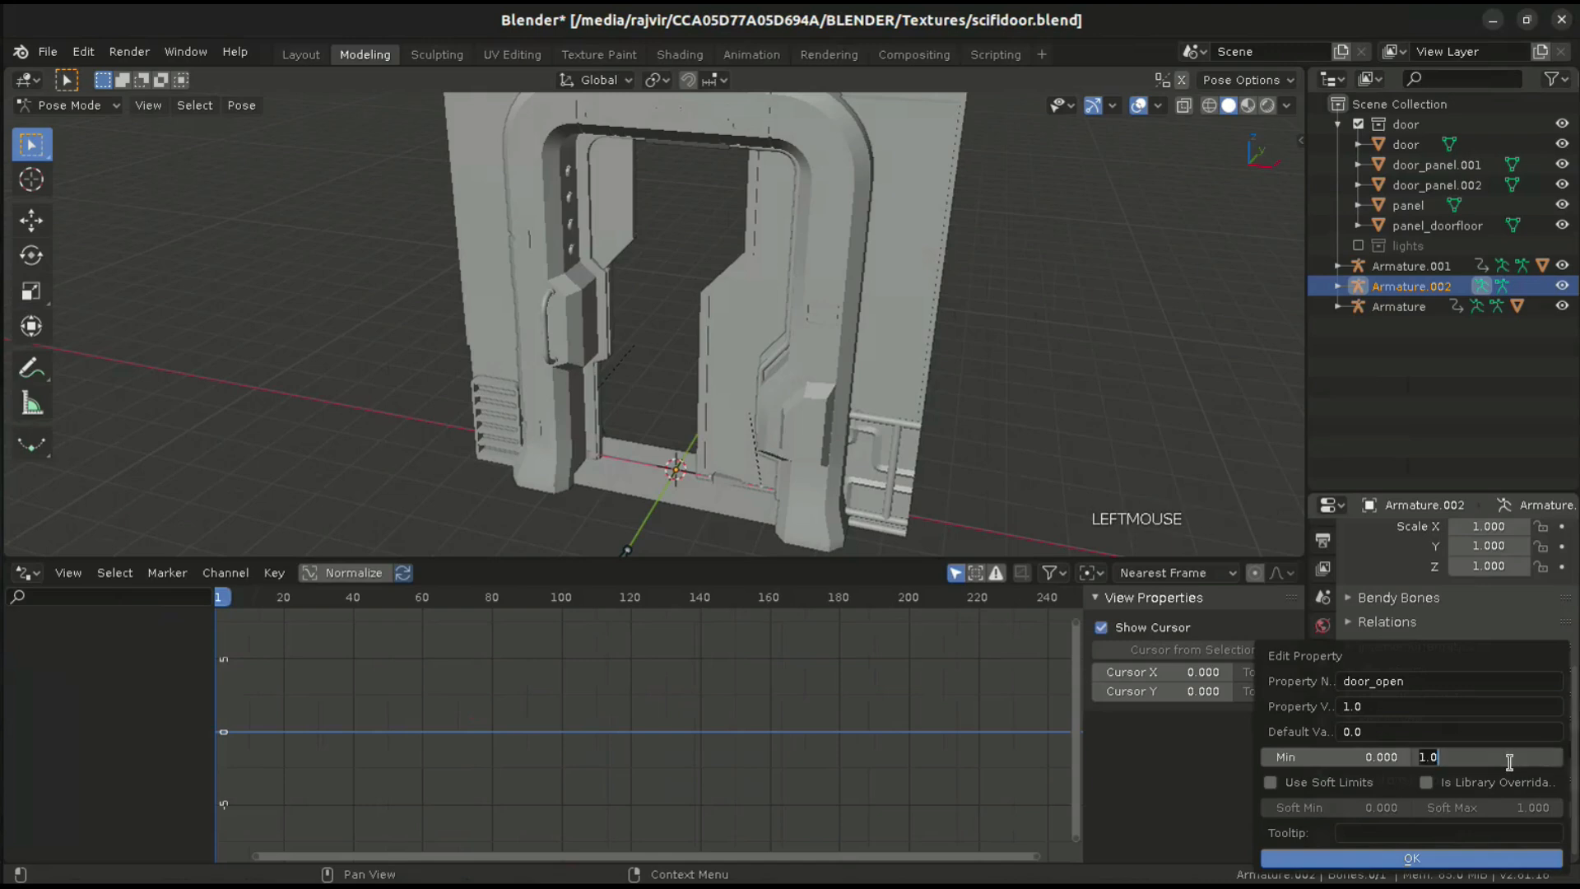
{"action": "type", "text": "2.0"}
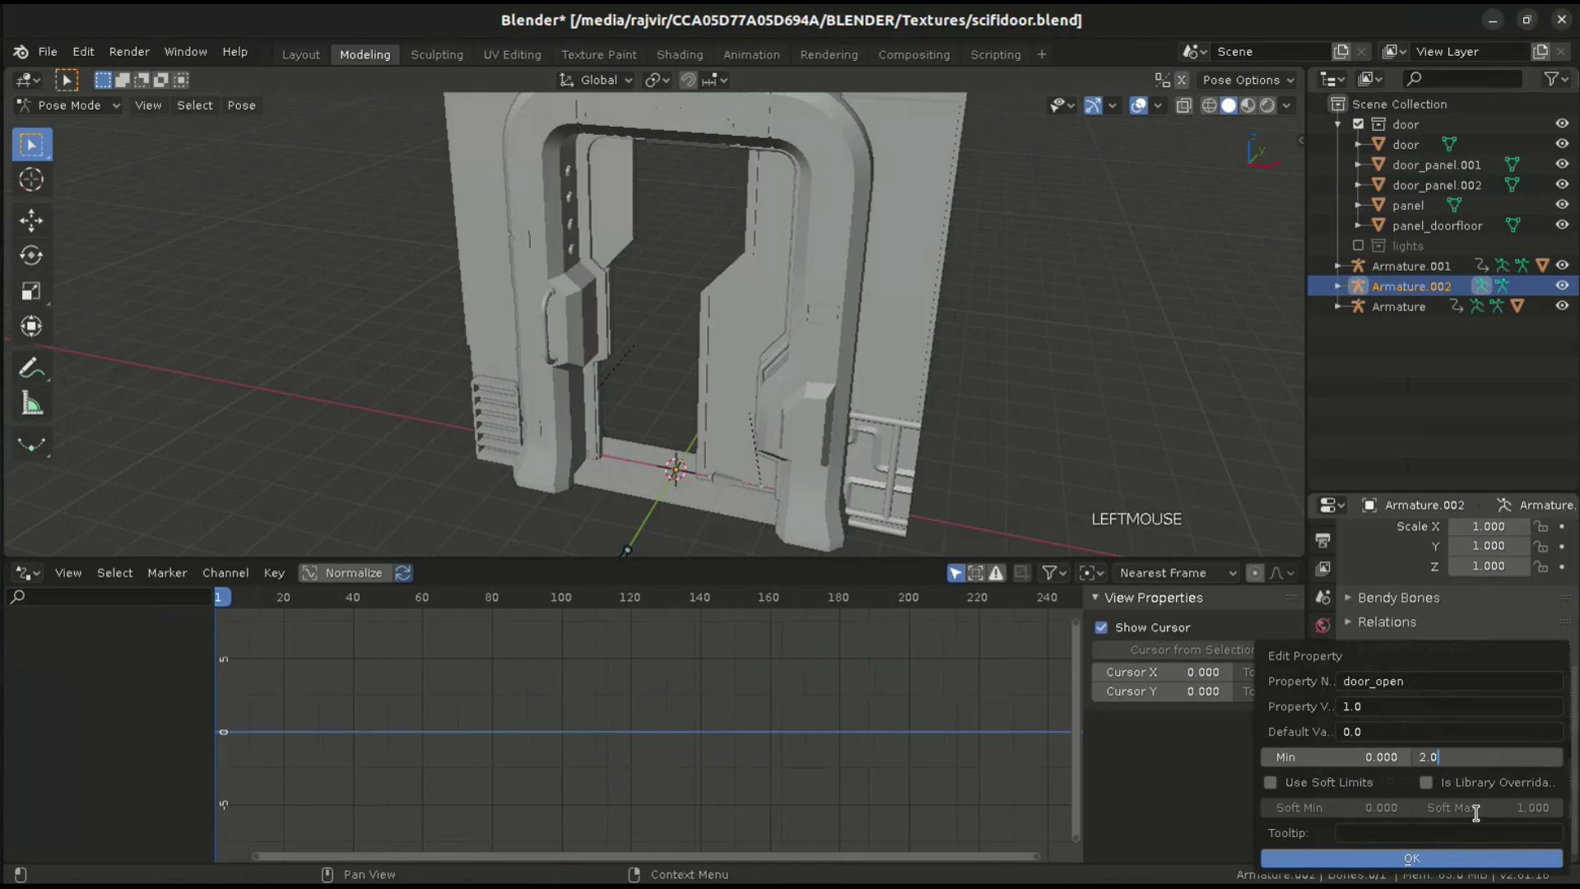
{"action": "left_click", "coordinate": [1410, 858]}
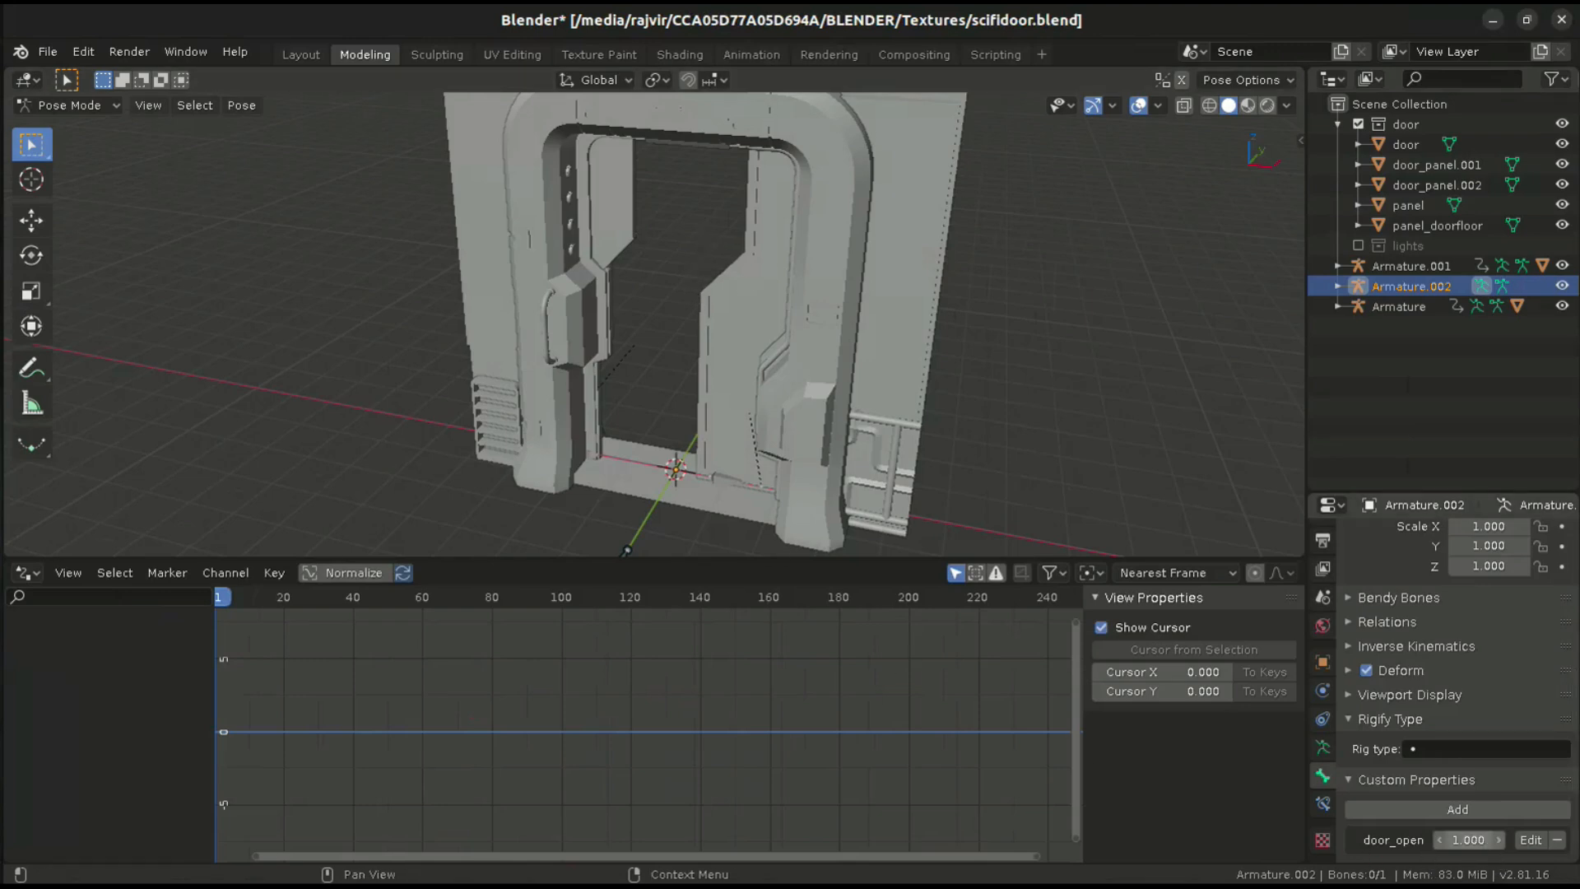
{"action": "left_click", "coordinate": [1469, 840]}
{"action": "type", "text": "2.000"}
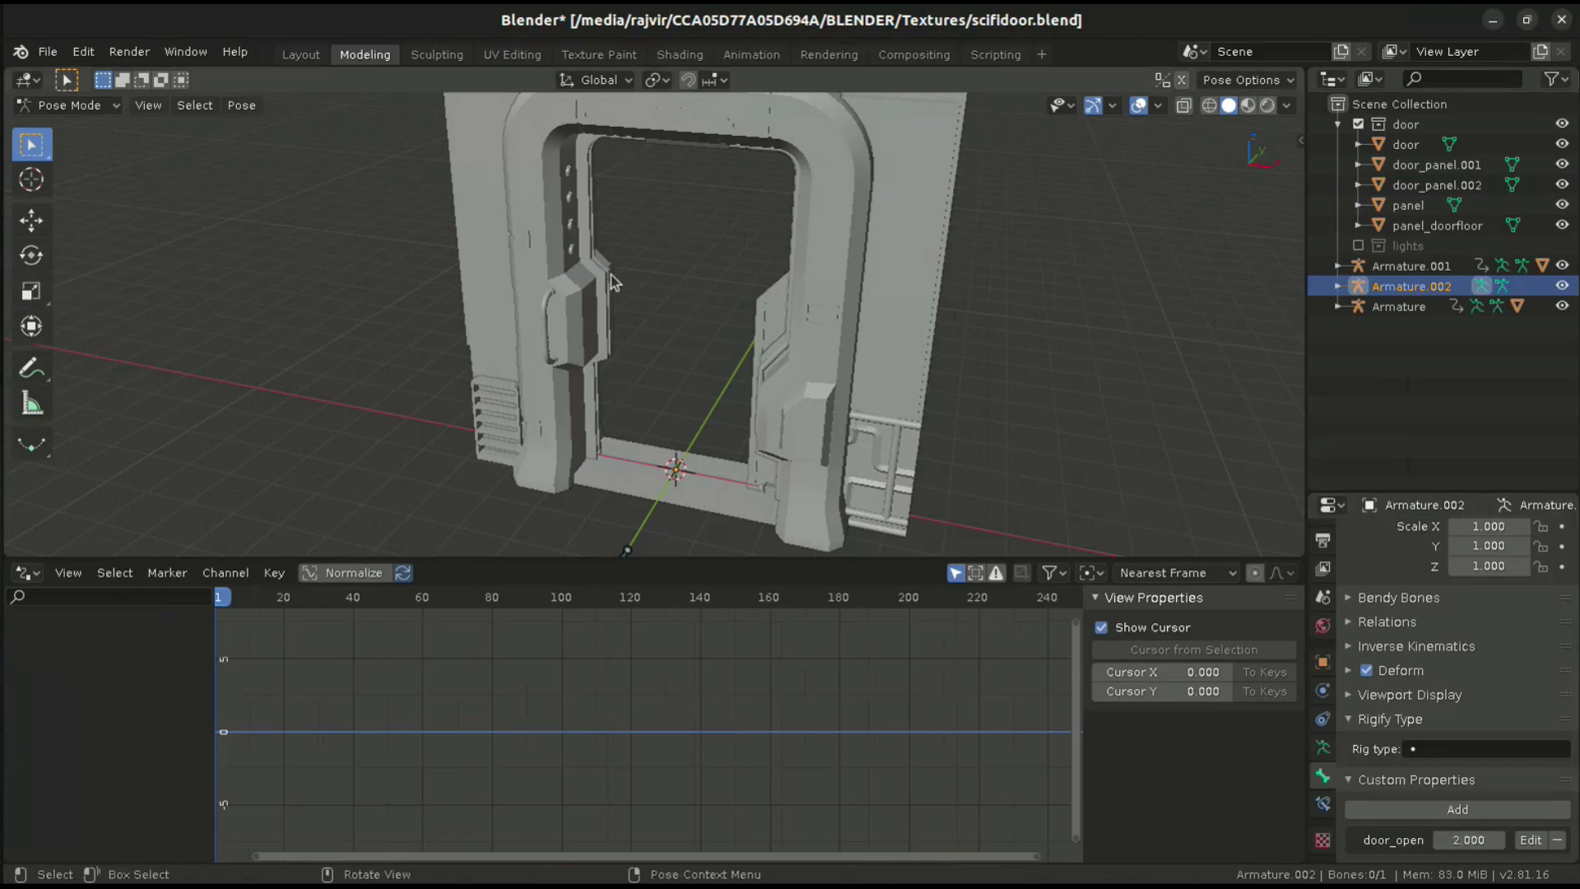
{"action": "mouse_move", "coordinate": [1055, 615]}
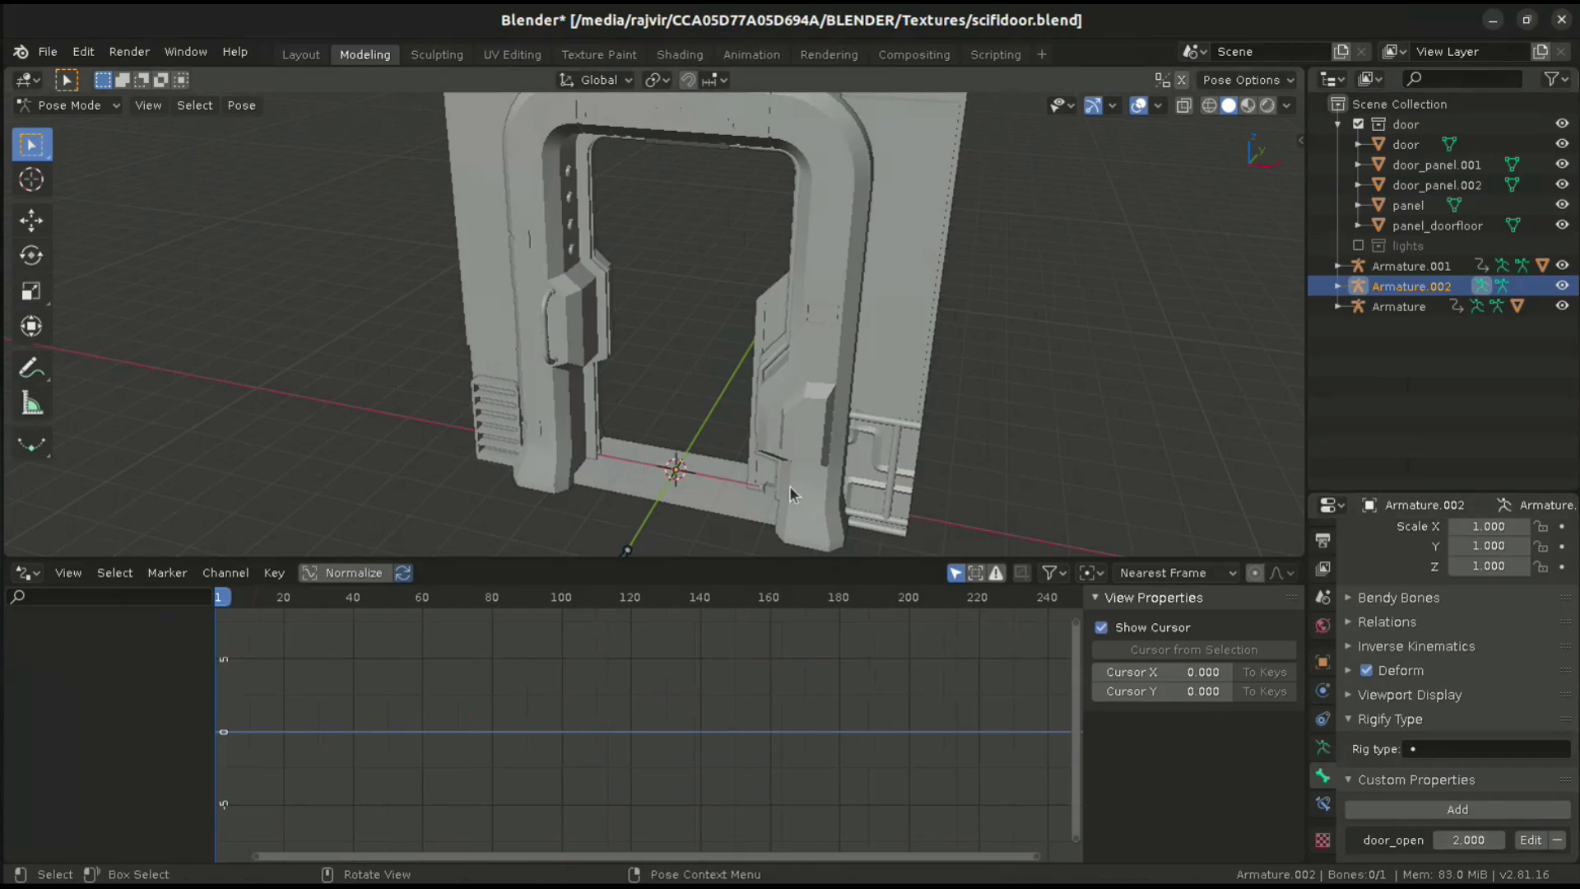
{"action": "mouse_move", "coordinate": [776, 373]}
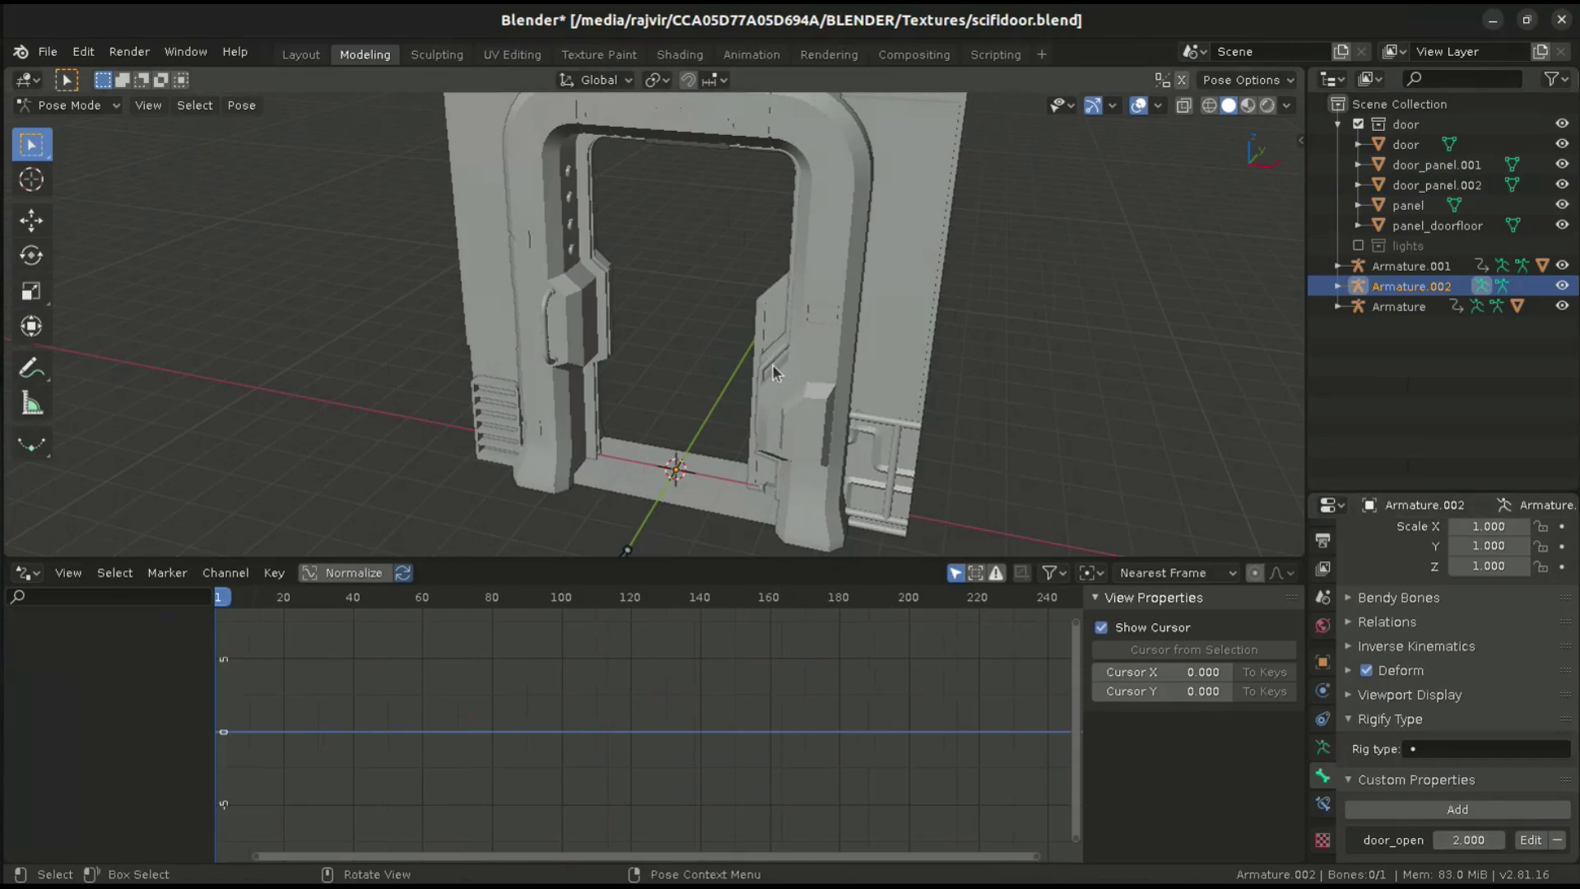
{"action": "mouse_move", "coordinate": [780, 381]}
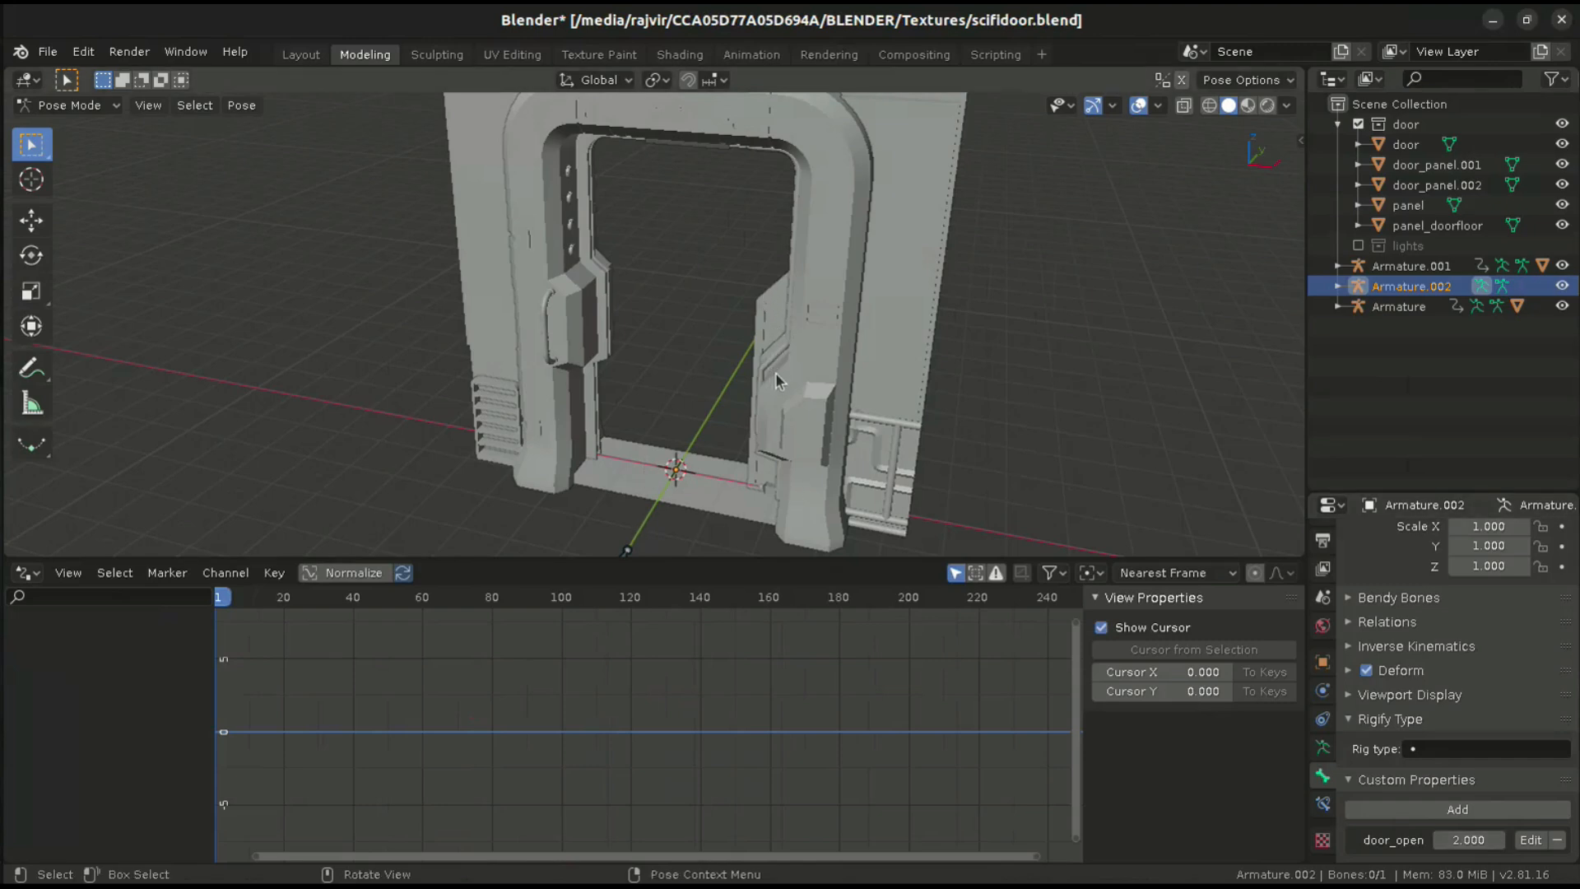
{"action": "left_click", "coordinate": [68, 104]}
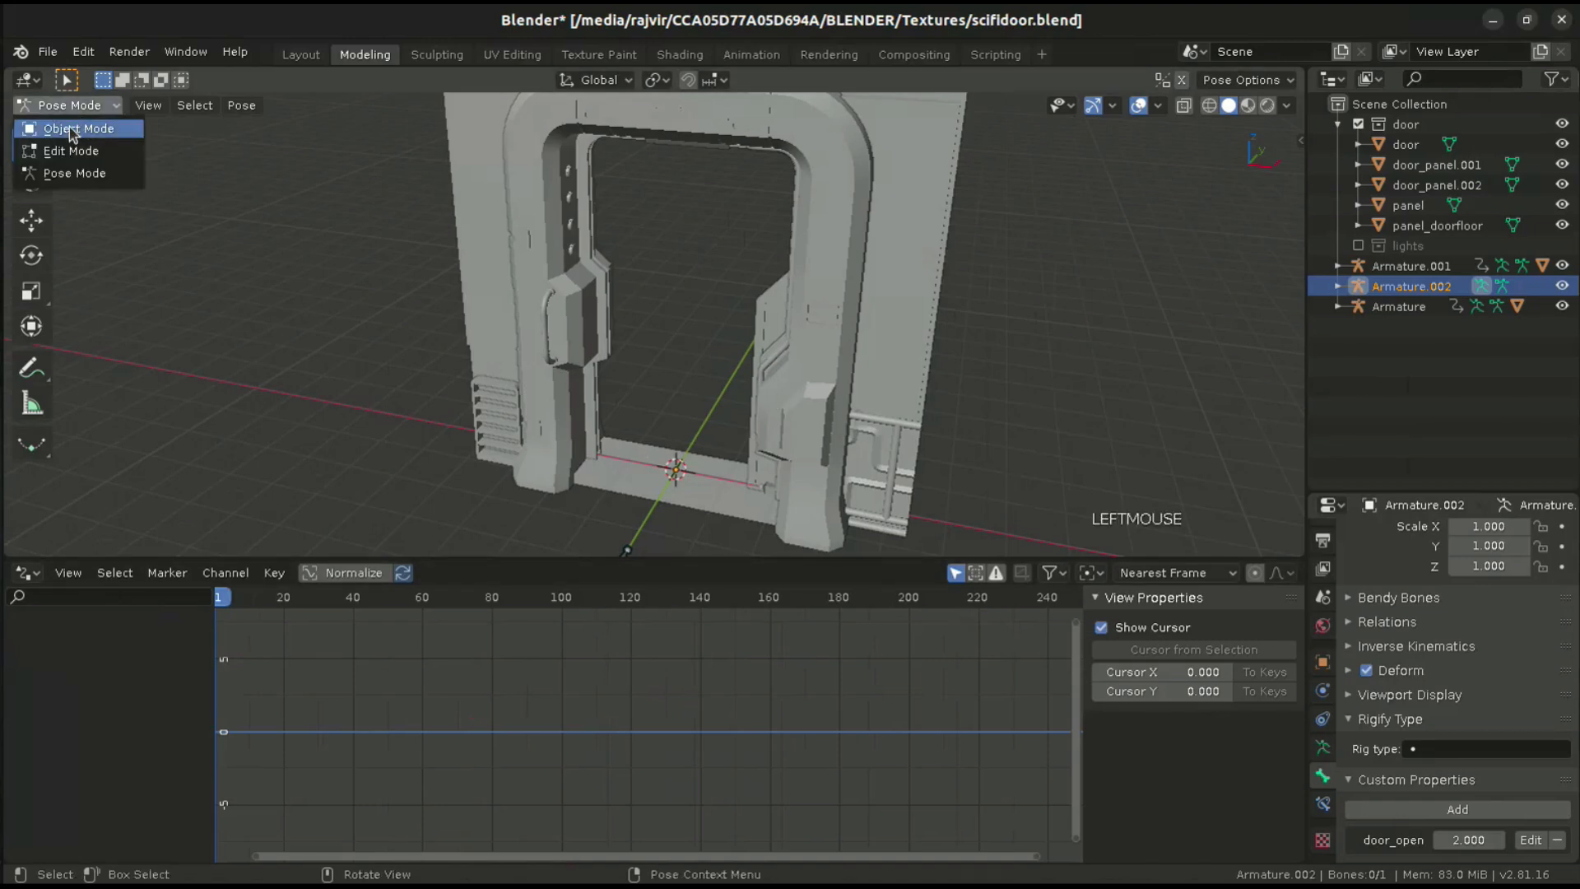
- In Object Mode, change the Armature's X Location driver expression to var*1.3
{"action": "left_click", "coordinate": [77, 128]}
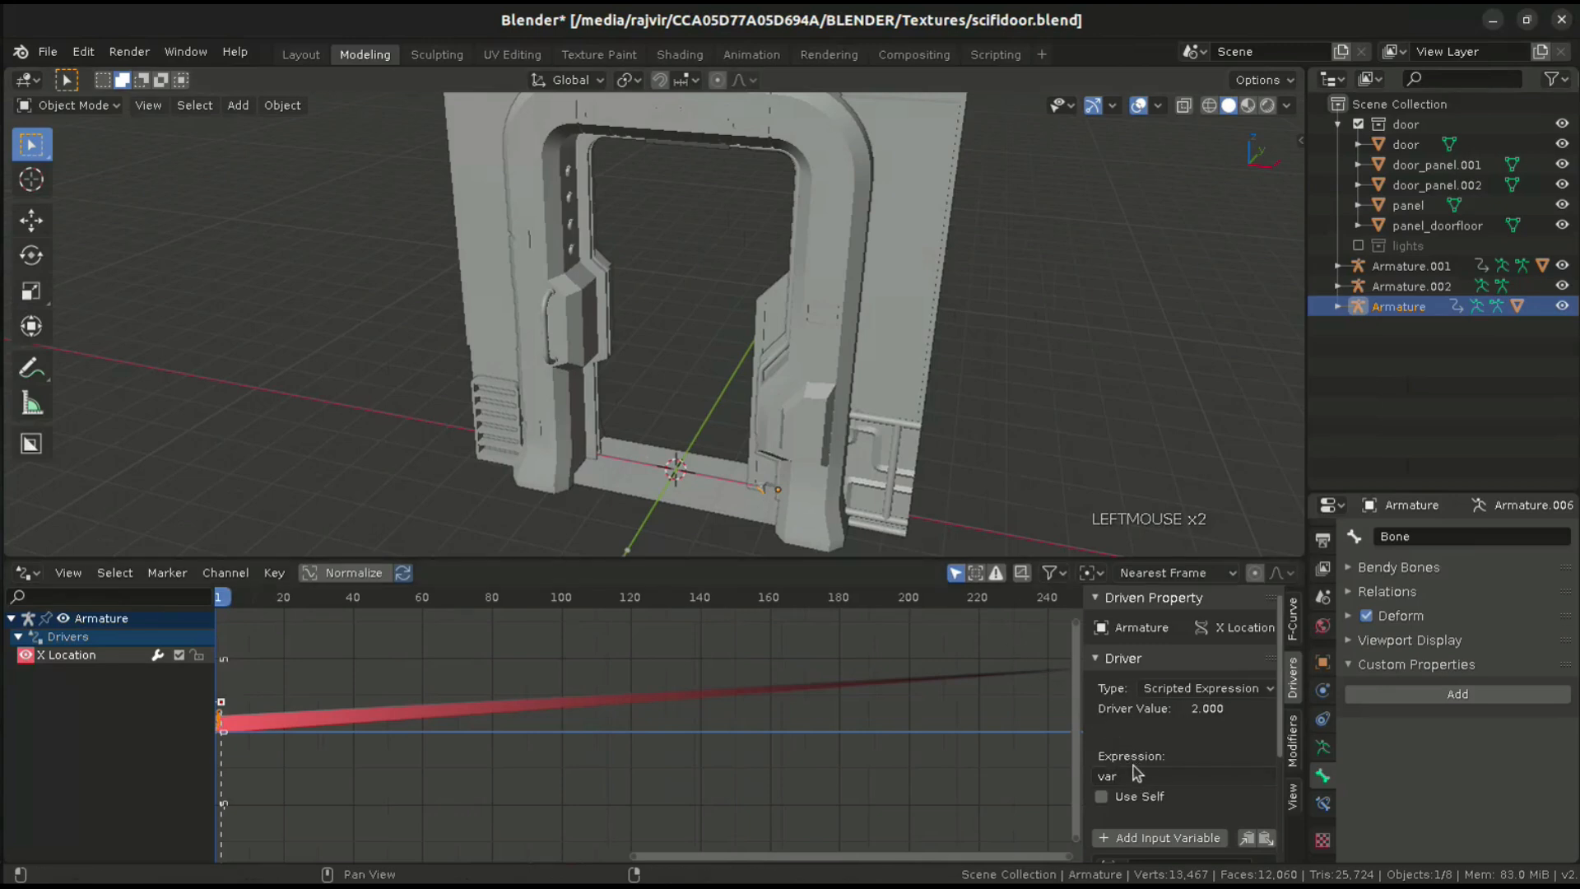
{"action": "left_click", "coordinate": [1139, 776]}
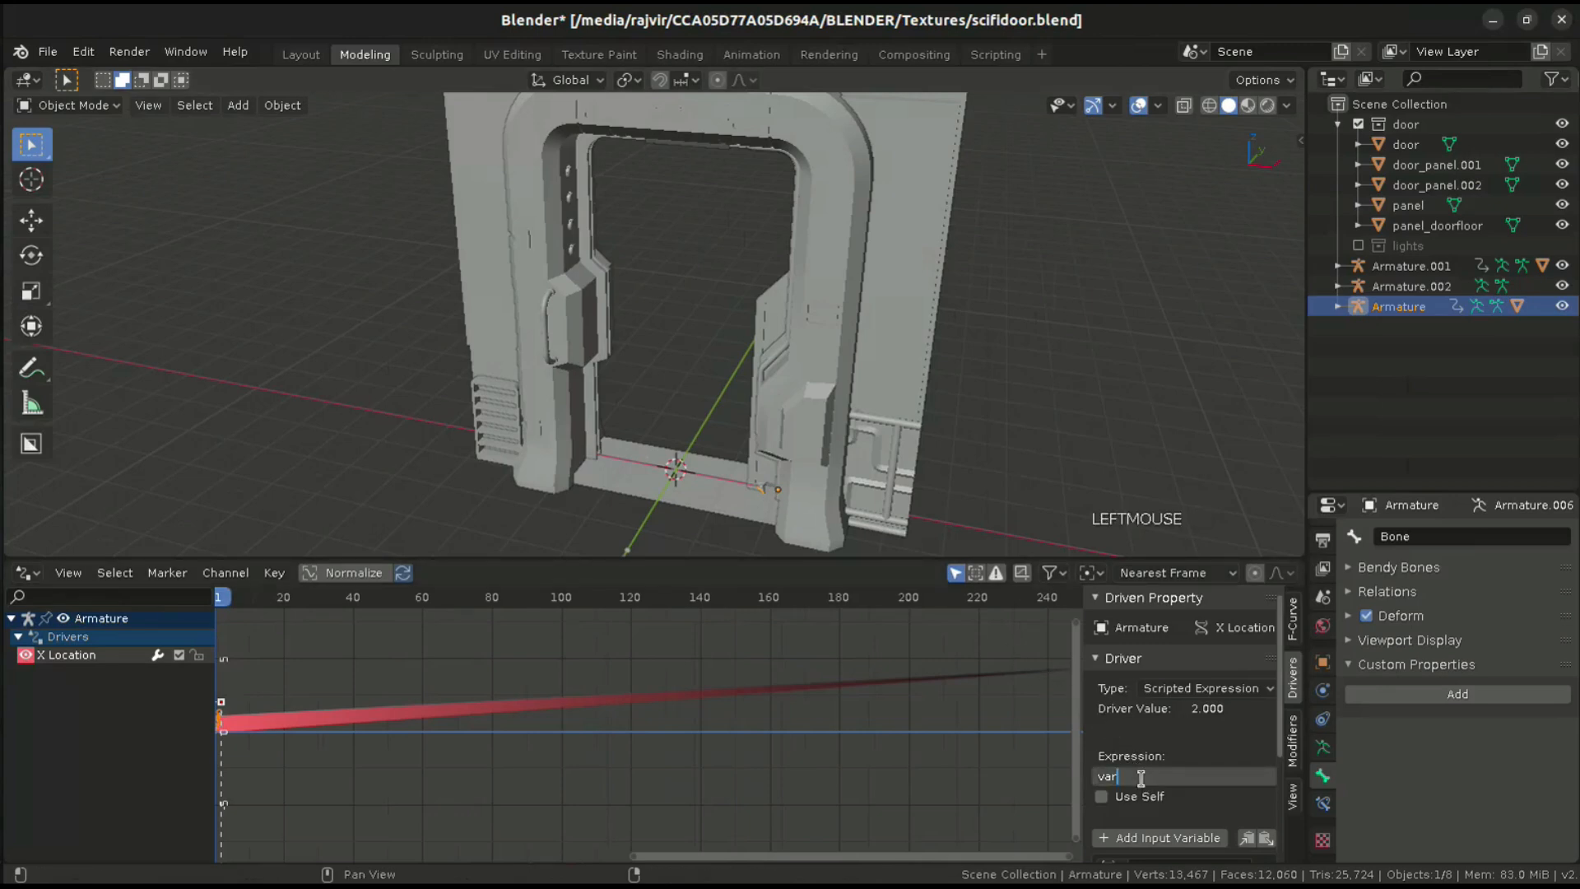
{"action": "type", "text": "*1"}
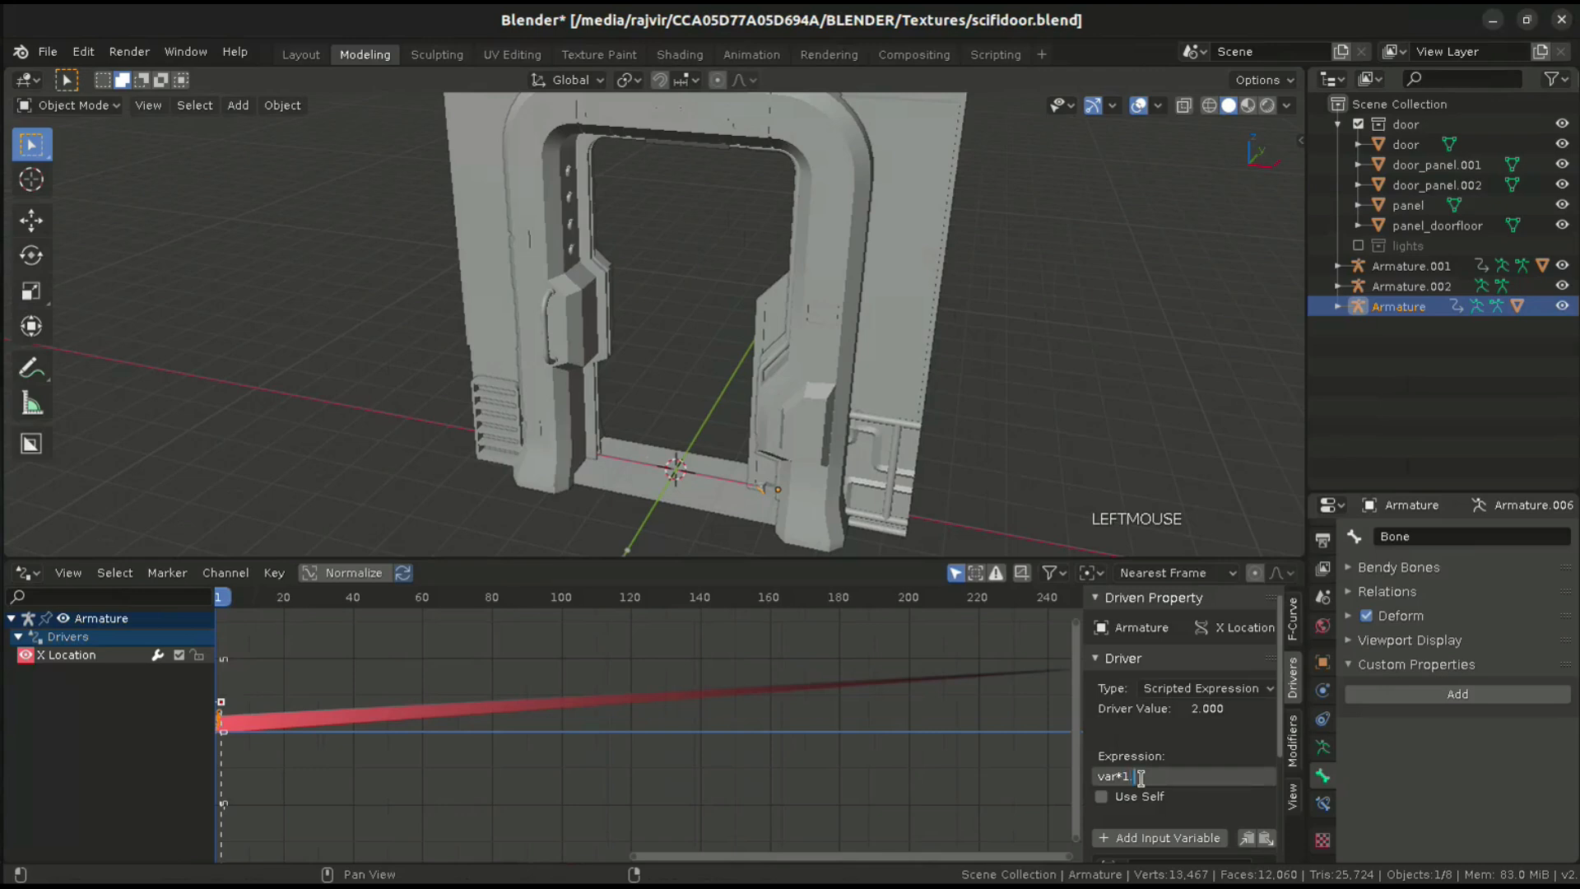
{"action": "type", "text": ".3"}
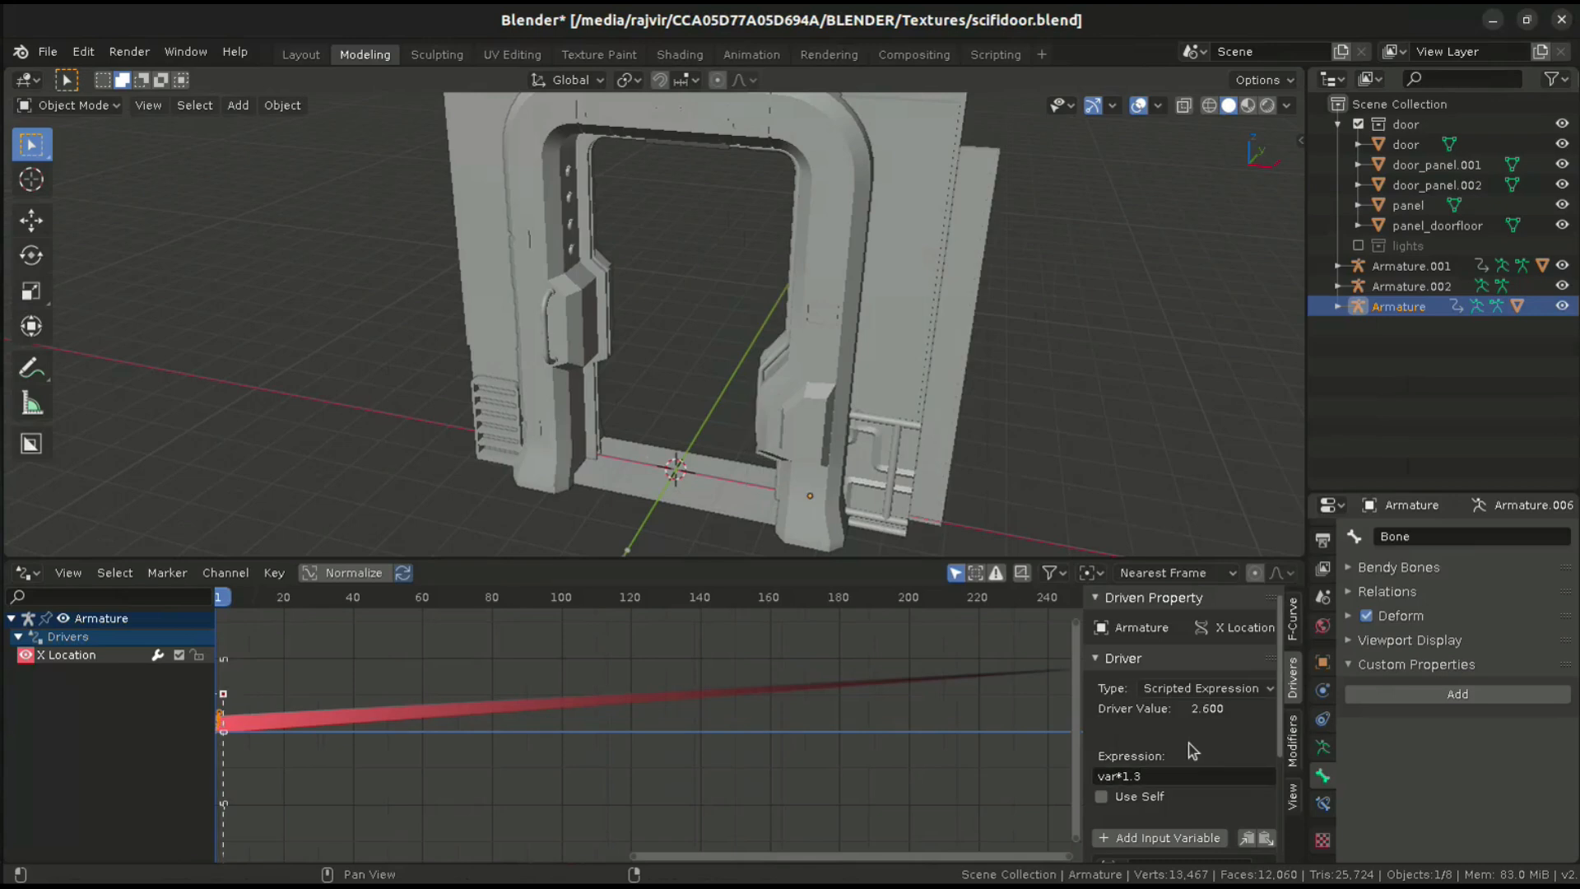
{"action": "mouse_move", "coordinate": [760, 421]}
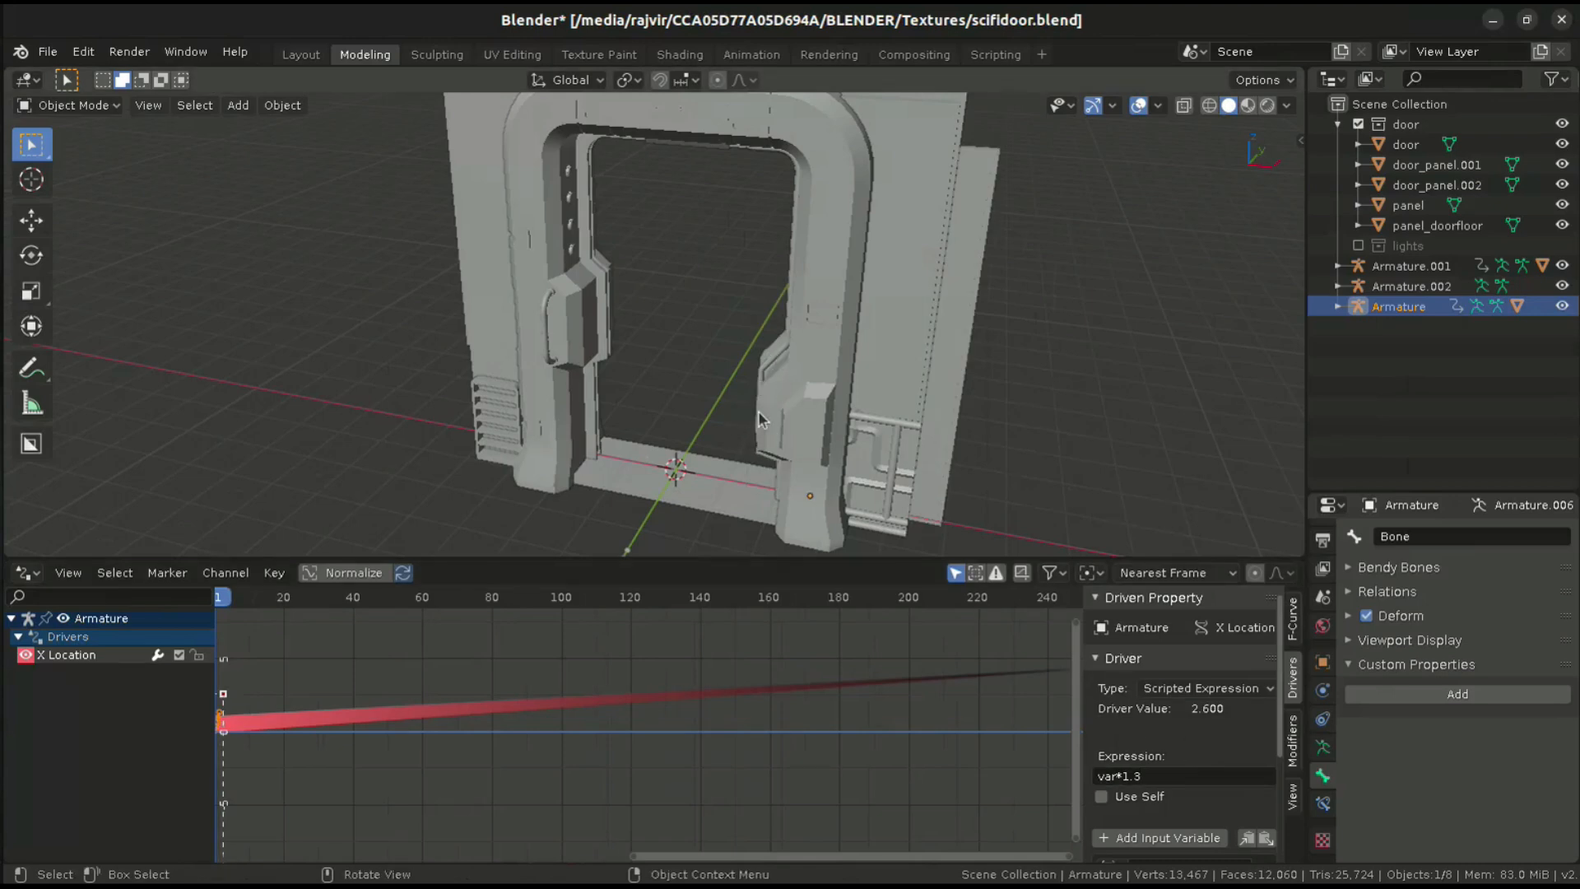
{"action": "mouse_move", "coordinate": [721, 464]}
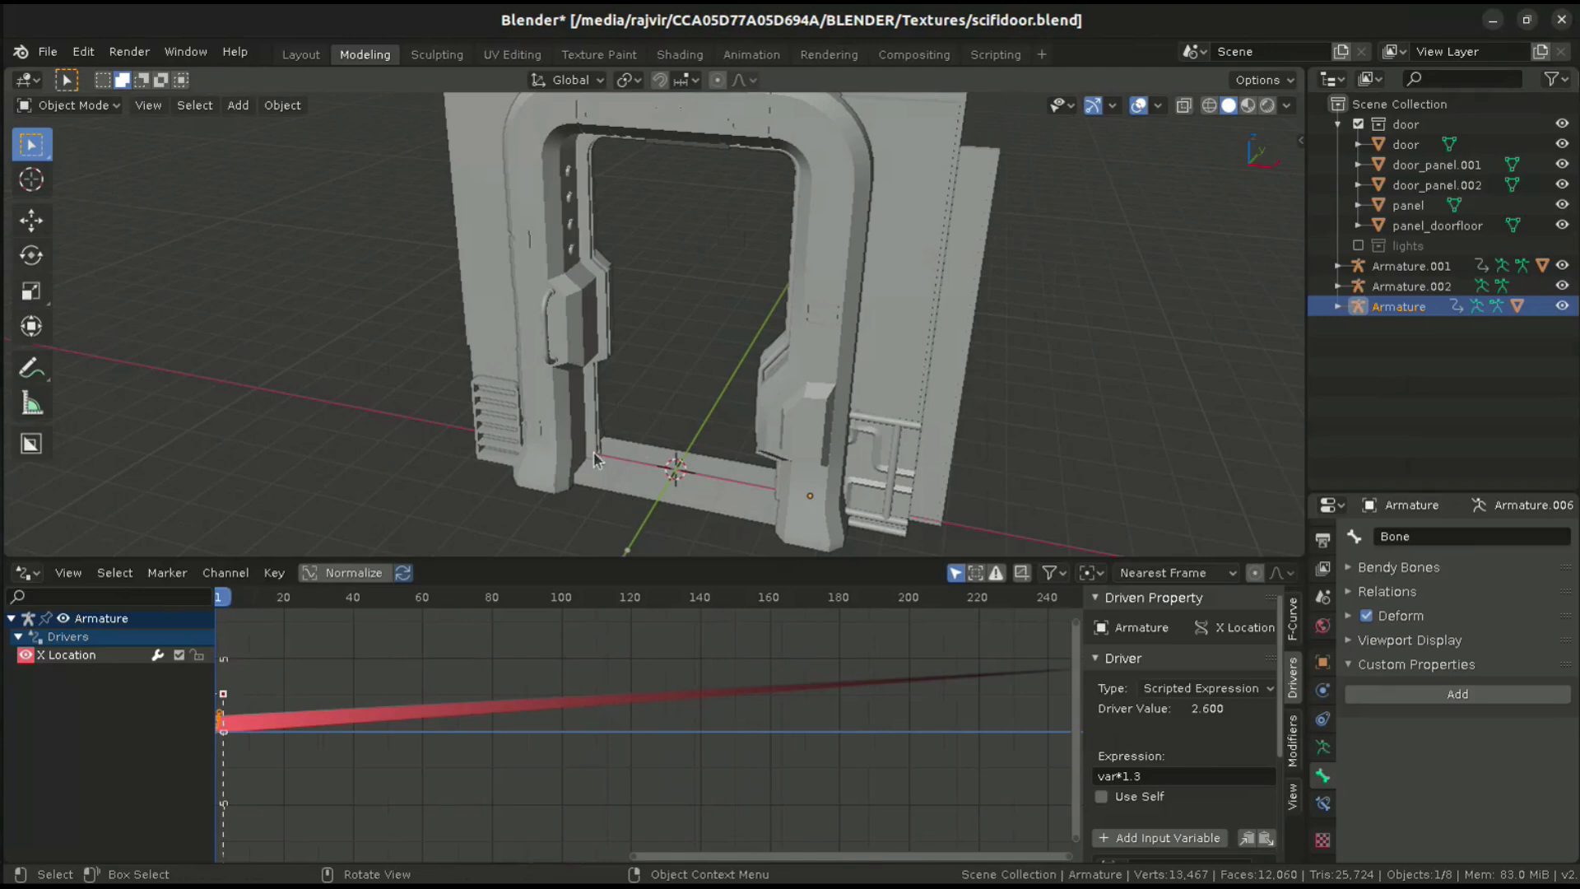
{"action": "scroll", "scroll_direction": "down", "scroll_amount": 3}
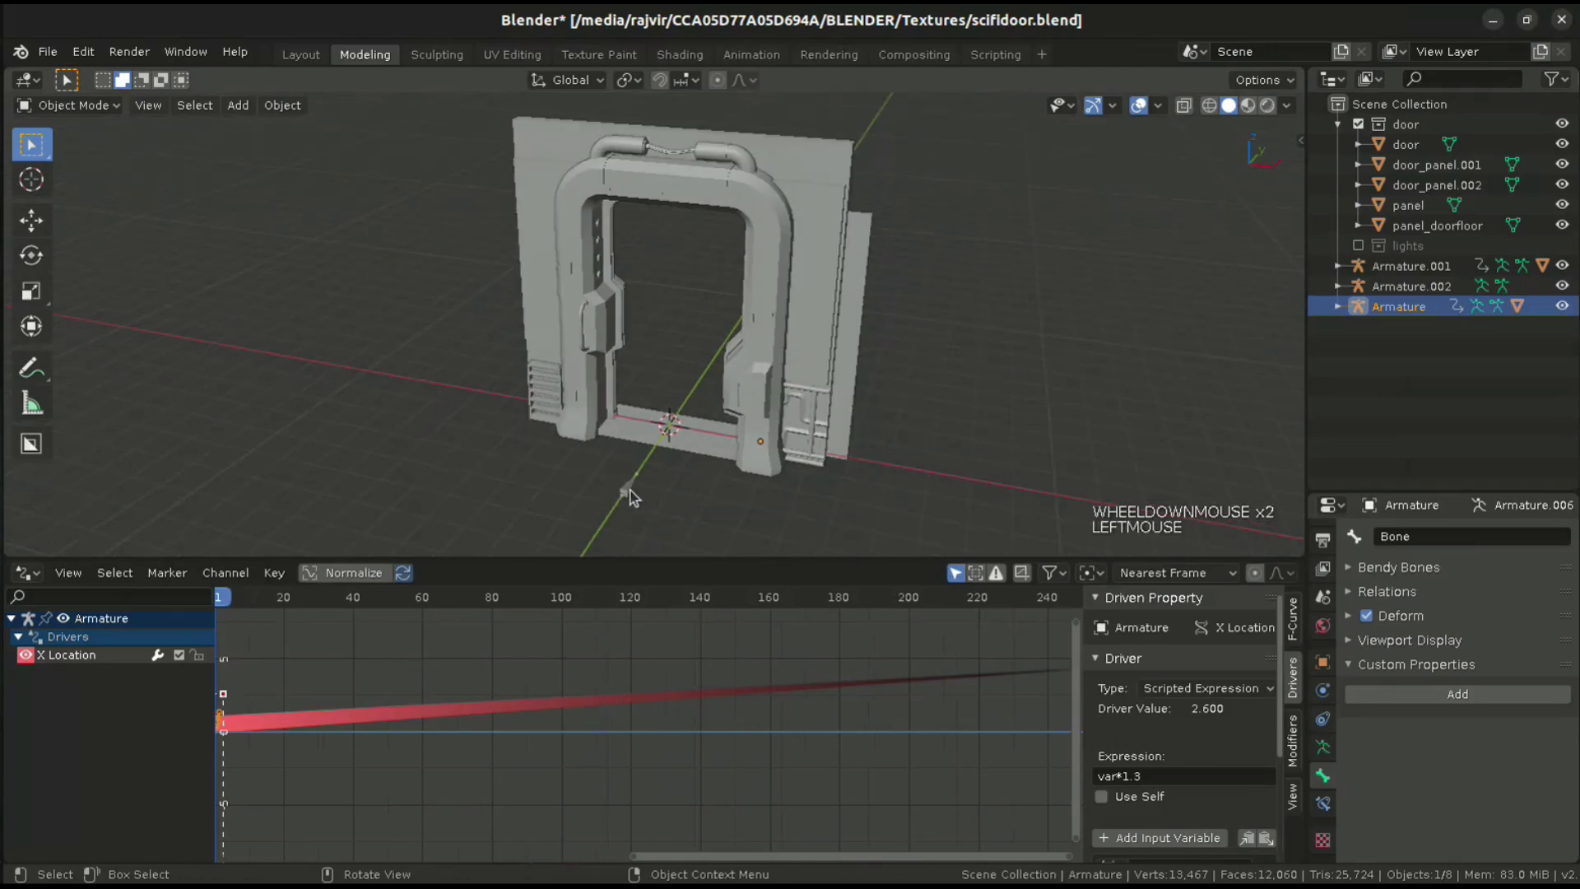
{"action": "left_click", "coordinate": [71, 105]}
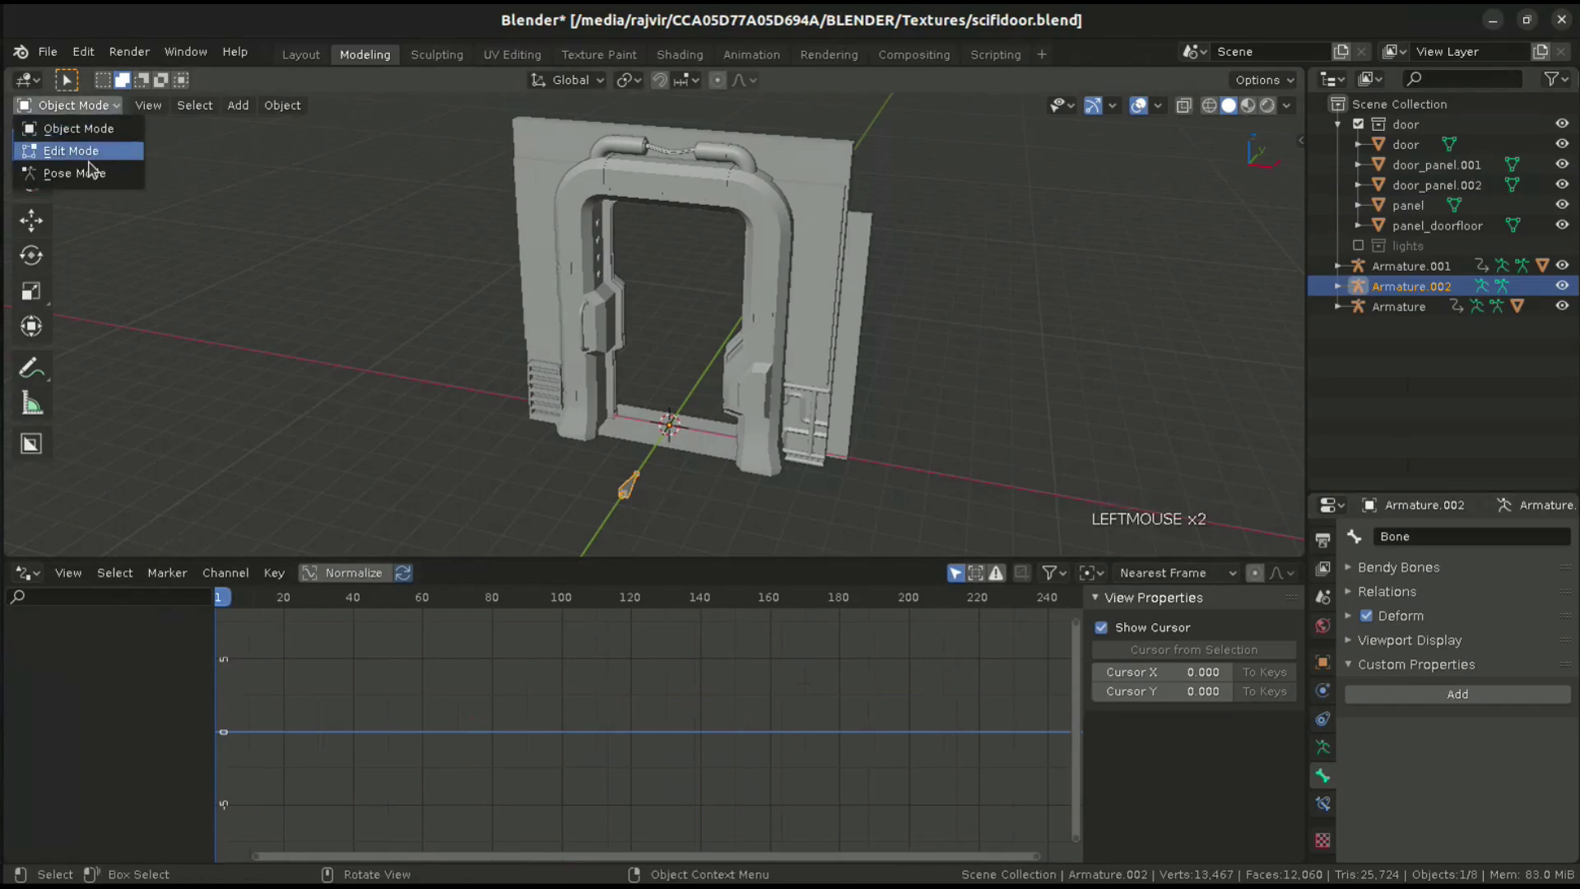
- Put Armature.002 into Pose Mode and scroll to door_open showing 2.000
{"action": "left_click", "coordinate": [72, 172]}
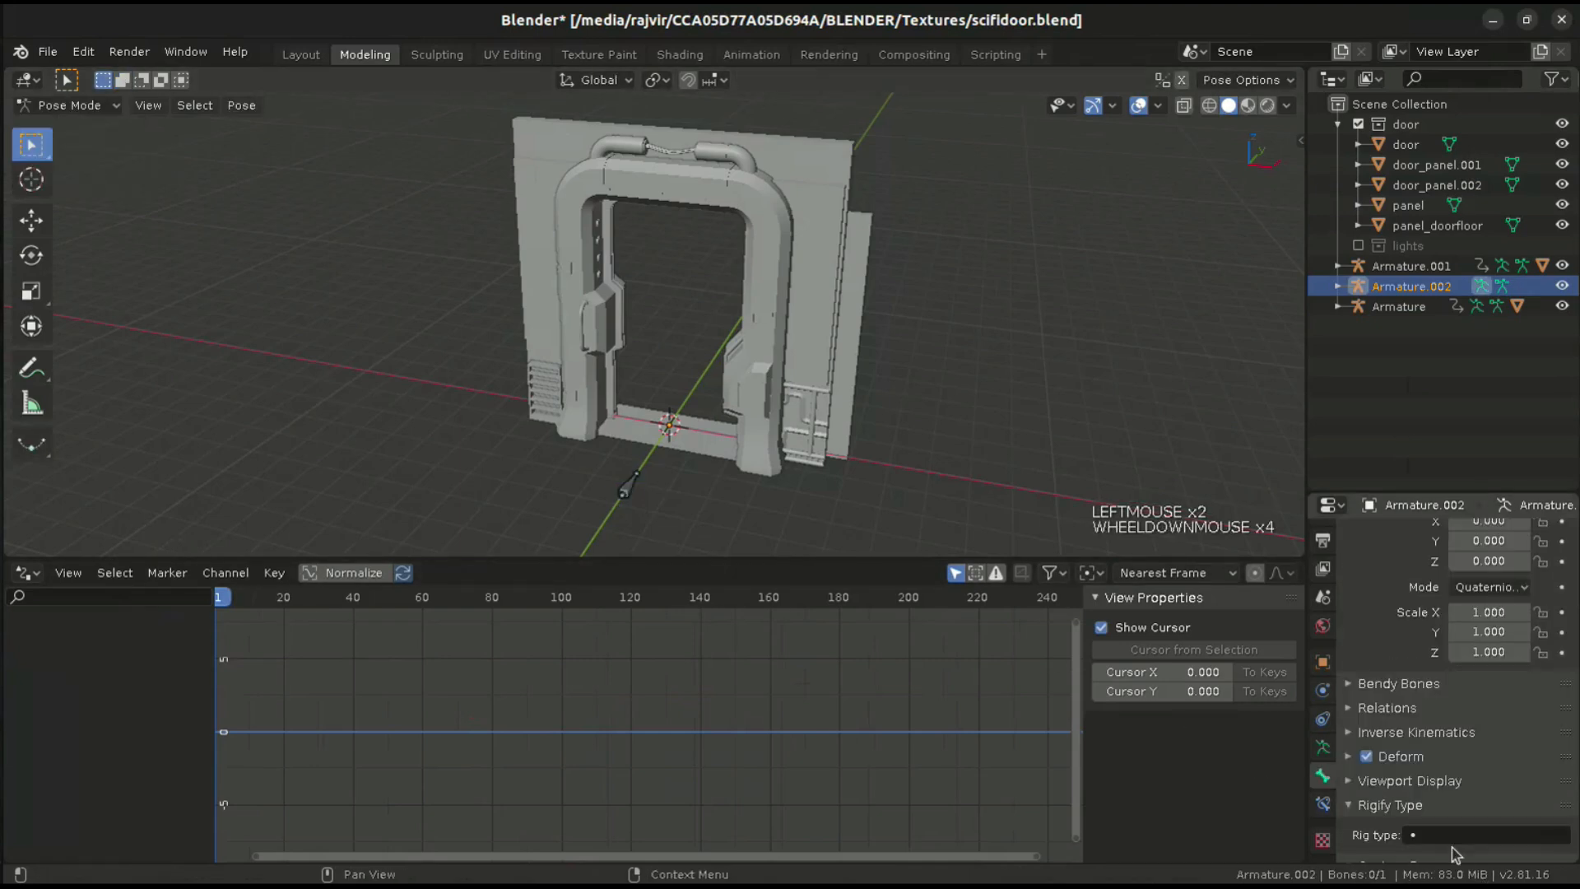
{"action": "scroll", "scroll_direction": "down", "scroll_amount": 3}
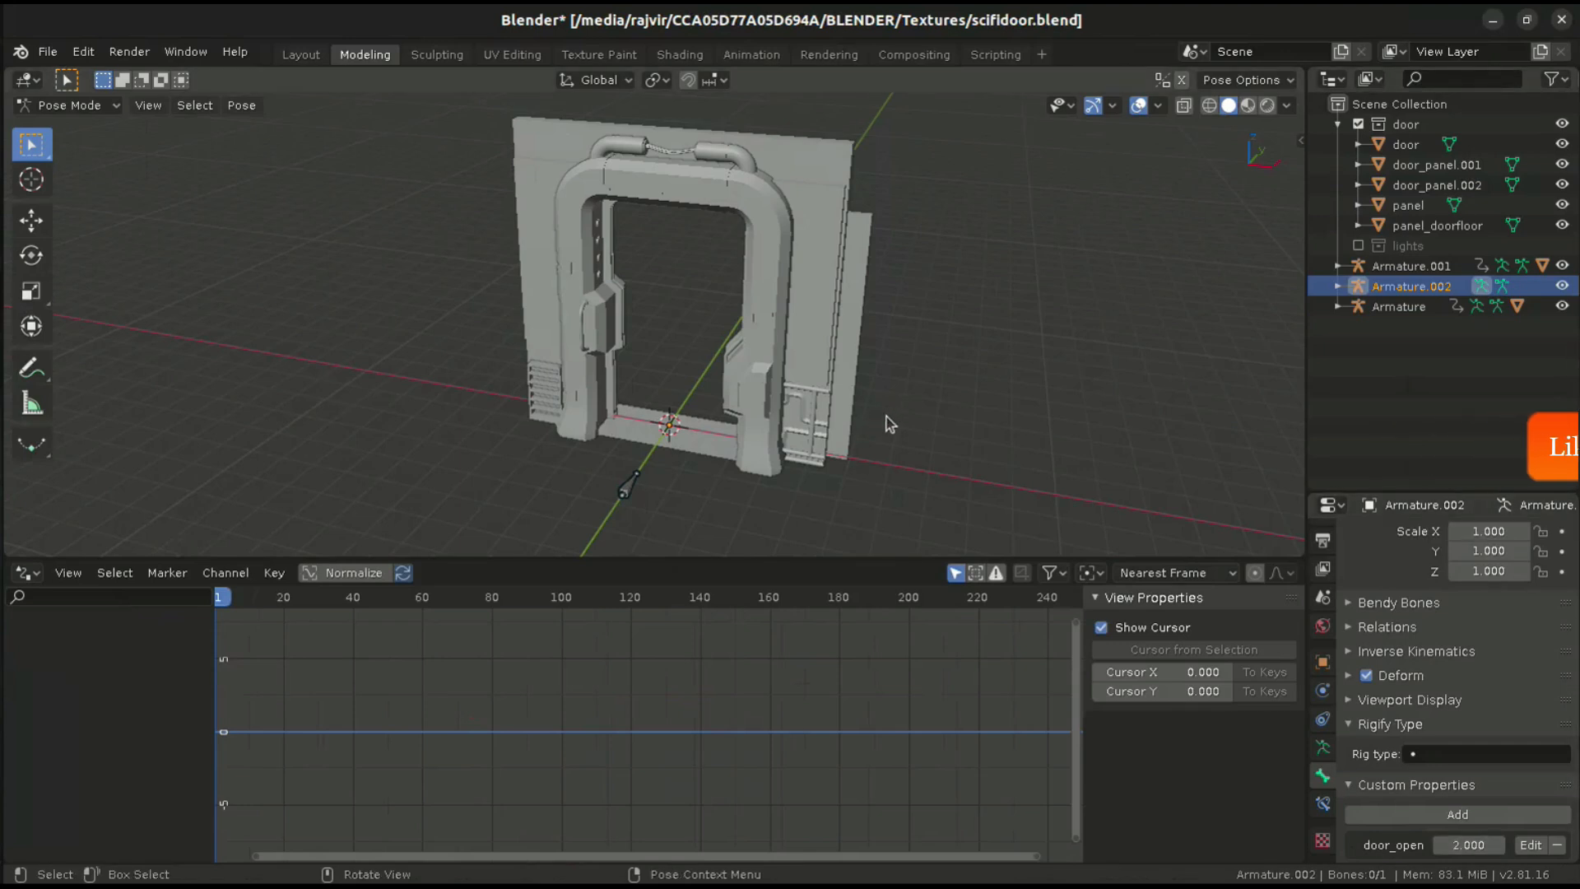
{"action": "mouse_move", "coordinate": [869, 277]}
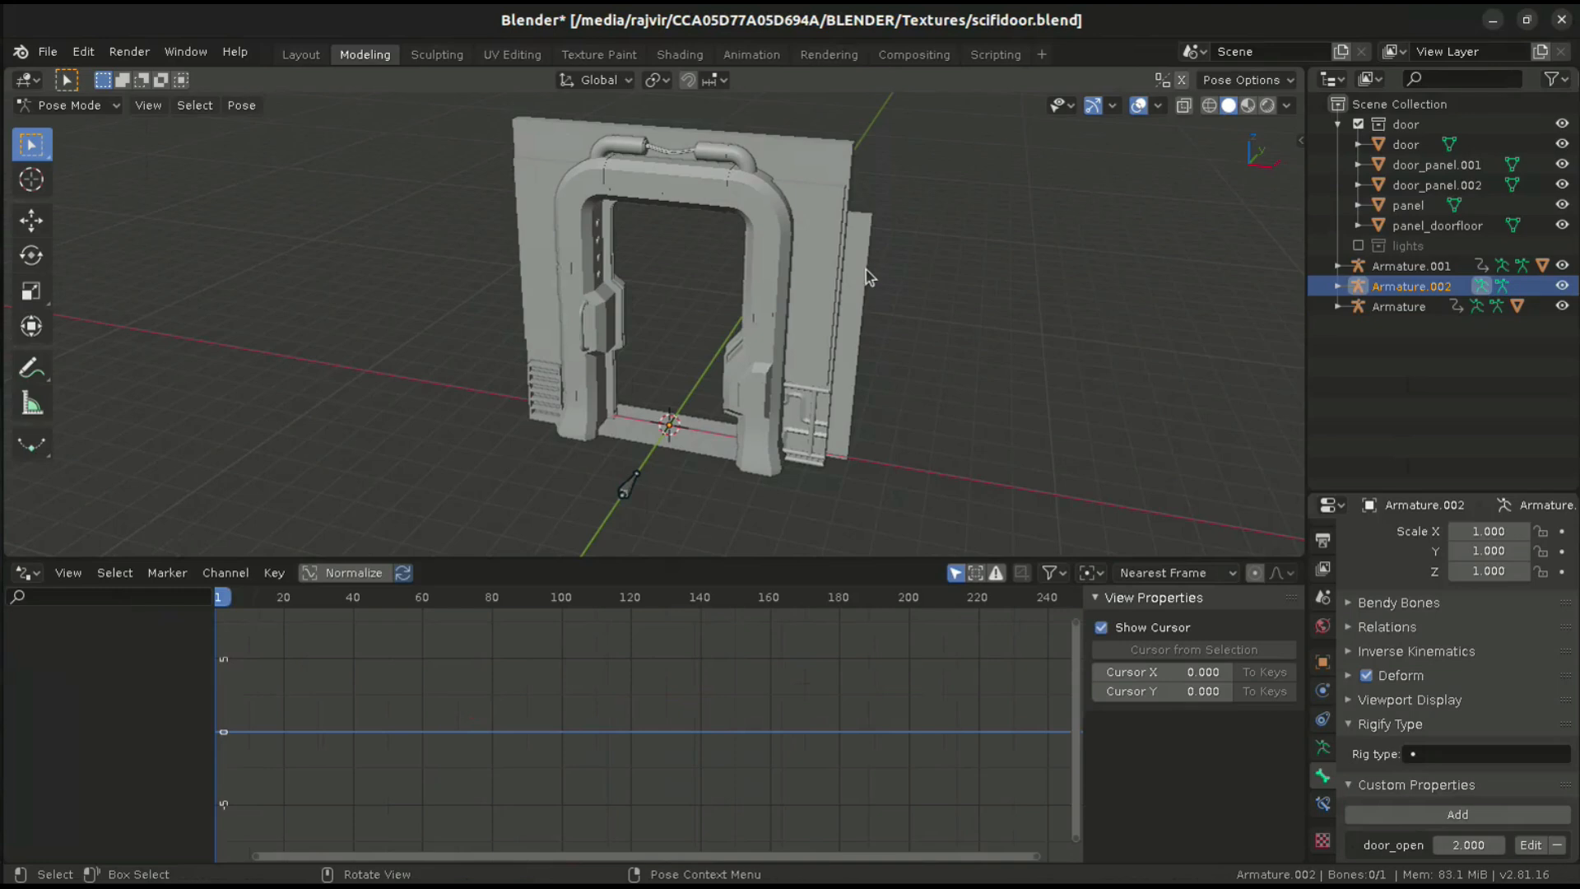
{"action": "mouse_move", "coordinate": [866, 267]}
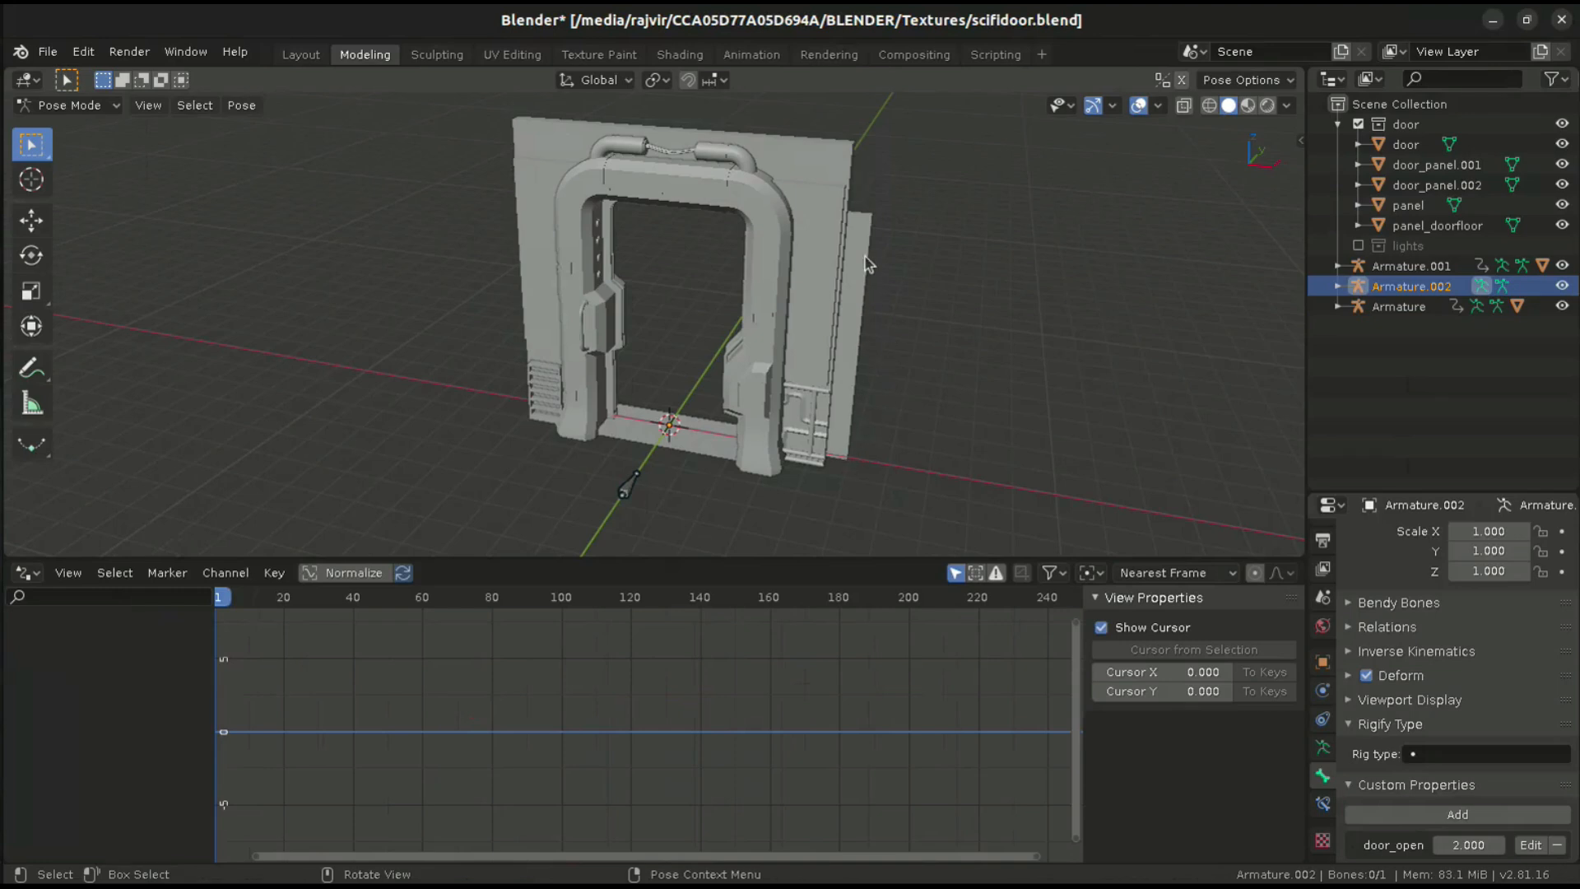
{"action": "mouse_move", "coordinate": [895, 262]}
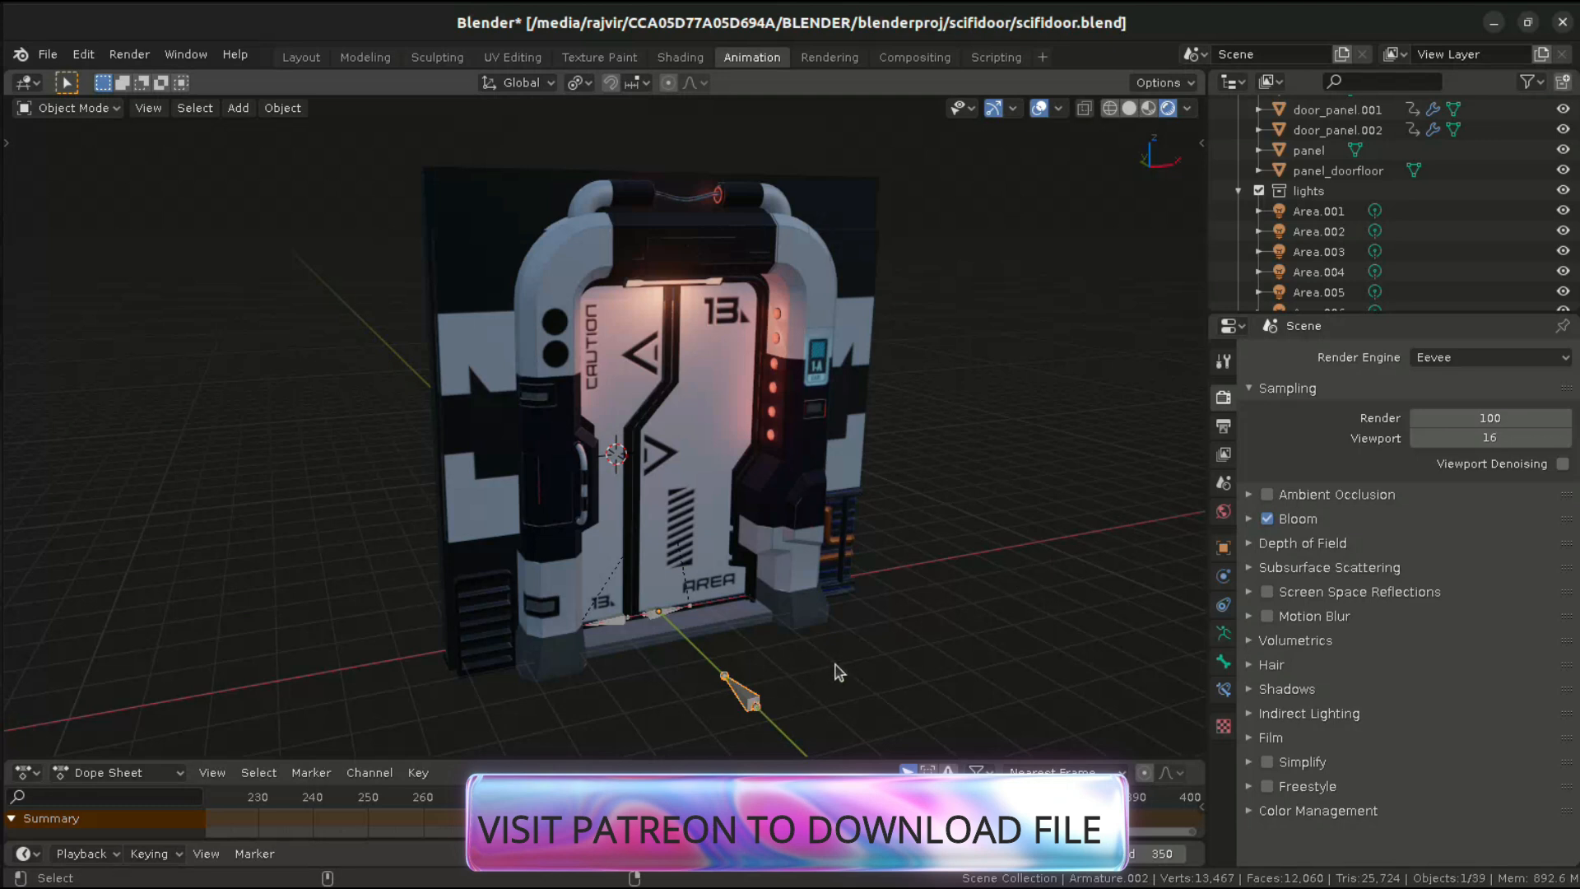
{"action": "mouse_move", "coordinate": [826, 672]}
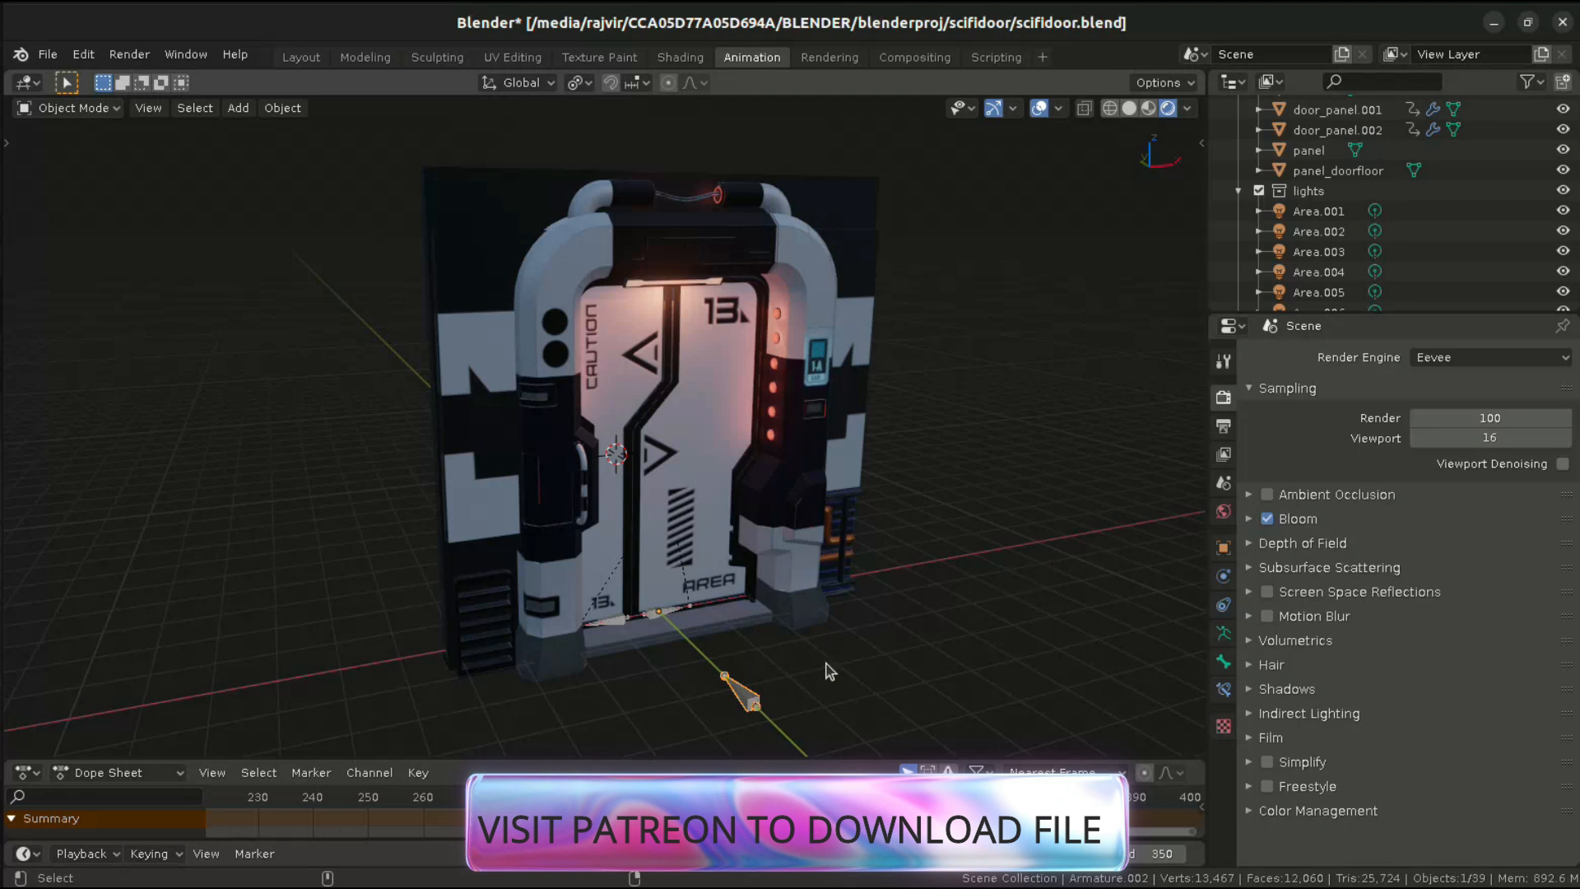
{"action": "mouse_move", "coordinate": [1346, 342]}
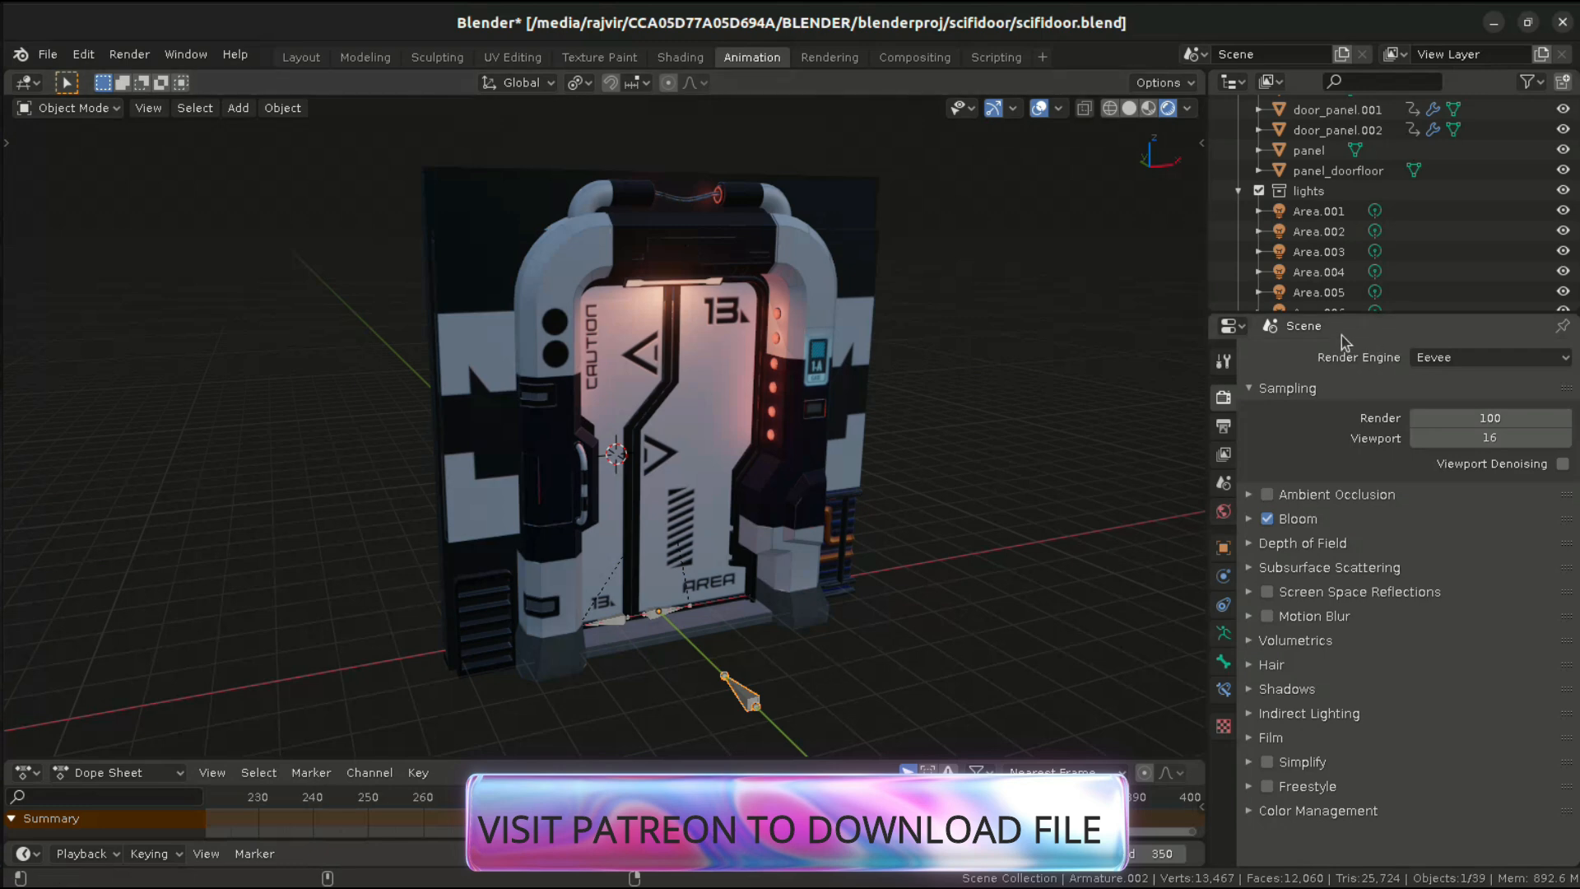